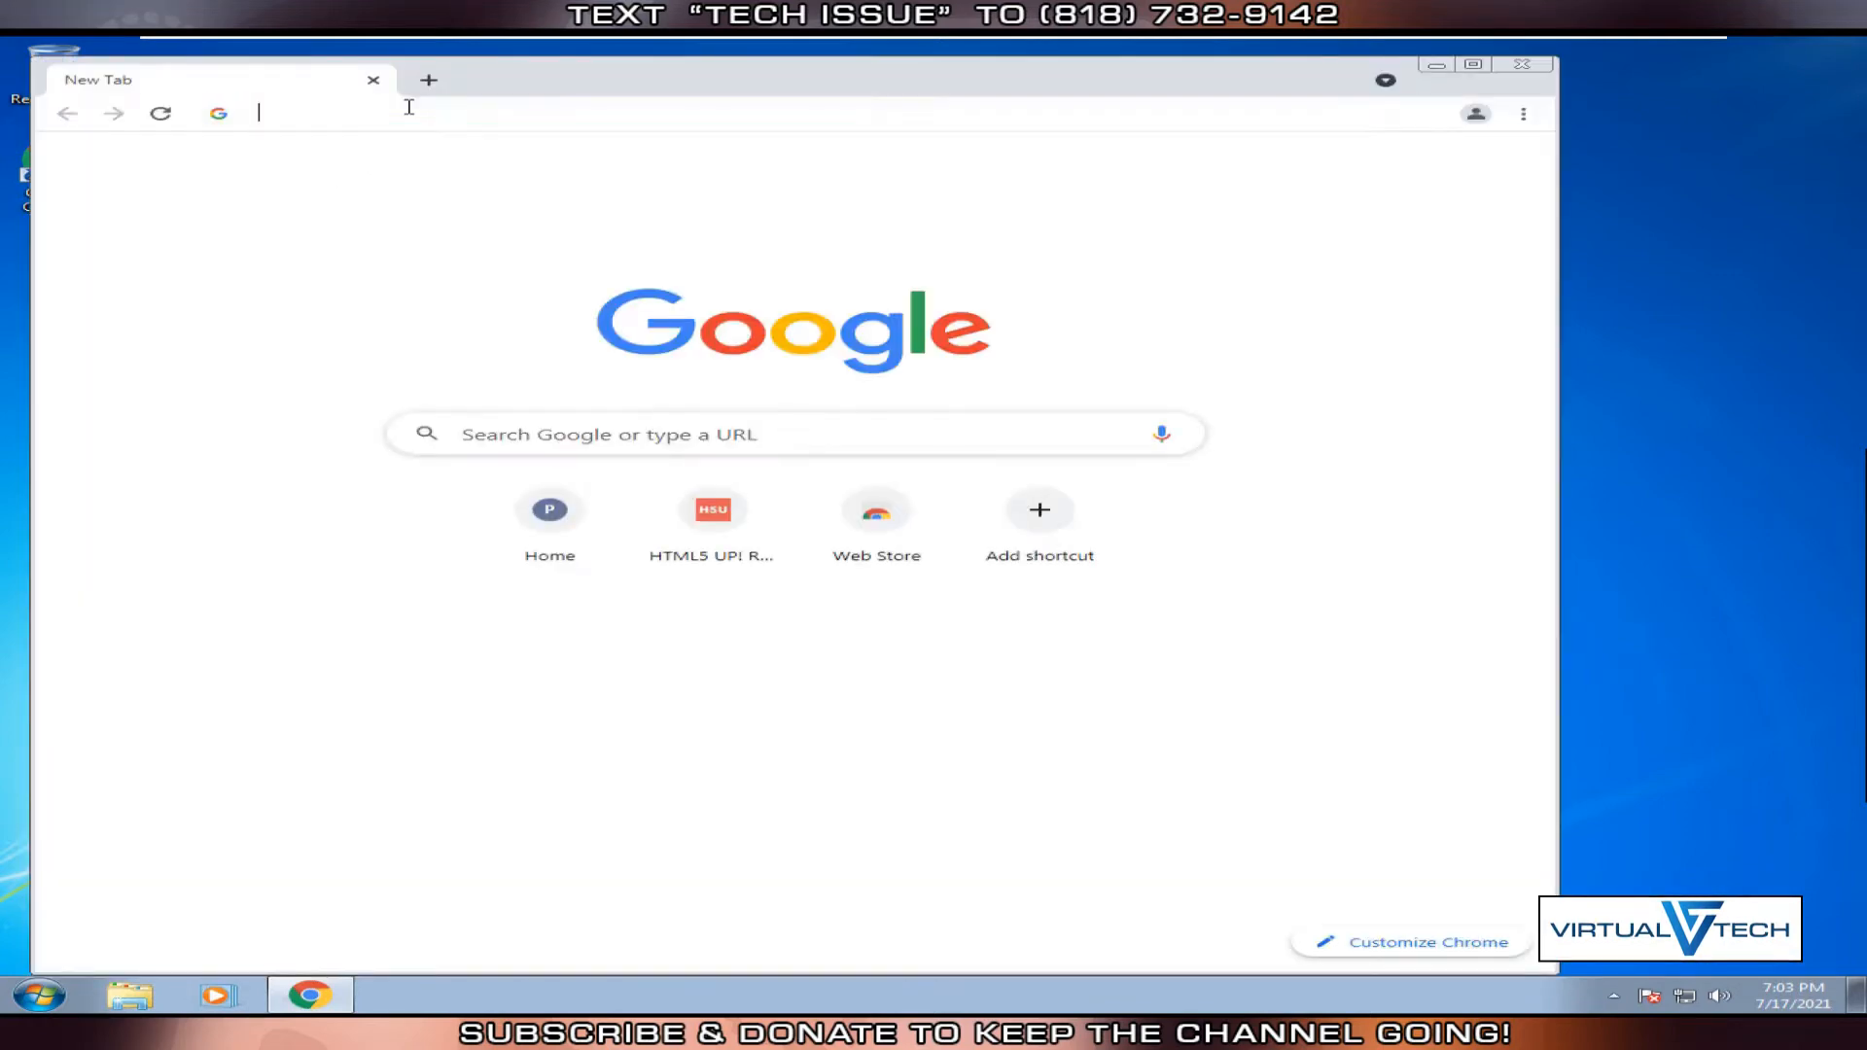
Go to html5up.net and download the Paradigm Shift template.
type("html5up.net")
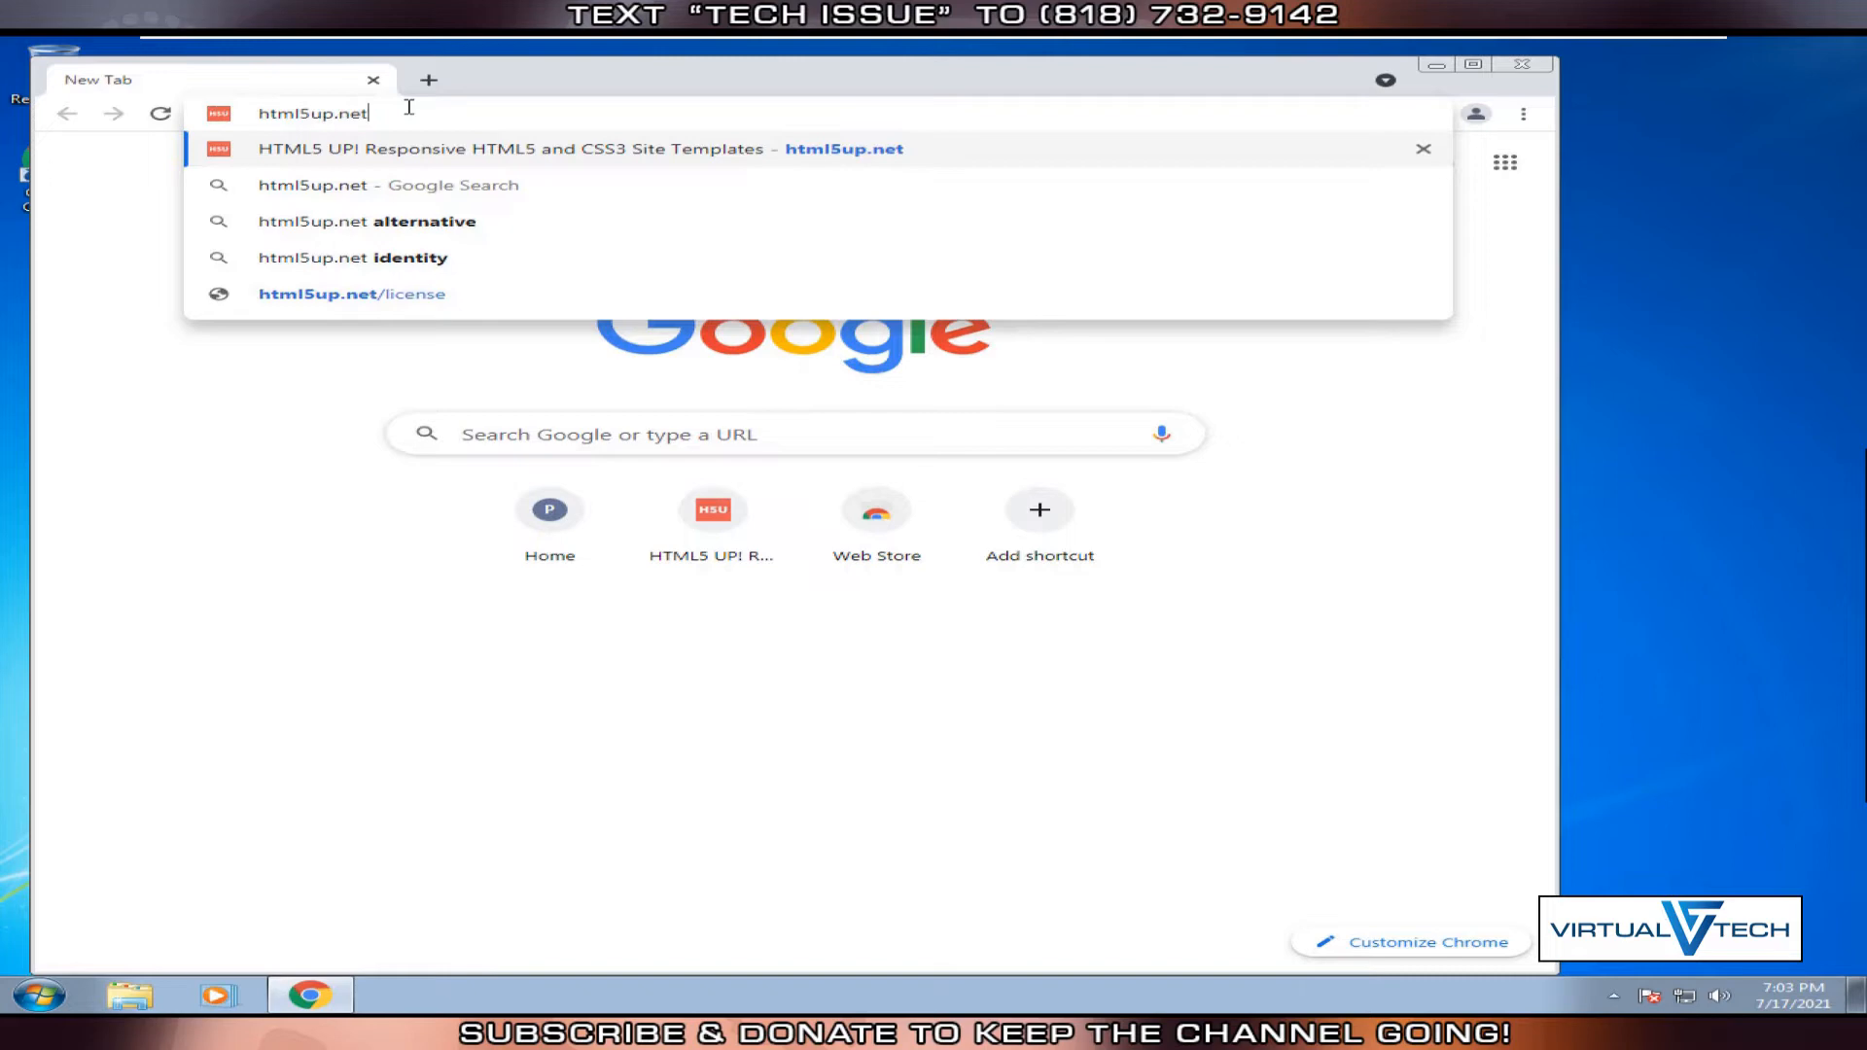
key("enter")
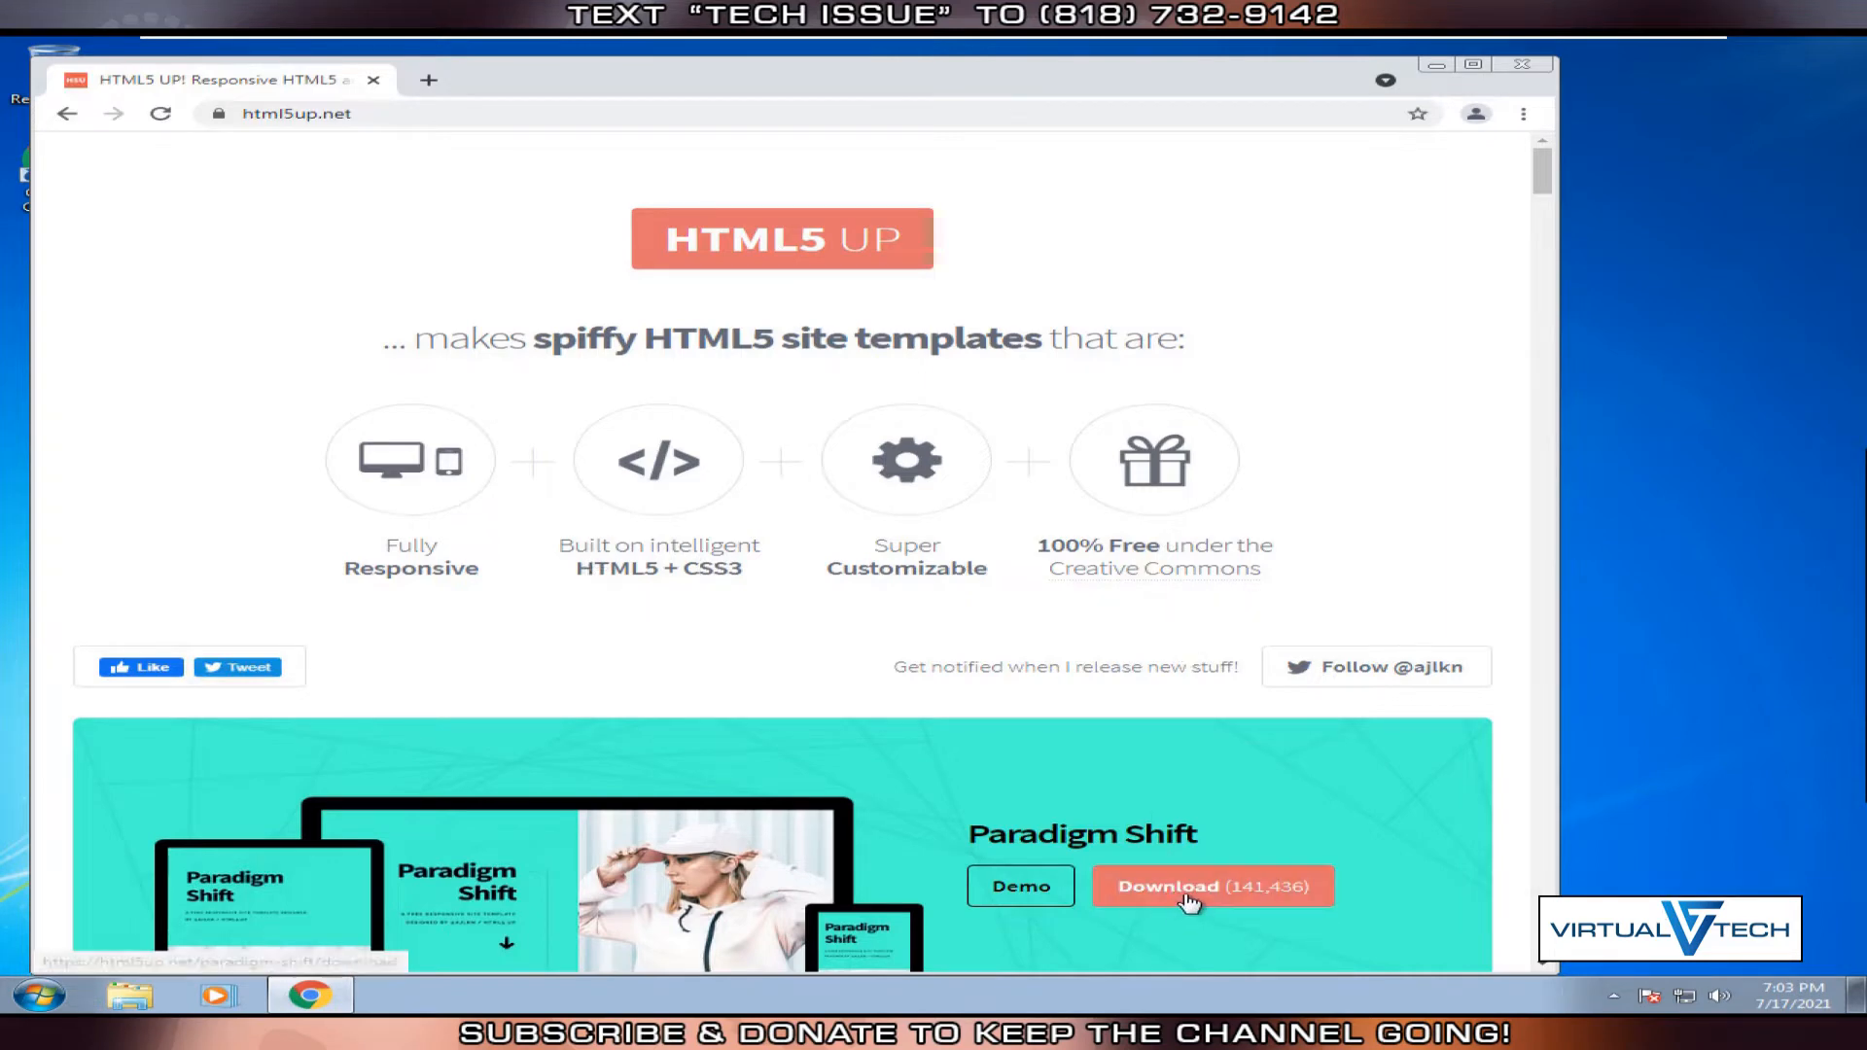
left_click(1211, 886)
type("w")
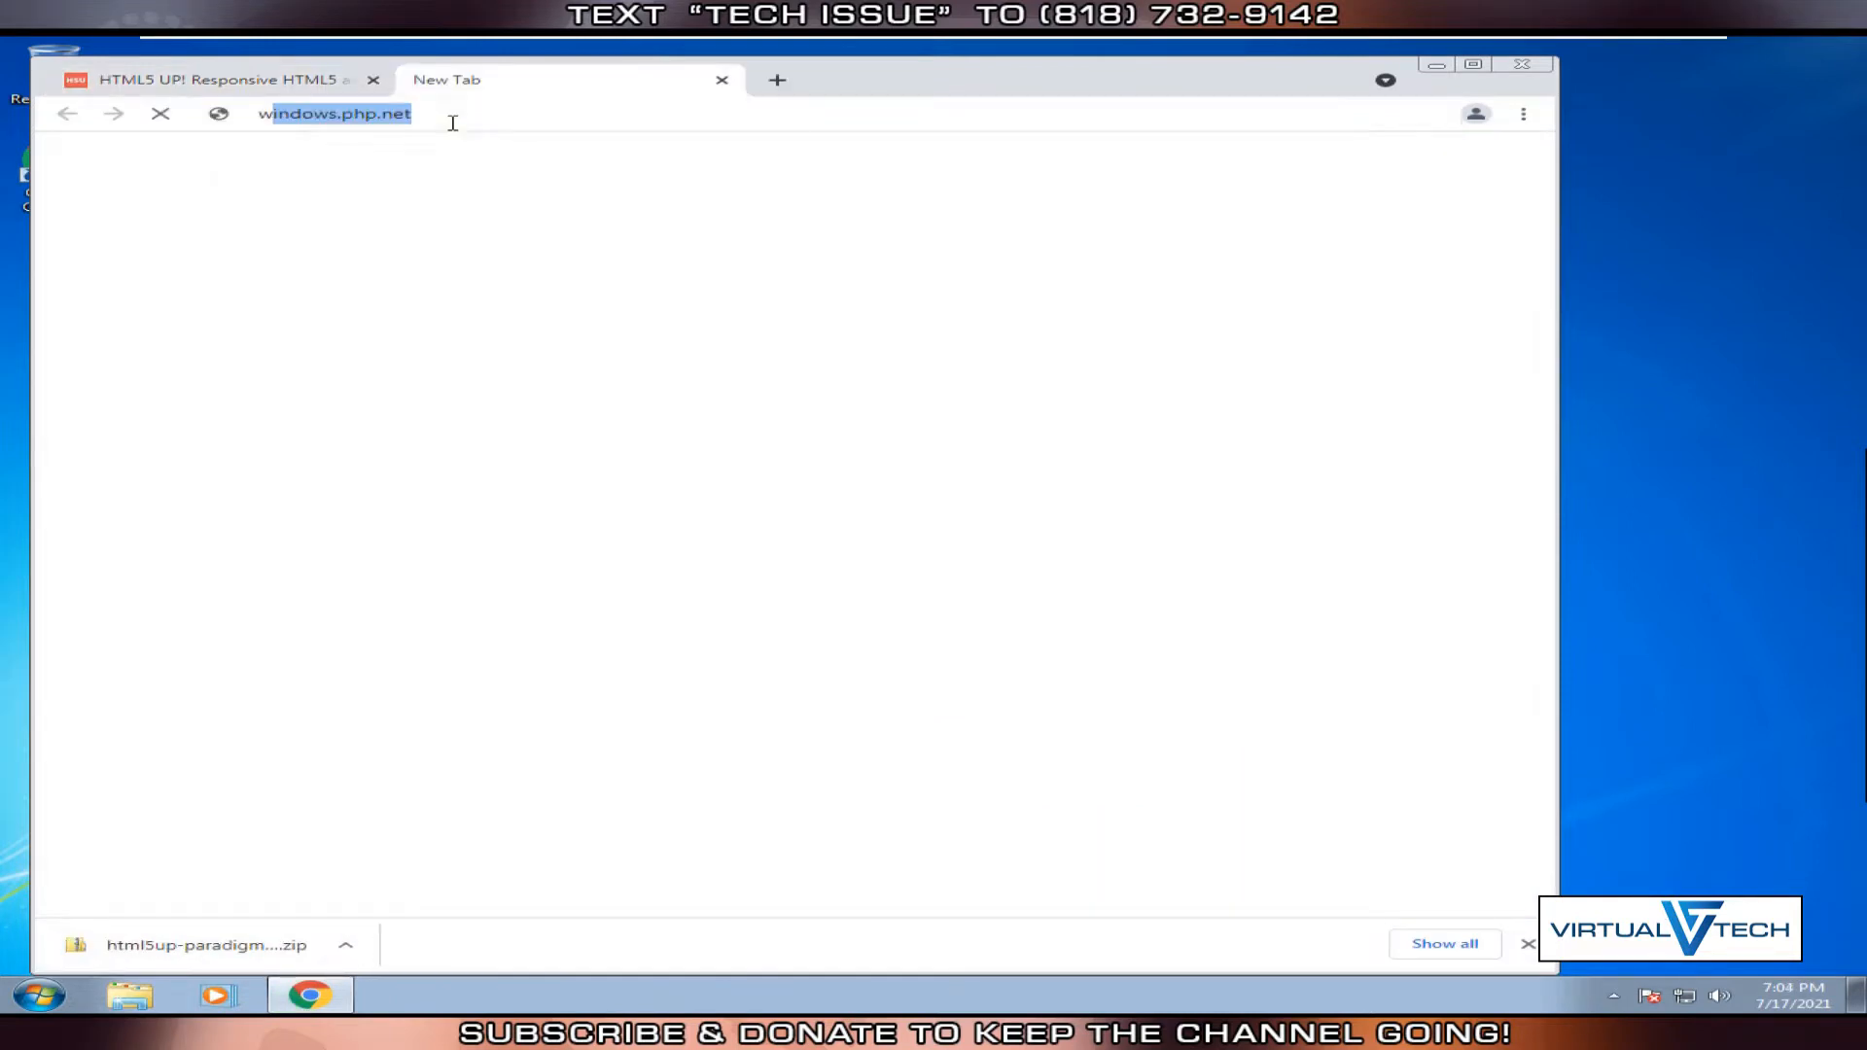
On windows.php.net Downloads, scroll to the PHP 8.0.8 x64 and x86 build listings.
left_click(334, 113)
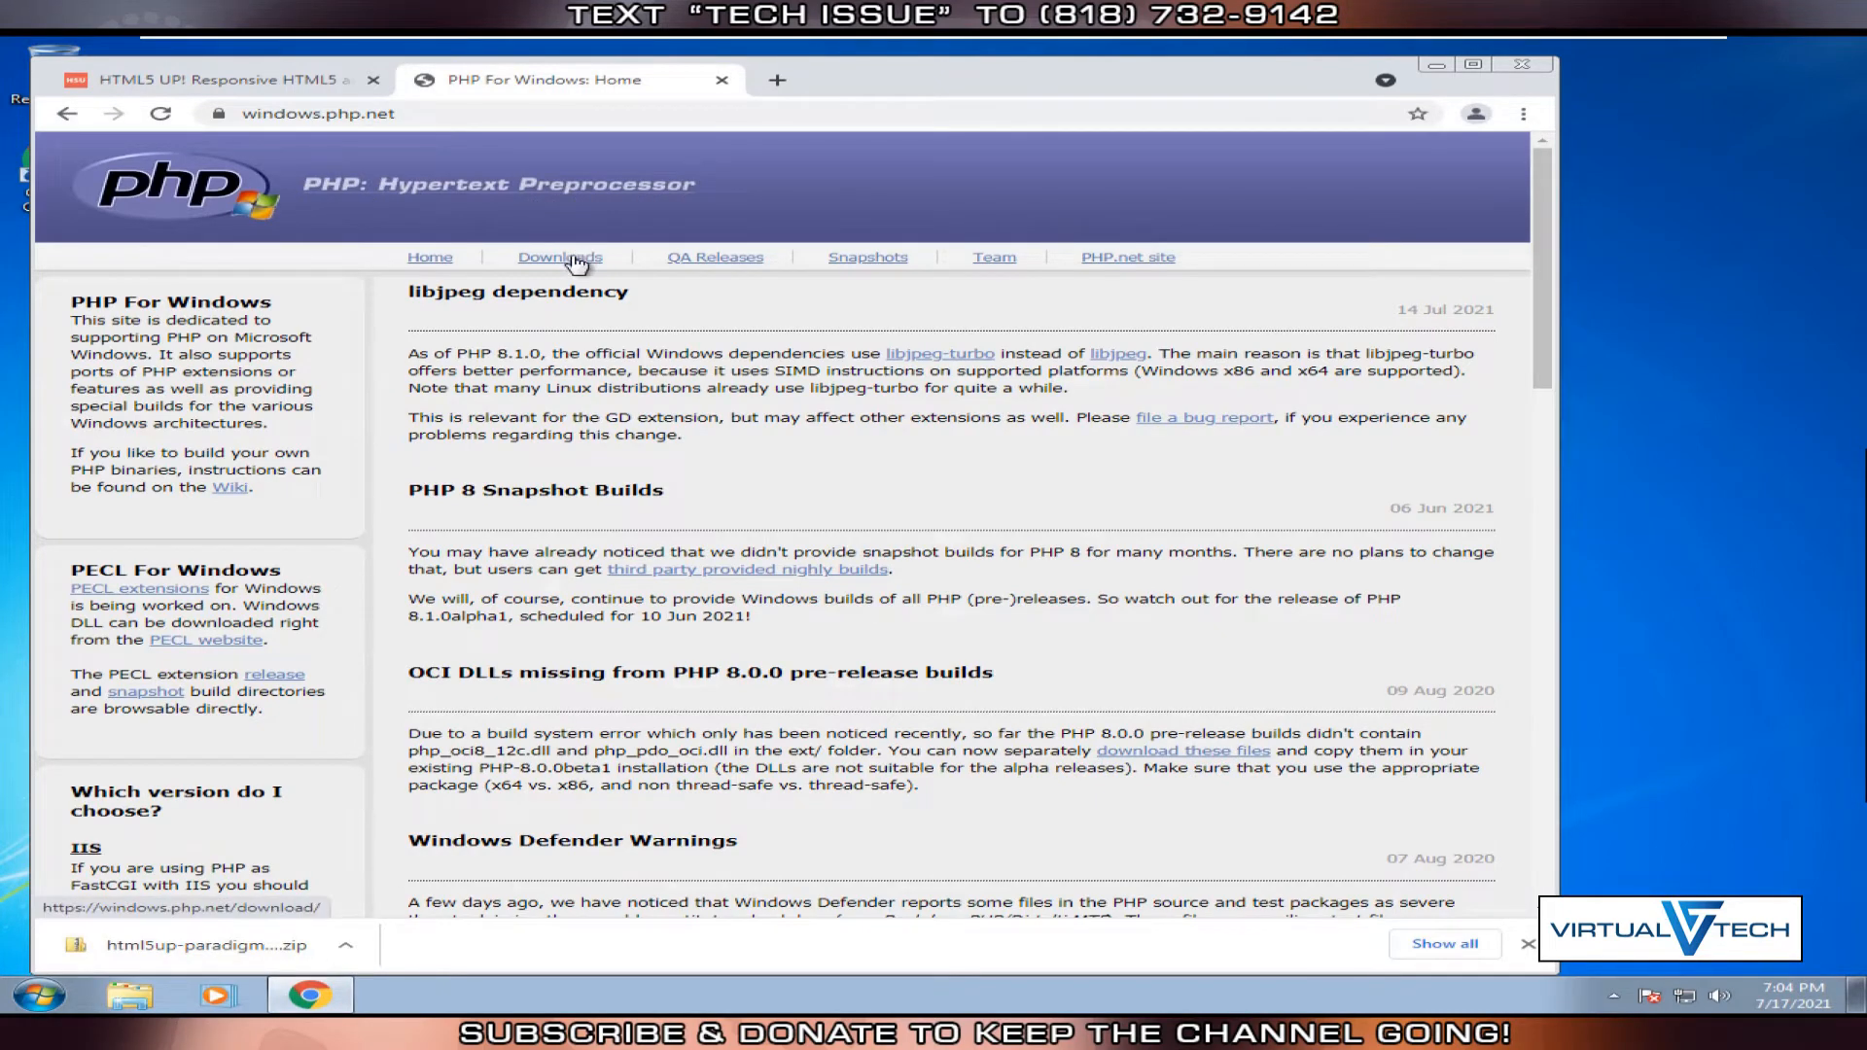
left_click(560, 256)
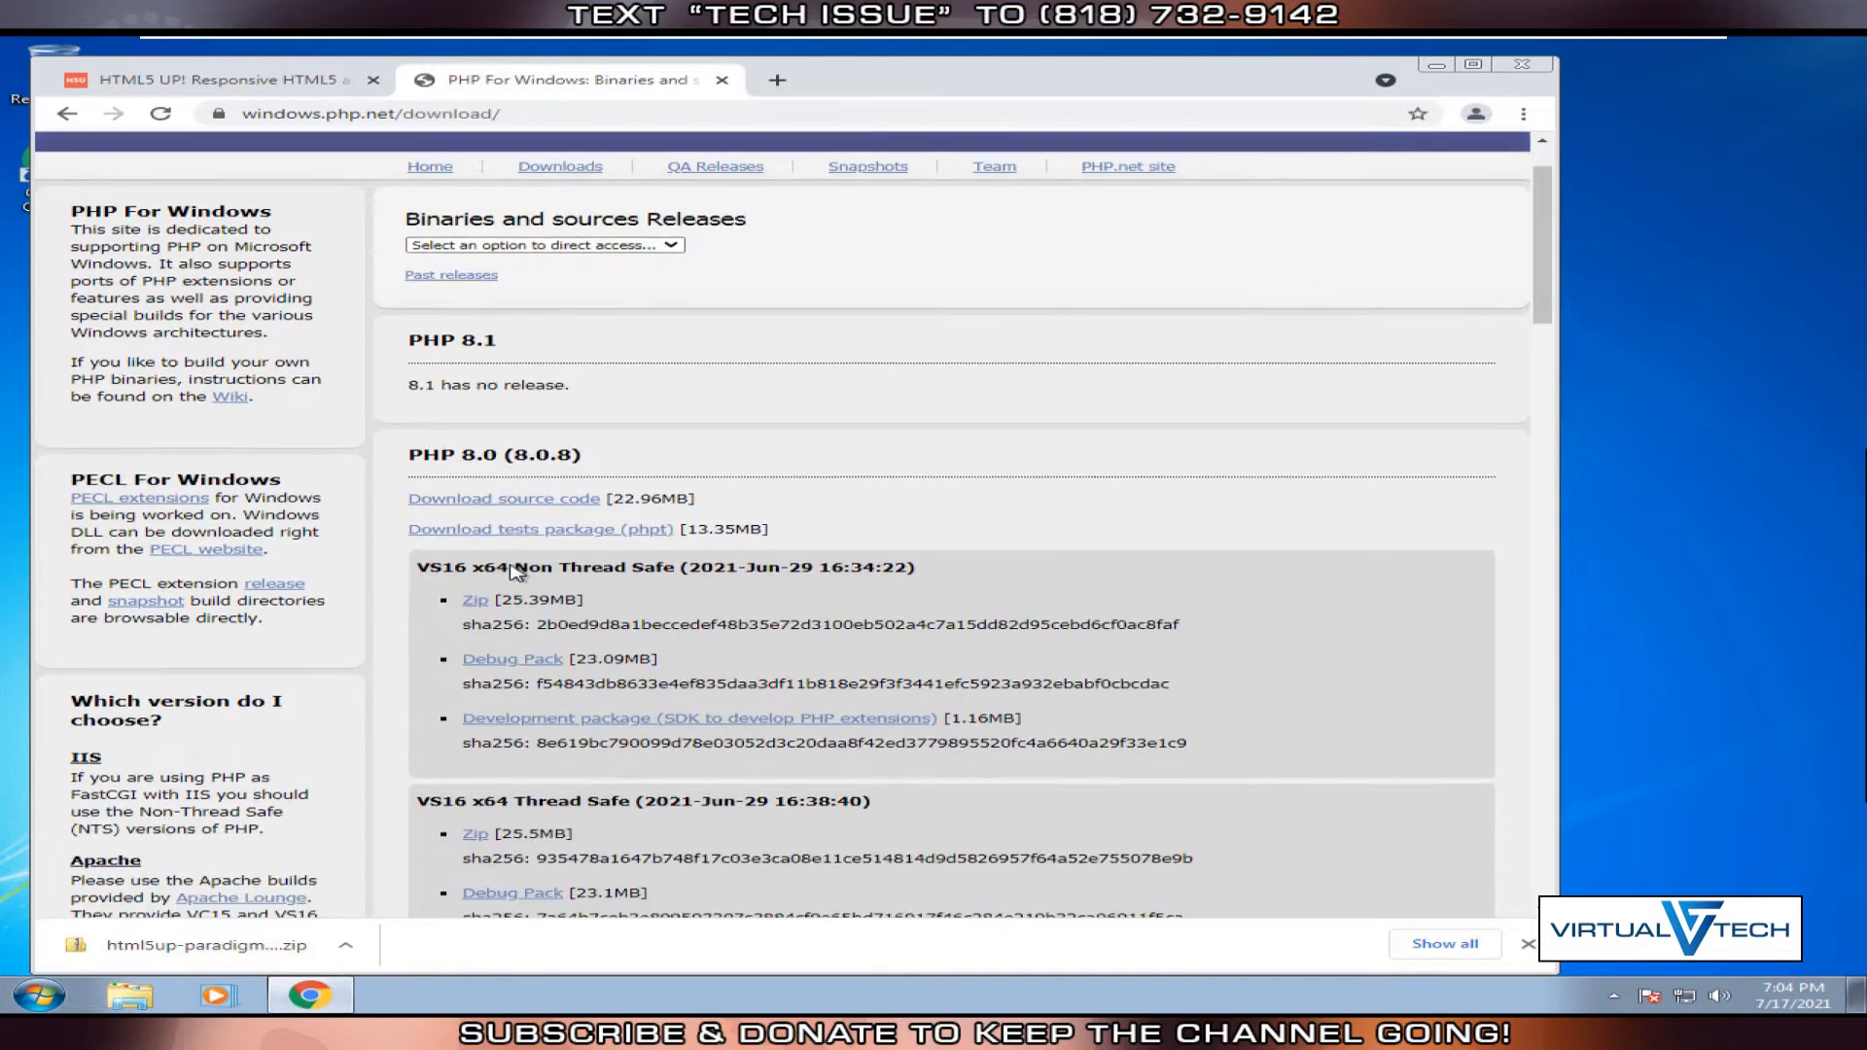
double_click(451, 449)
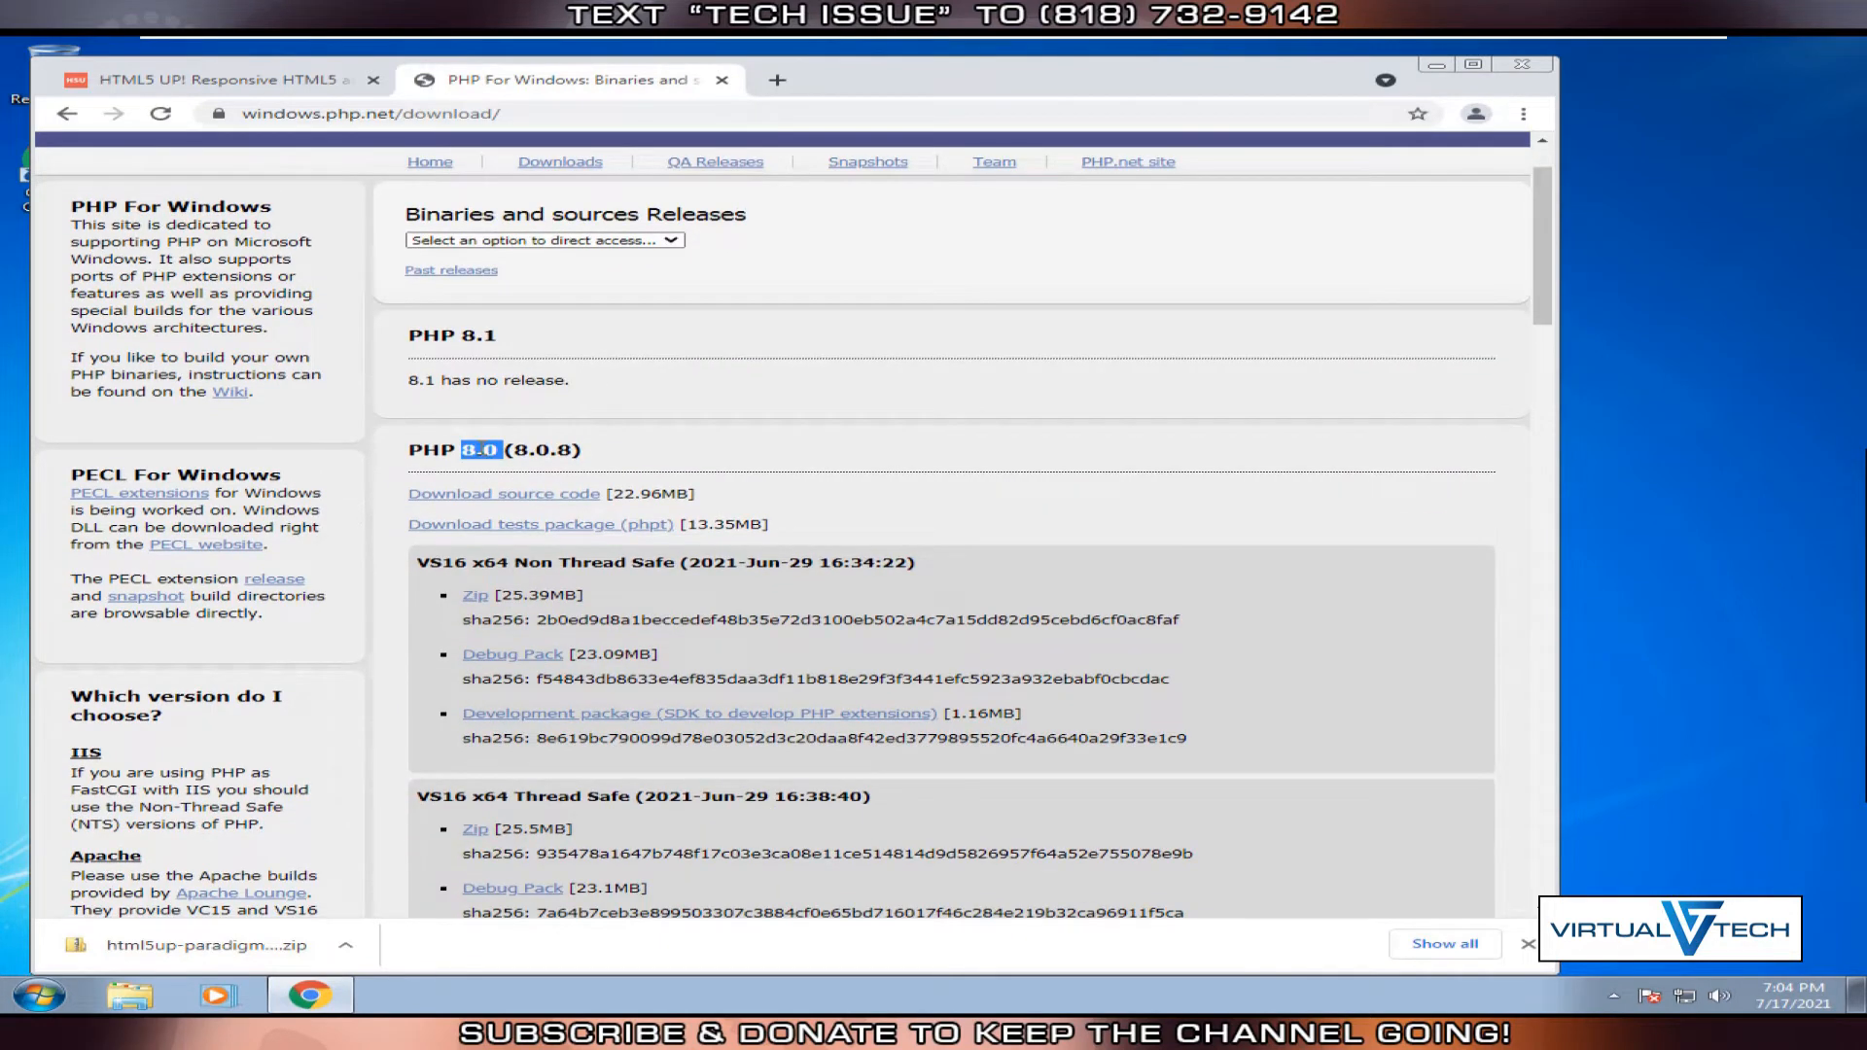
scroll("down", 3)
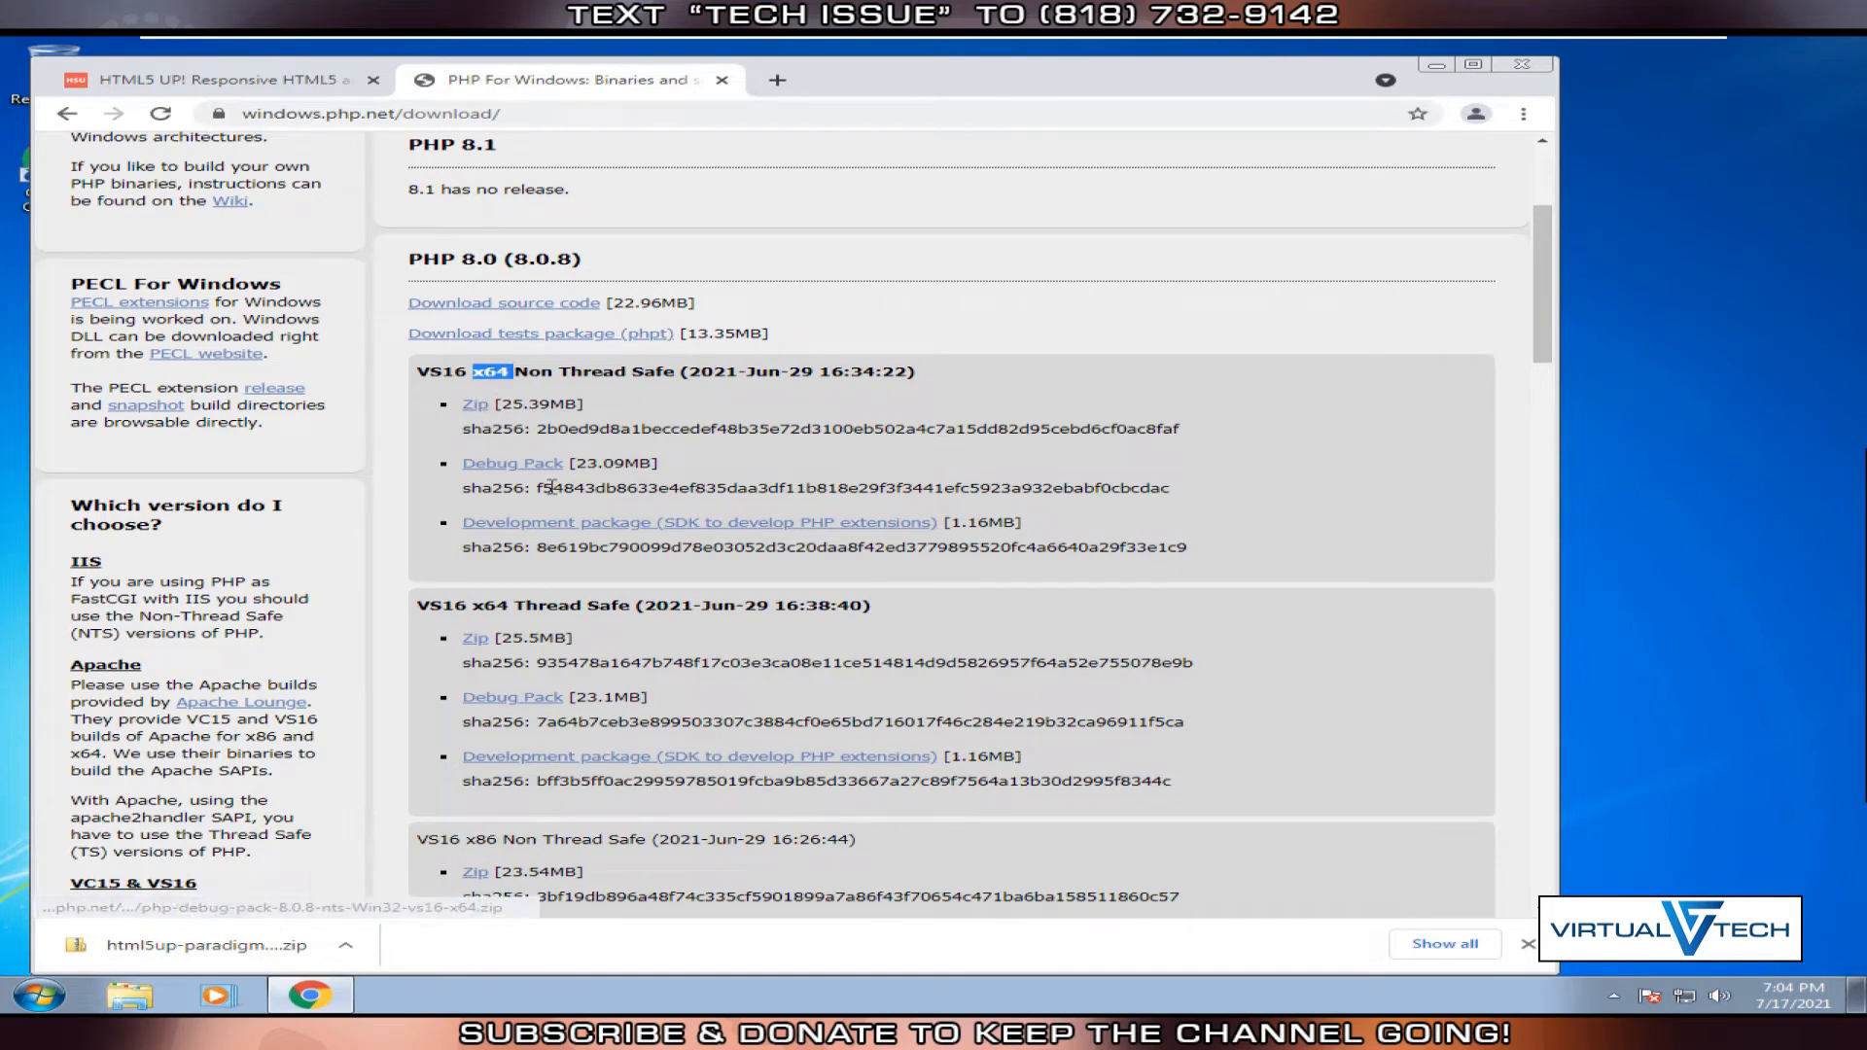
scroll("down", 3)
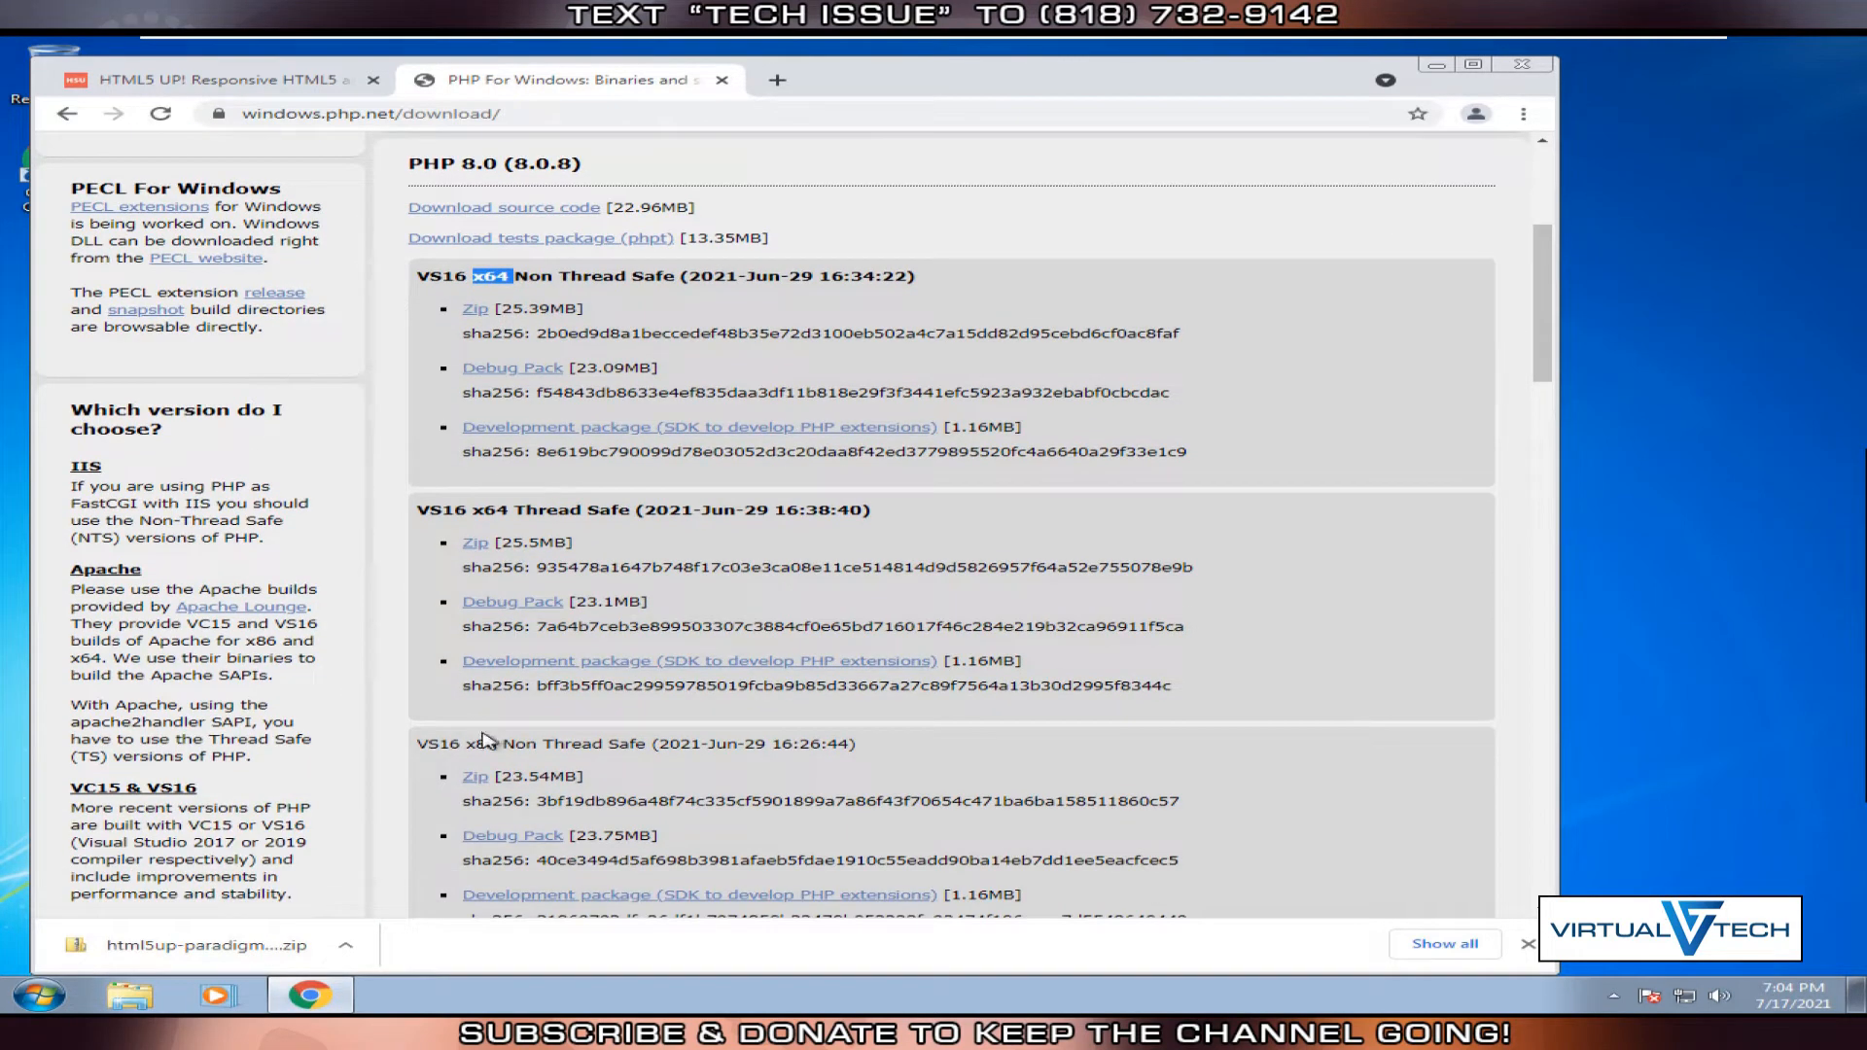
double_click(481, 743)
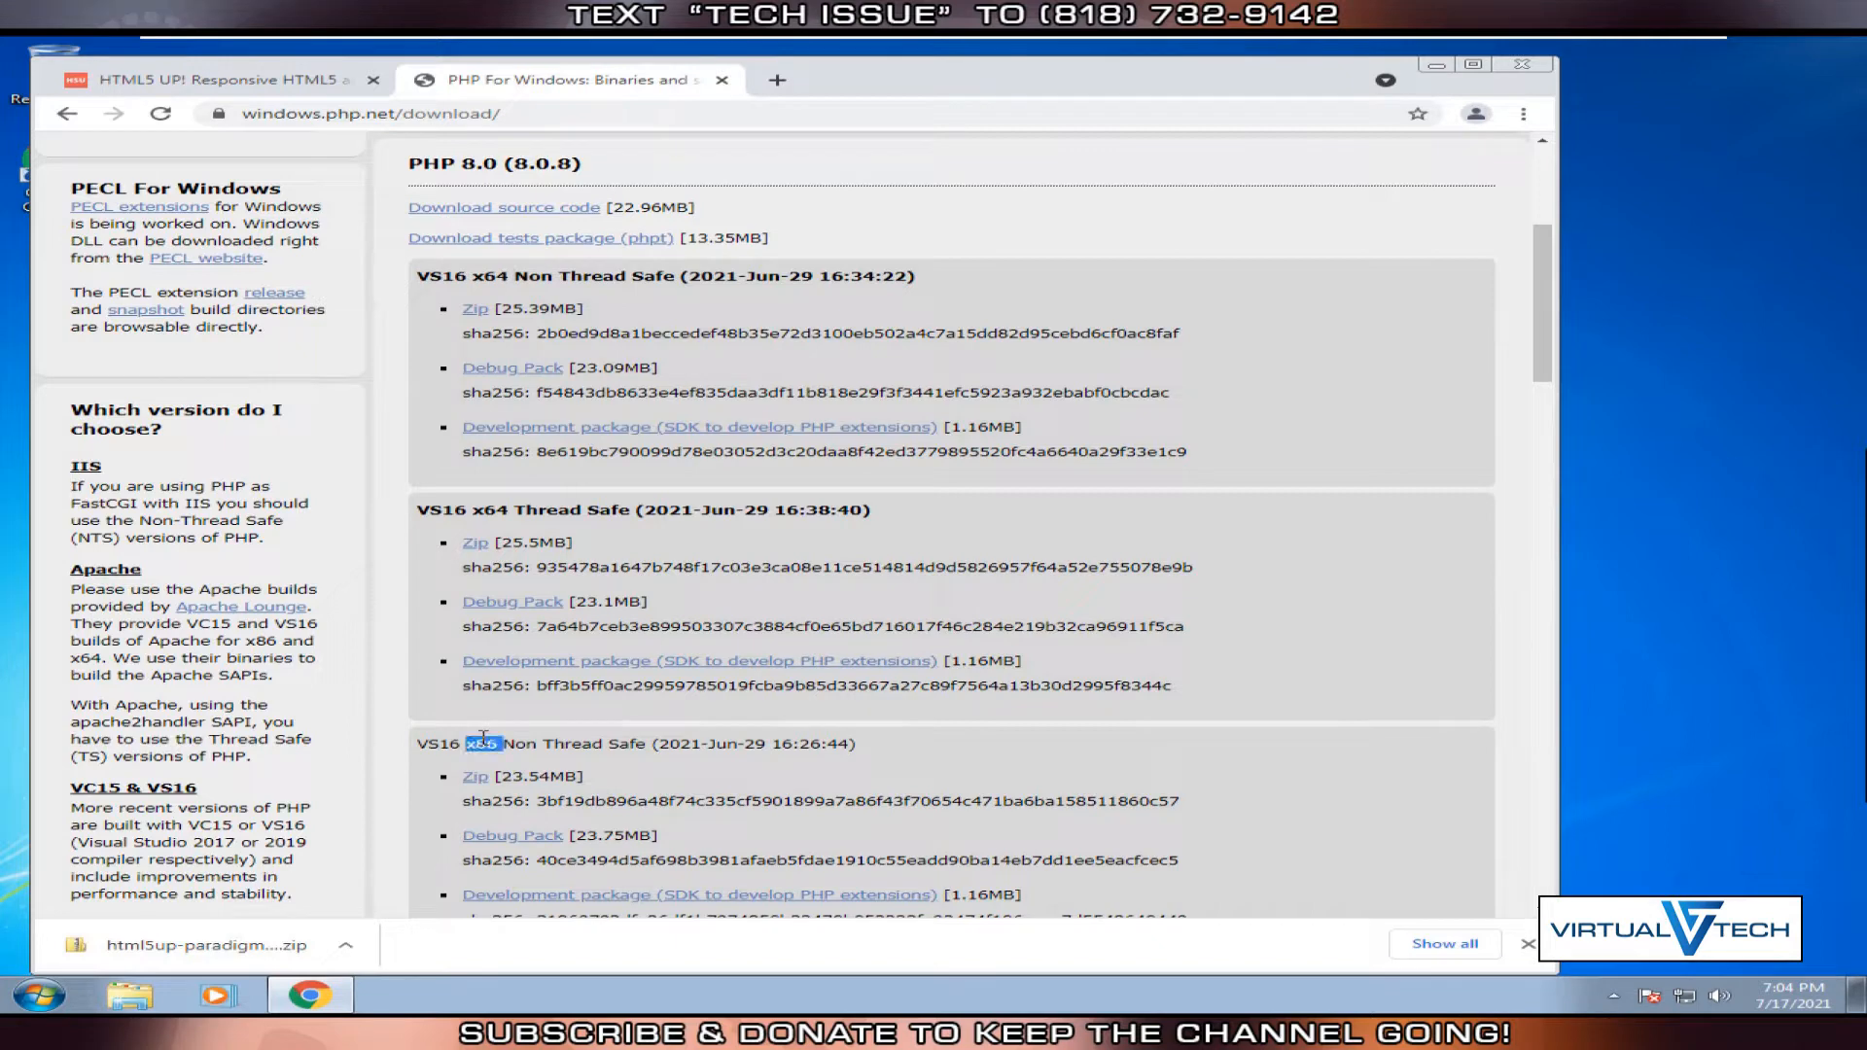
mouse_move(474, 775)
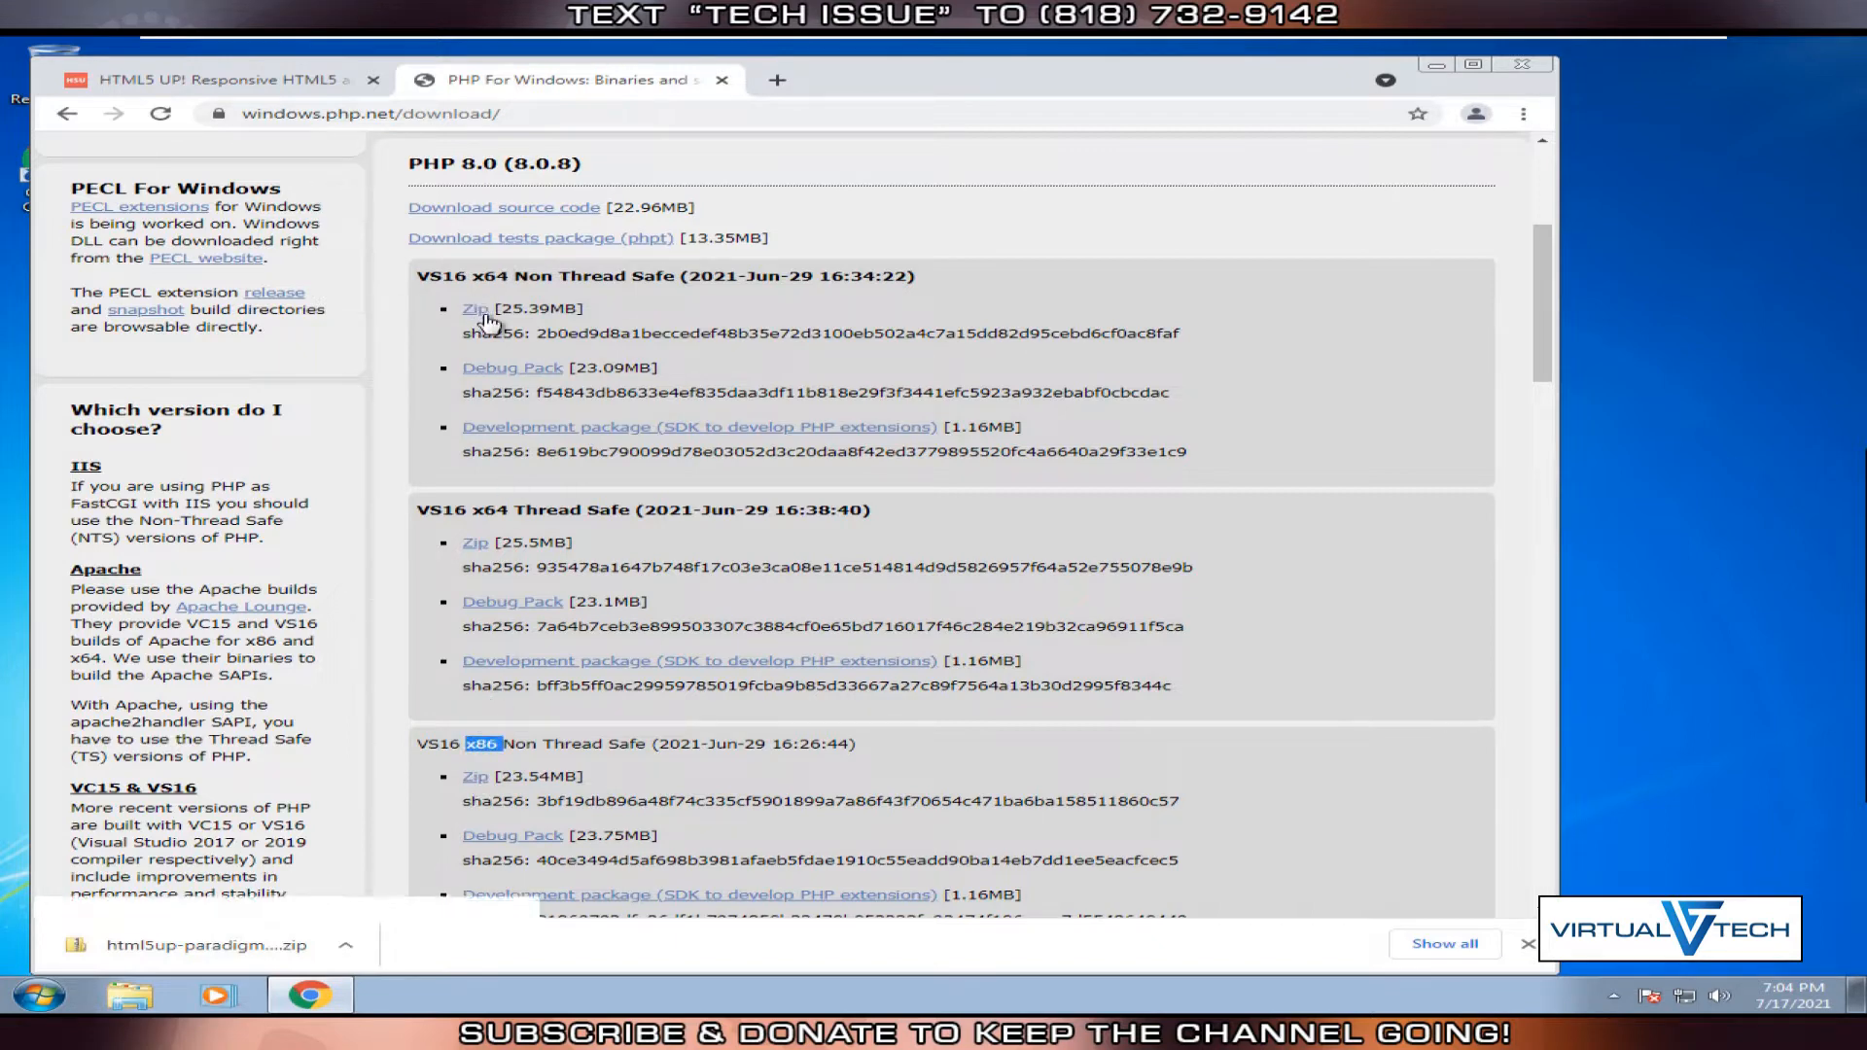
mouse_move(473, 308)
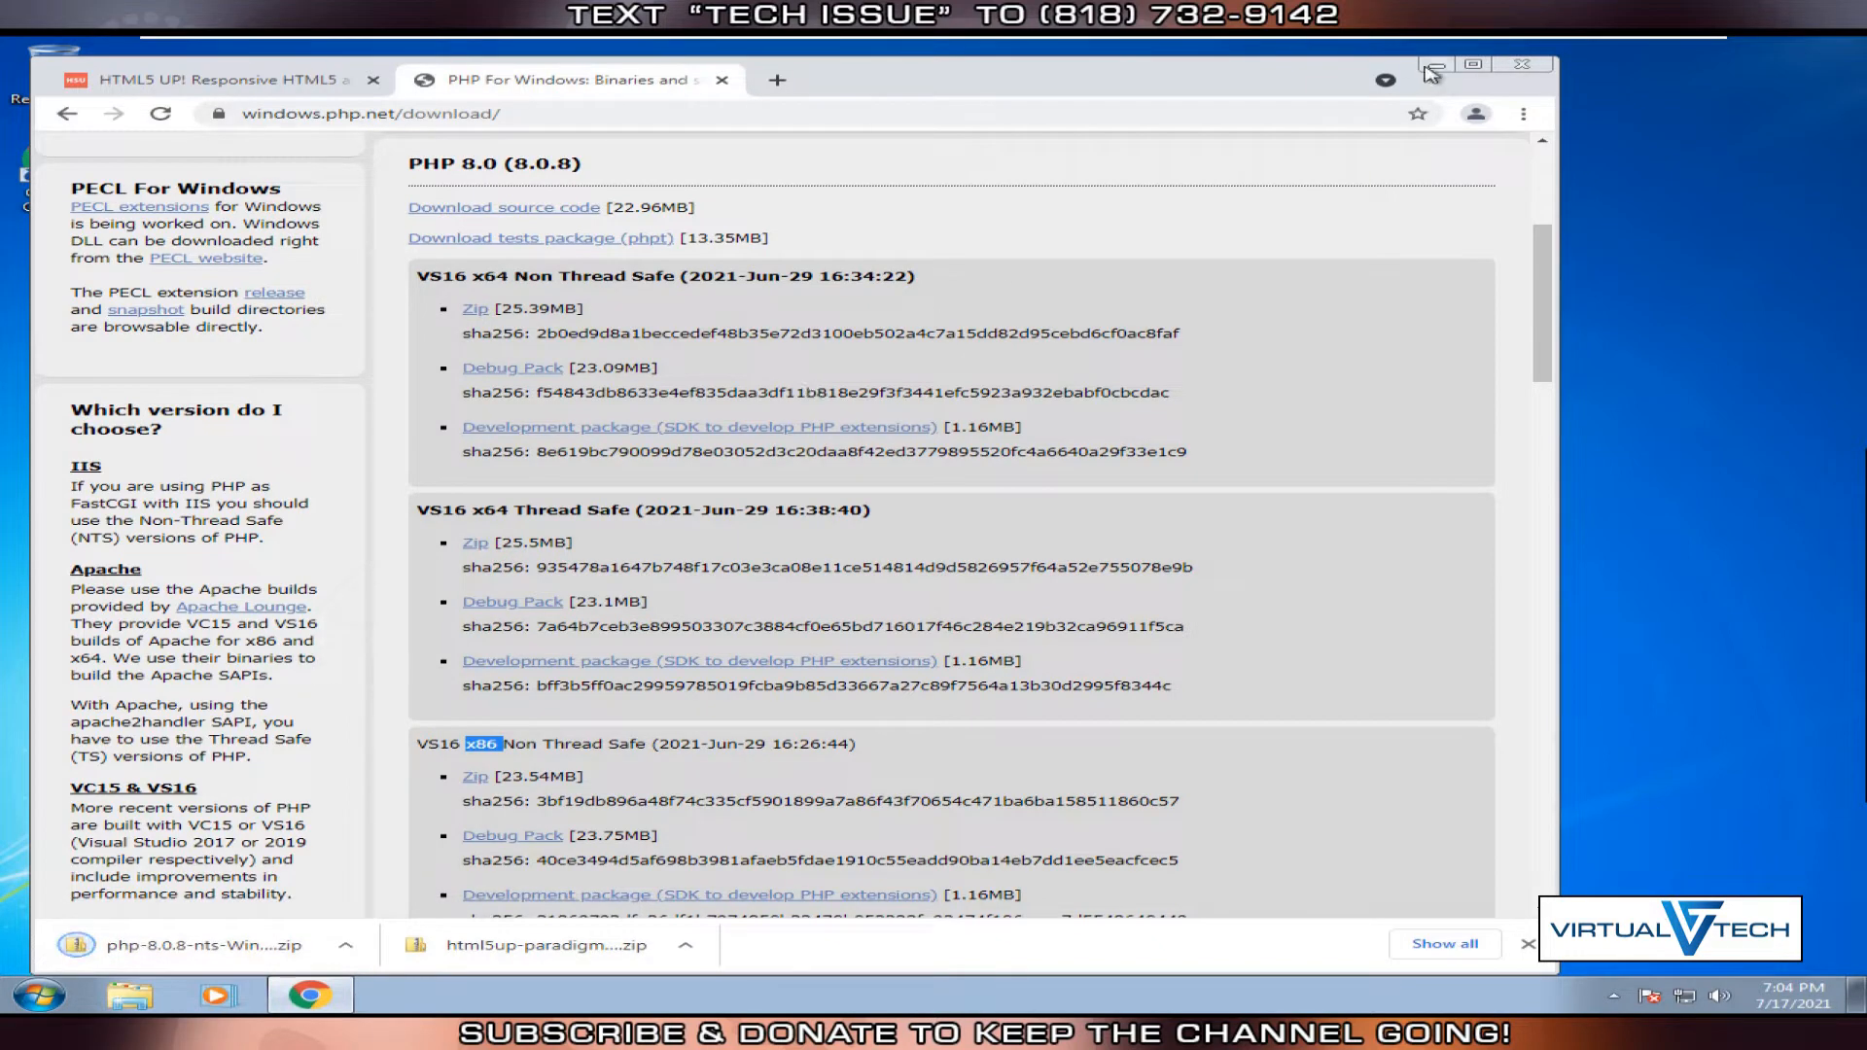
Minimize Chrome and open the Downloads folder in Windows Explorer.
left_click(1433, 64)
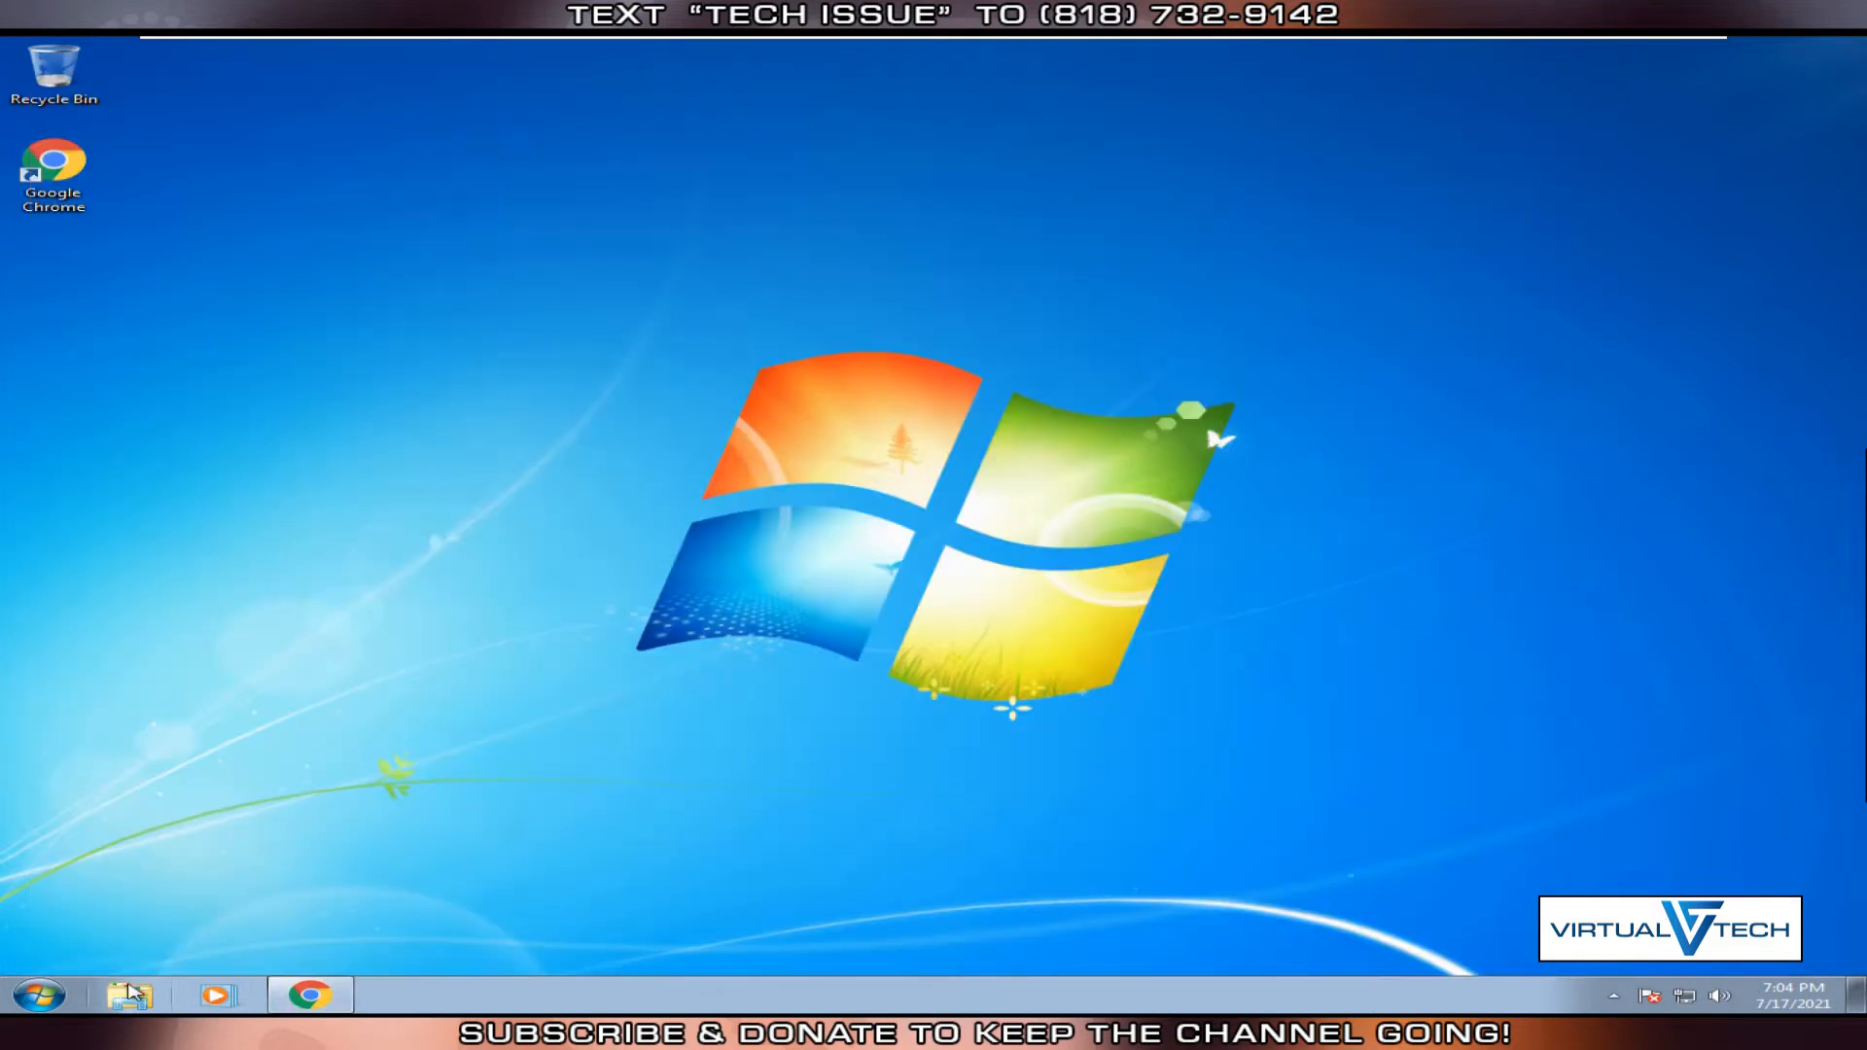
left_click(130, 994)
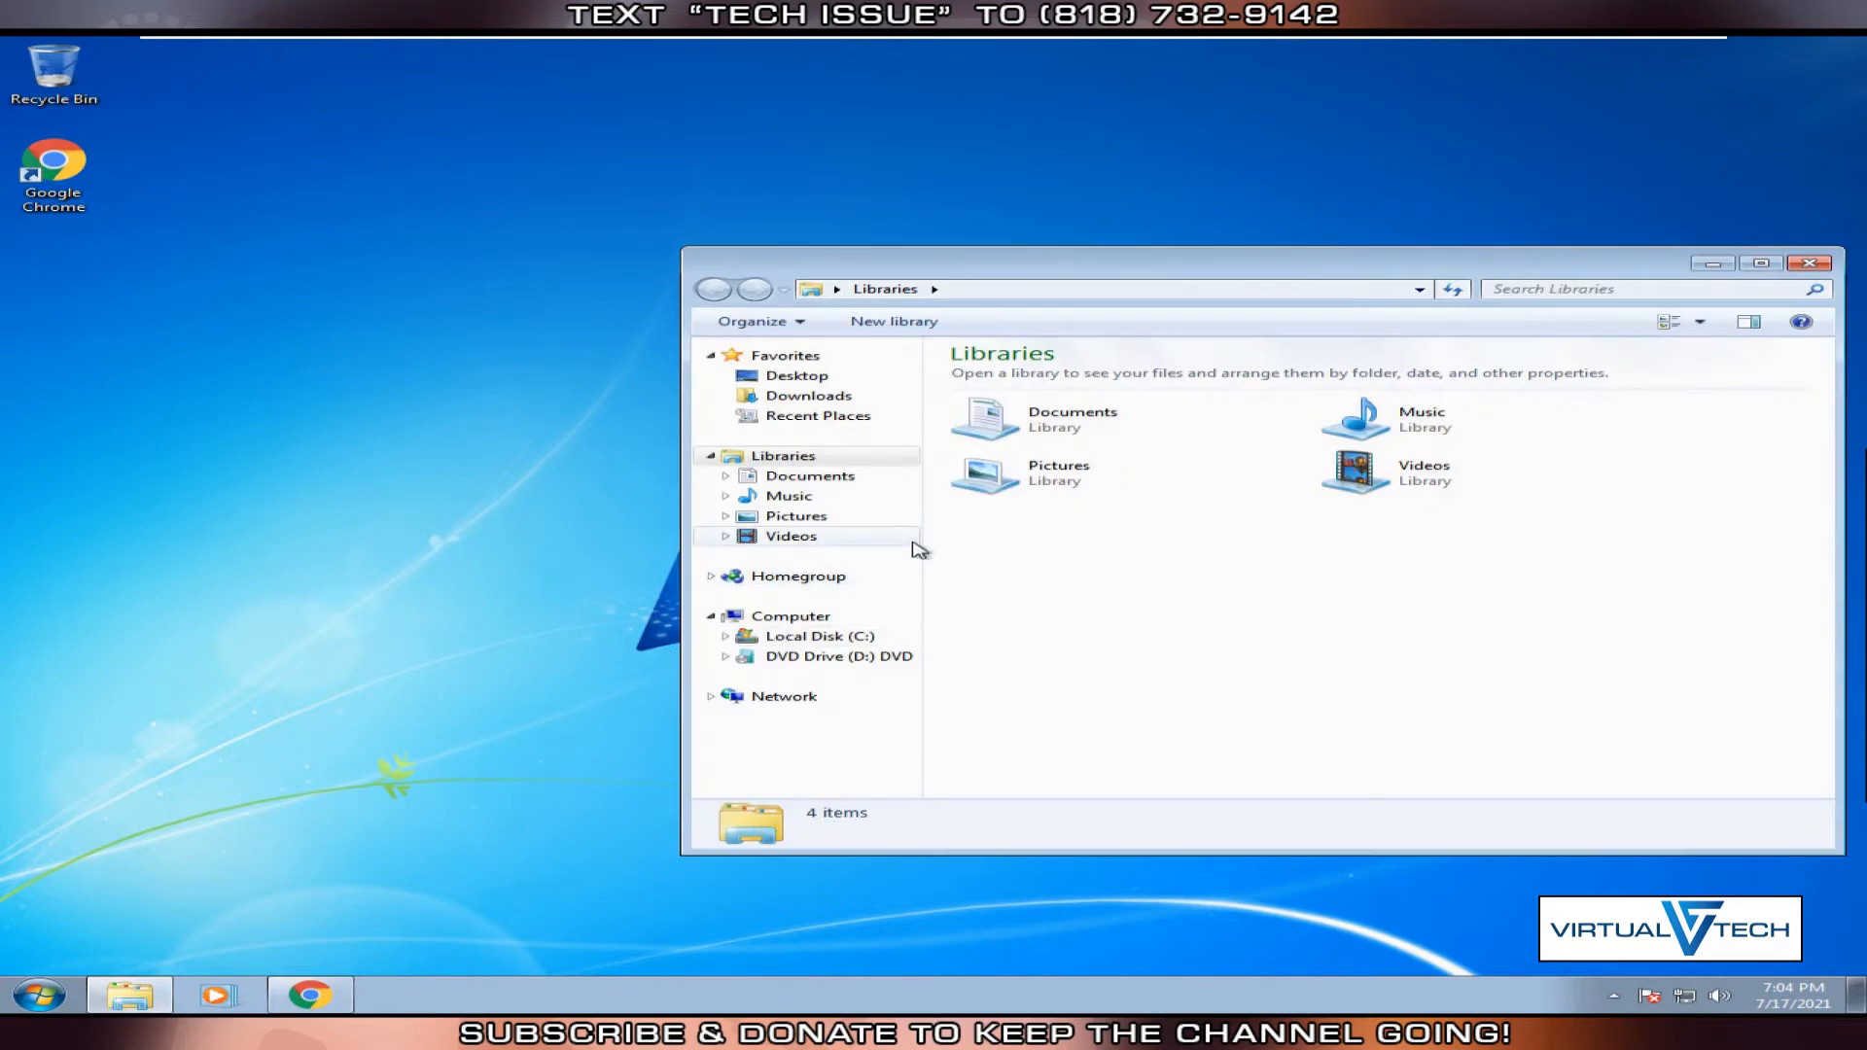
left_click(808, 395)
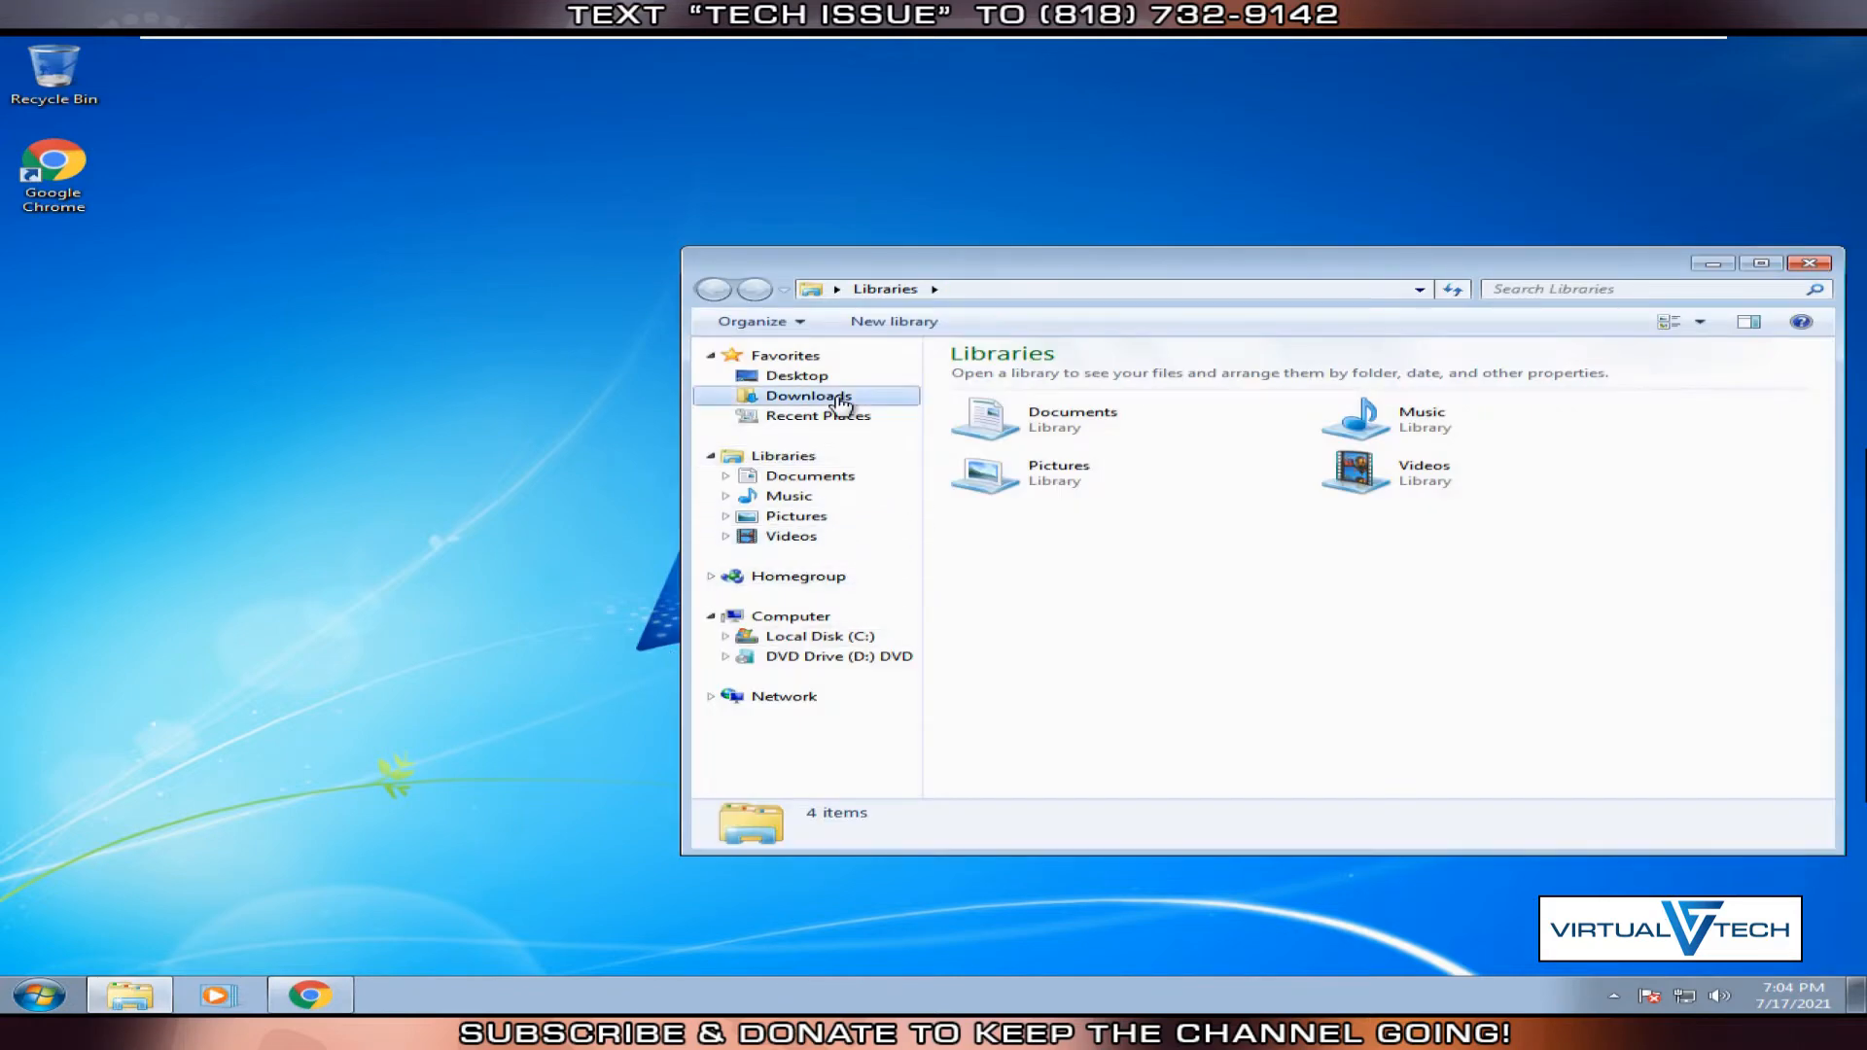
left_click(808, 396)
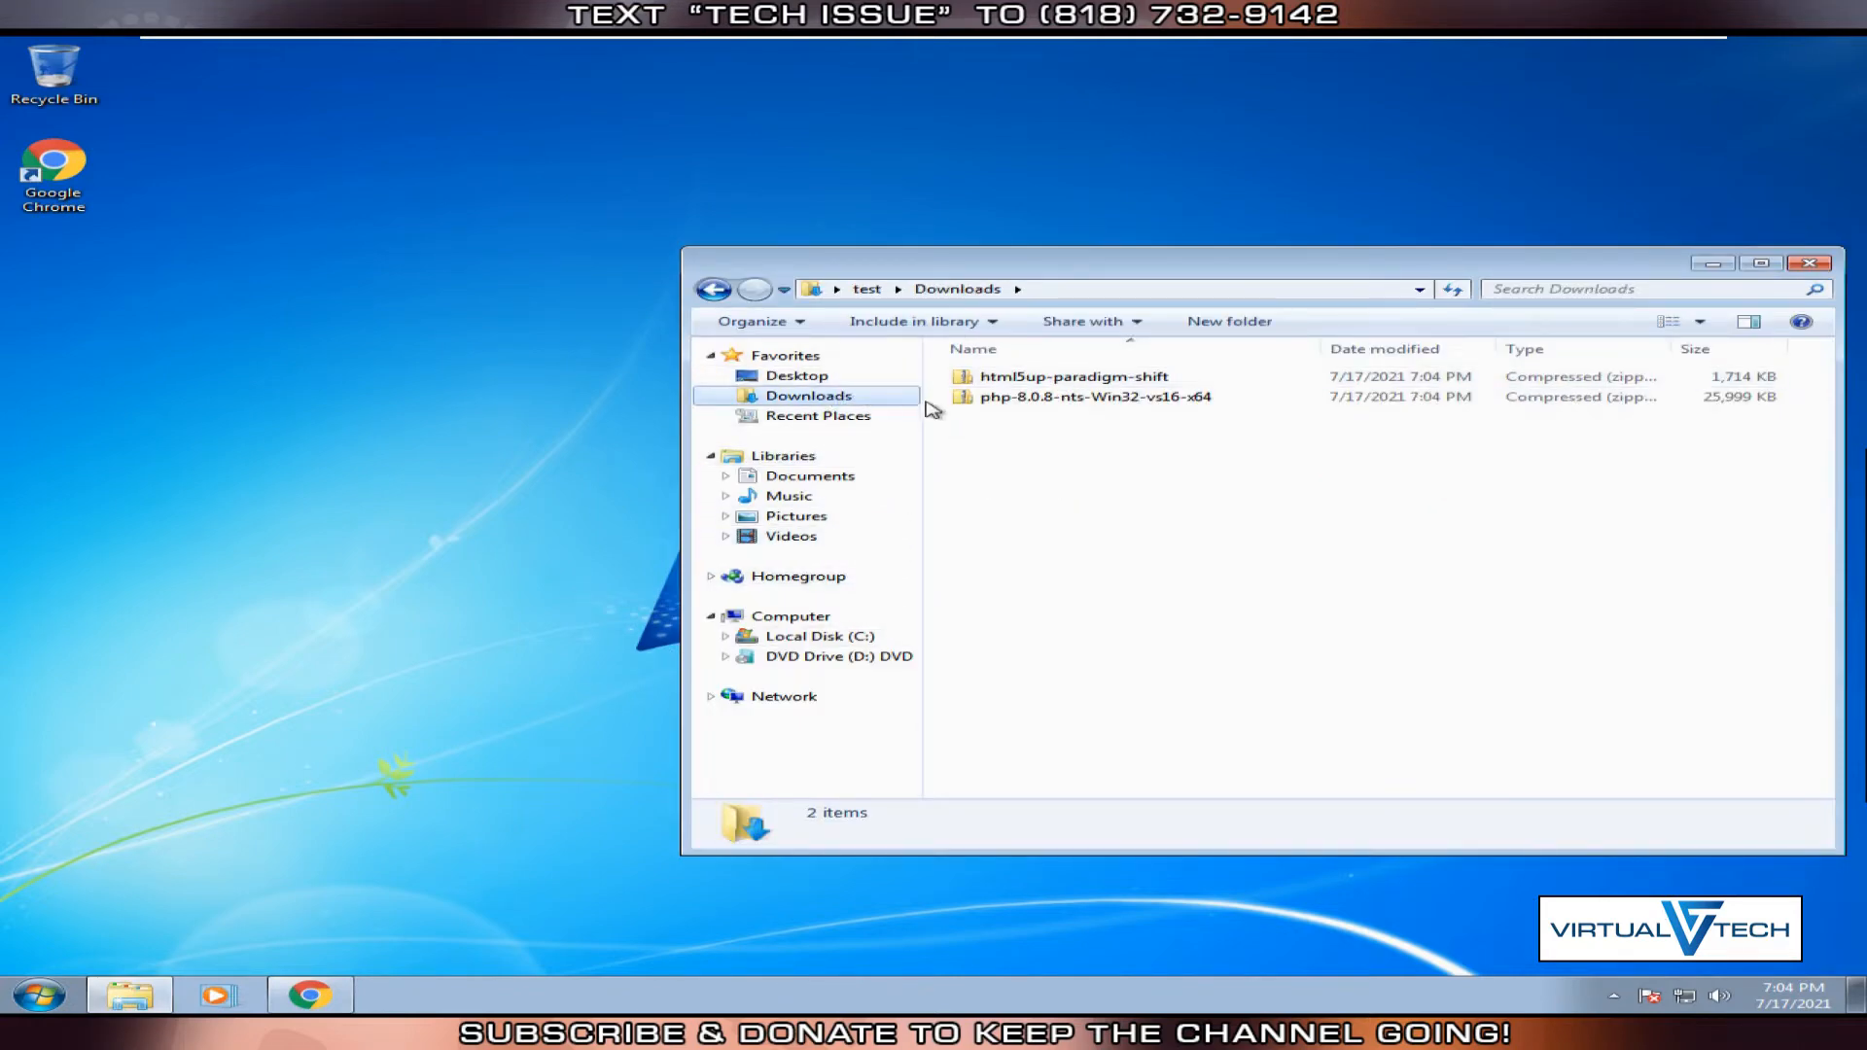
Extract the Paradigm Shift and PHP 8.0.8 zips into their own folders with 7-Zip.
left_click(1073, 376)
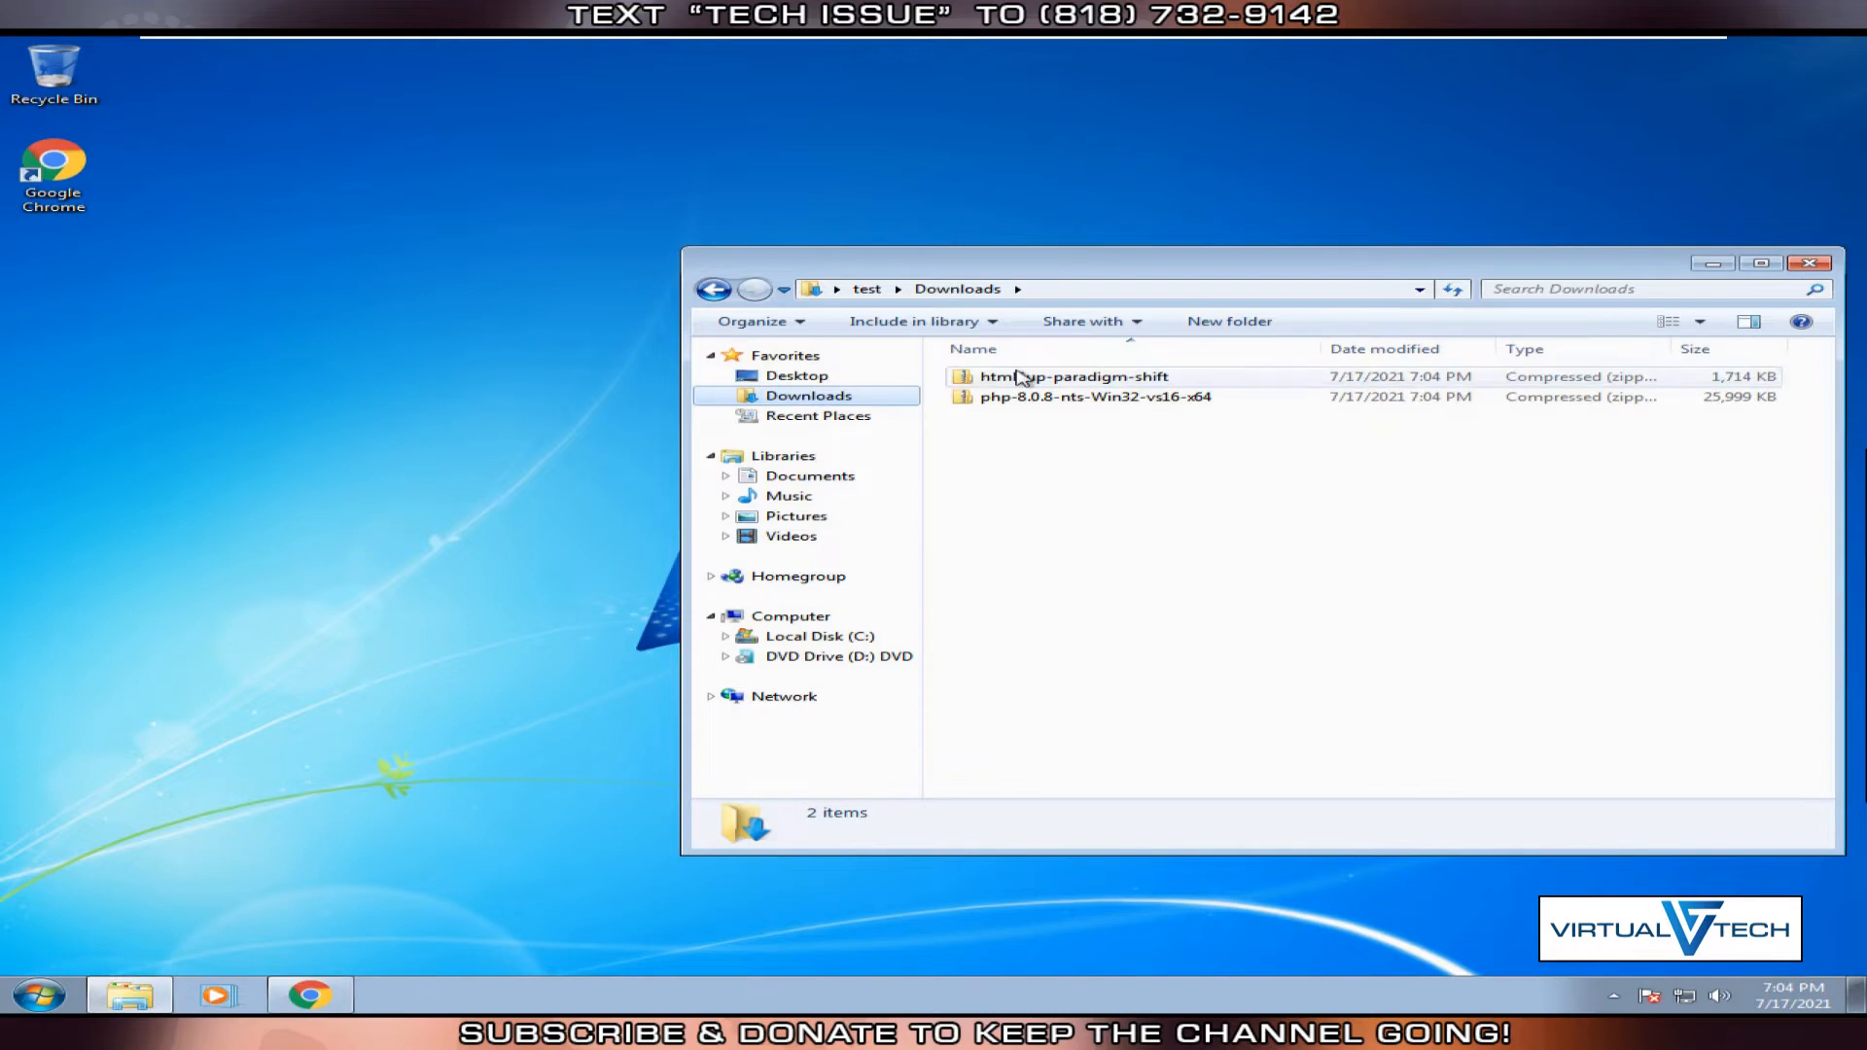
right_click(1068, 377)
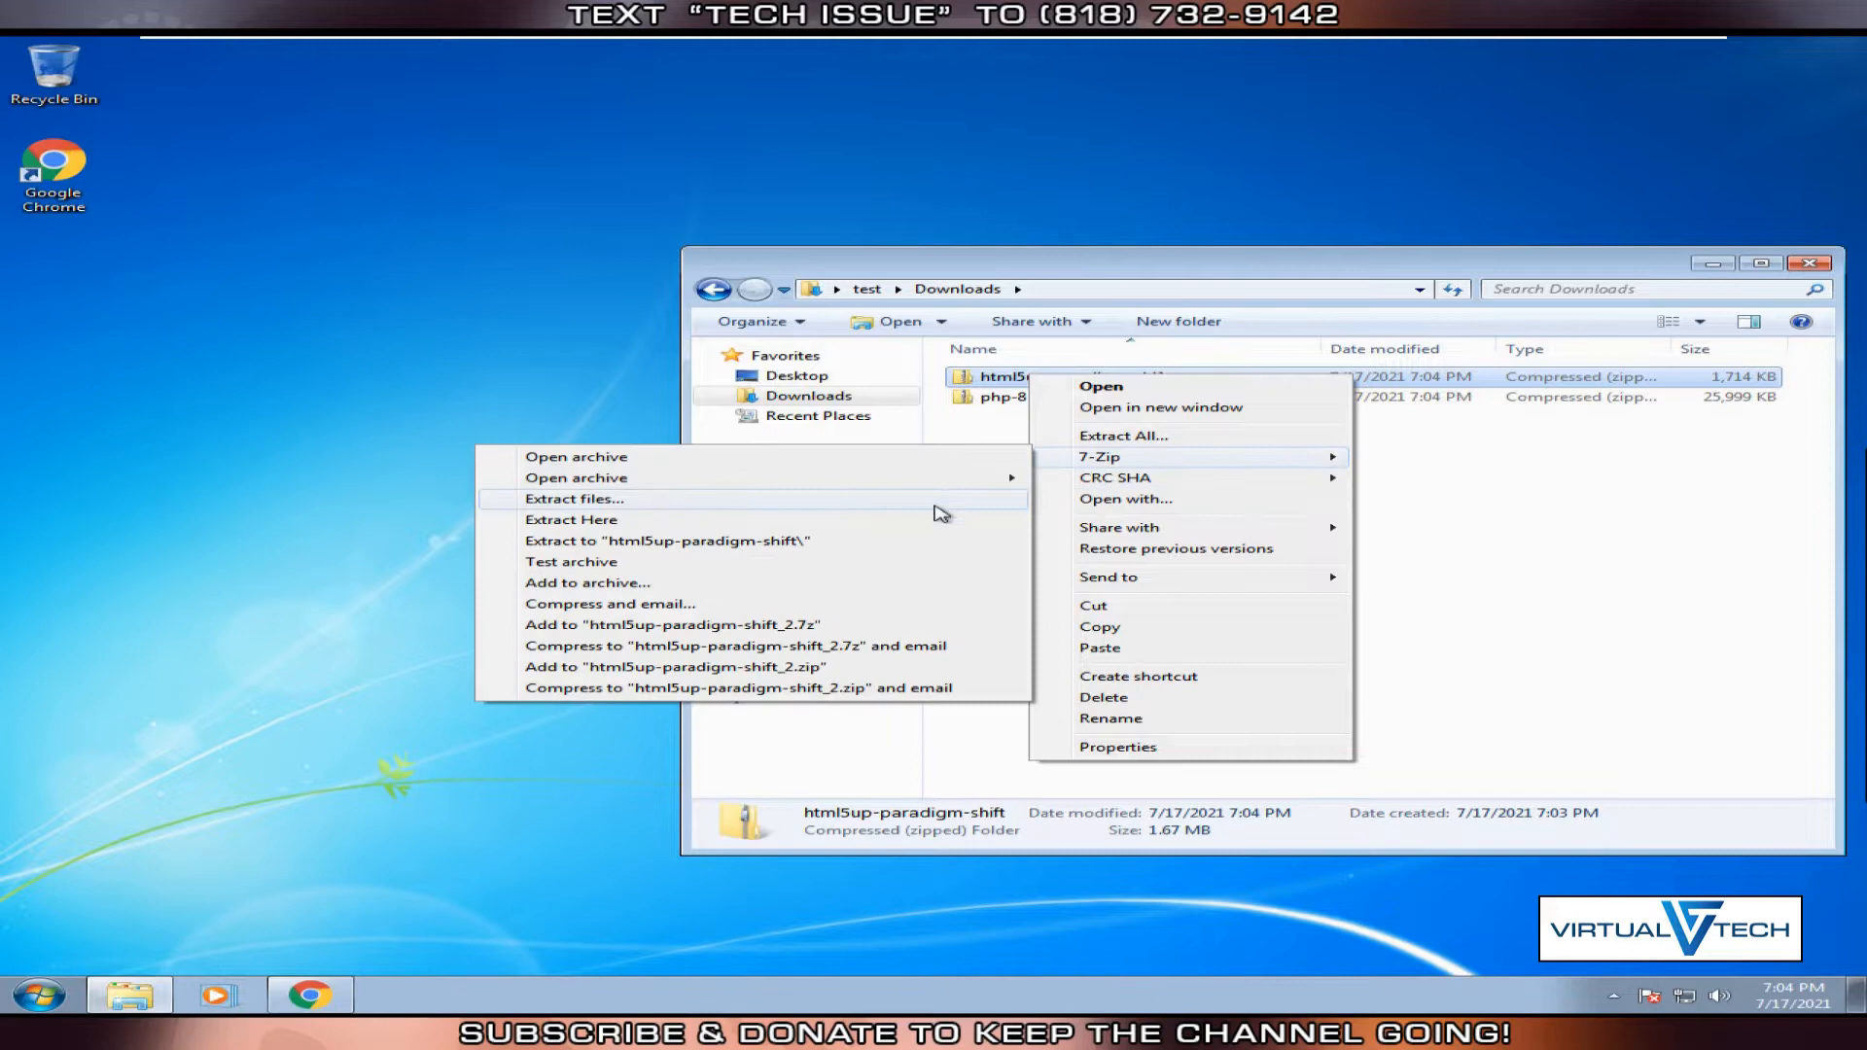
left_click(571, 519)
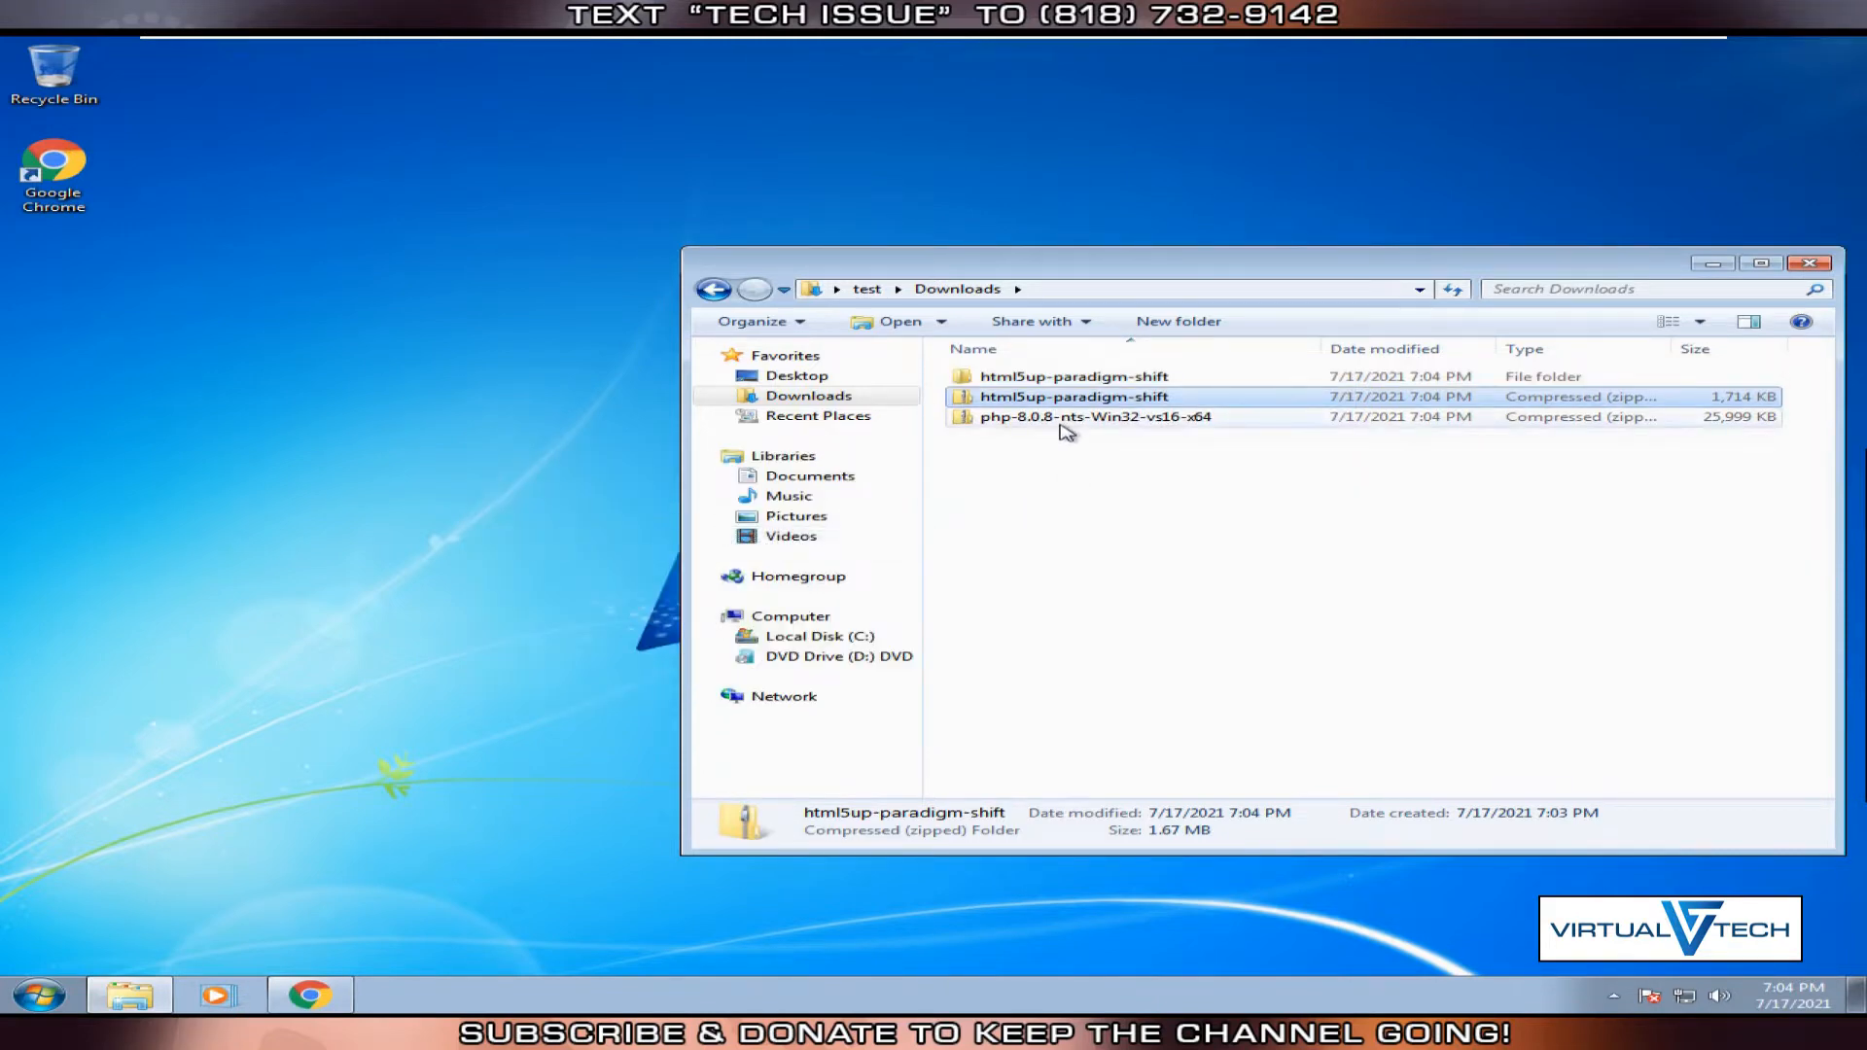
right_click(1092, 416)
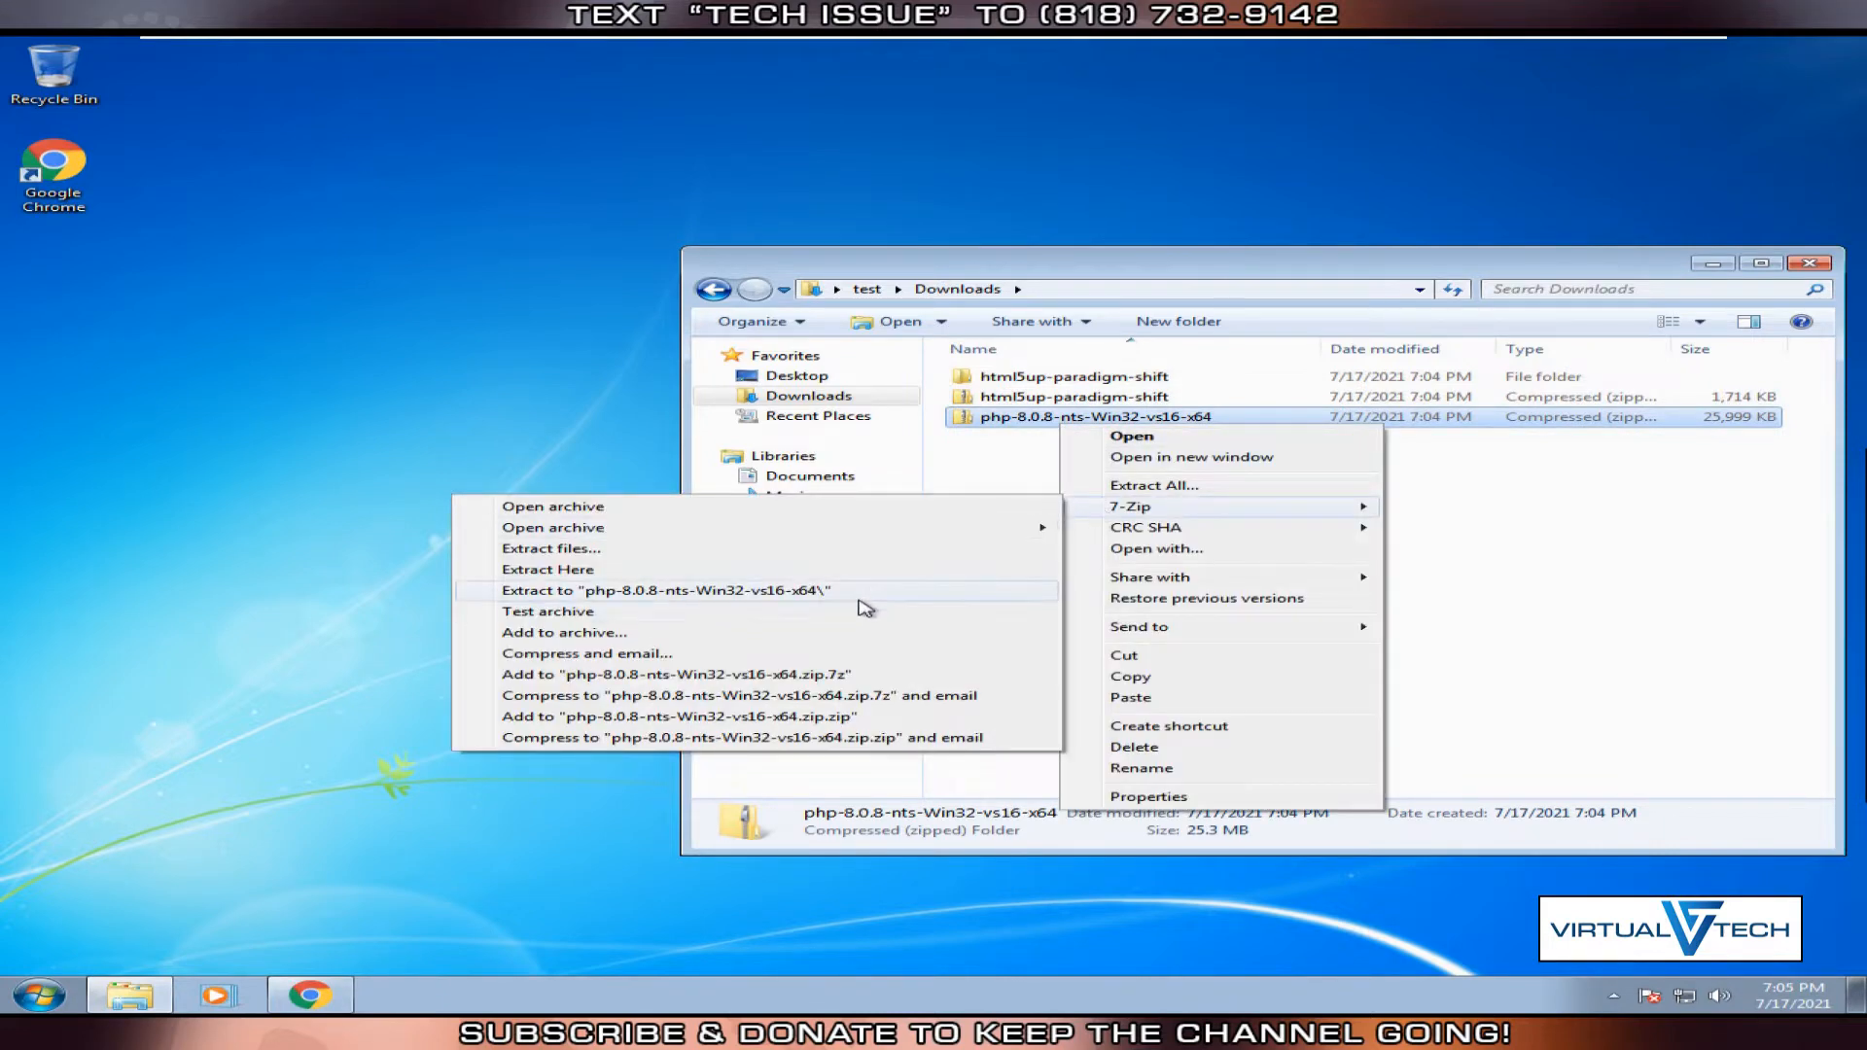
mouse_move(866, 601)
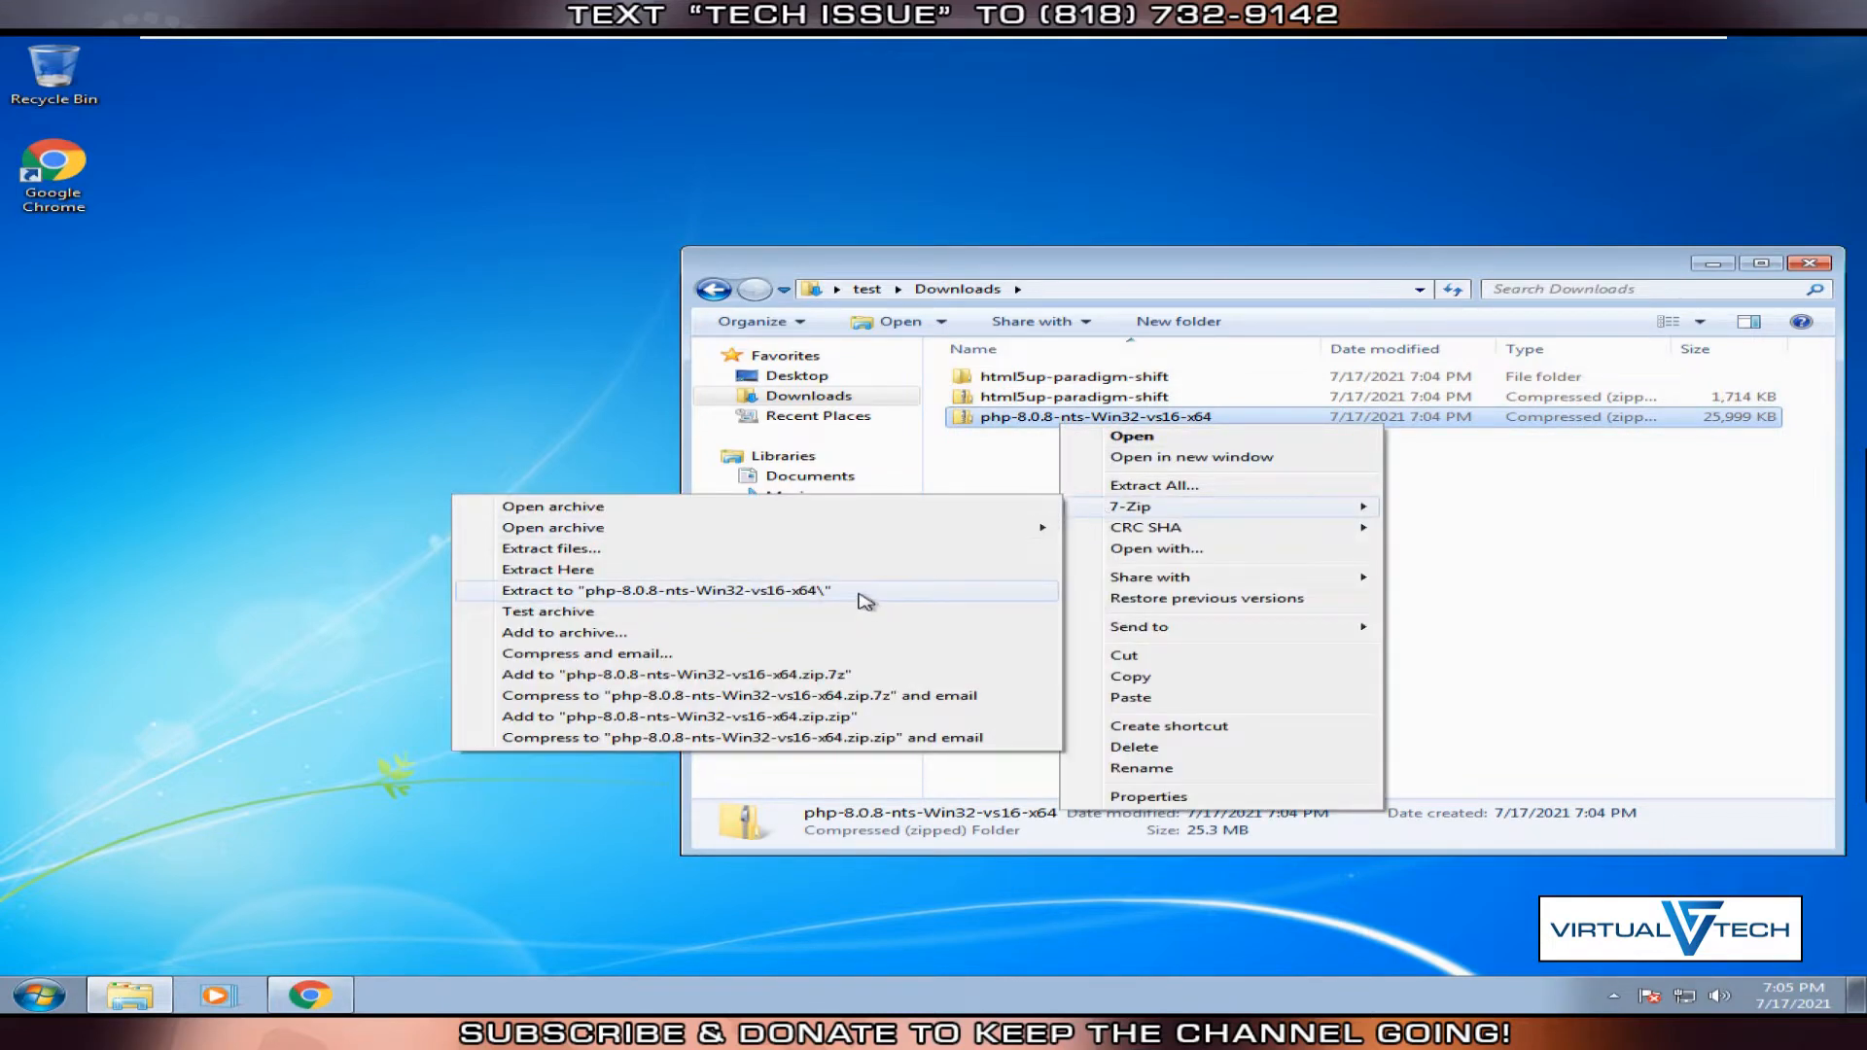
left_click(665, 590)
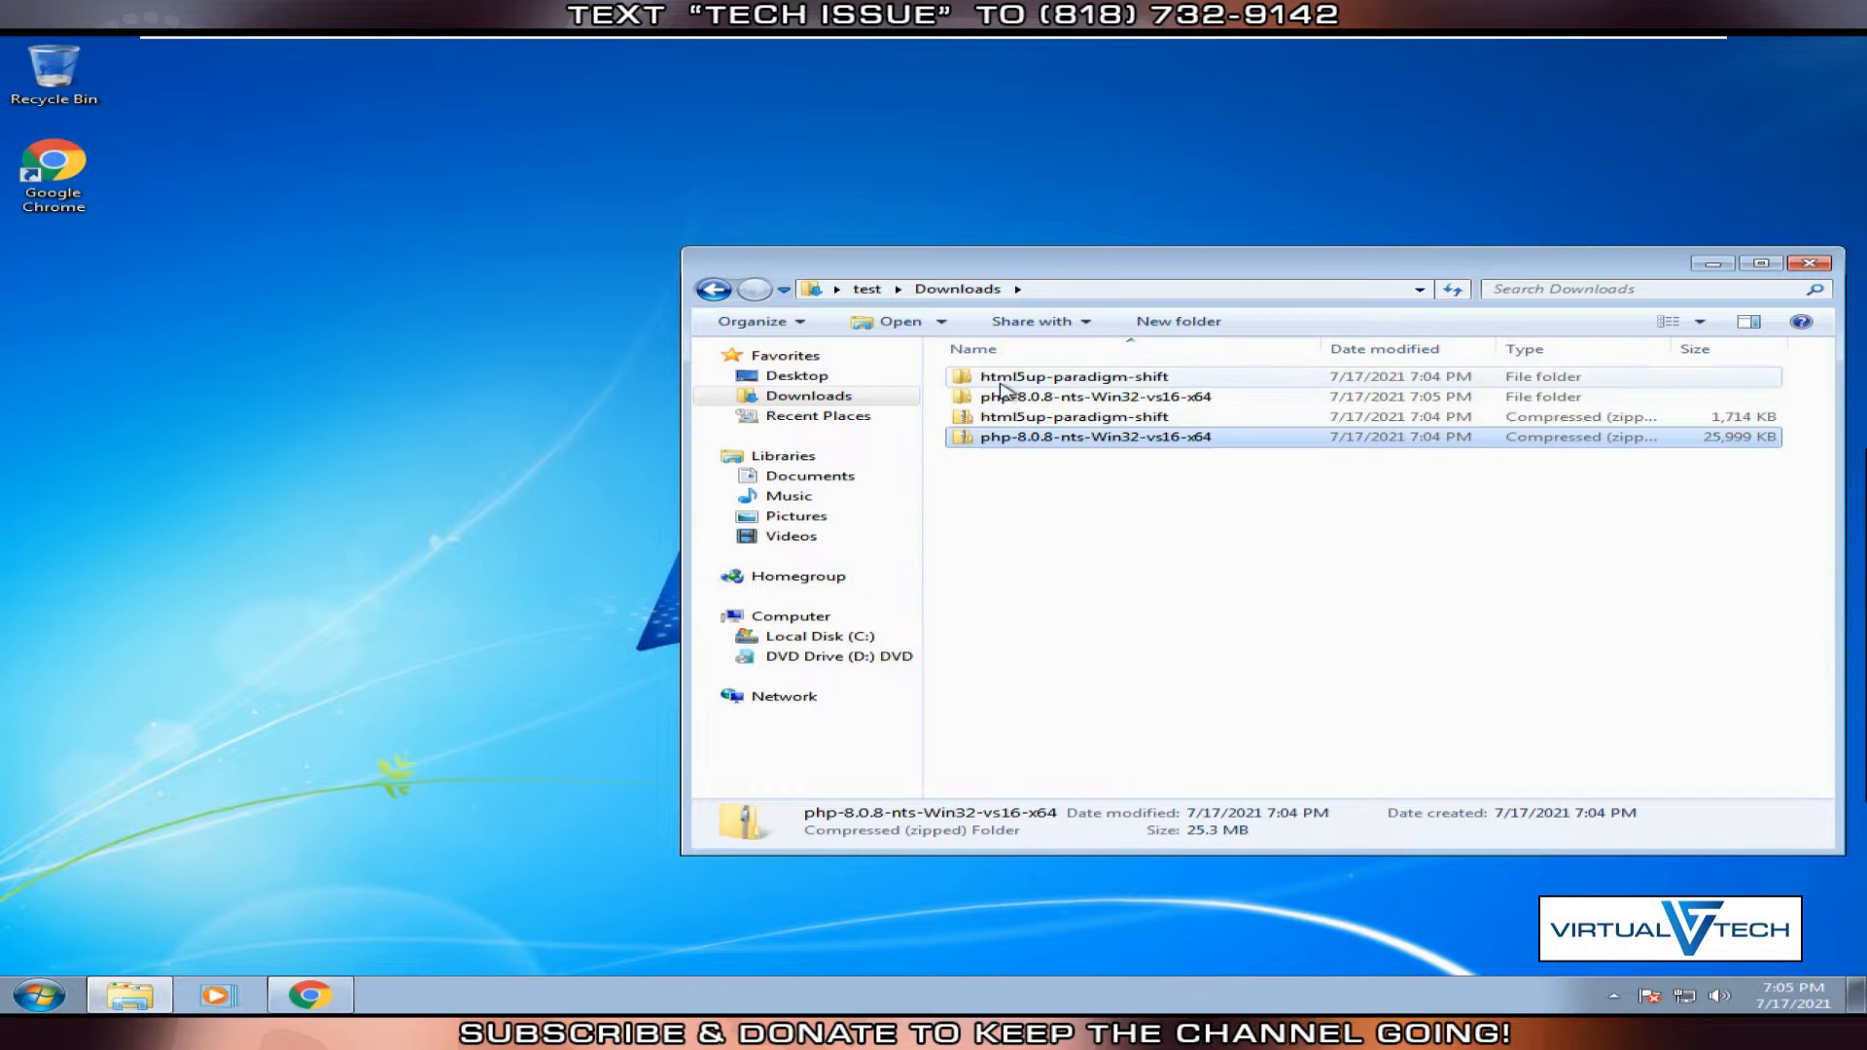
Open the extracted html5up-paradigm-shift folder and Local Disk (C:) in a separate window.
double_click(1066, 376)
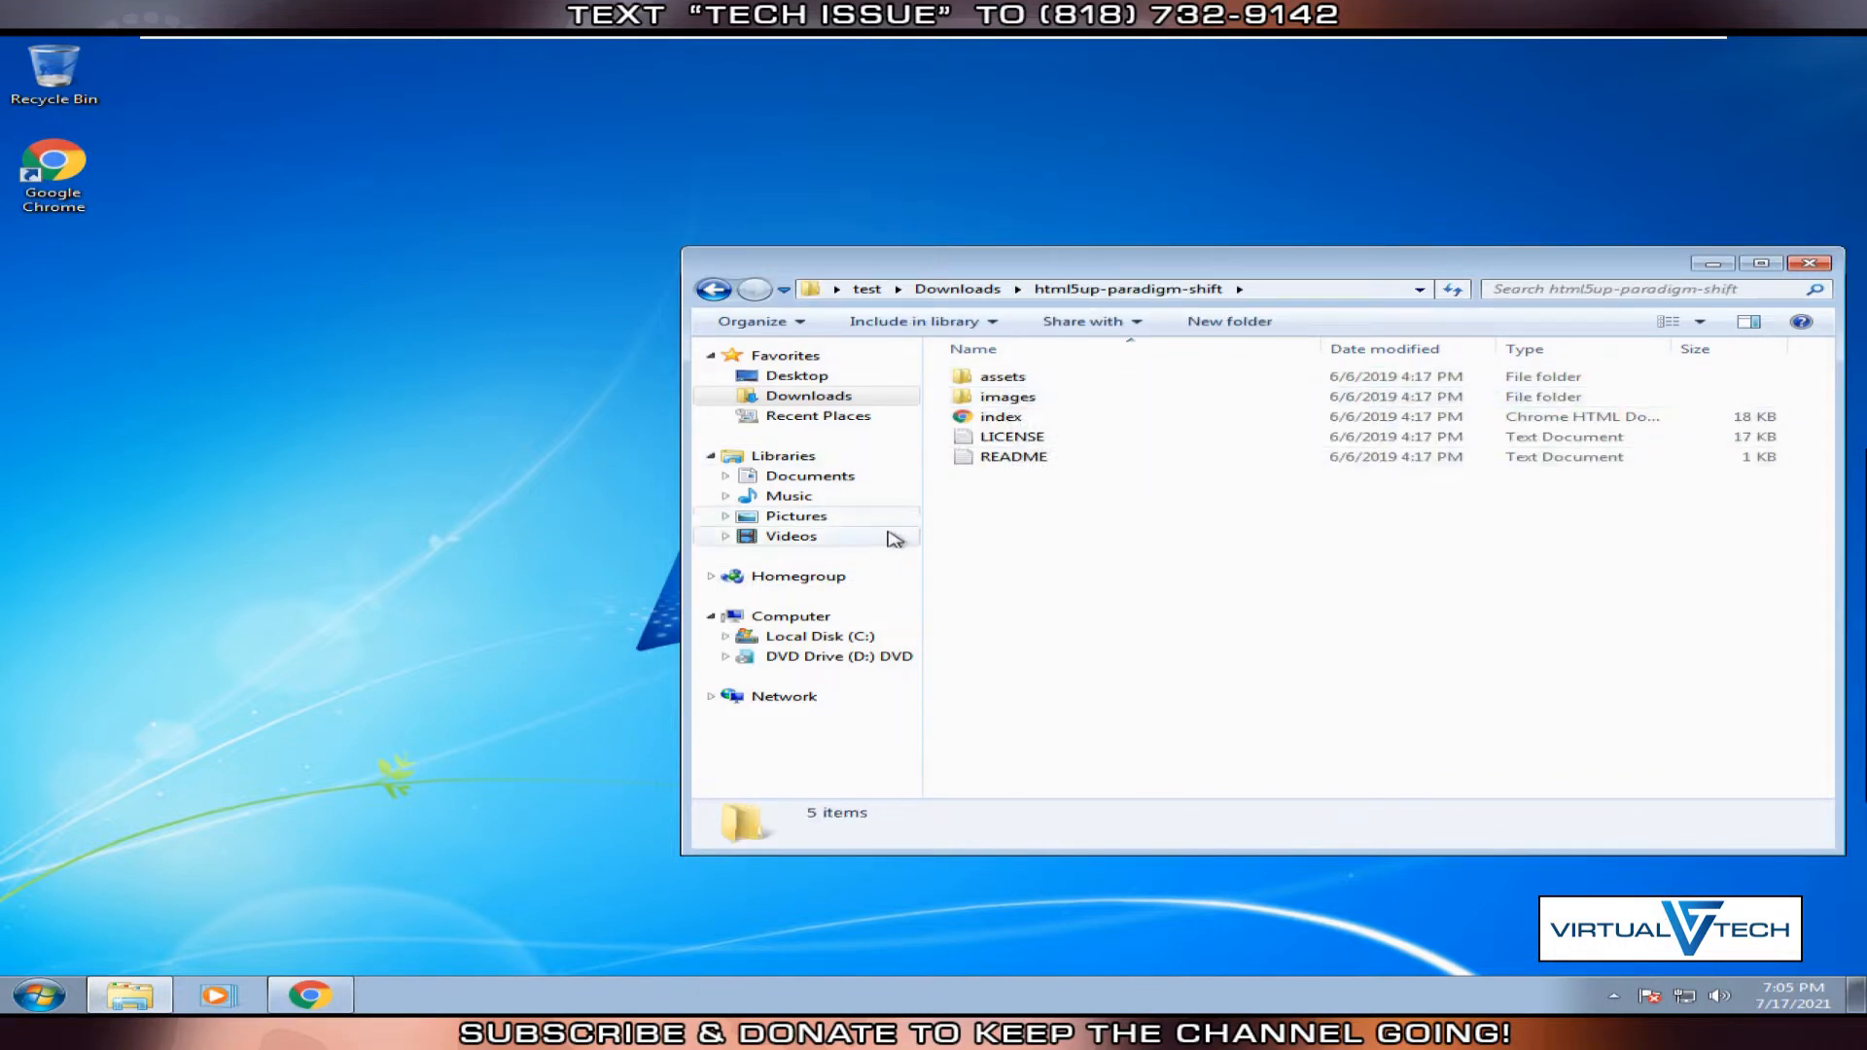
left_click(821, 636)
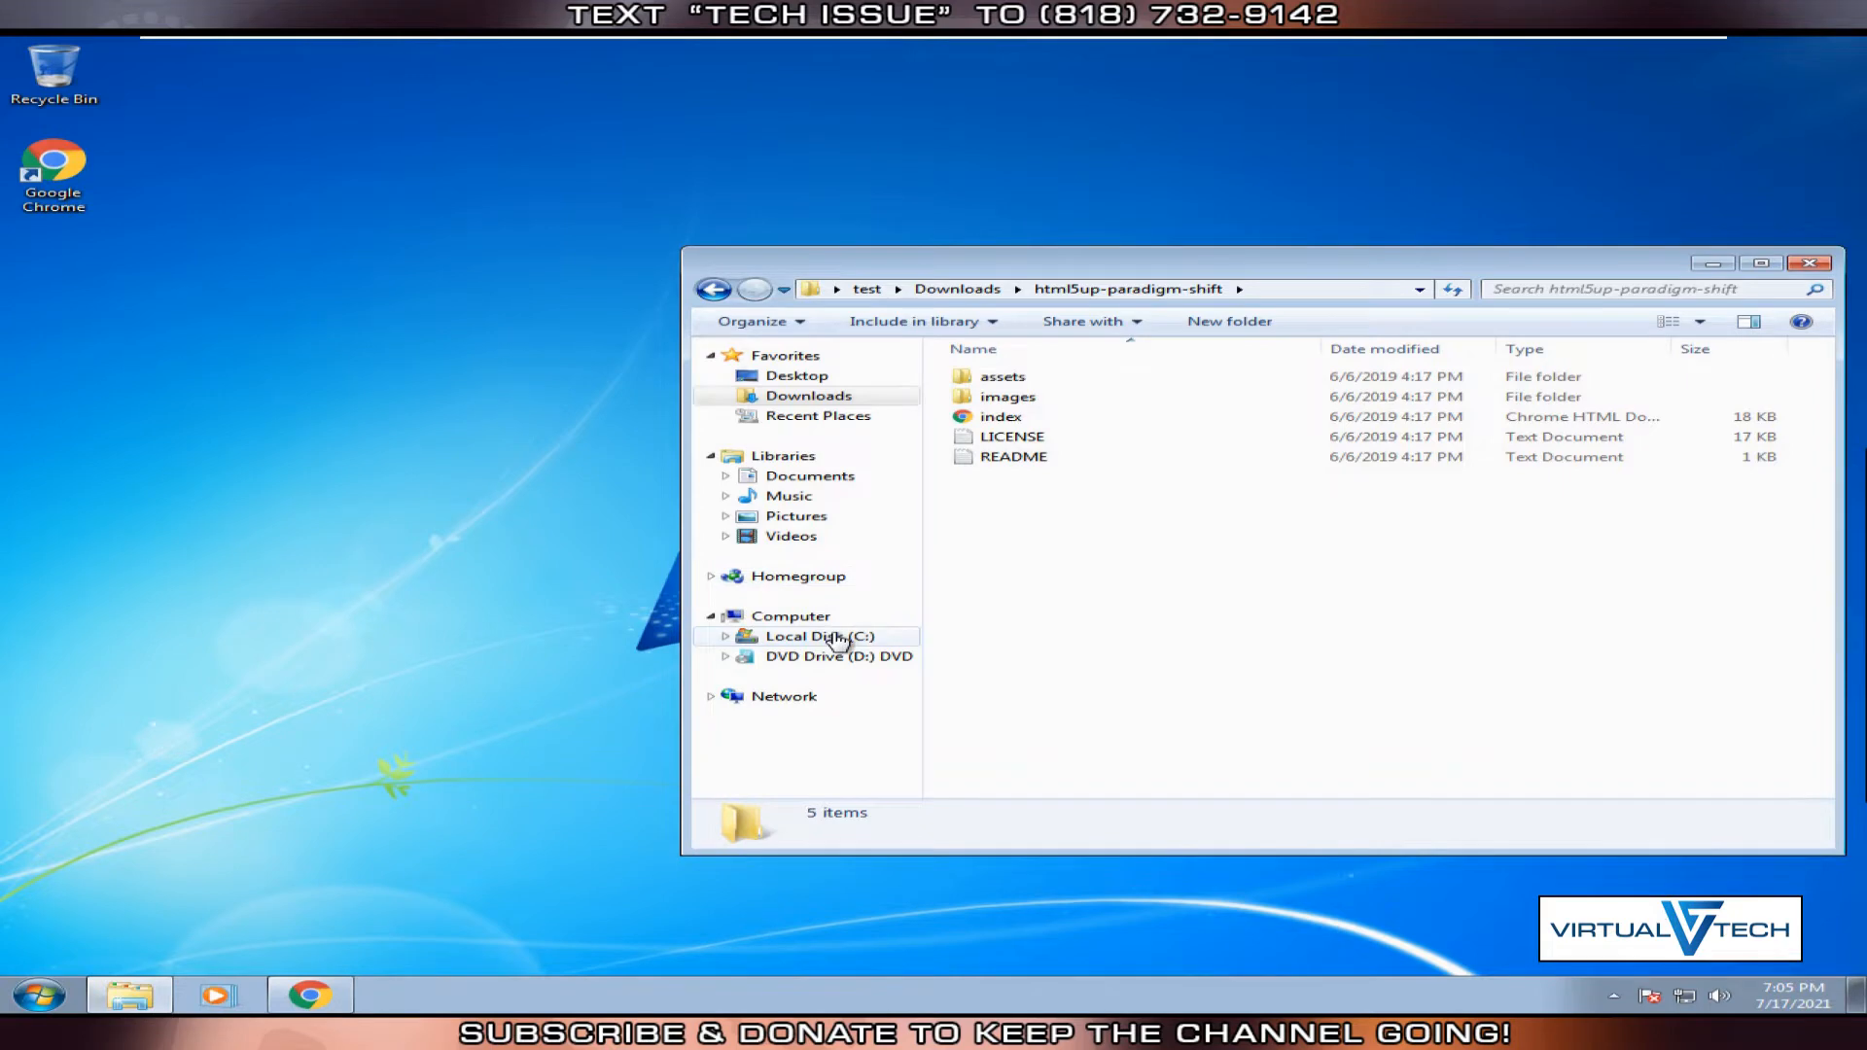
right_click(819, 636)
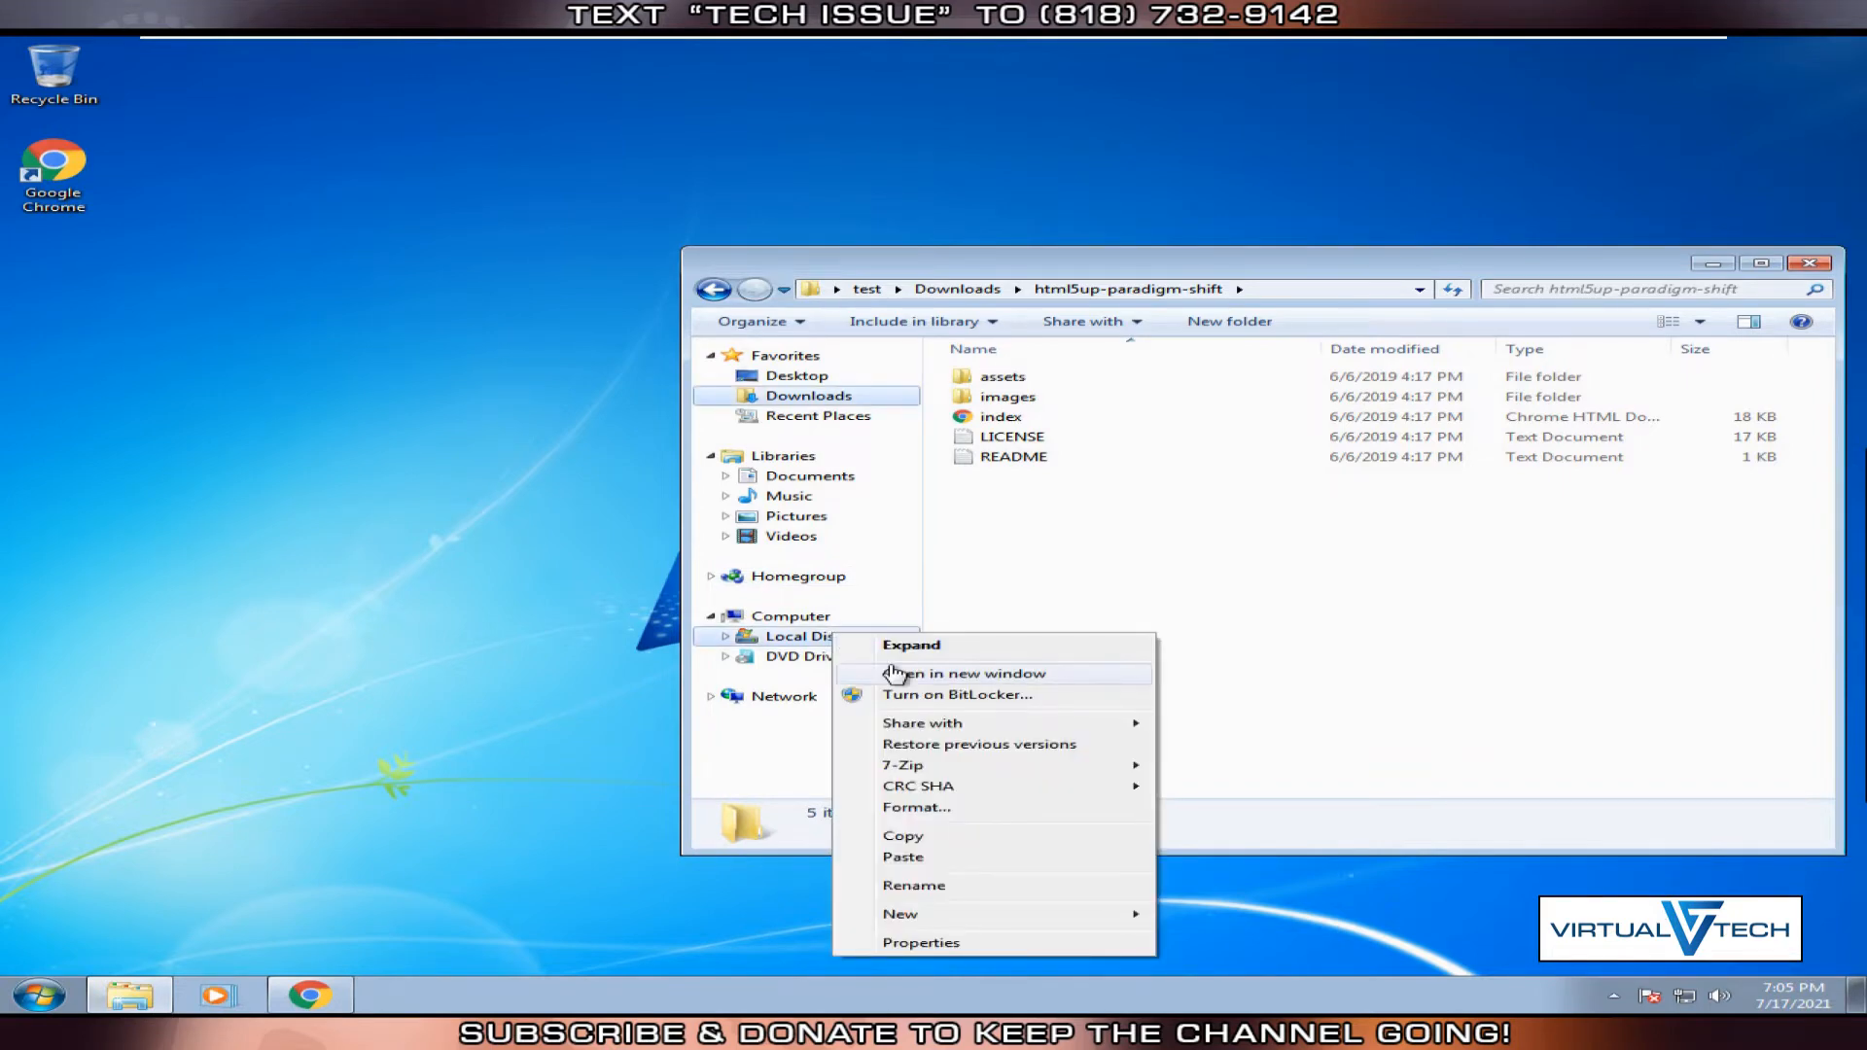
left_click(961, 673)
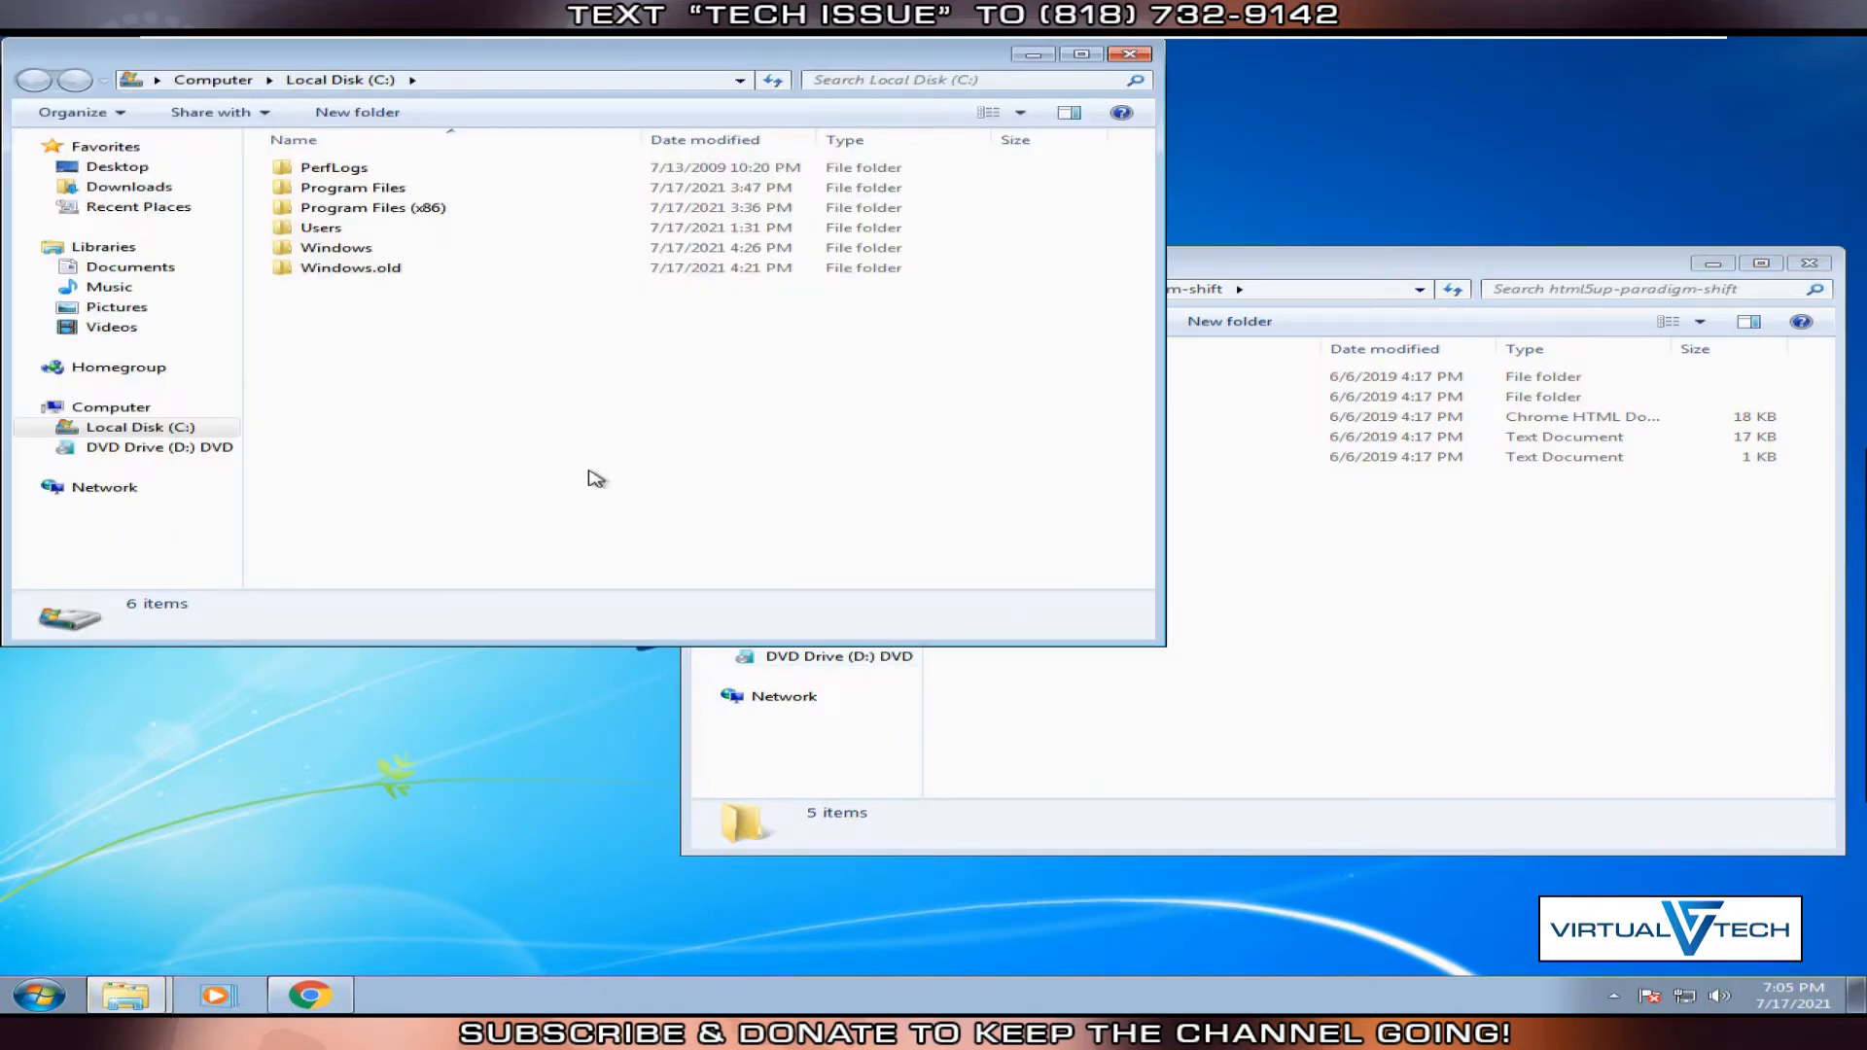
Create a new folder named website at the root of C:, then a second folder.
right_click(595, 477)
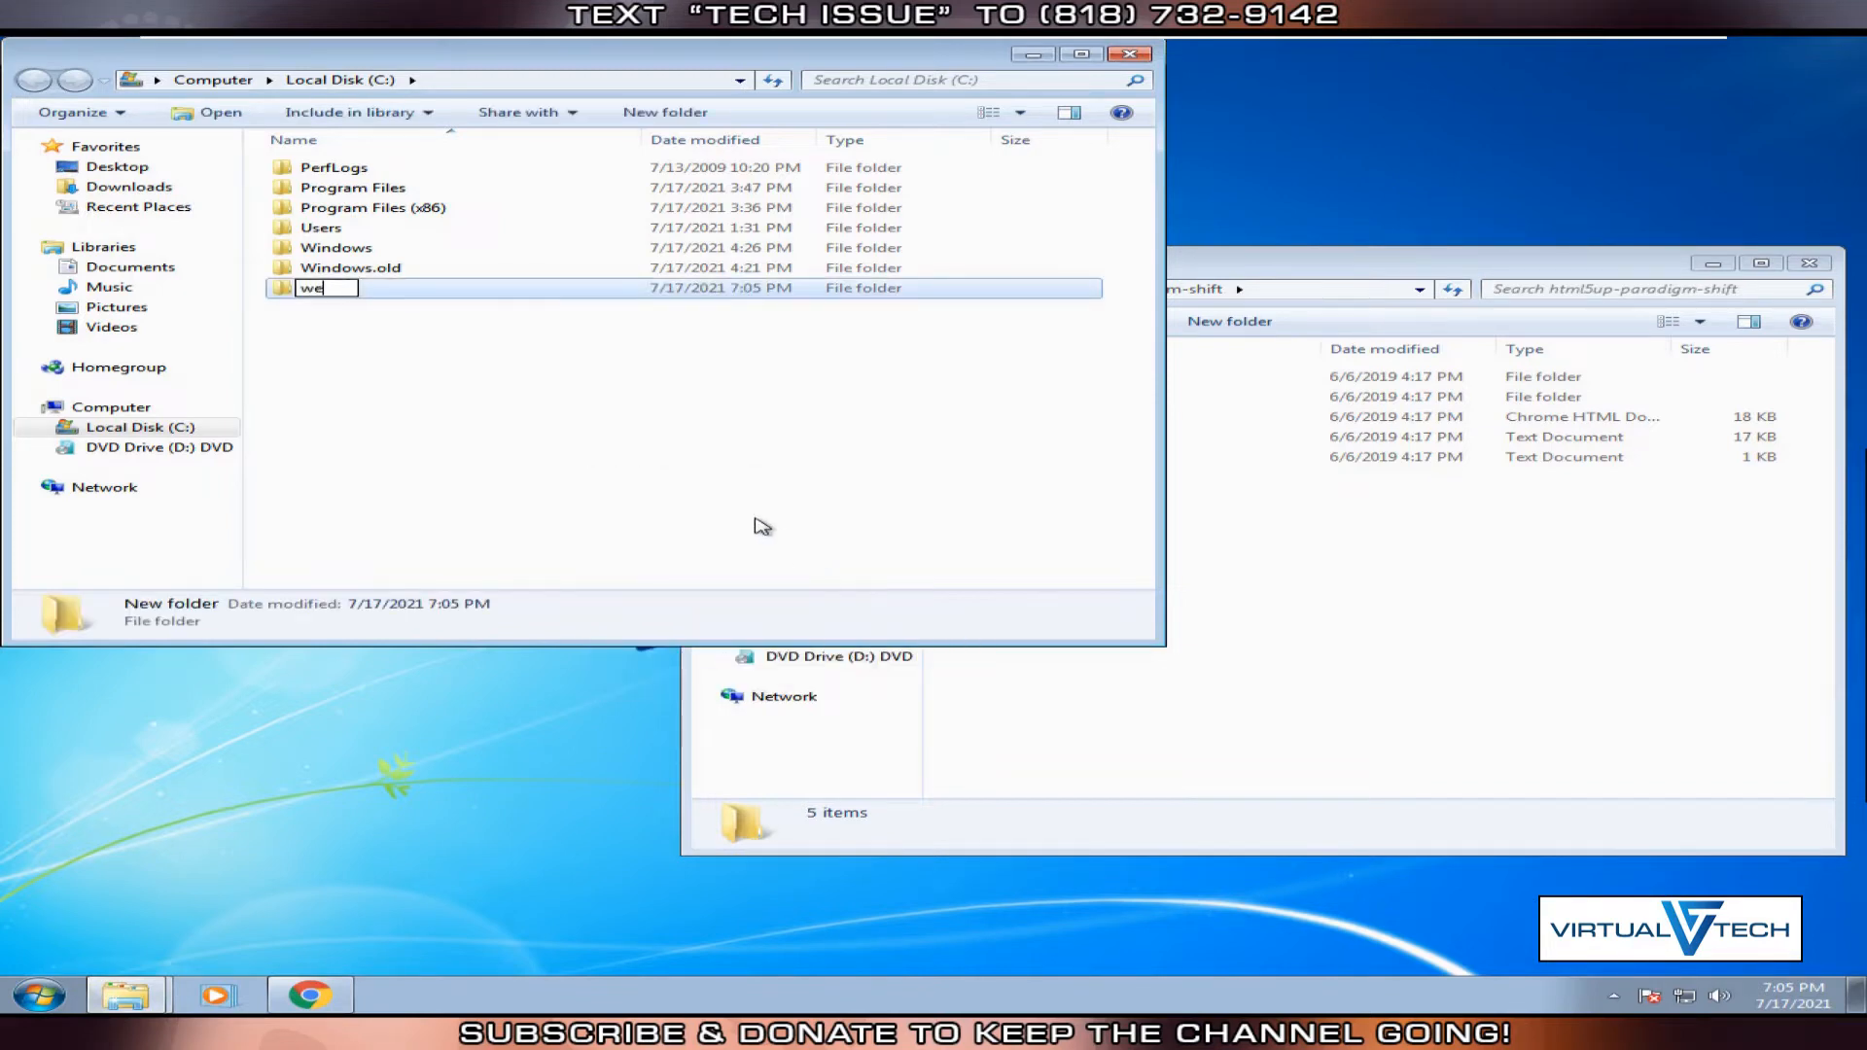
type("website")
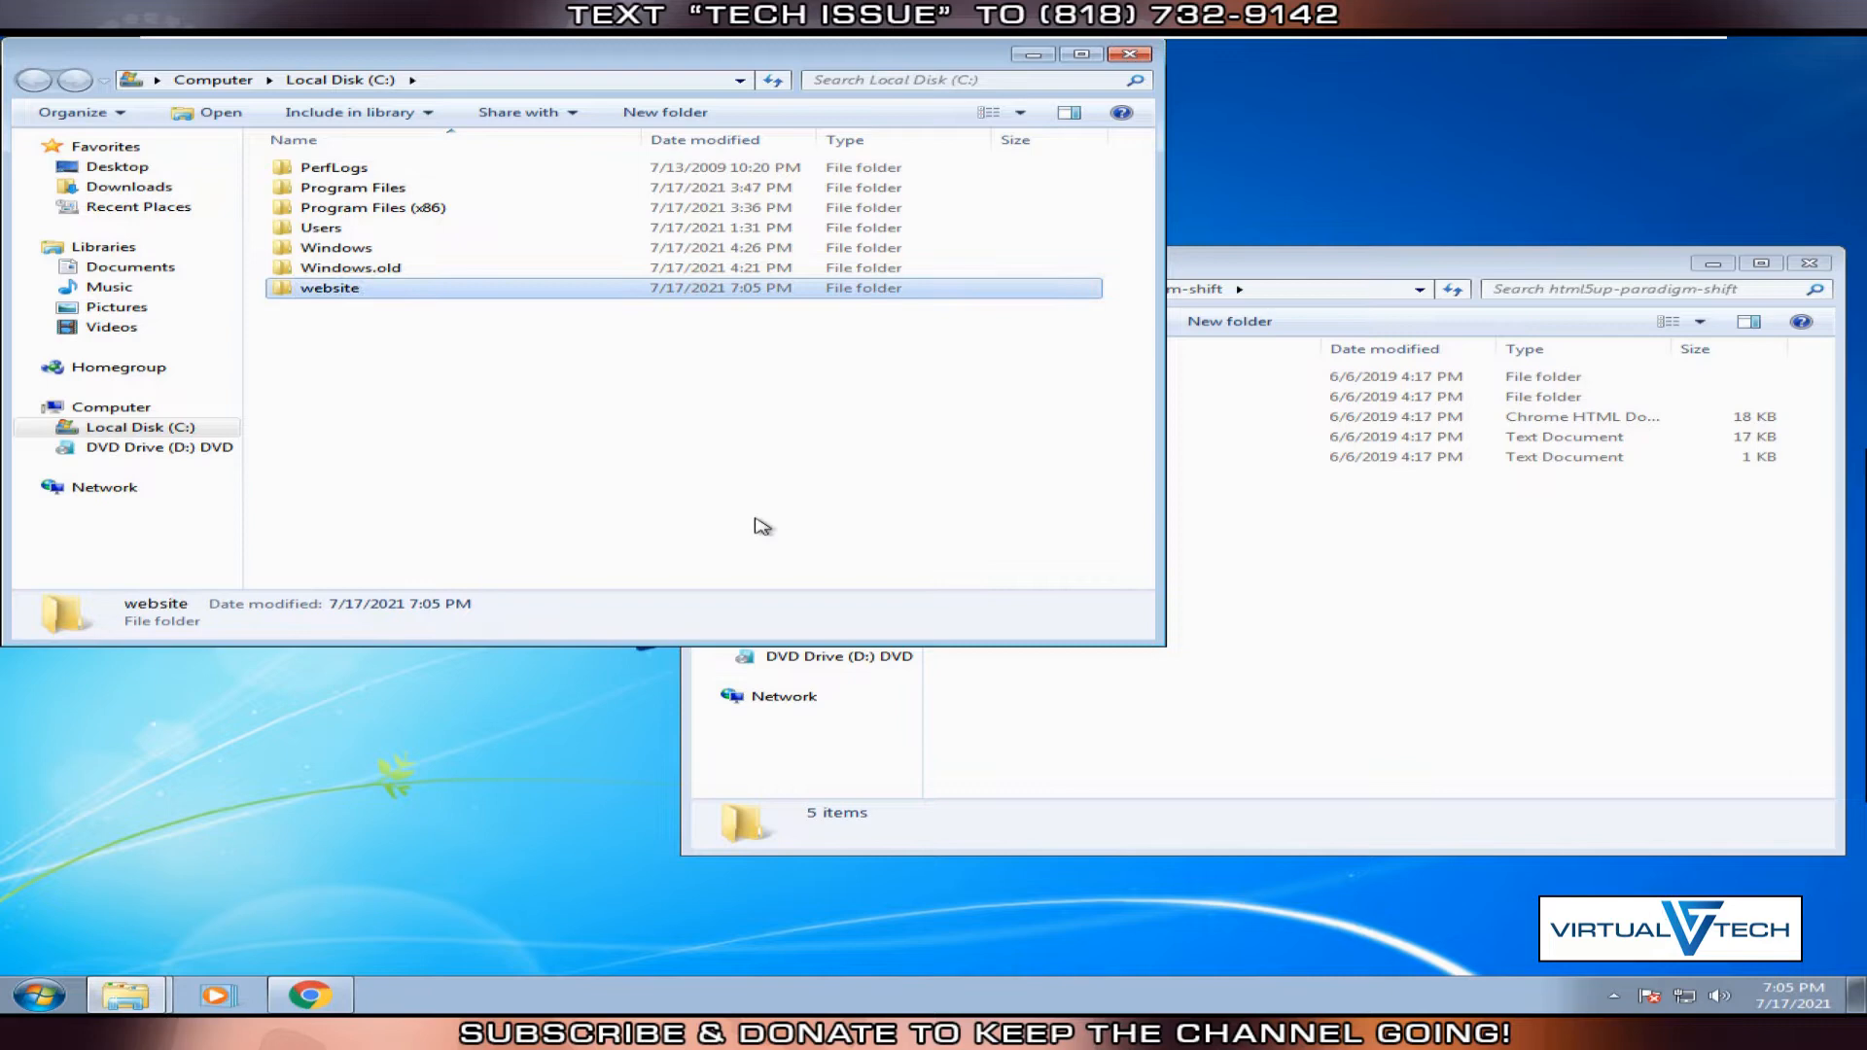
right_click(763, 526)
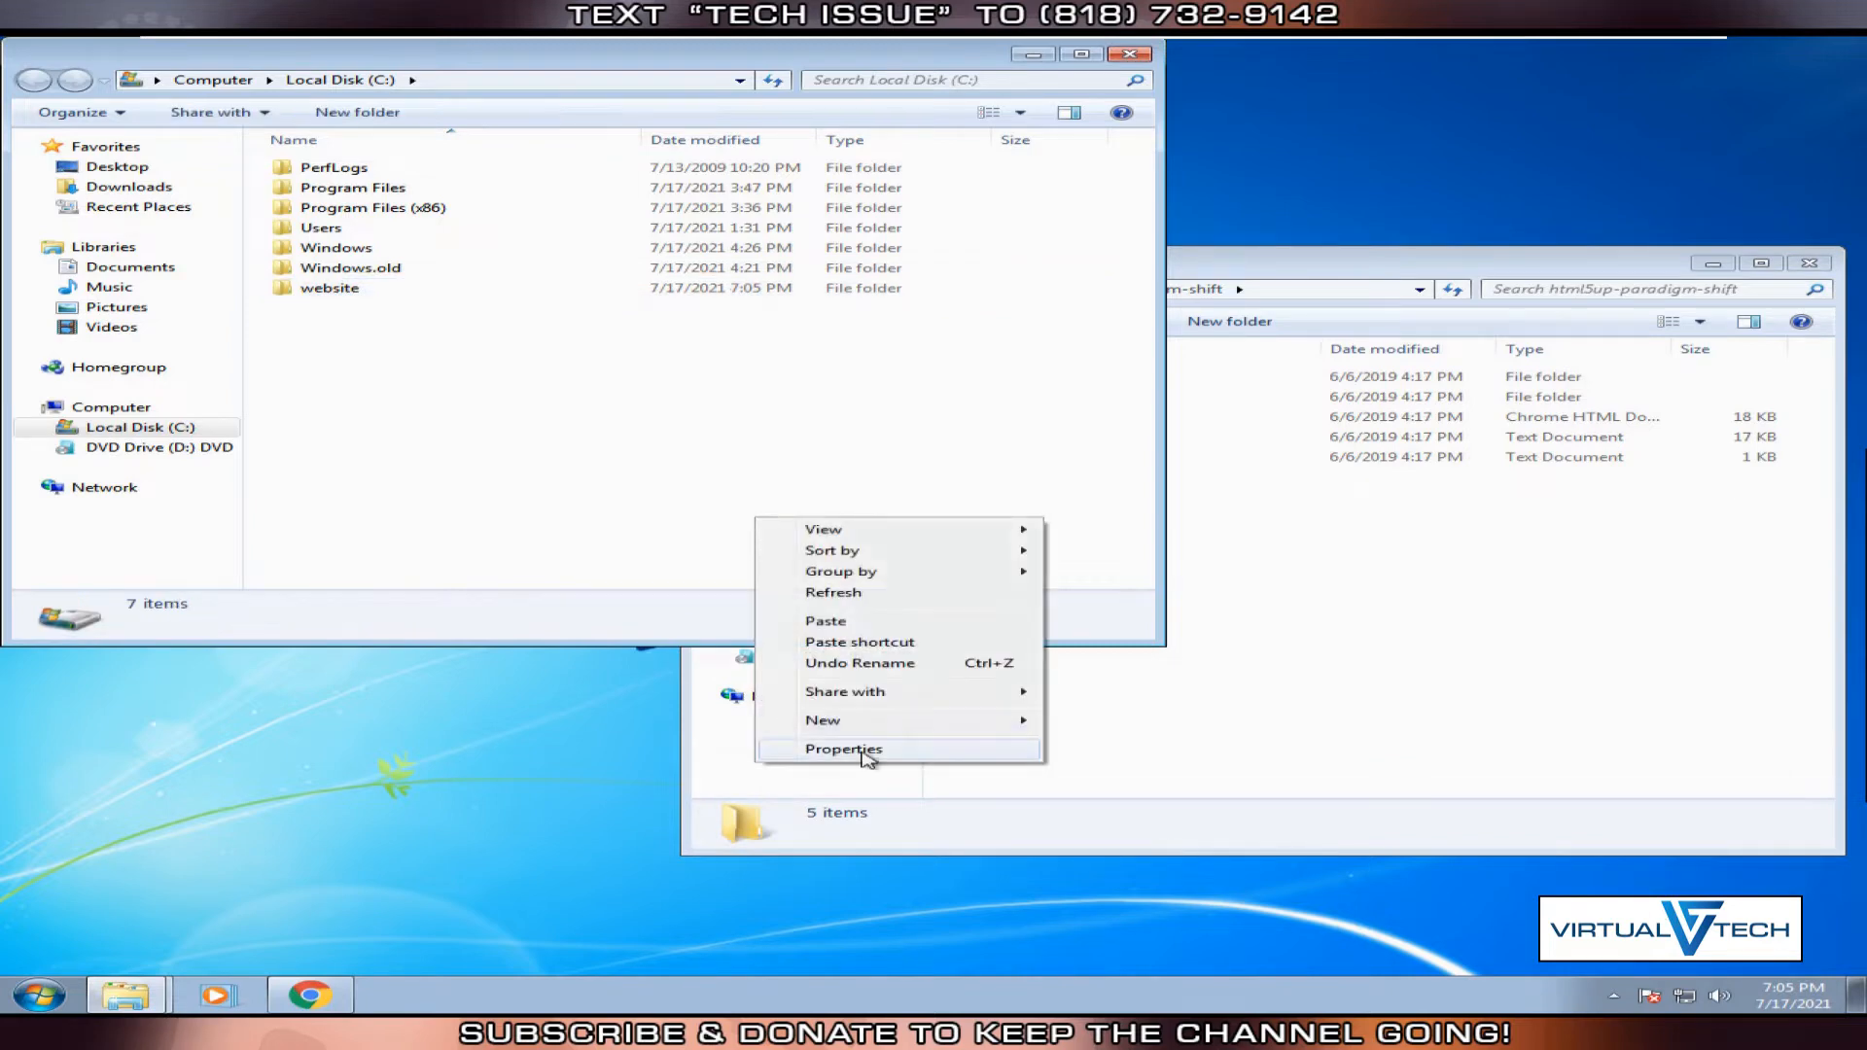
mouse_move(822, 720)
type("PHP8")
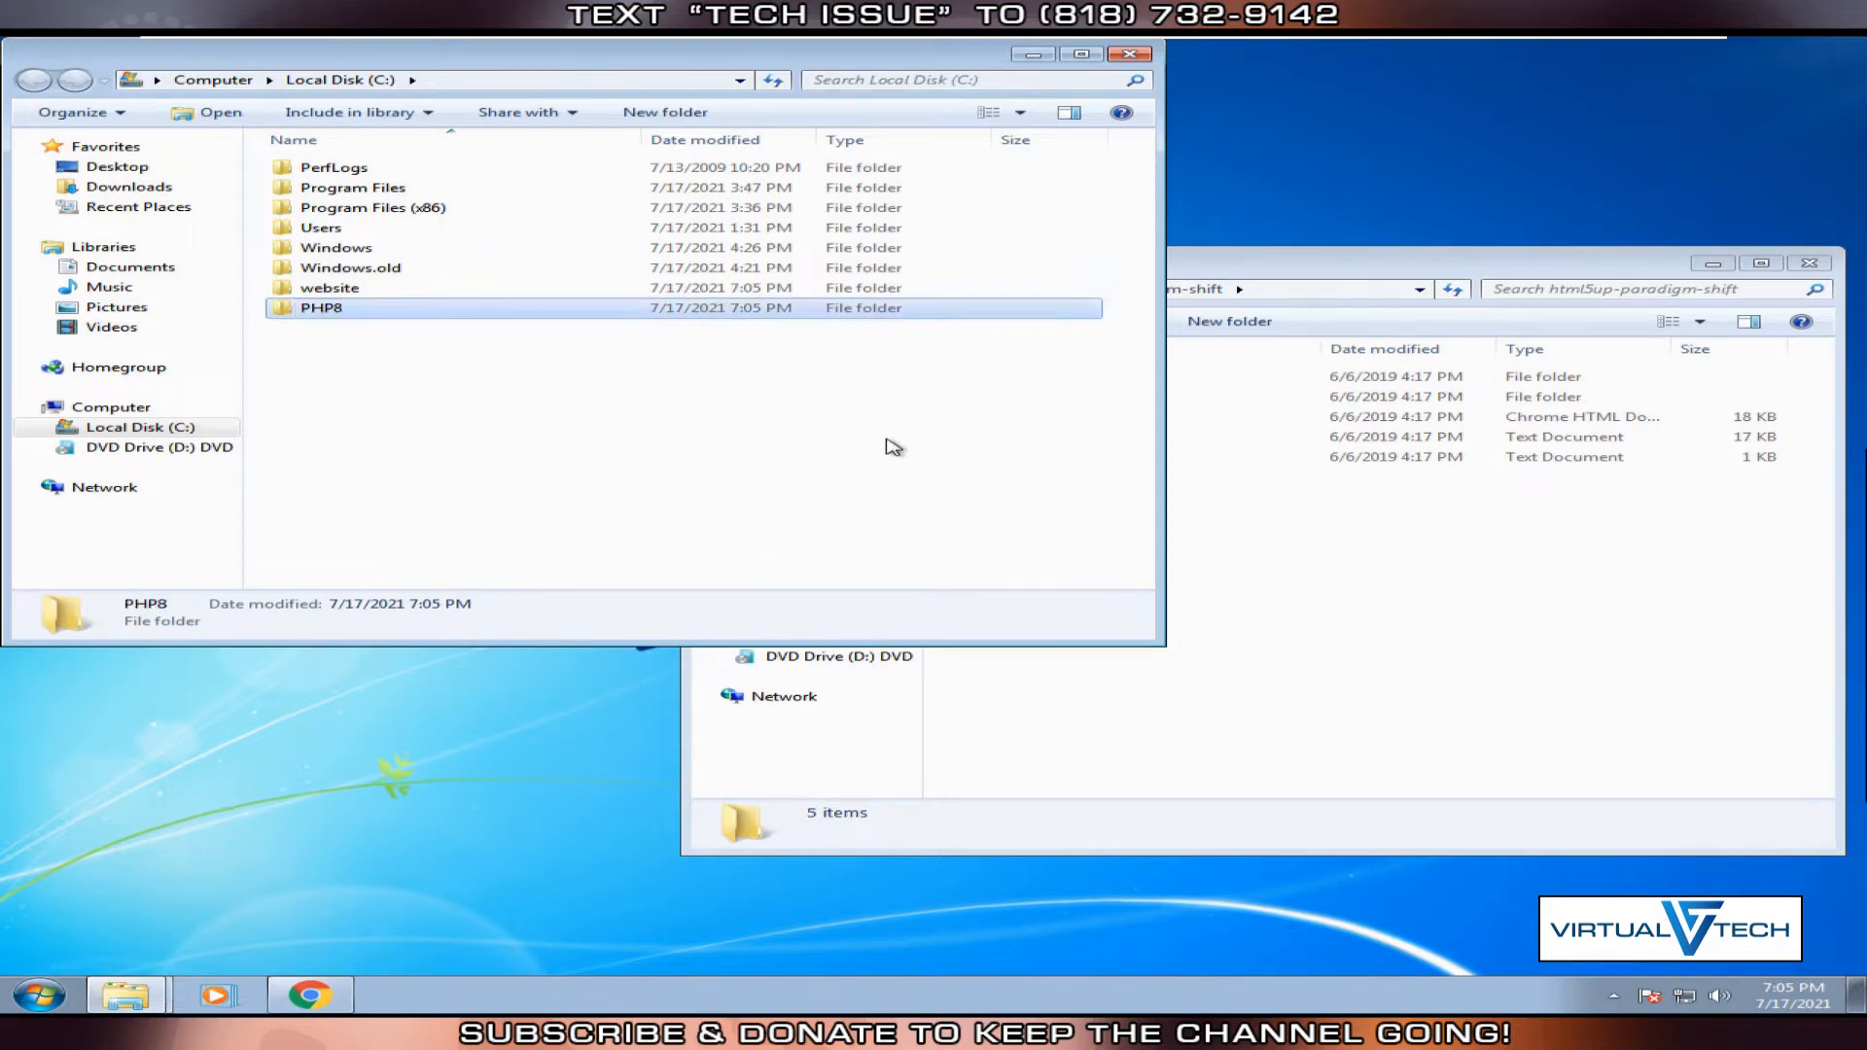
mouse_move(703, 311)
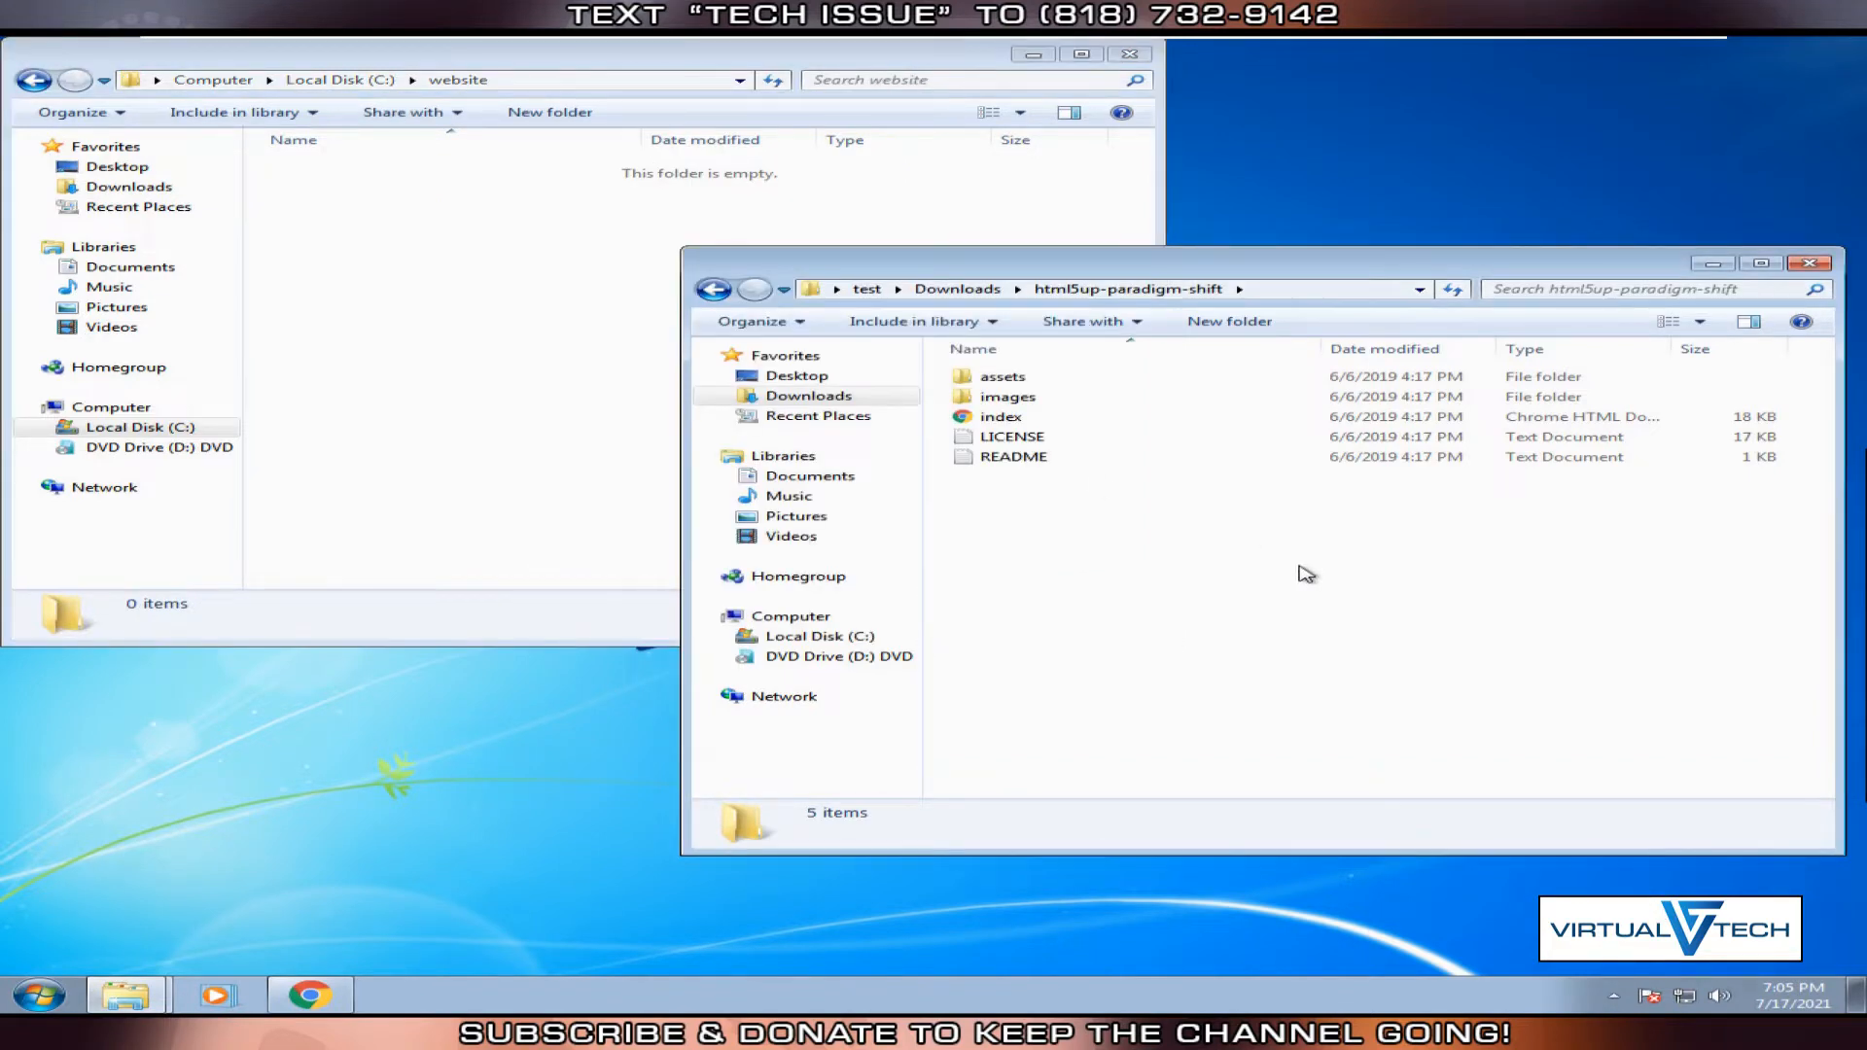
Copy all five Paradigm Shift template items into C:\website, then return to C:.
key("ctrl+a")
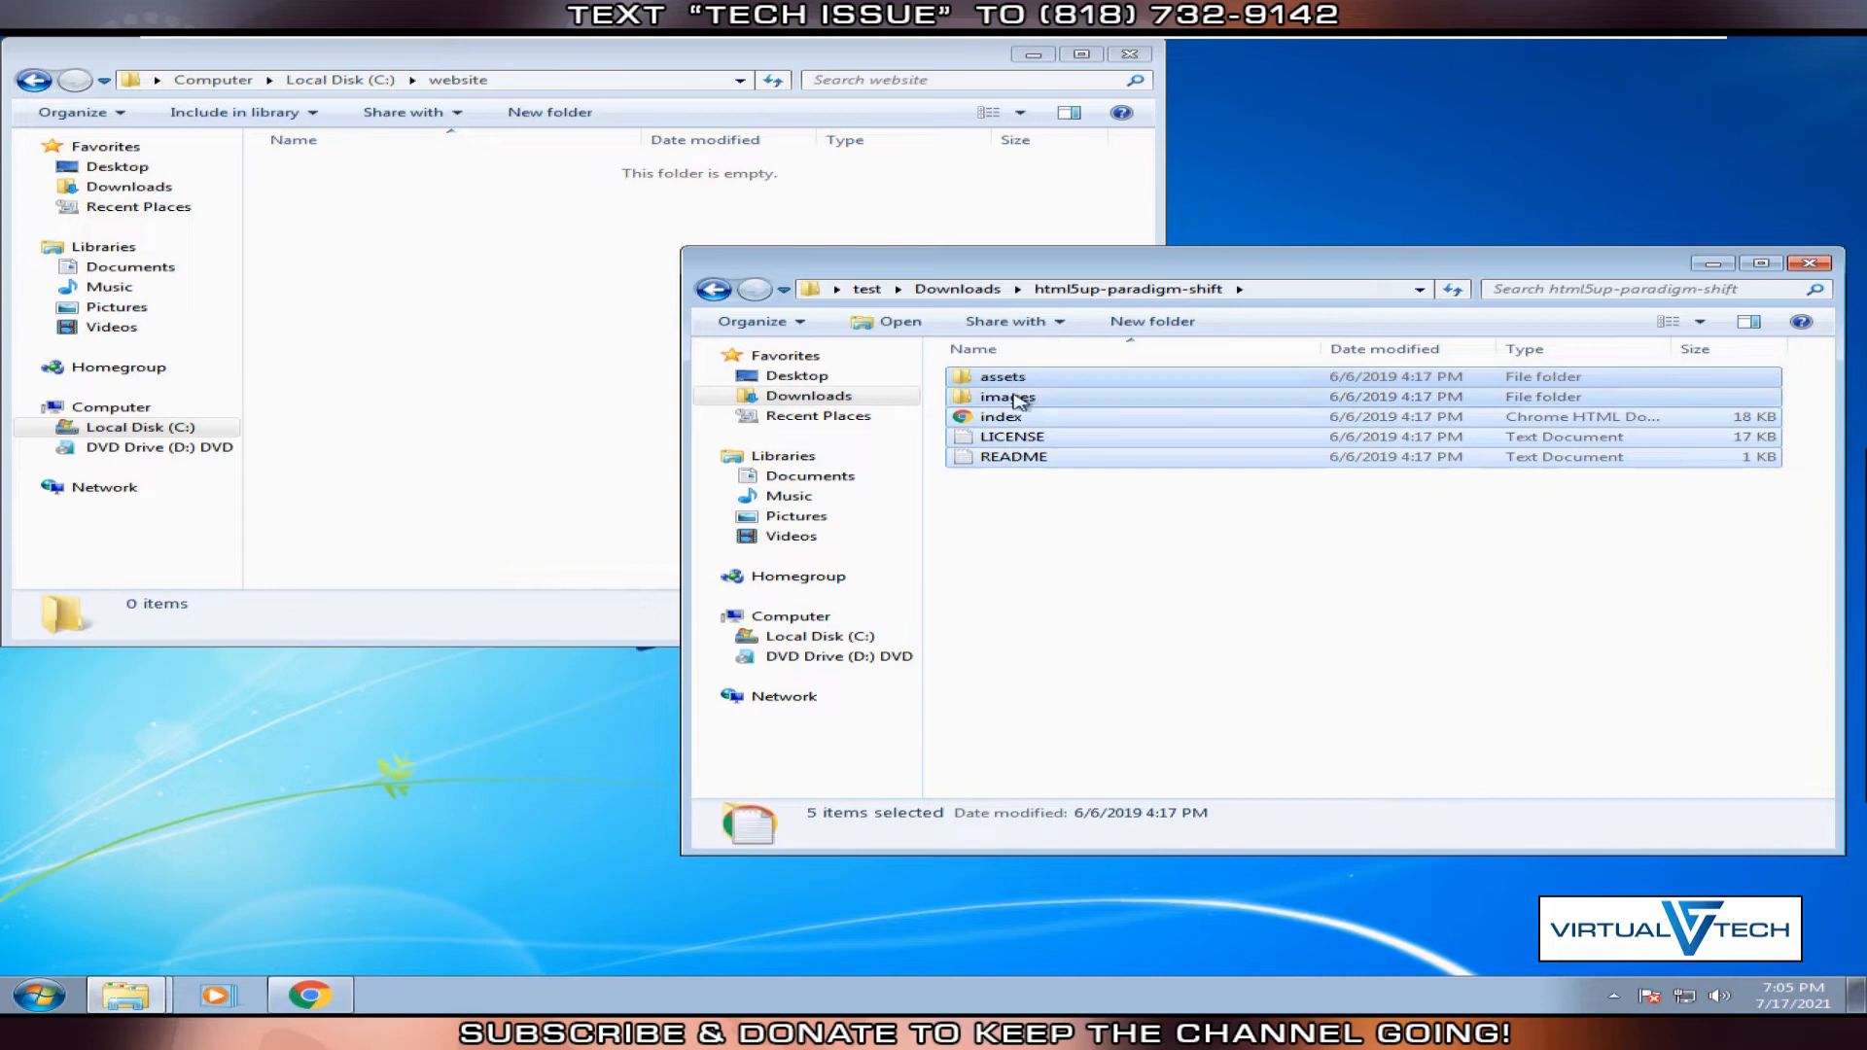
right_click(1007, 397)
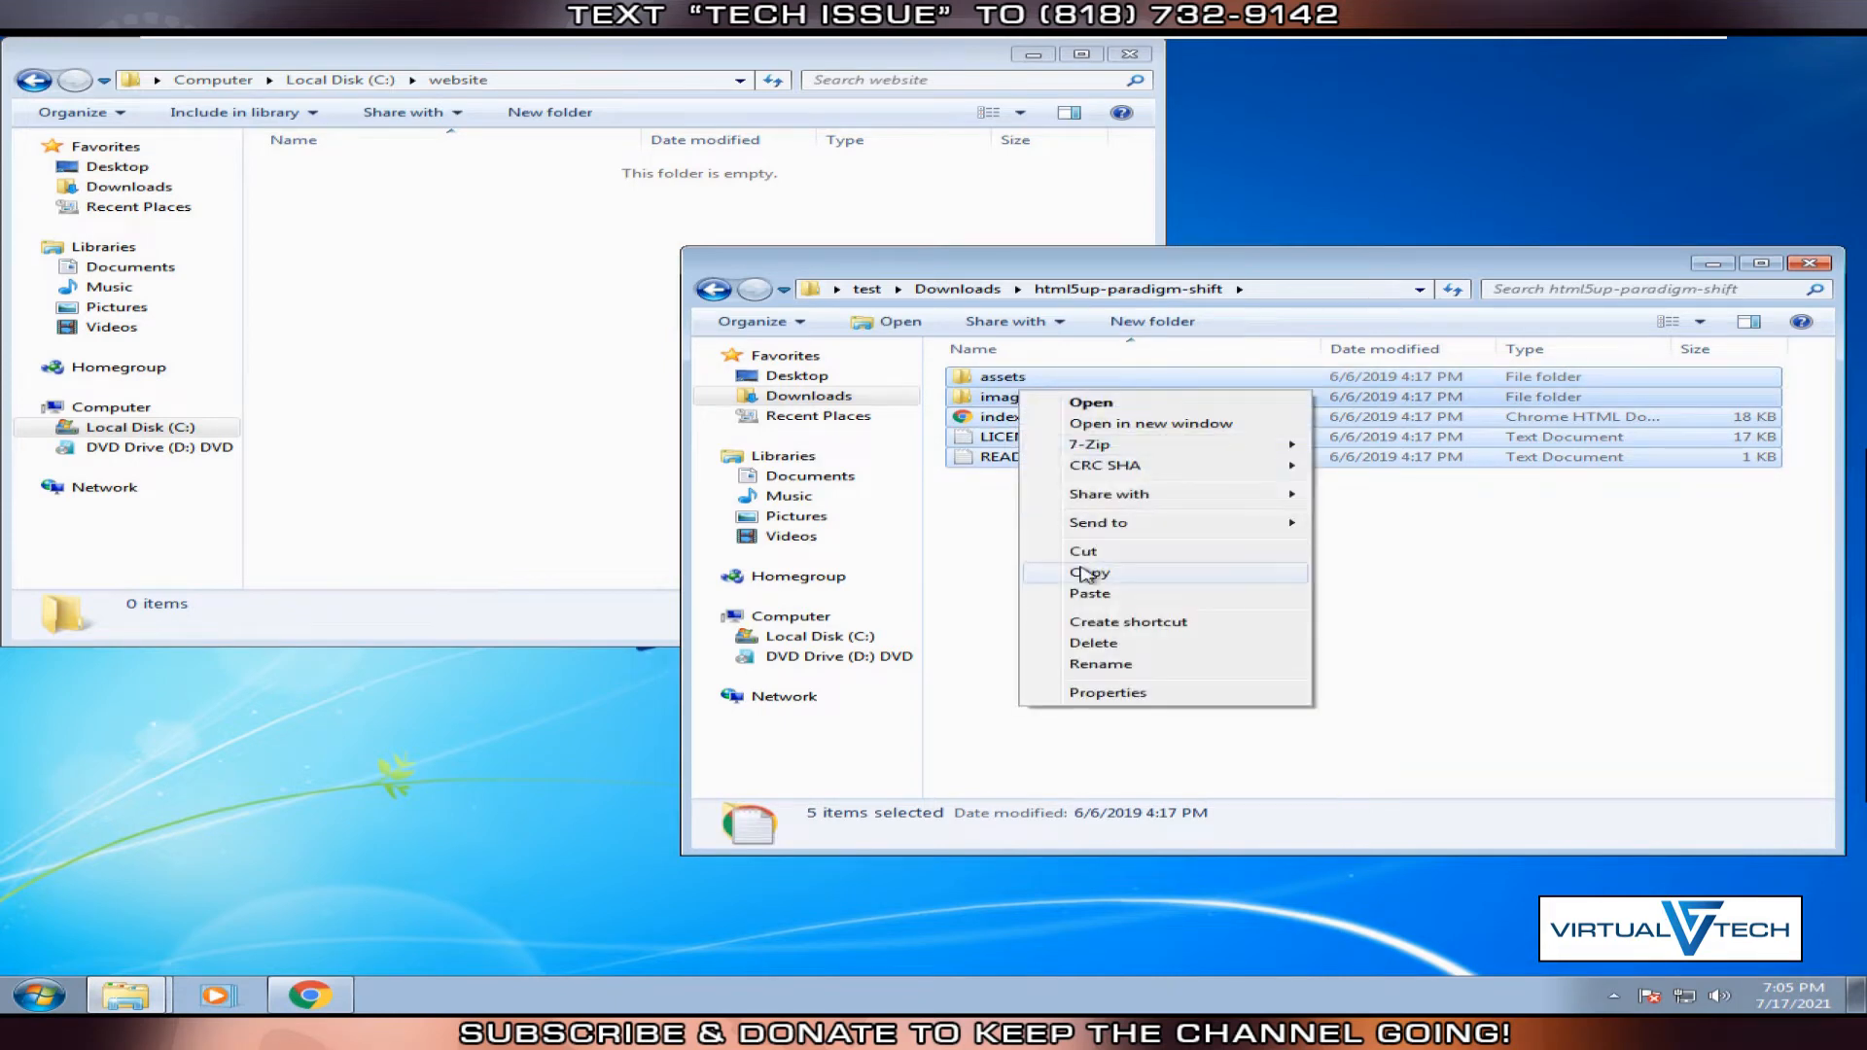
left_click(1089, 572)
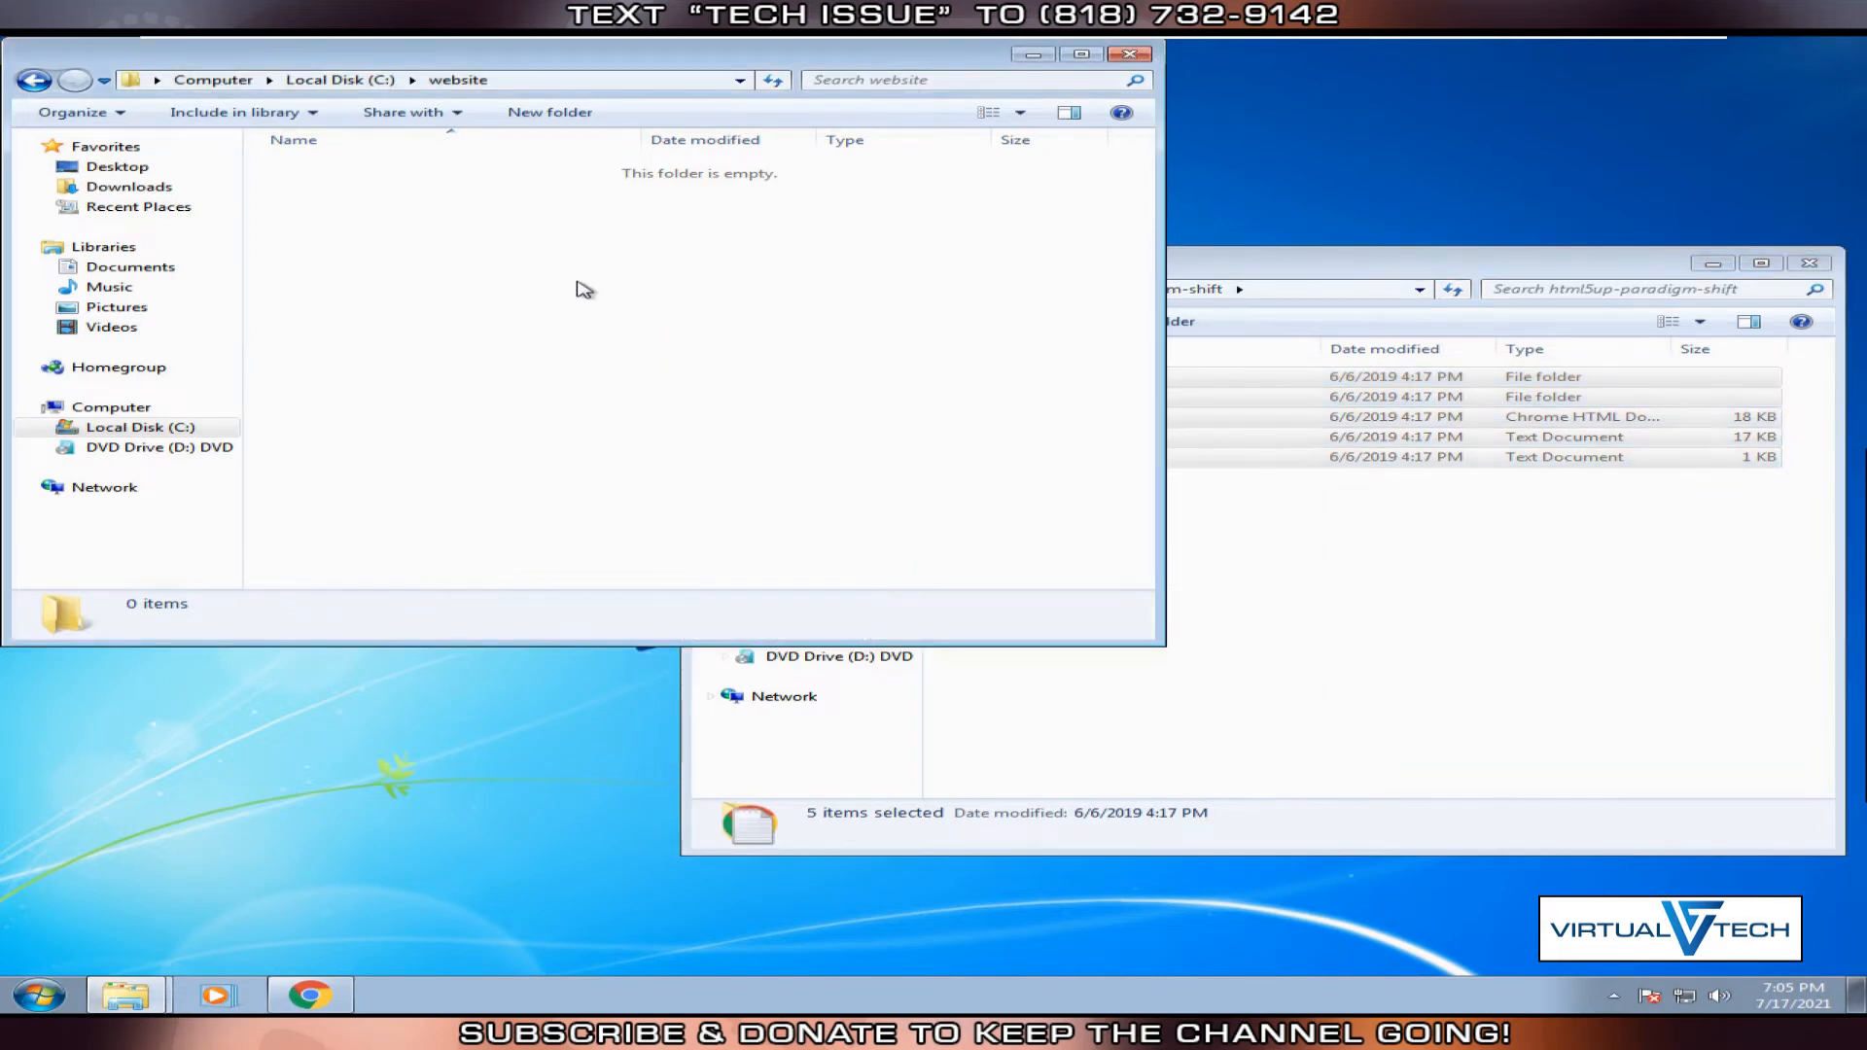
right_click(584, 290)
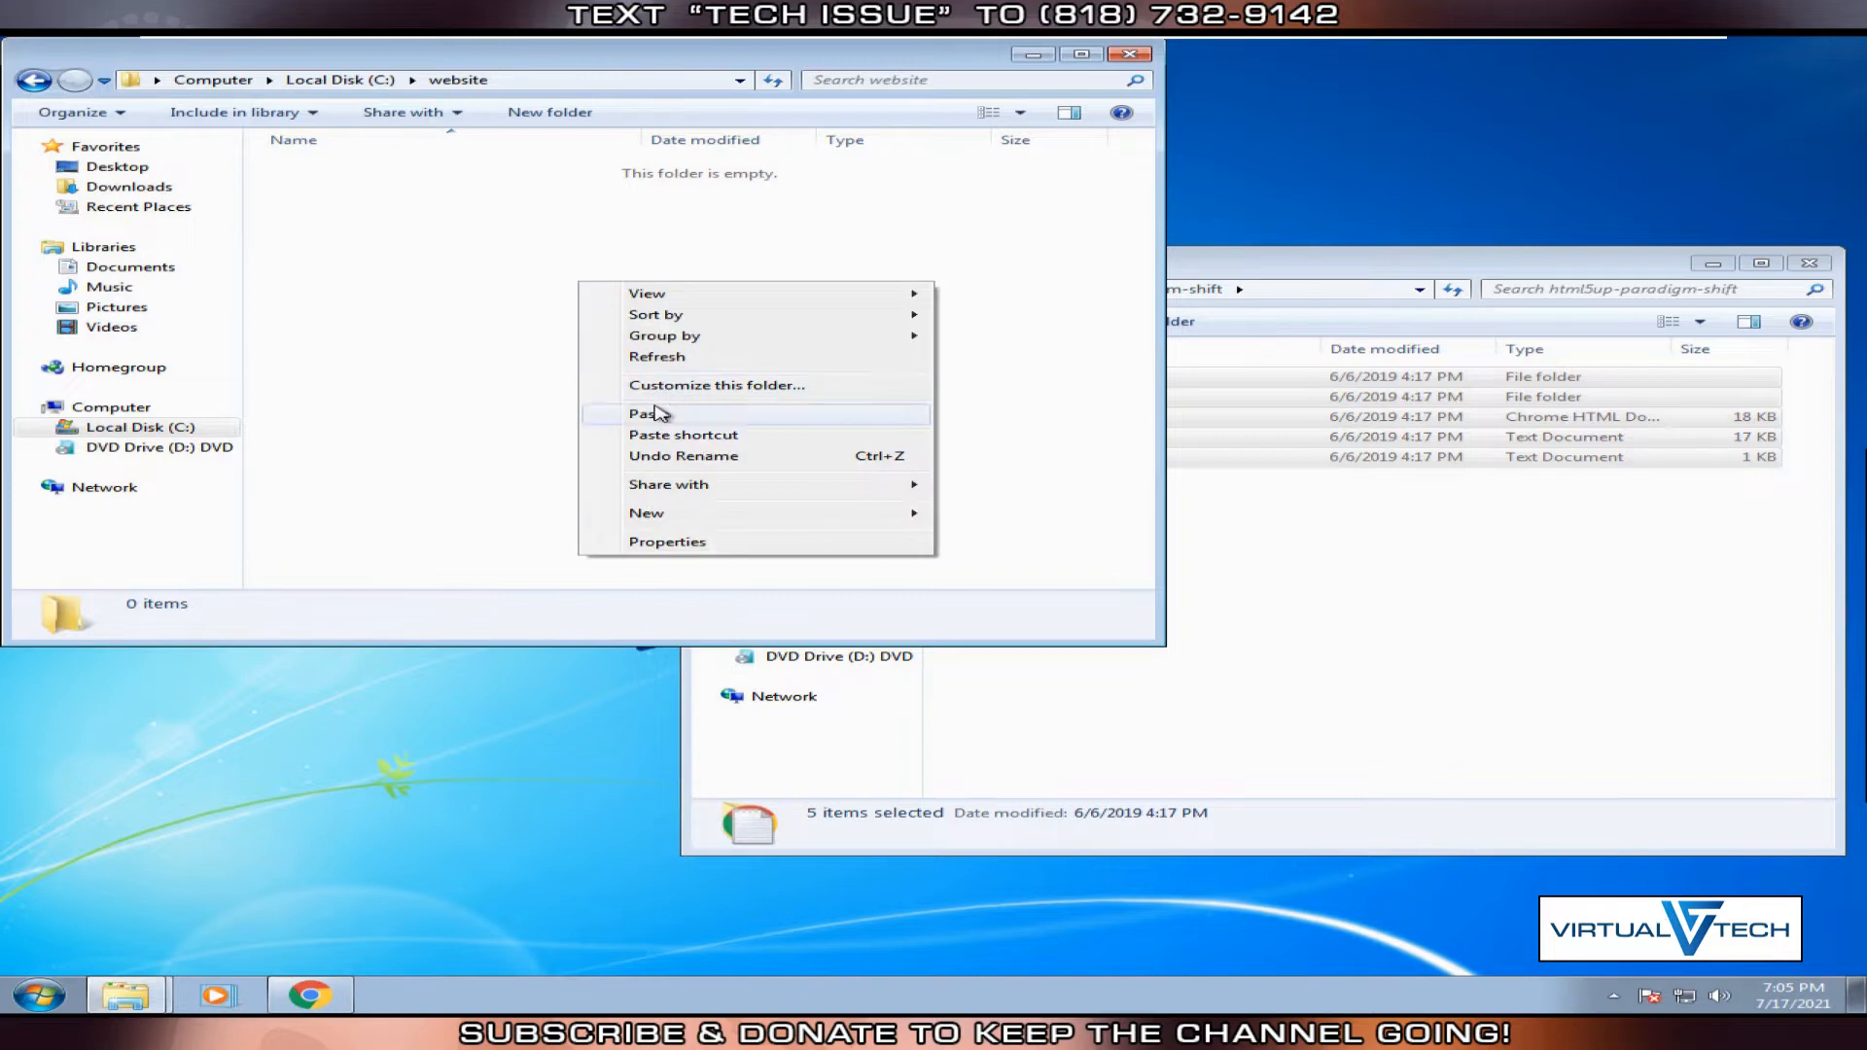
left_click(650, 413)
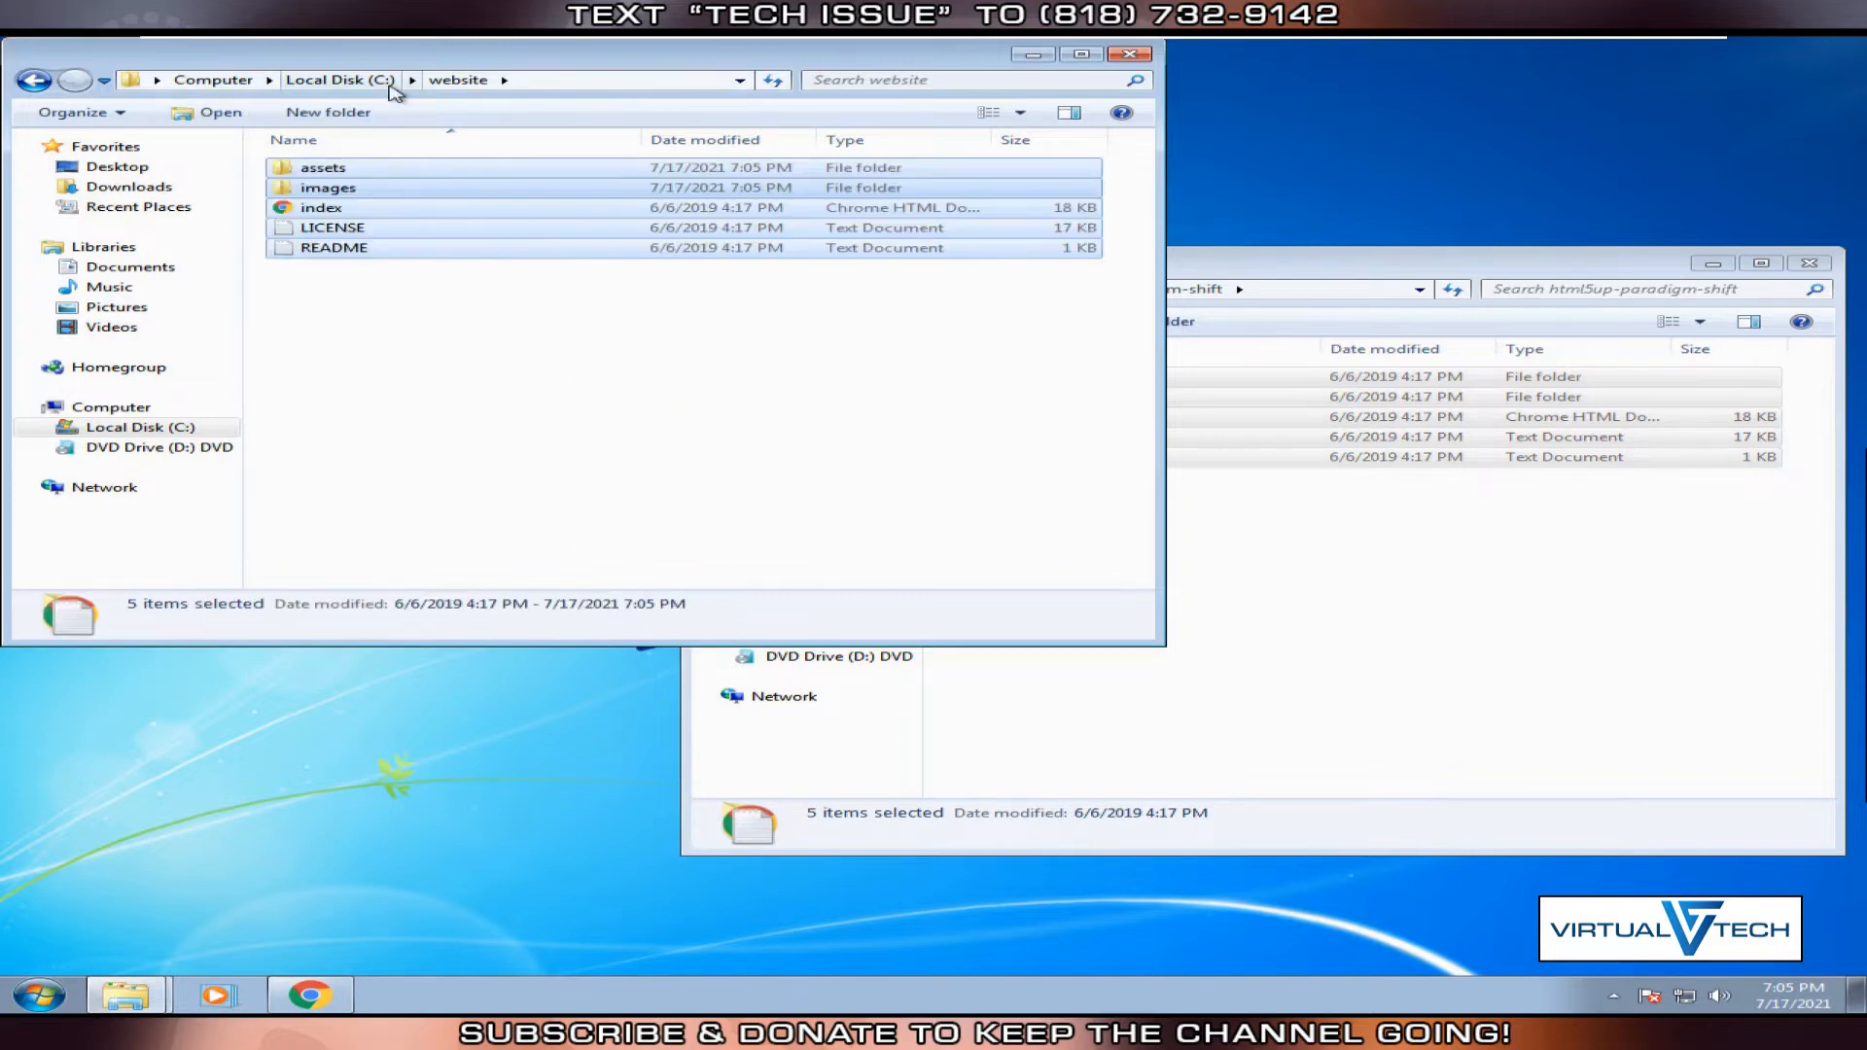
left_click(342, 80)
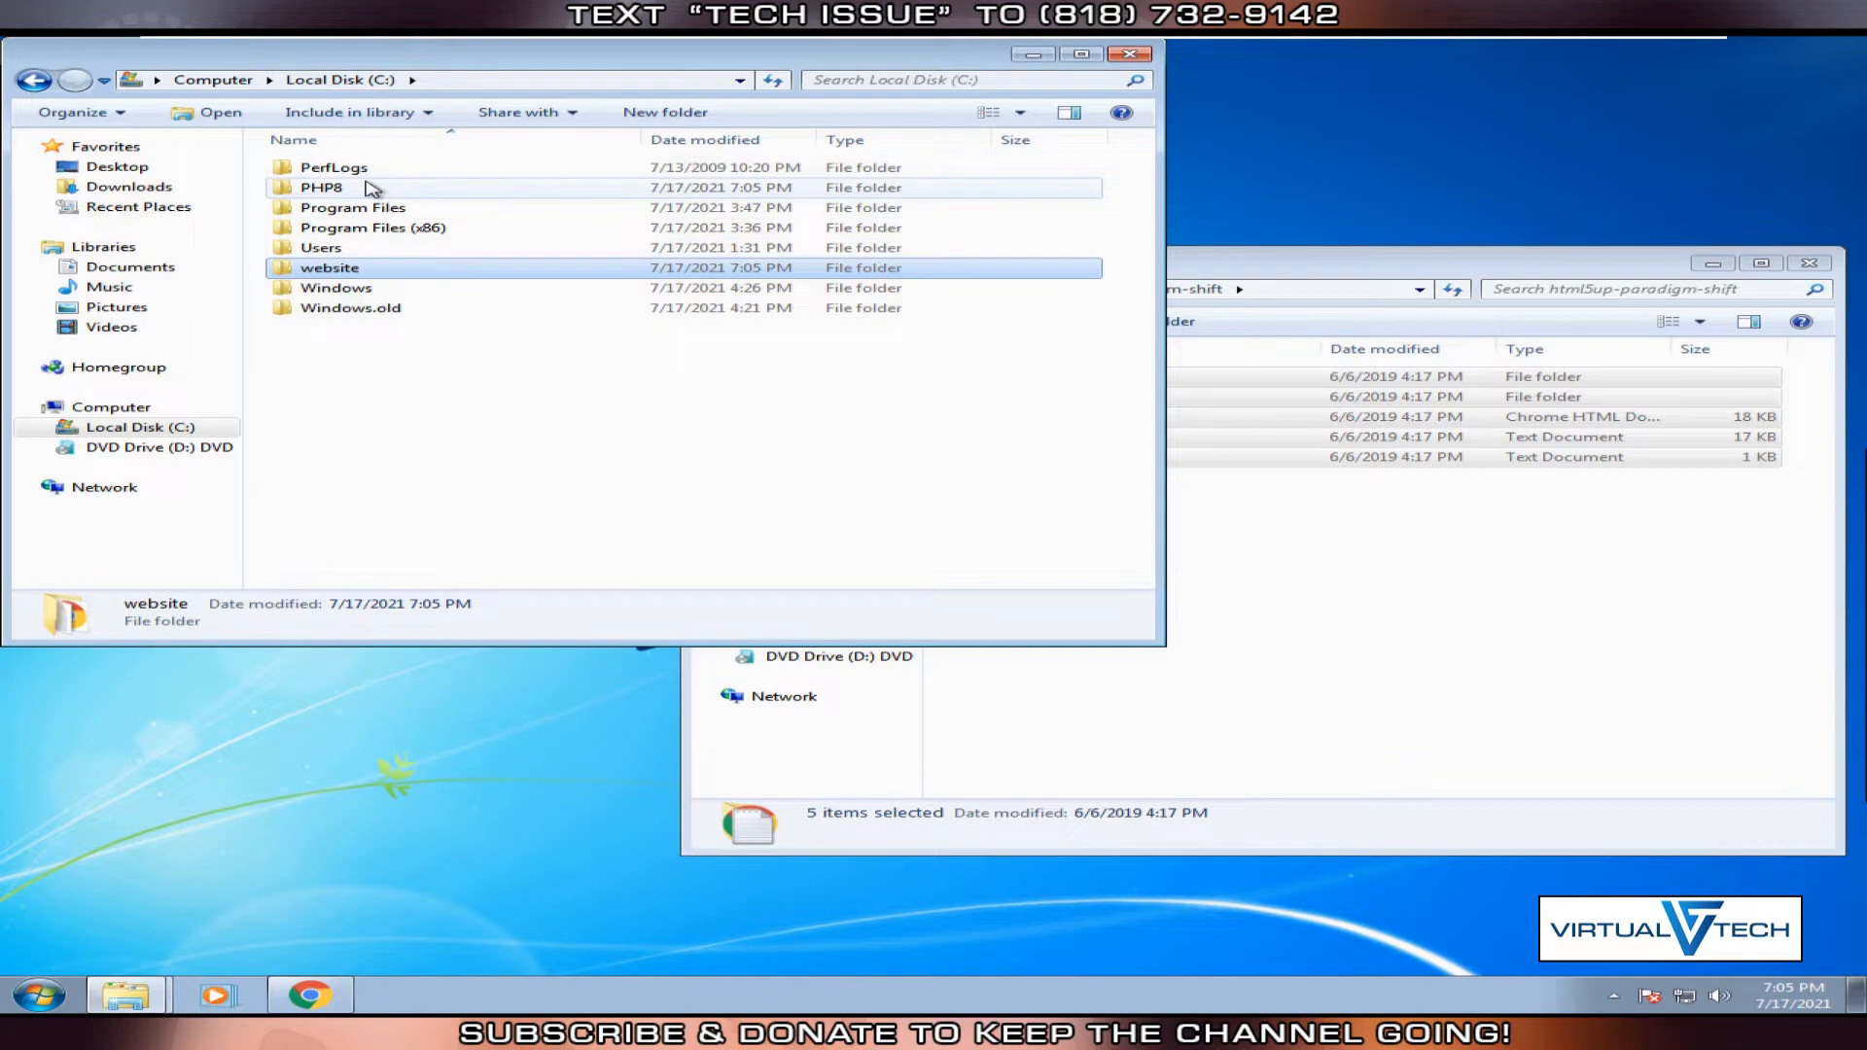
Copy all 36 items from php-8.0.8-nts-Win32-vs16-x64 into the empty C:\PHP8 folder.
double_click(319, 186)
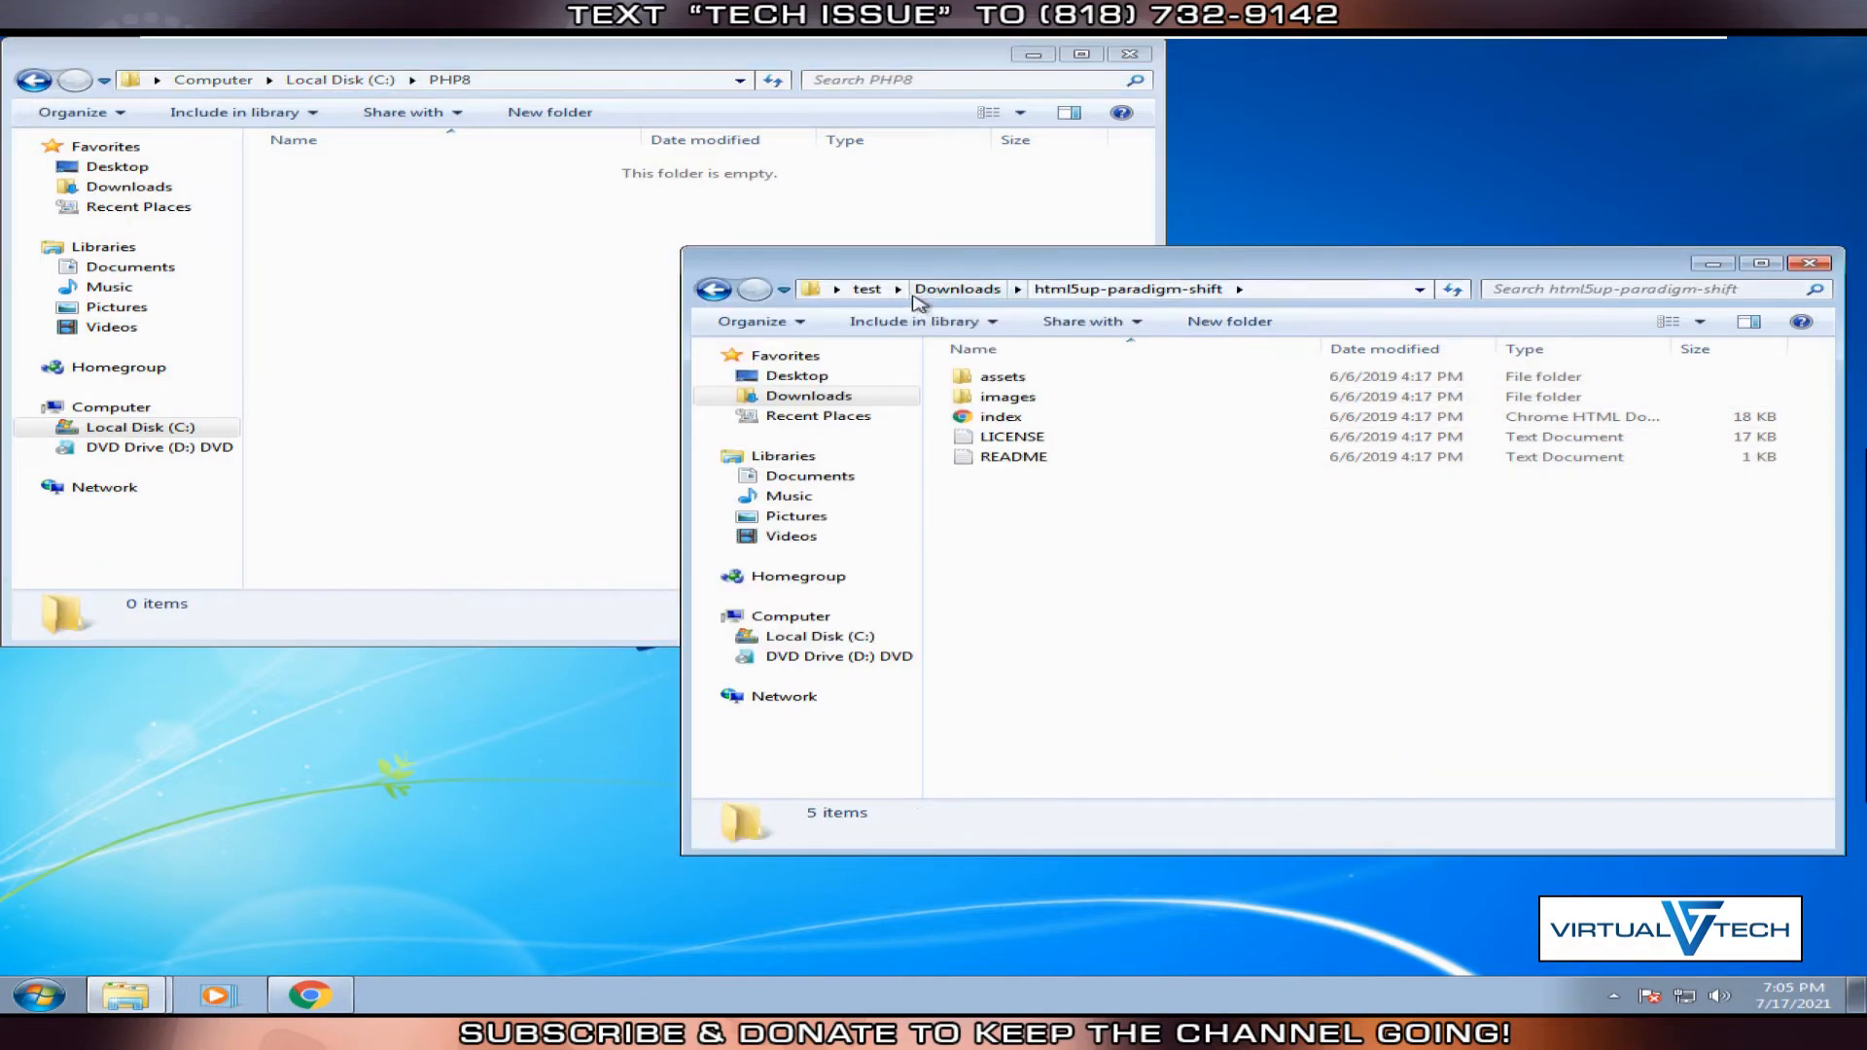
left_click(956, 288)
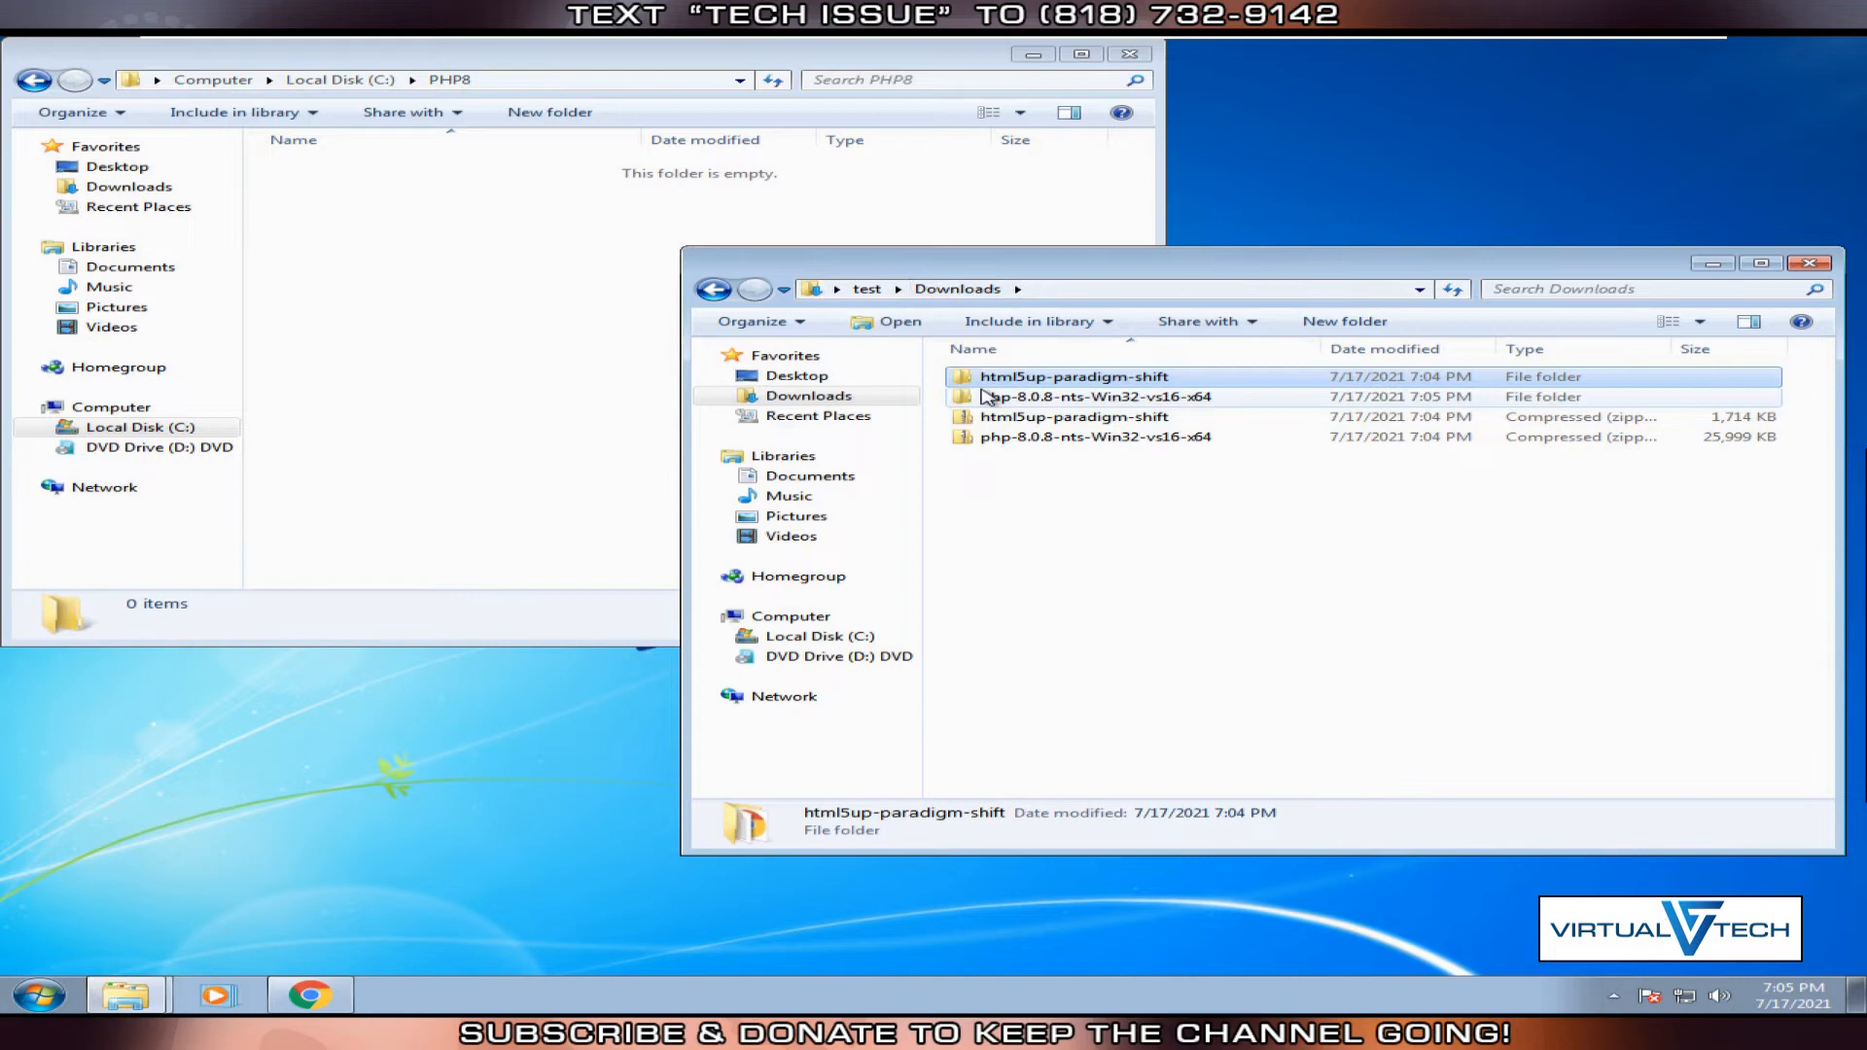
double_click(1095, 397)
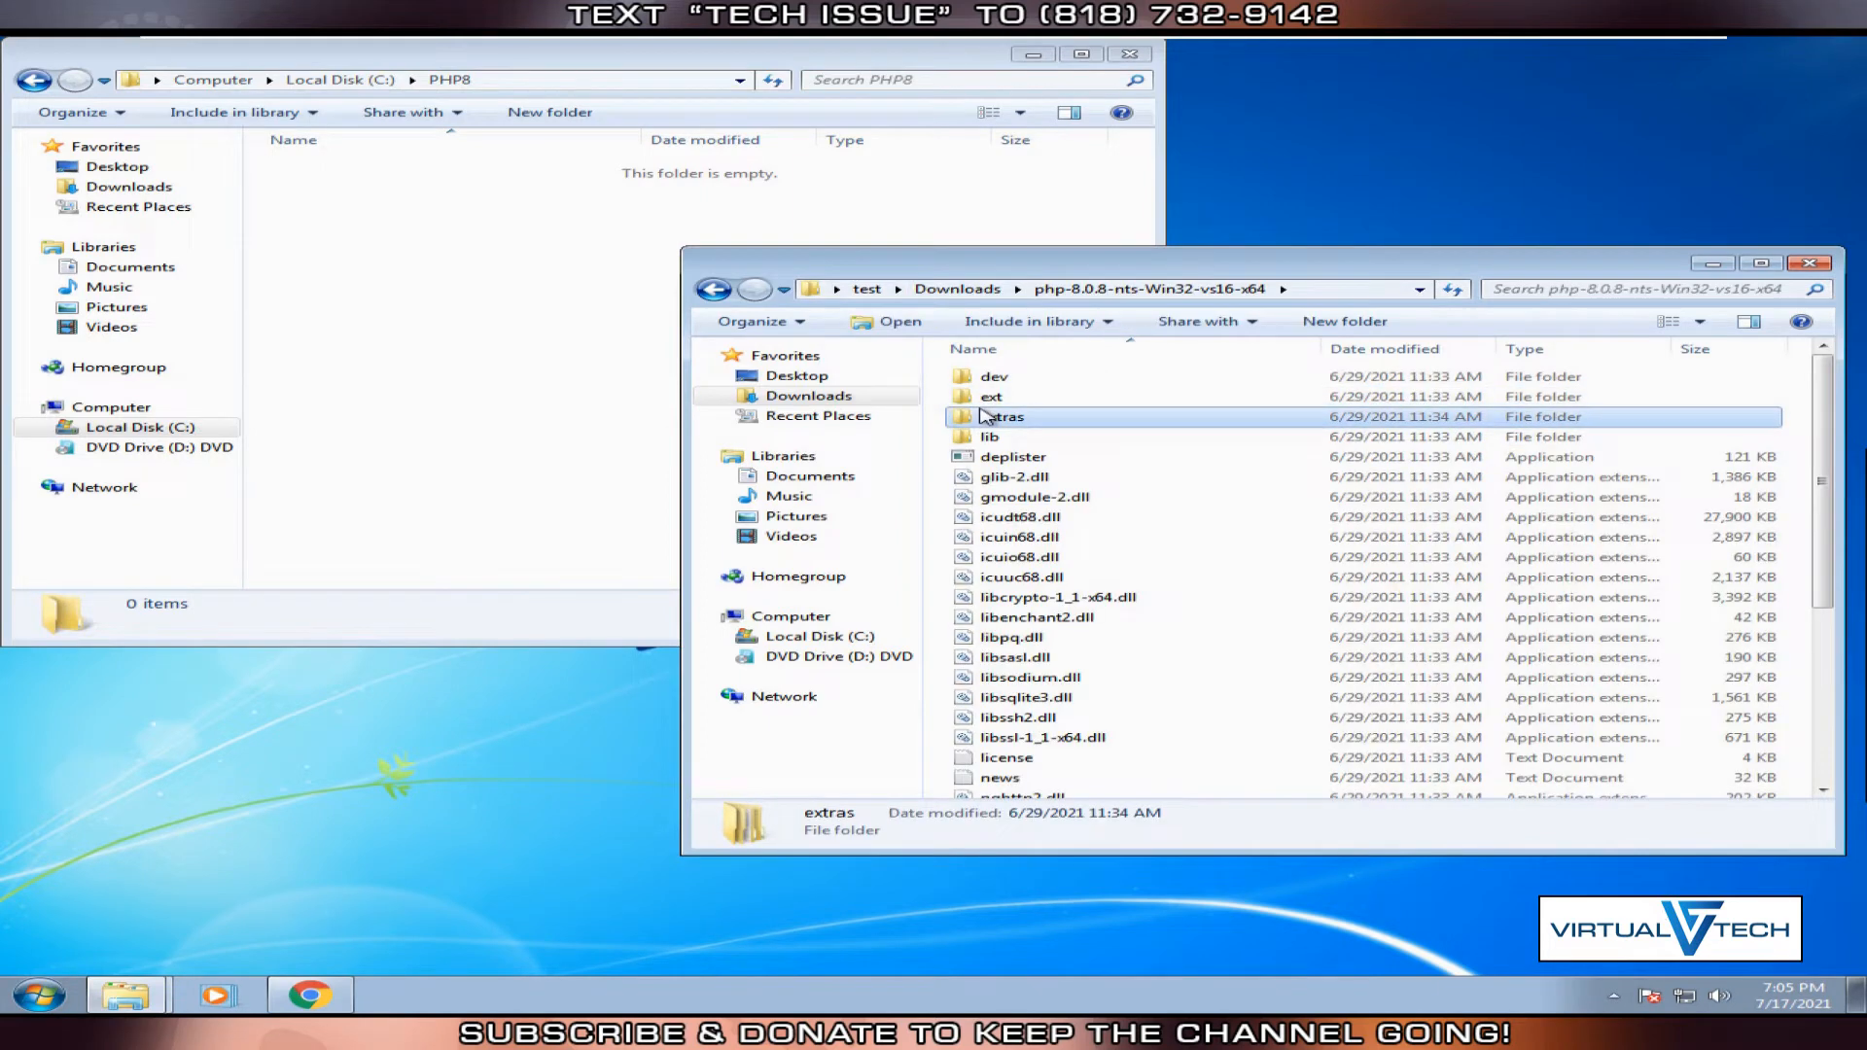
right_click(1048, 516)
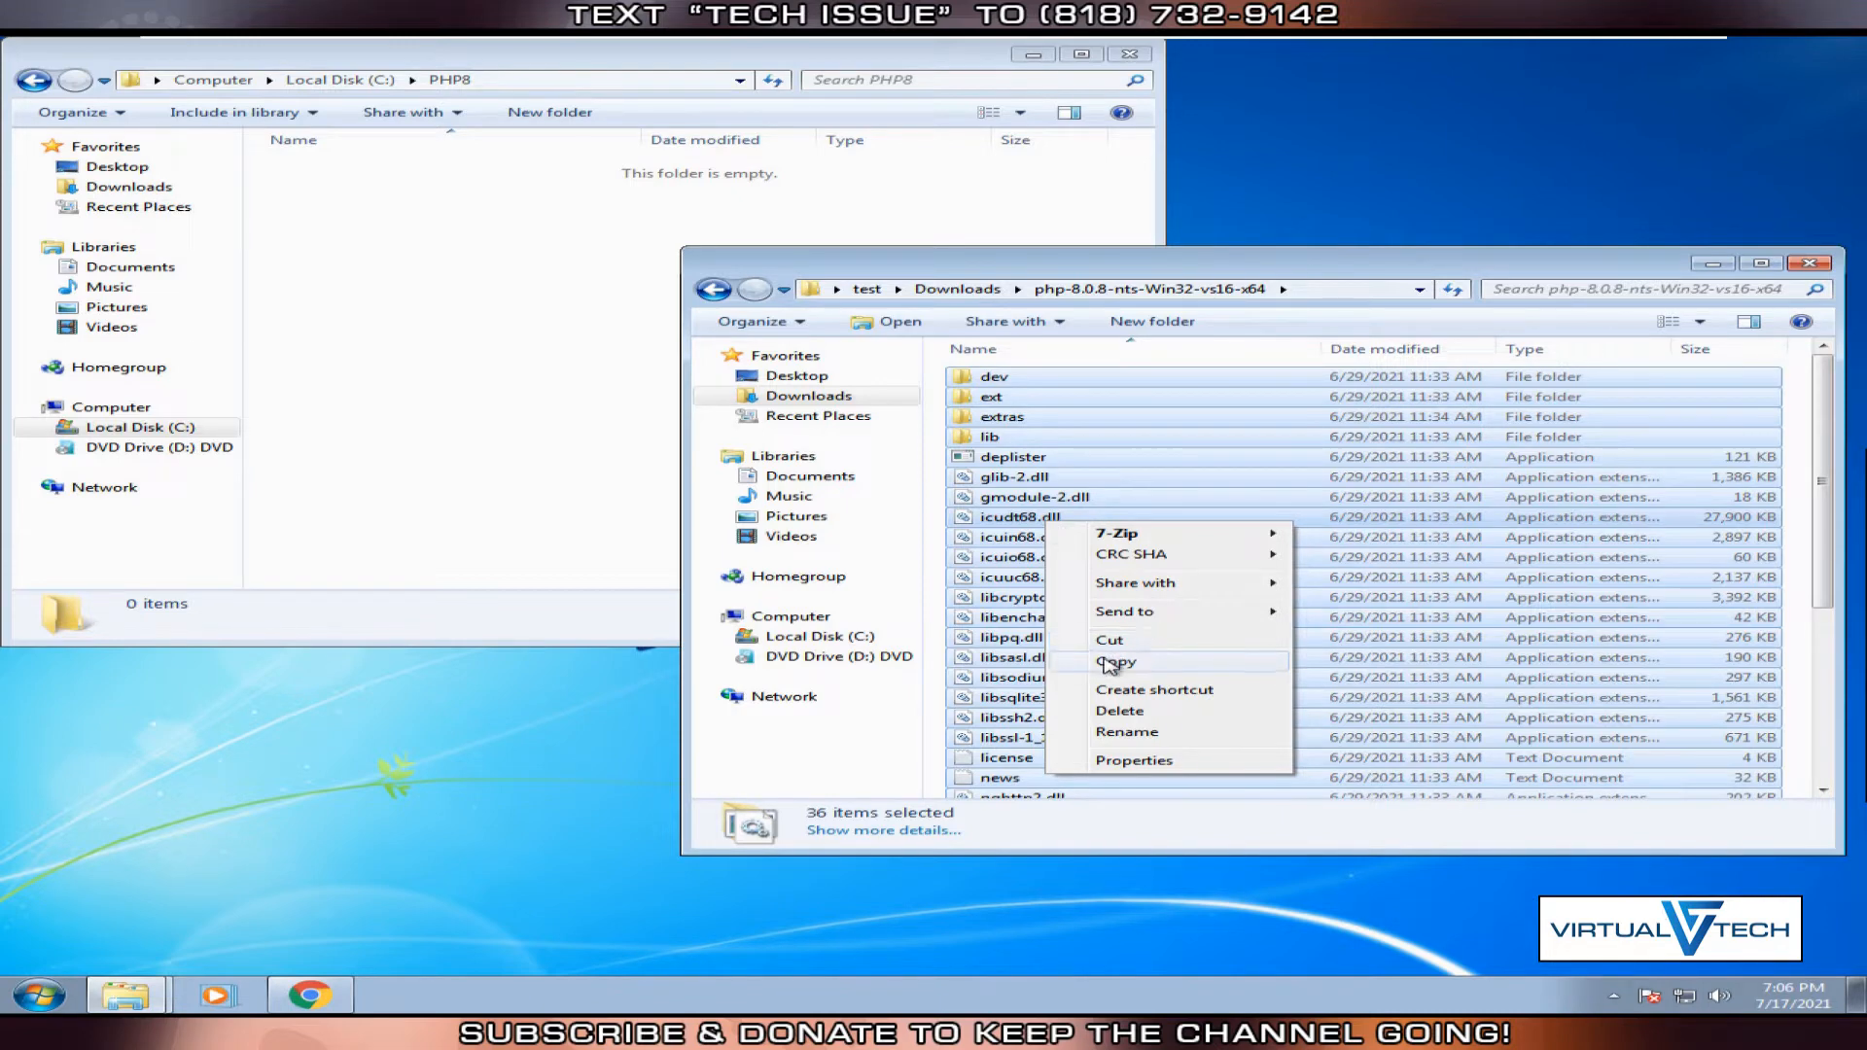
left_click(1114, 661)
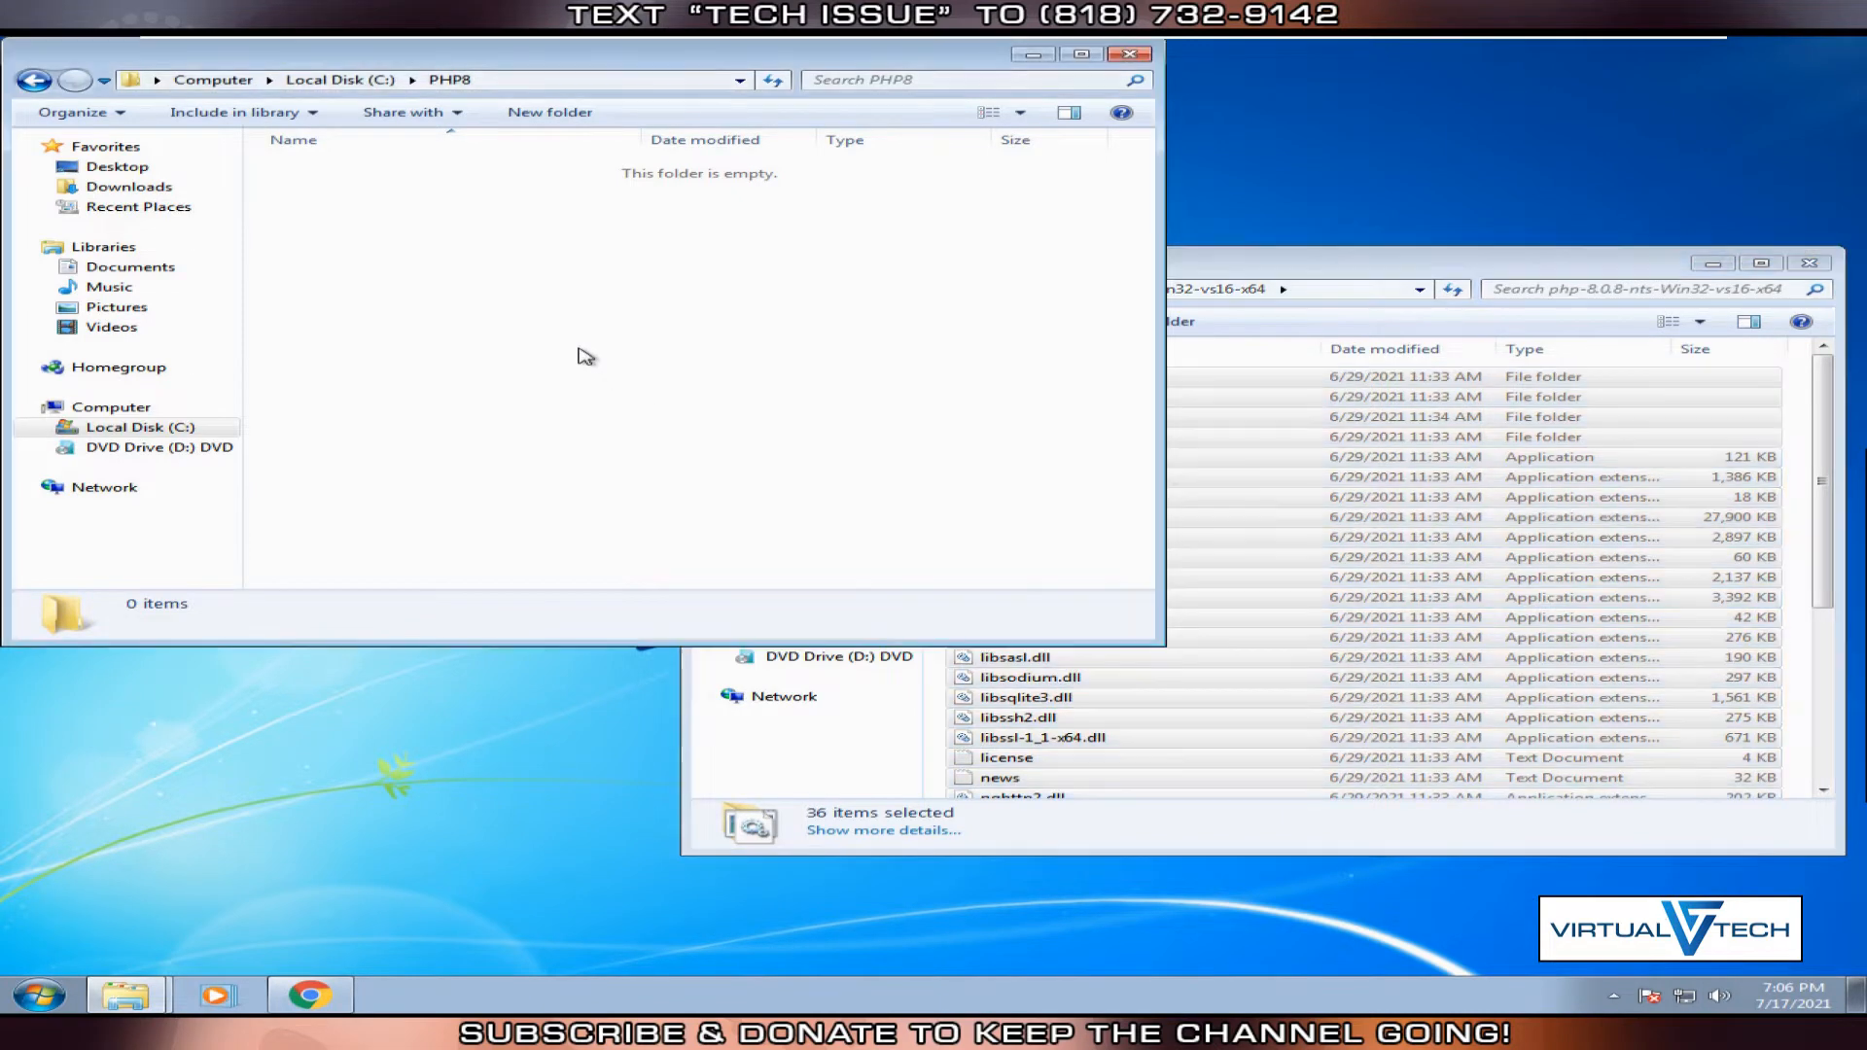
right_click(584, 356)
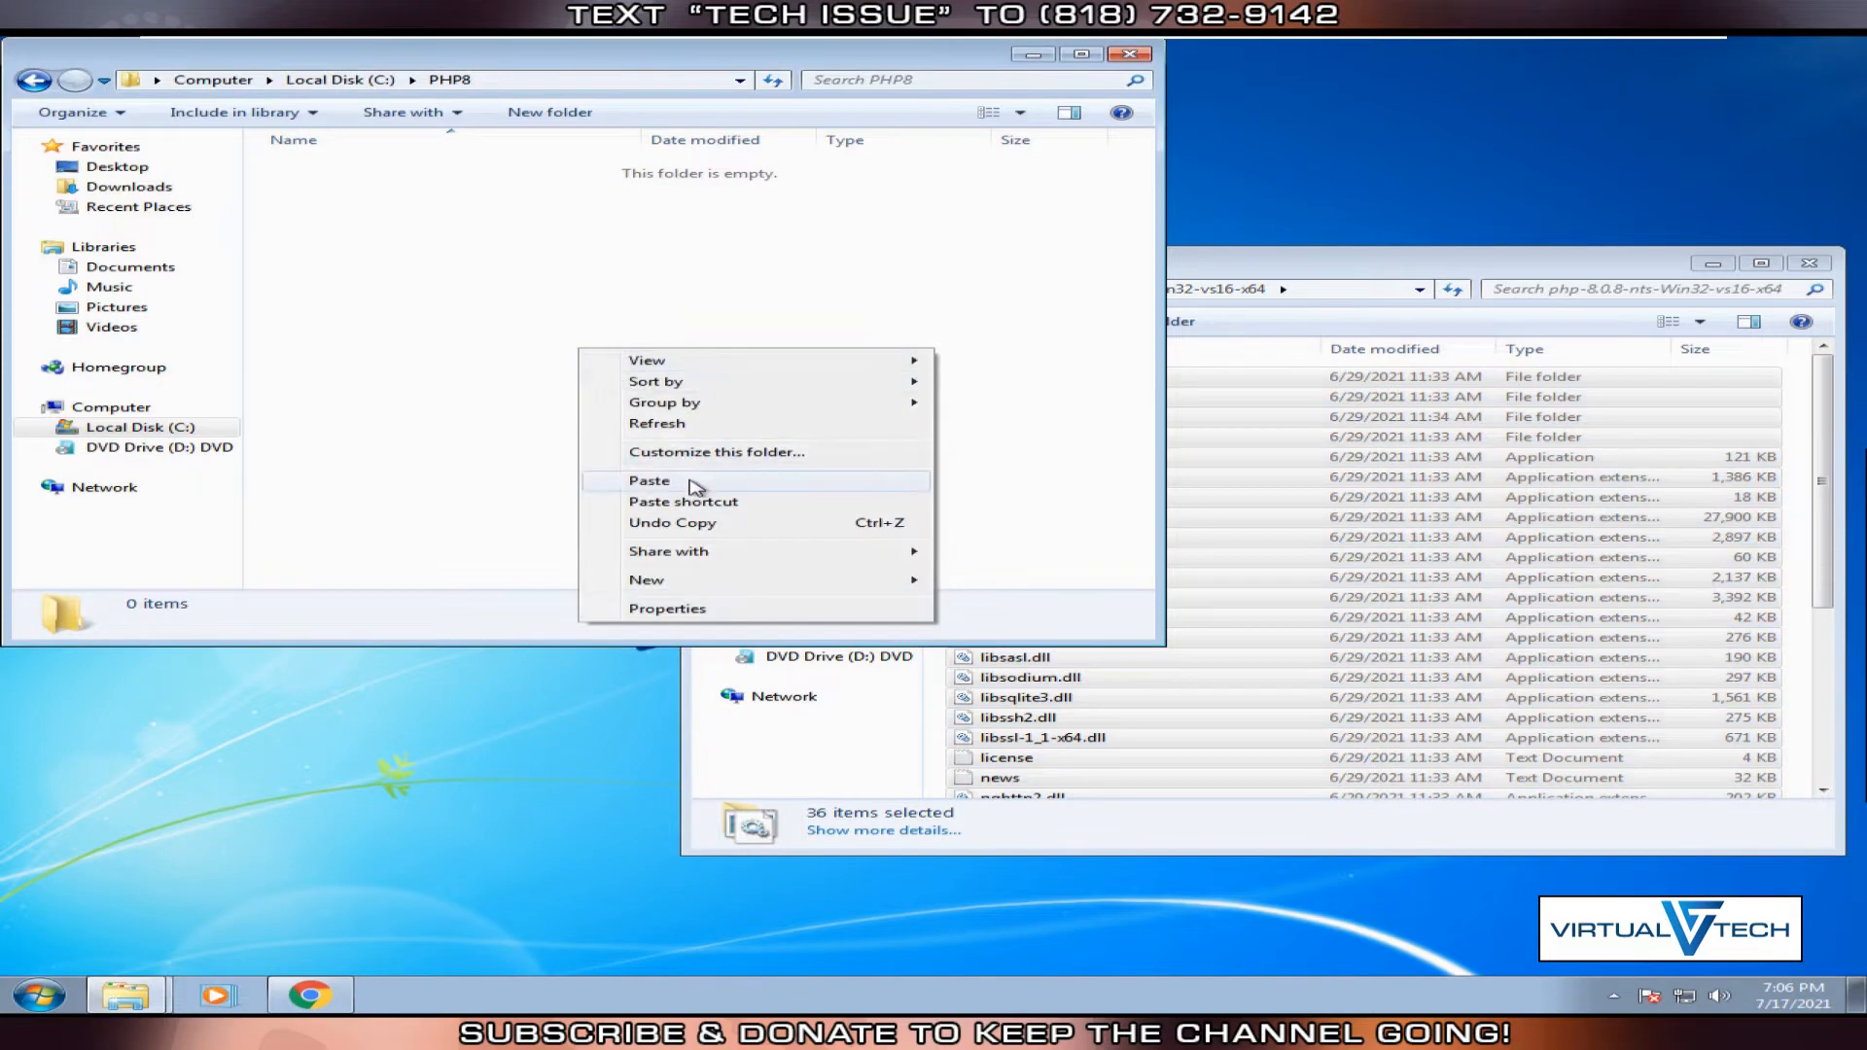
left_click(649, 479)
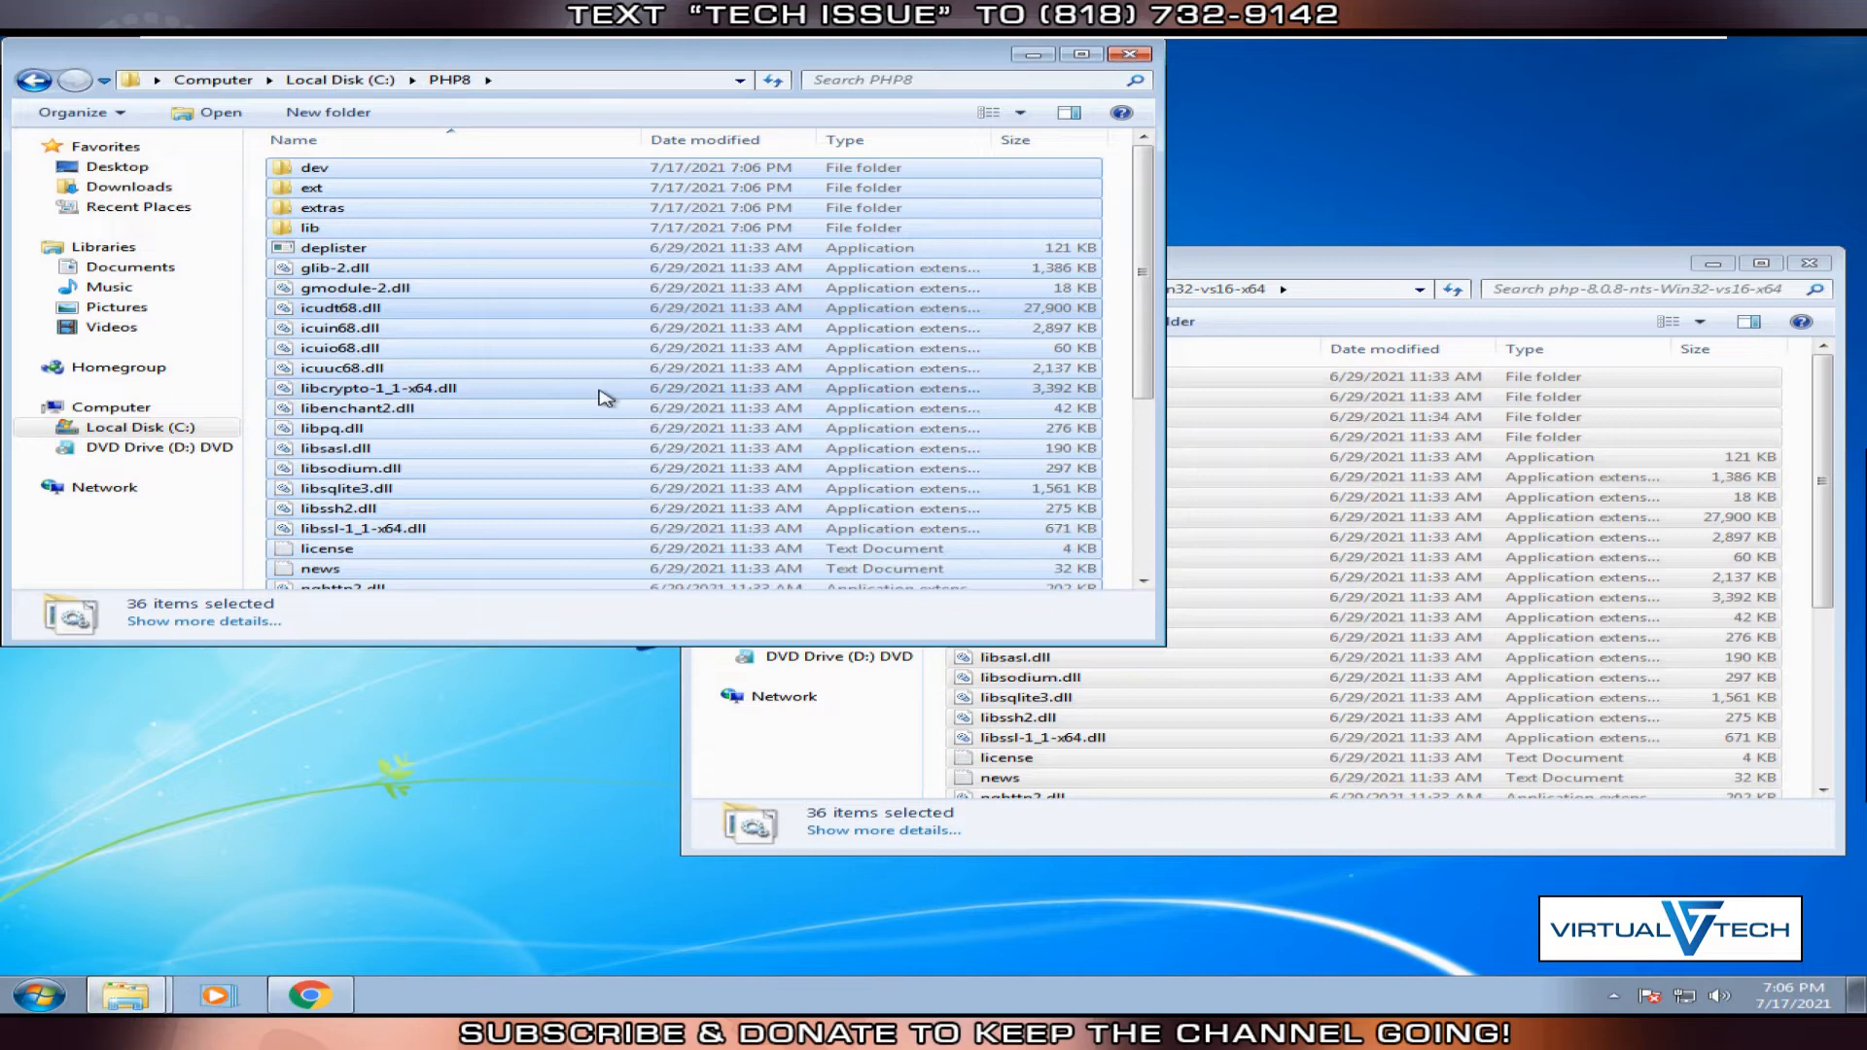
Duplicate php.ini-development inside C:\PHP8.
scroll("down", 3)
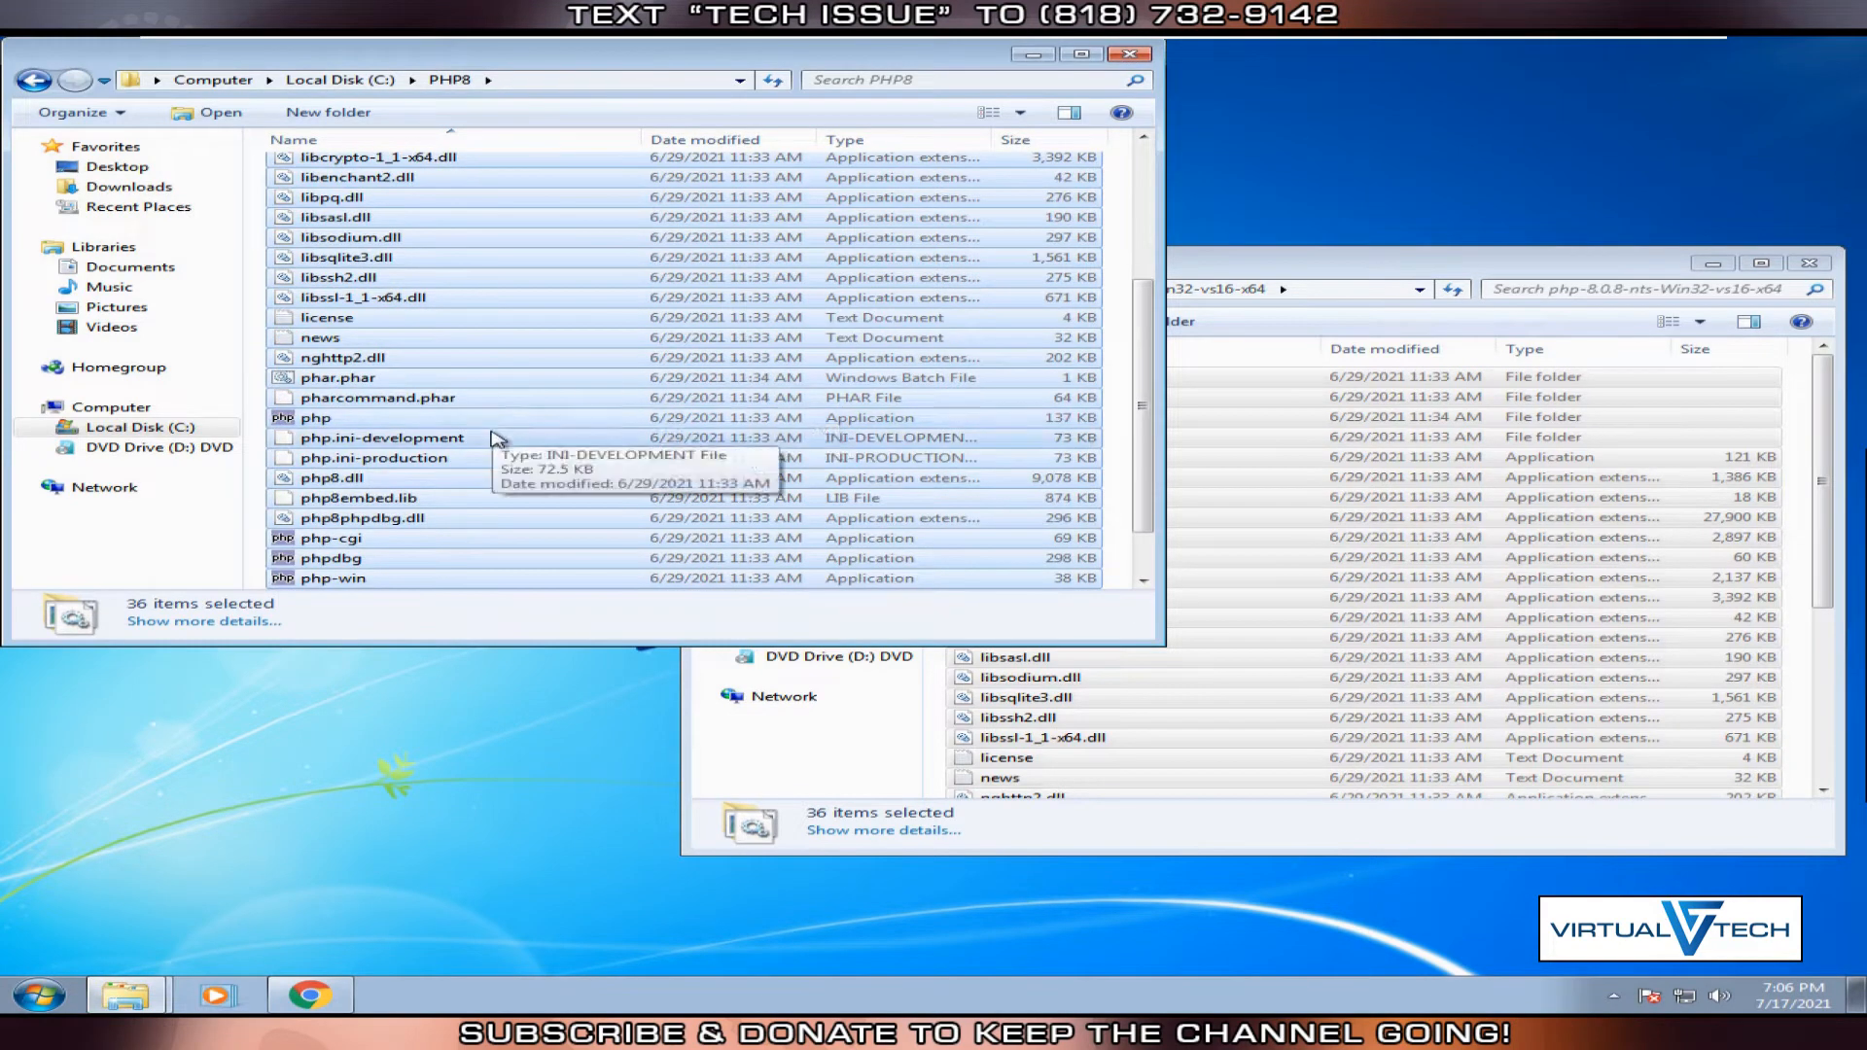
left_click(382, 437)
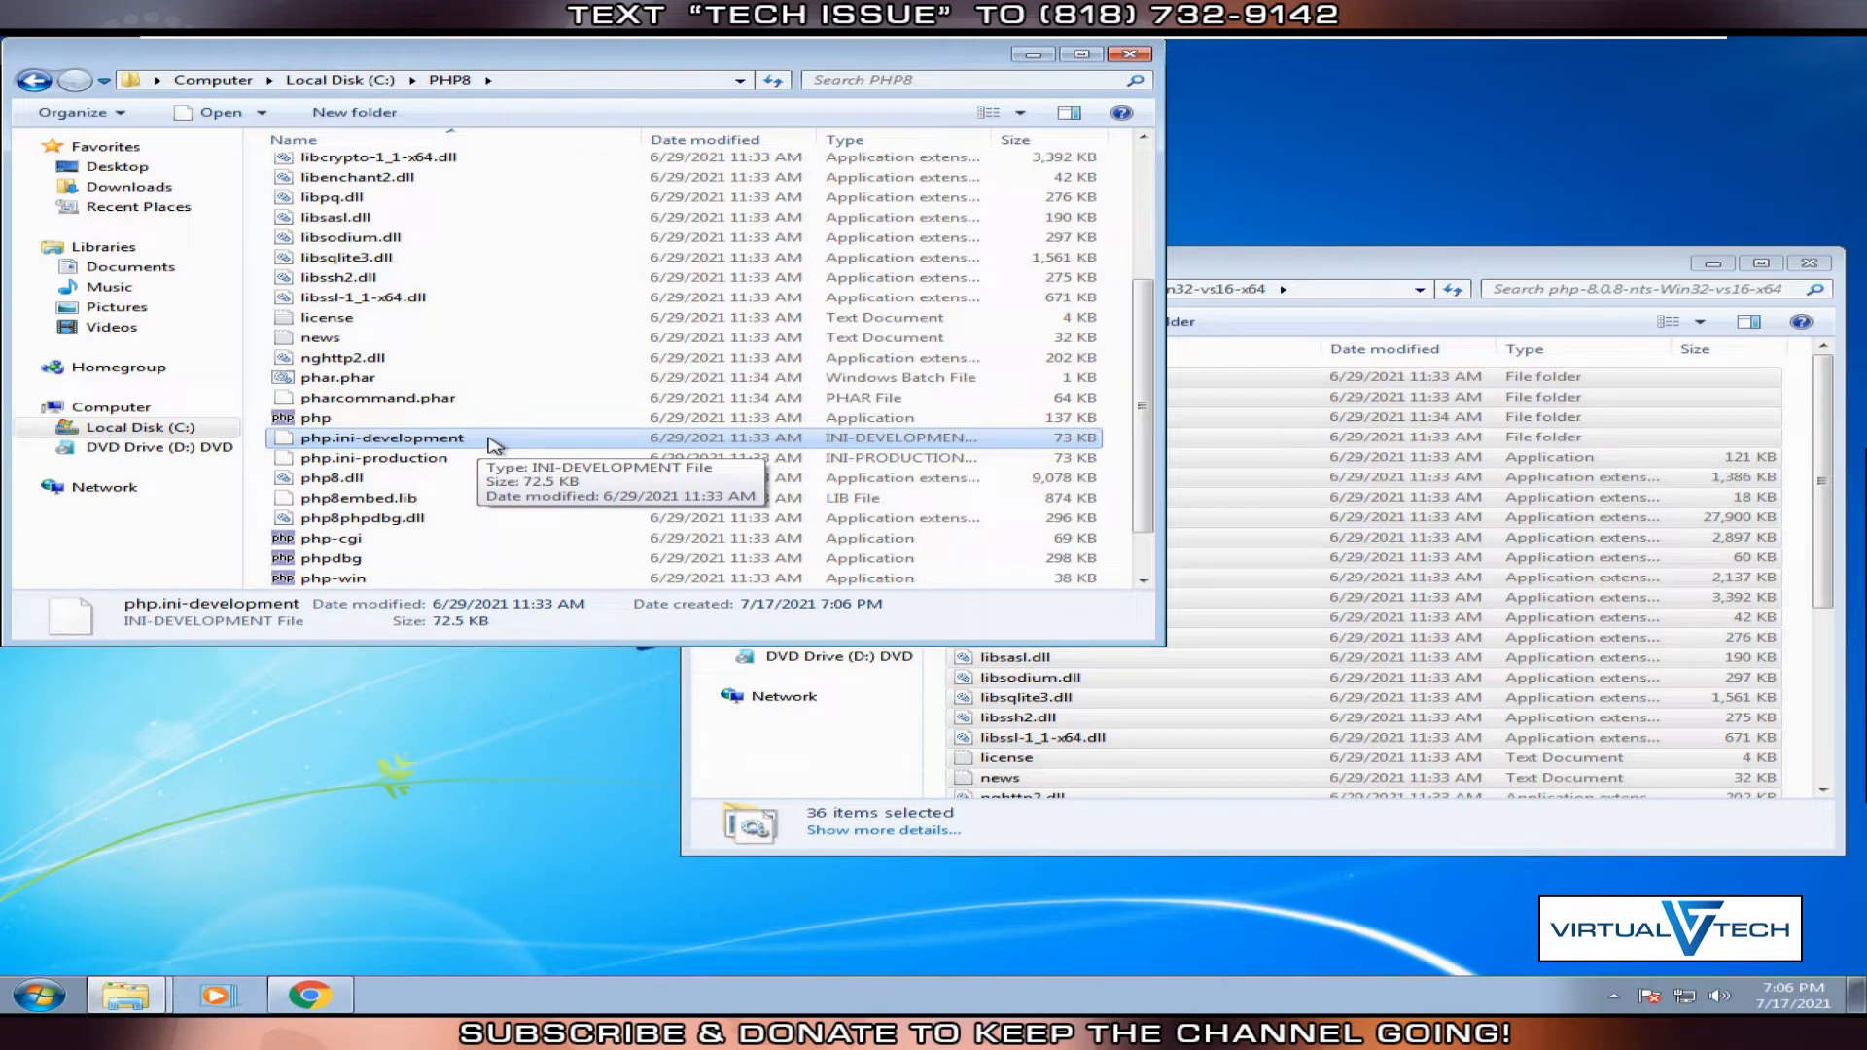
right_click(381, 436)
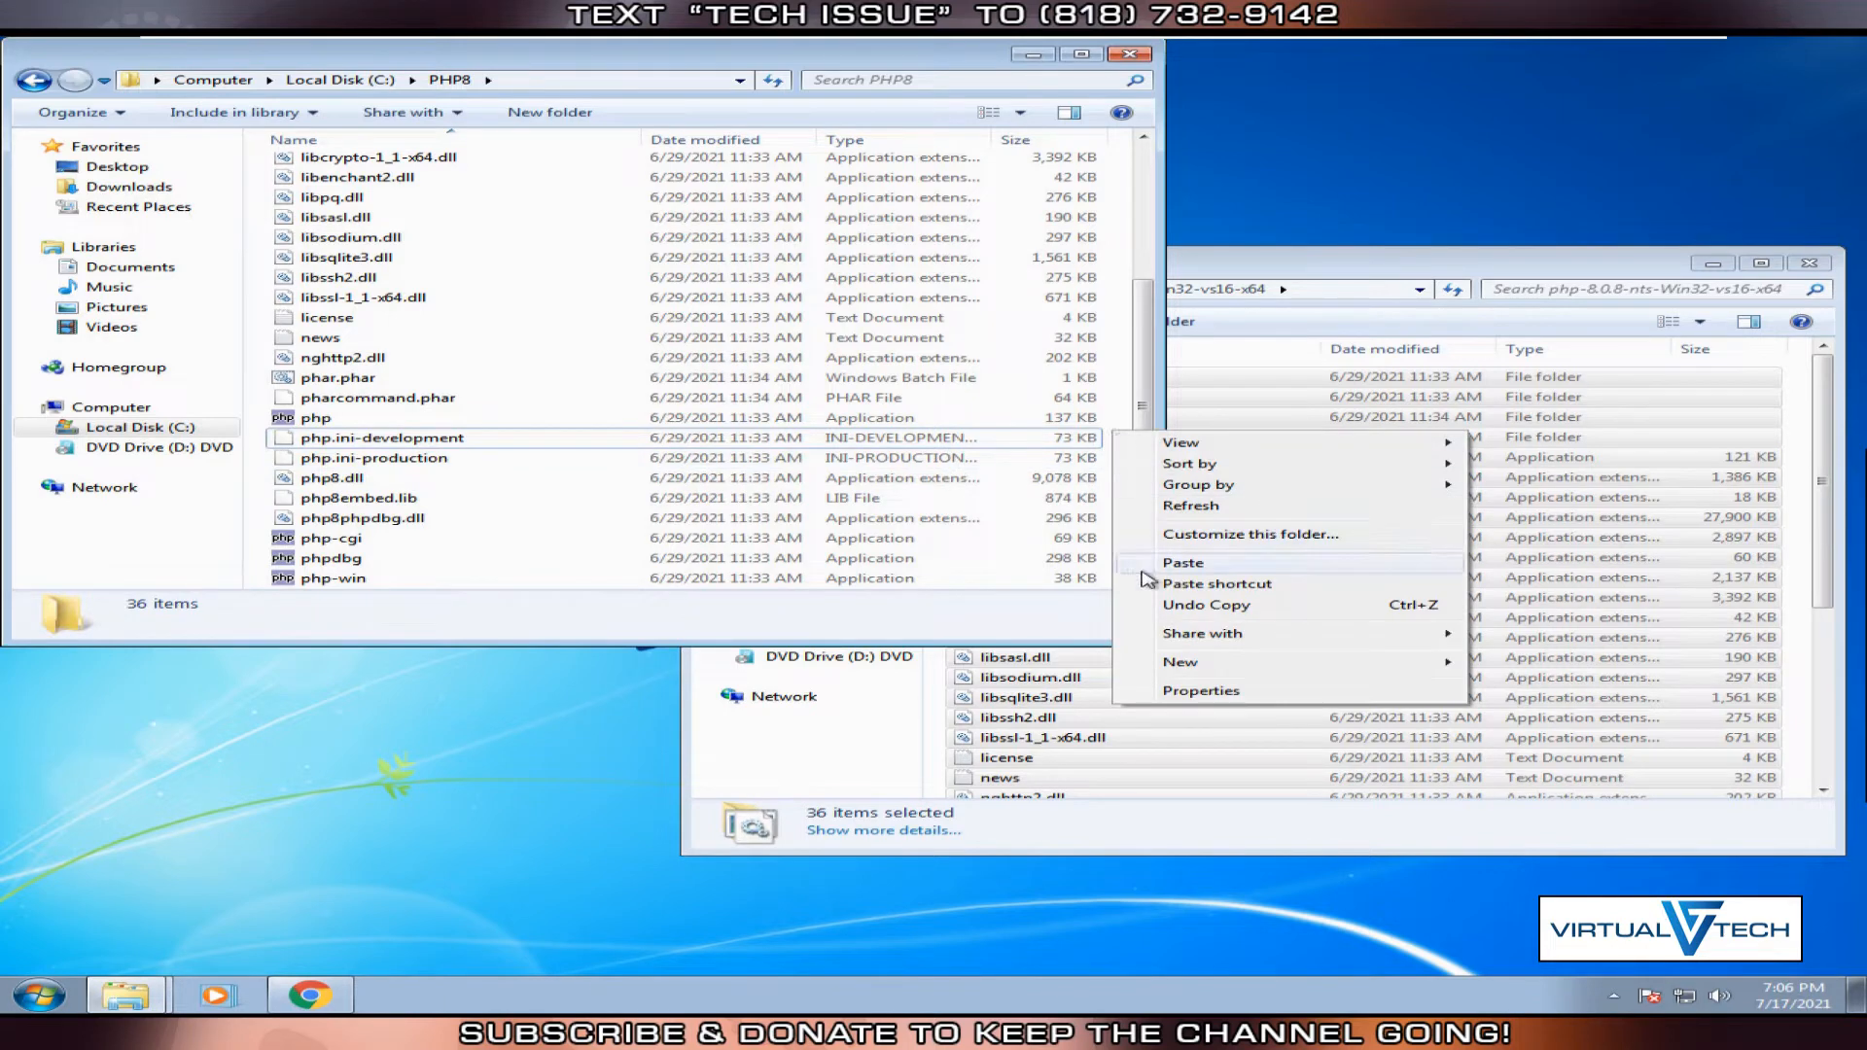
left_click(1184, 563)
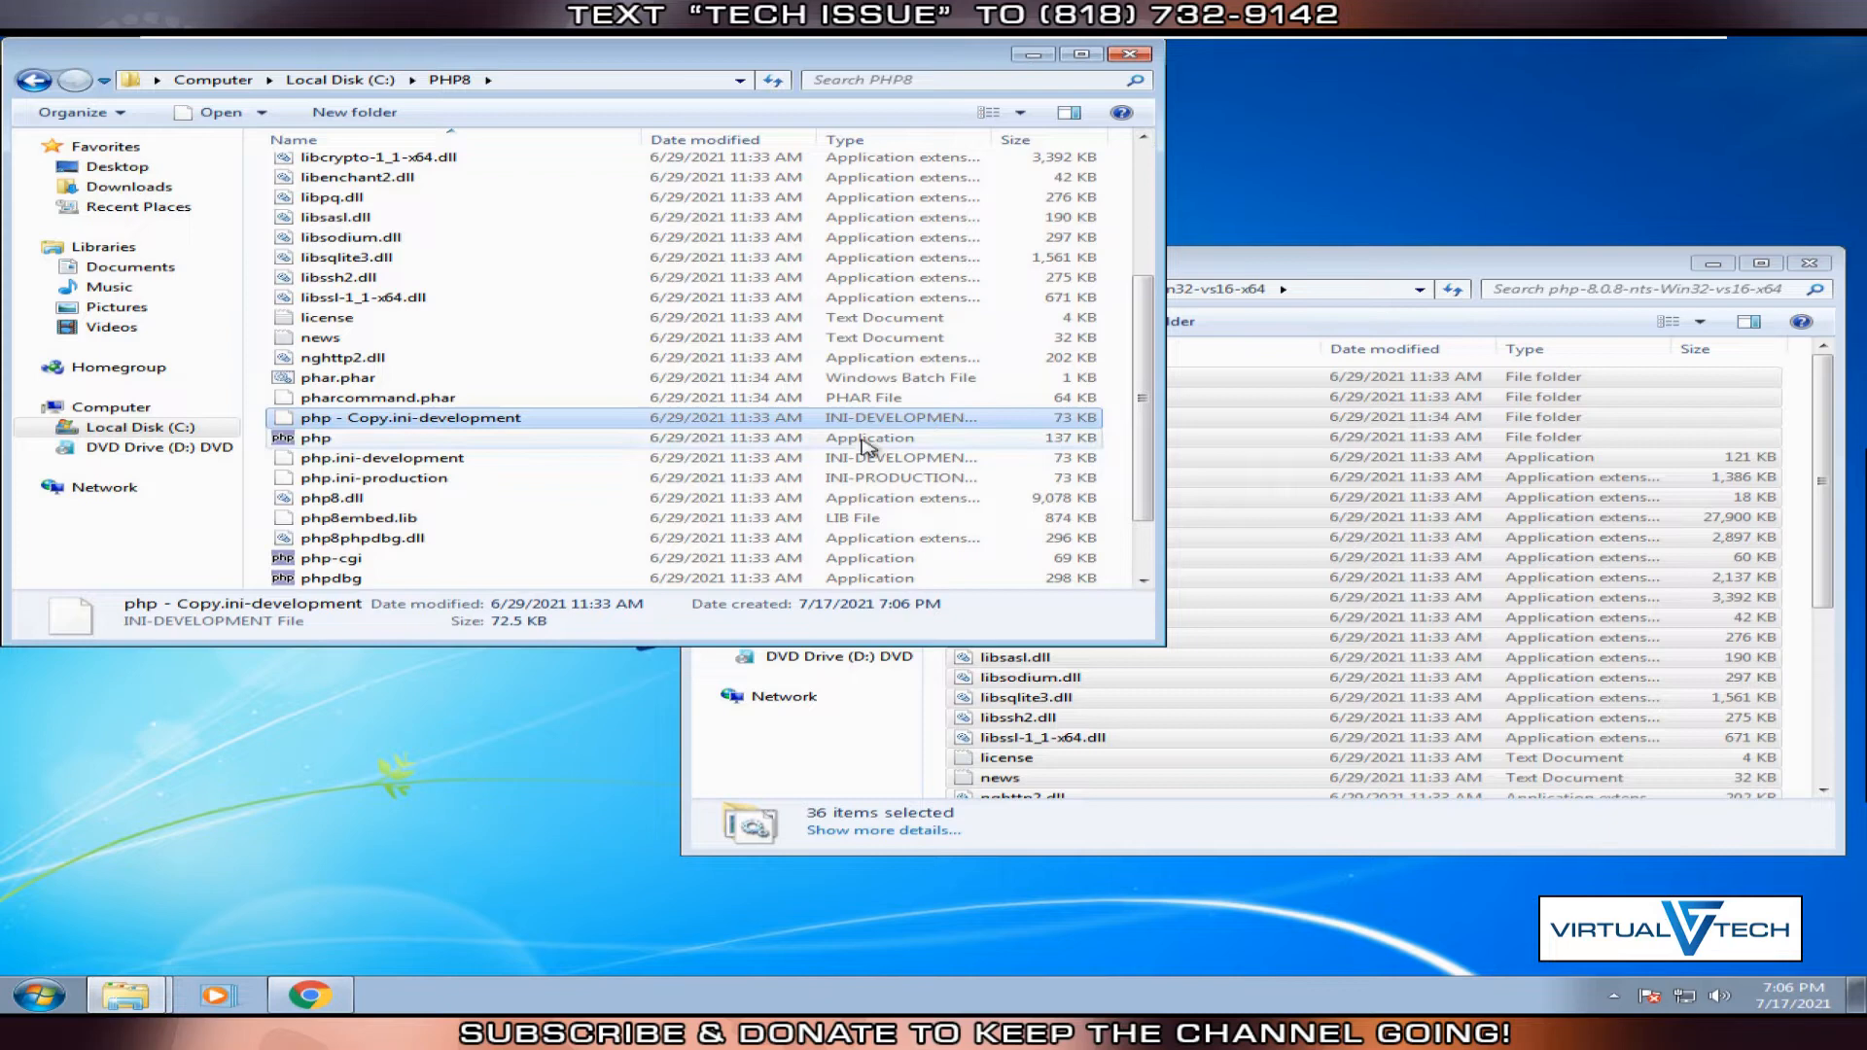
Rename the duplicate to php.ini and accept the extension change.
right_click(410, 418)
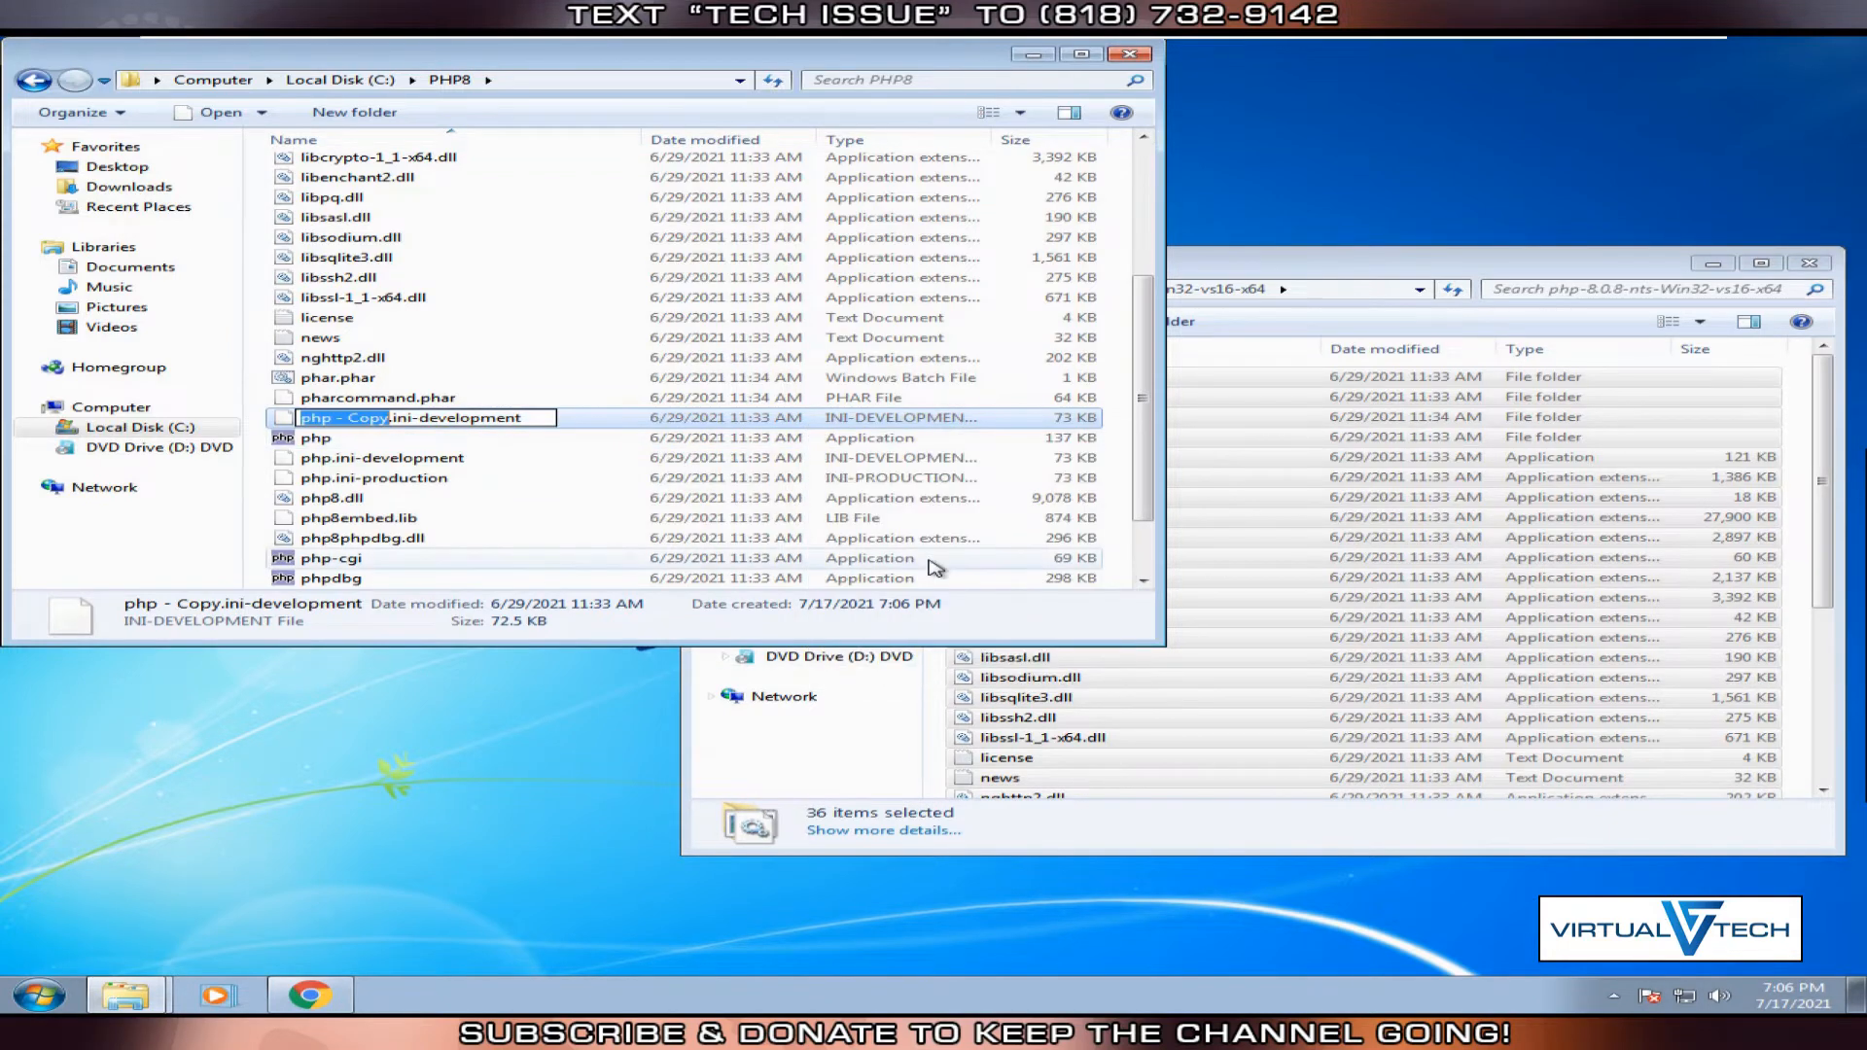
double_click(345, 417)
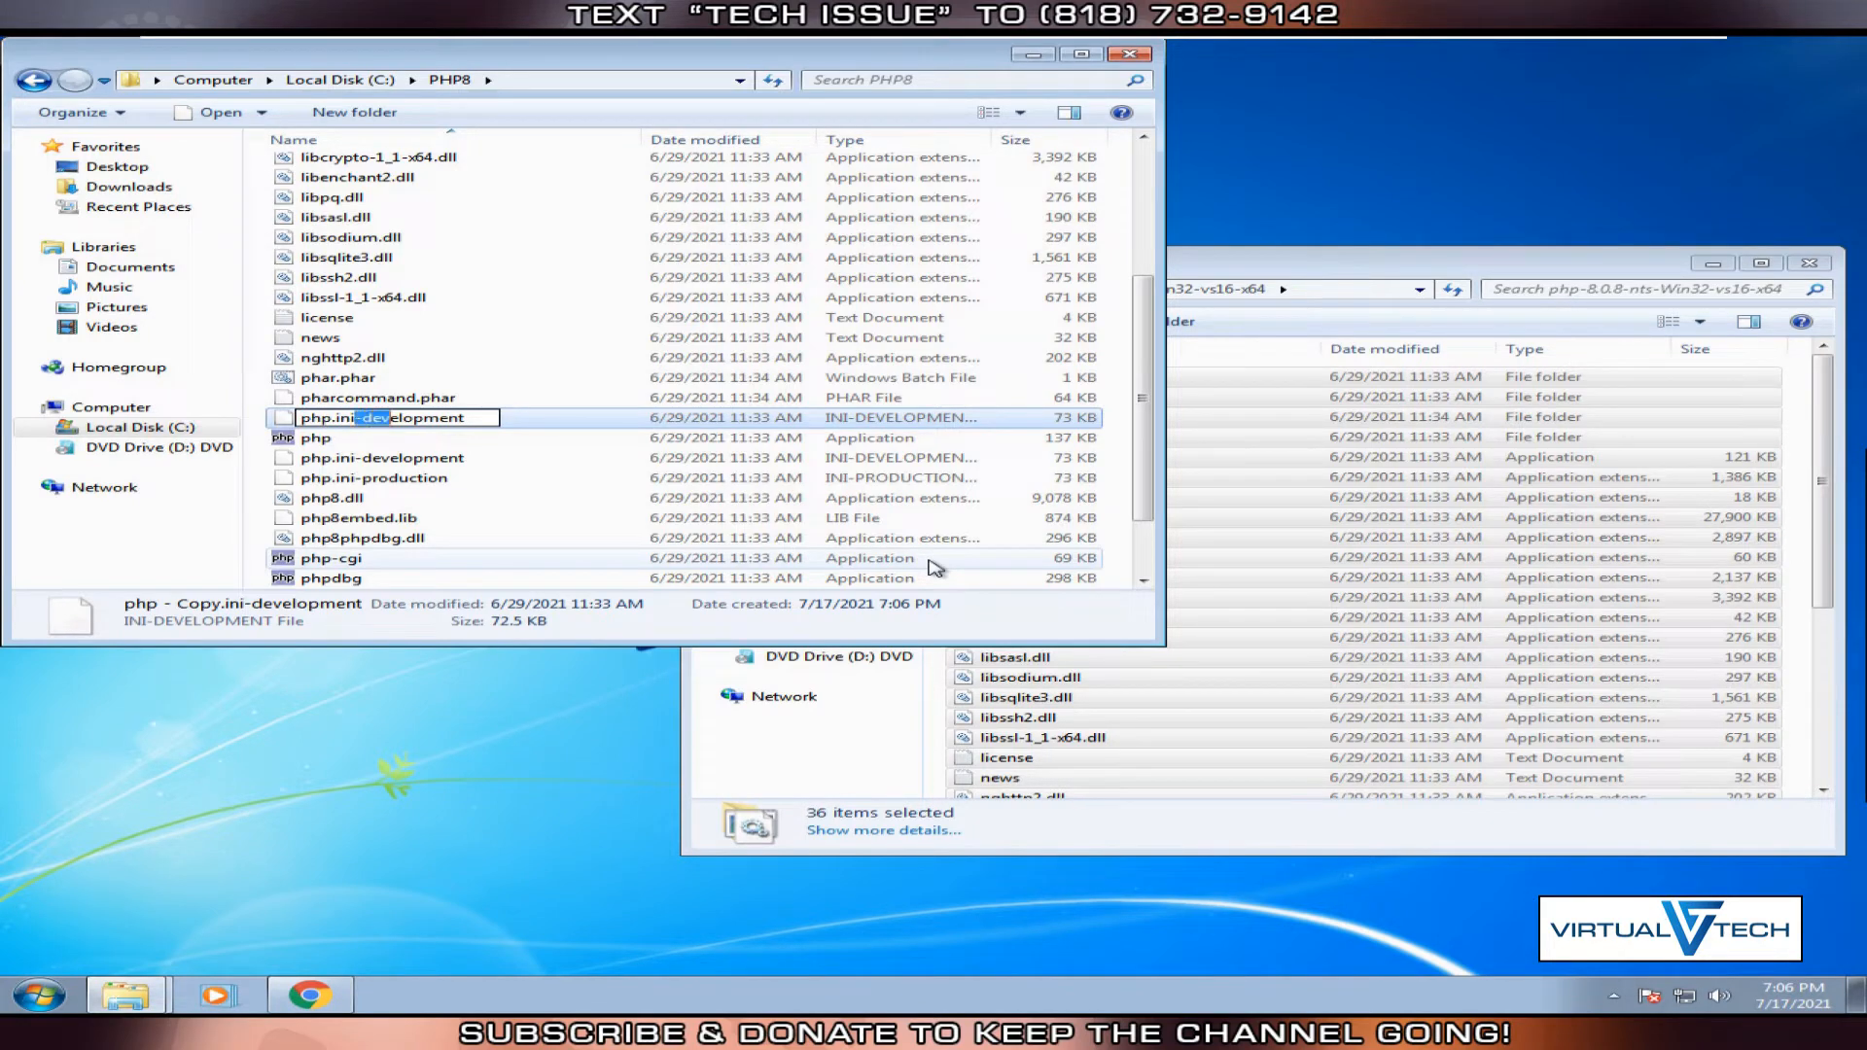
key("Delete")
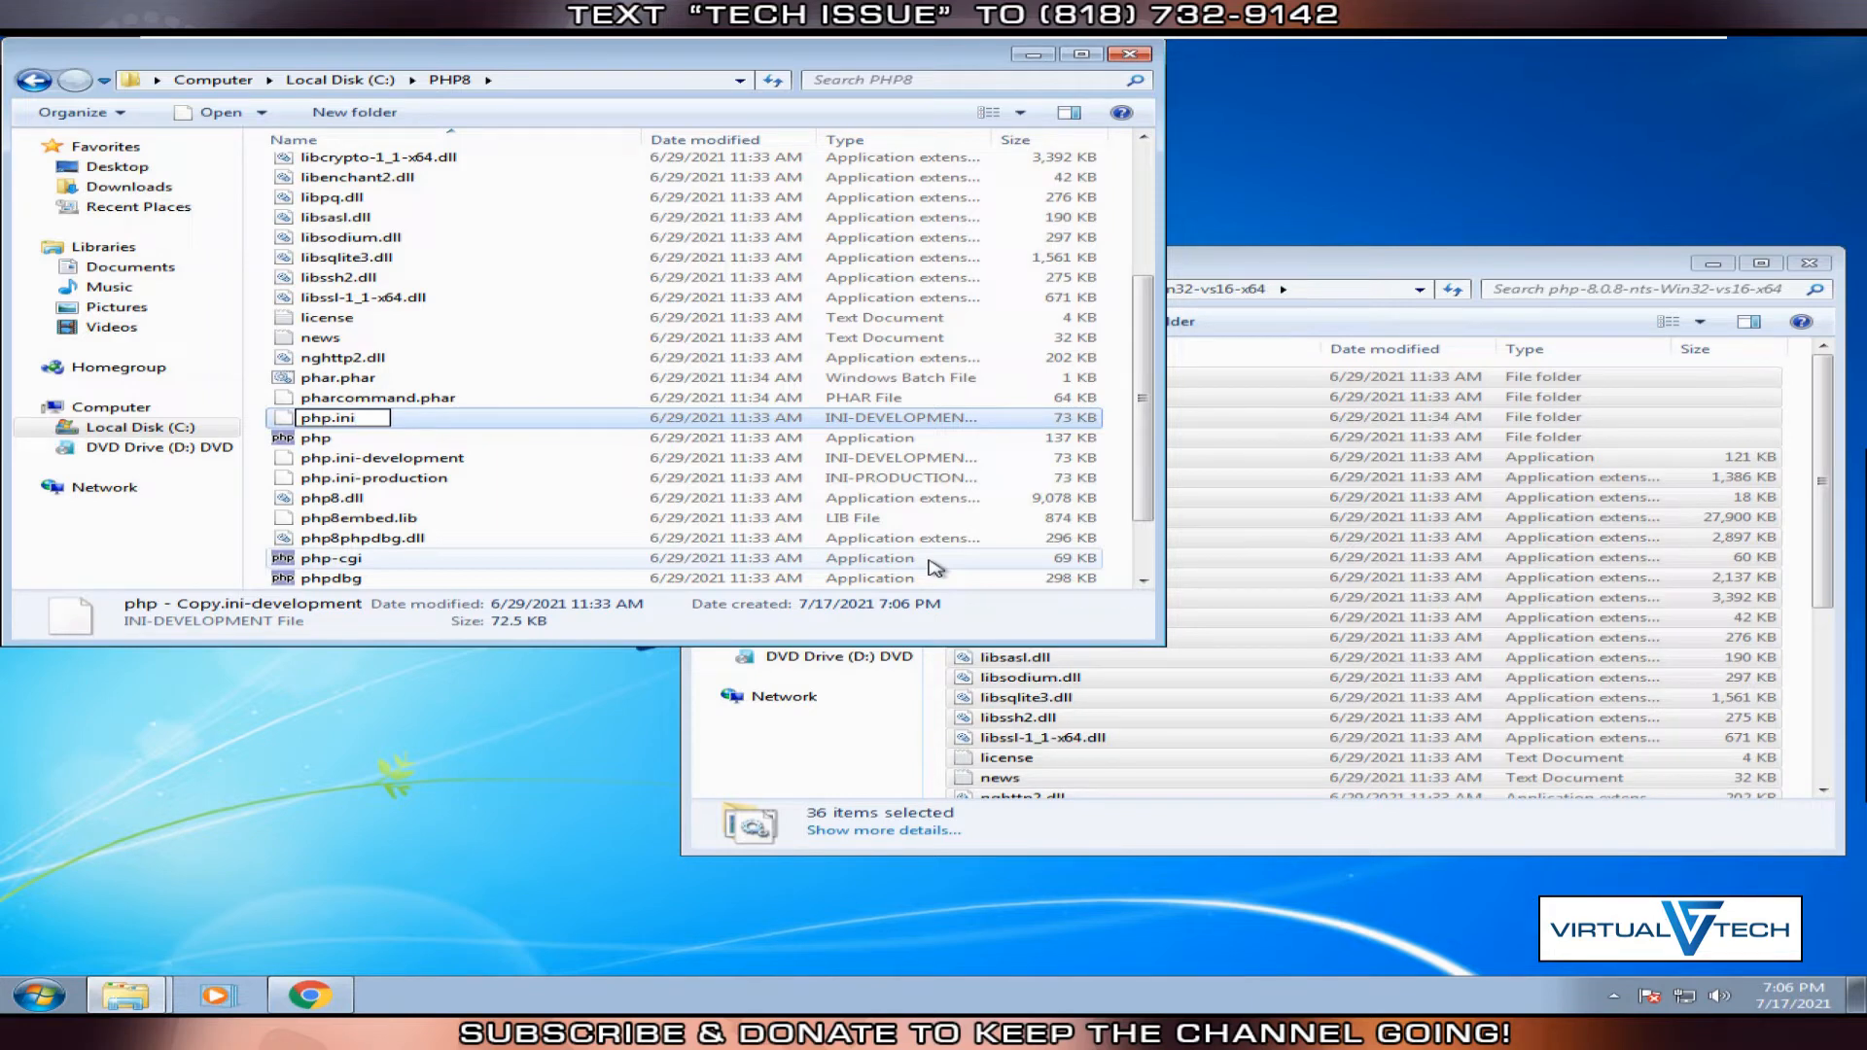
key("enter")
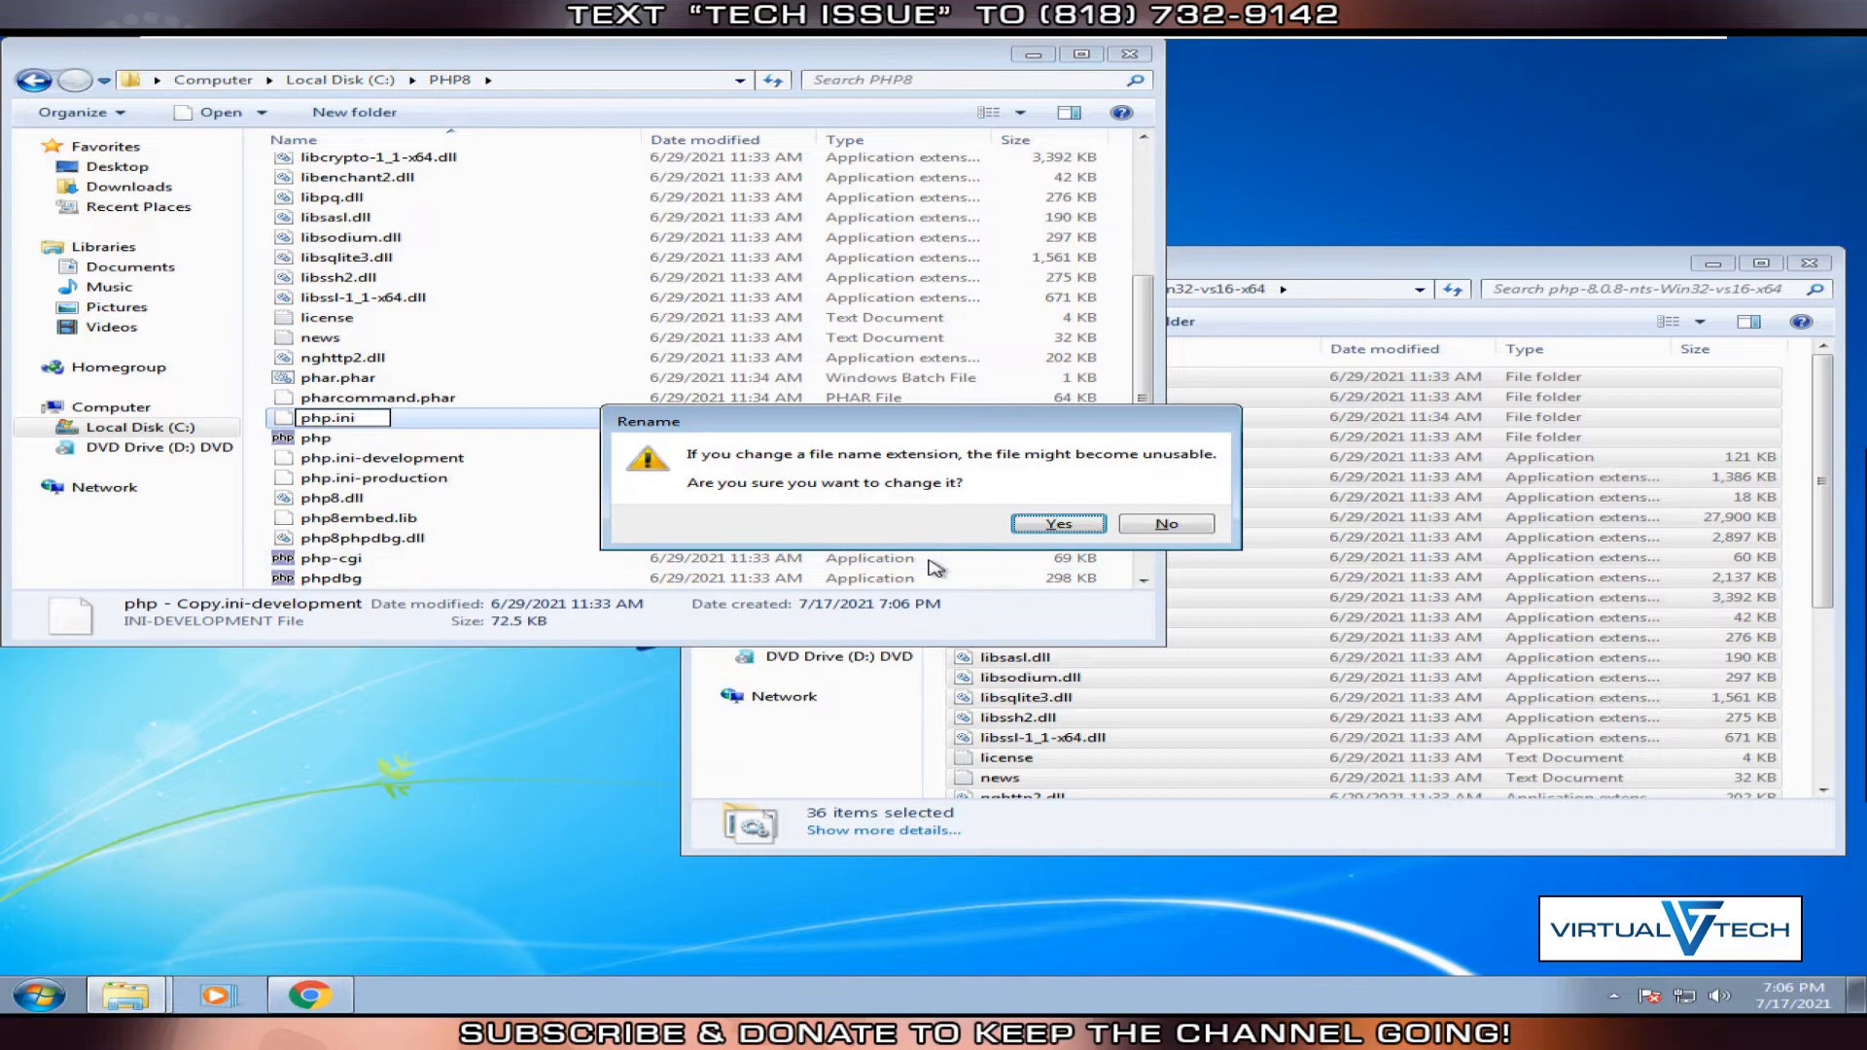
mouse_move(1036, 465)
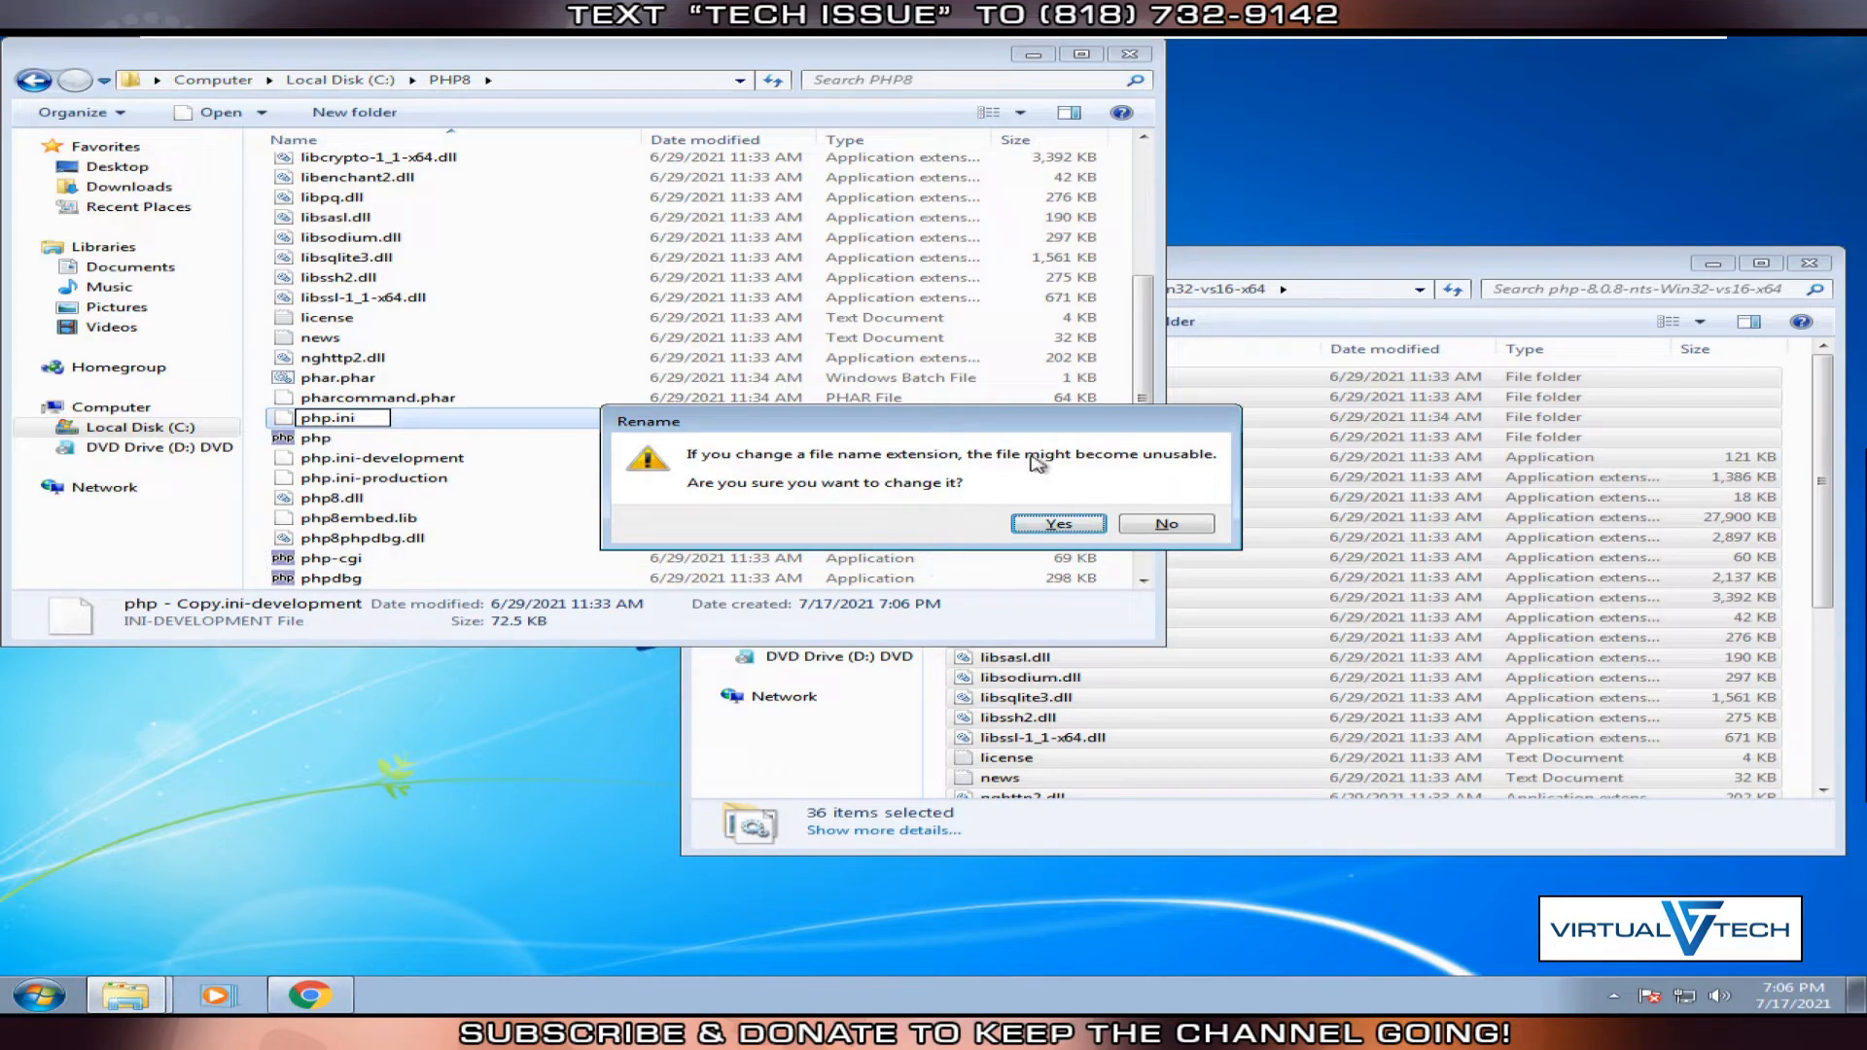
left_click(1056, 524)
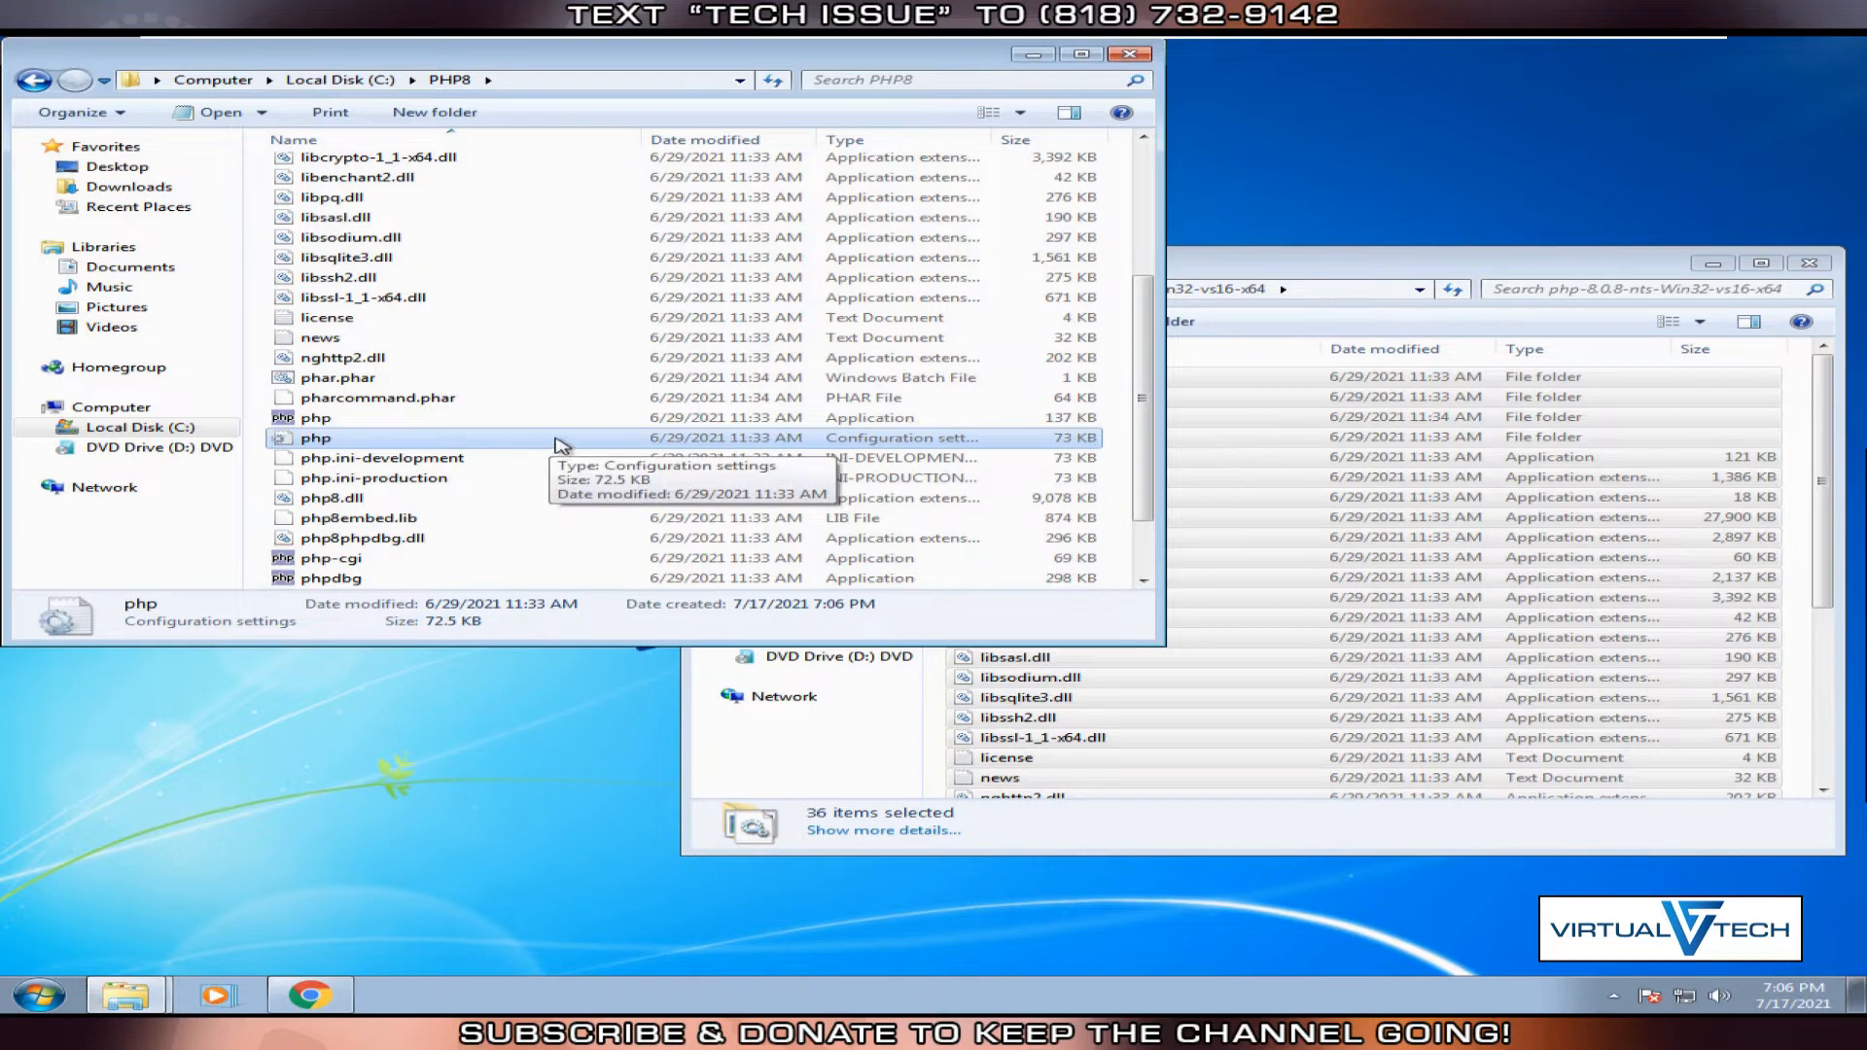
mouse_move(271, 771)
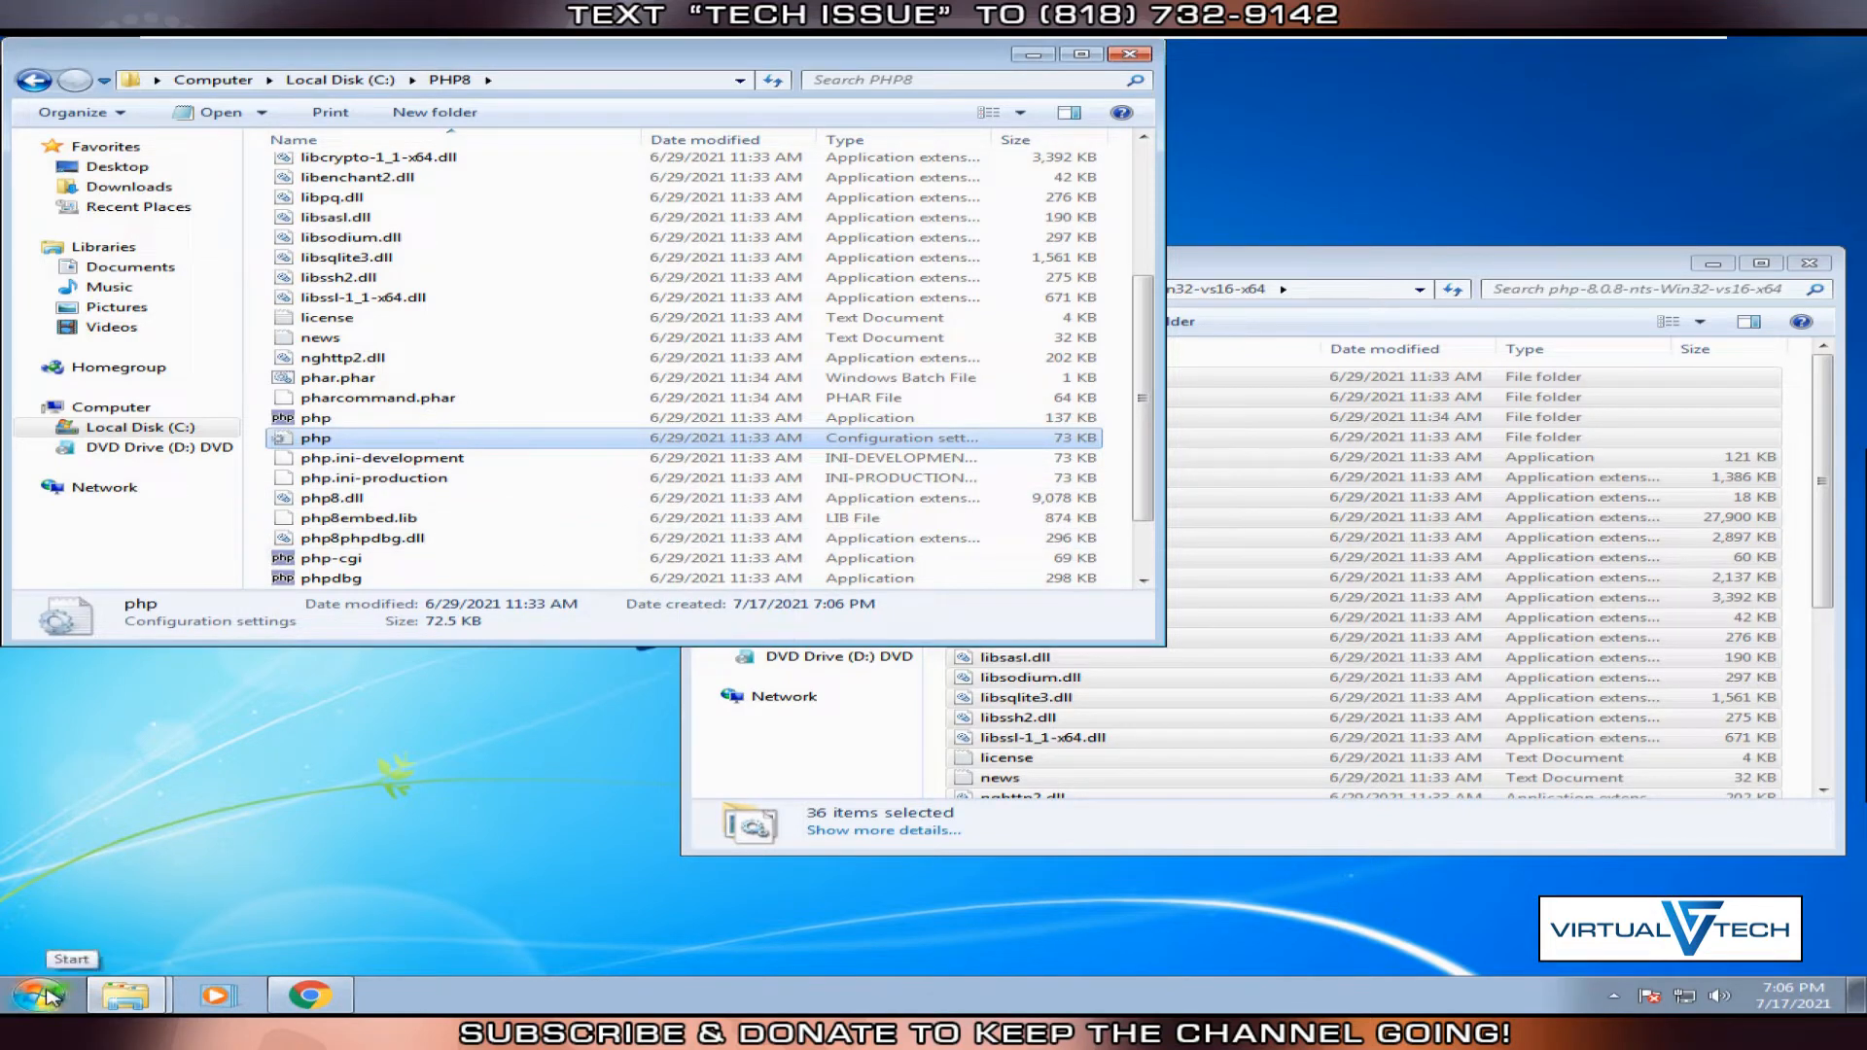
Open Control Panel from the Start menu and search for 'variable'.
left_click(39, 993)
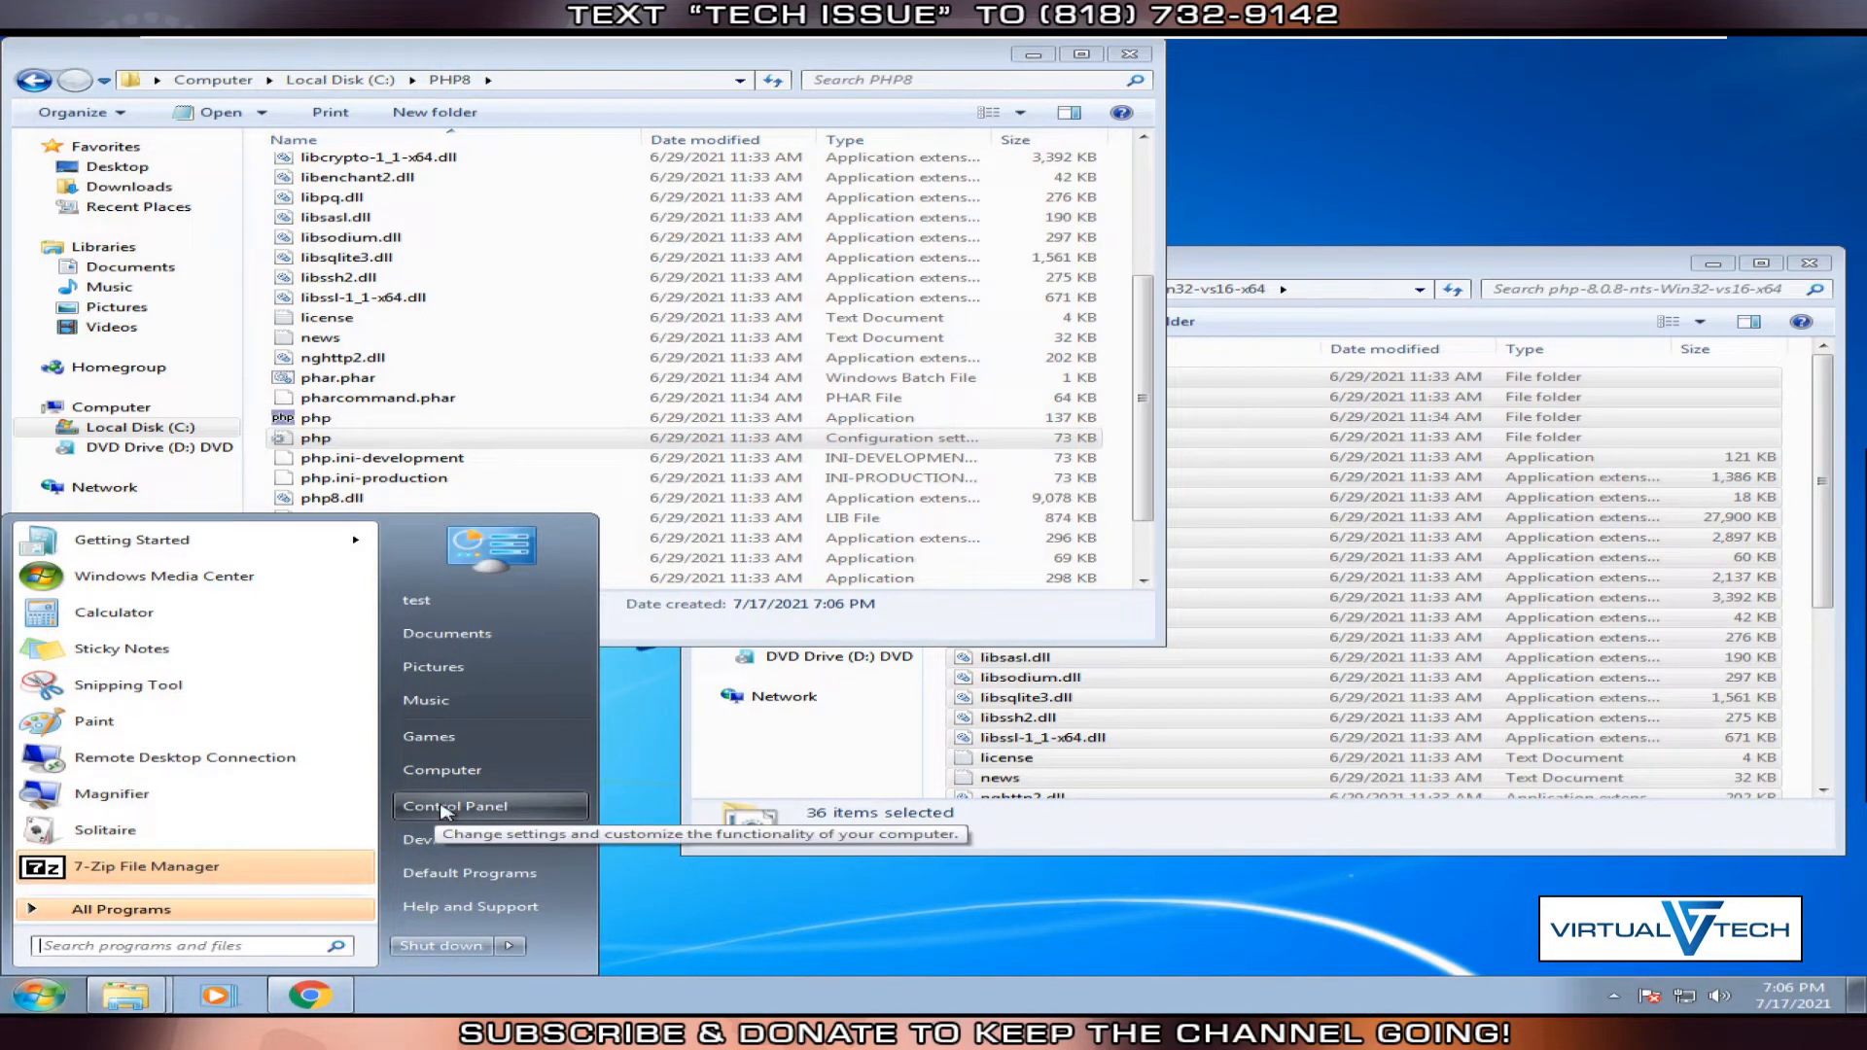
left_click(456, 807)
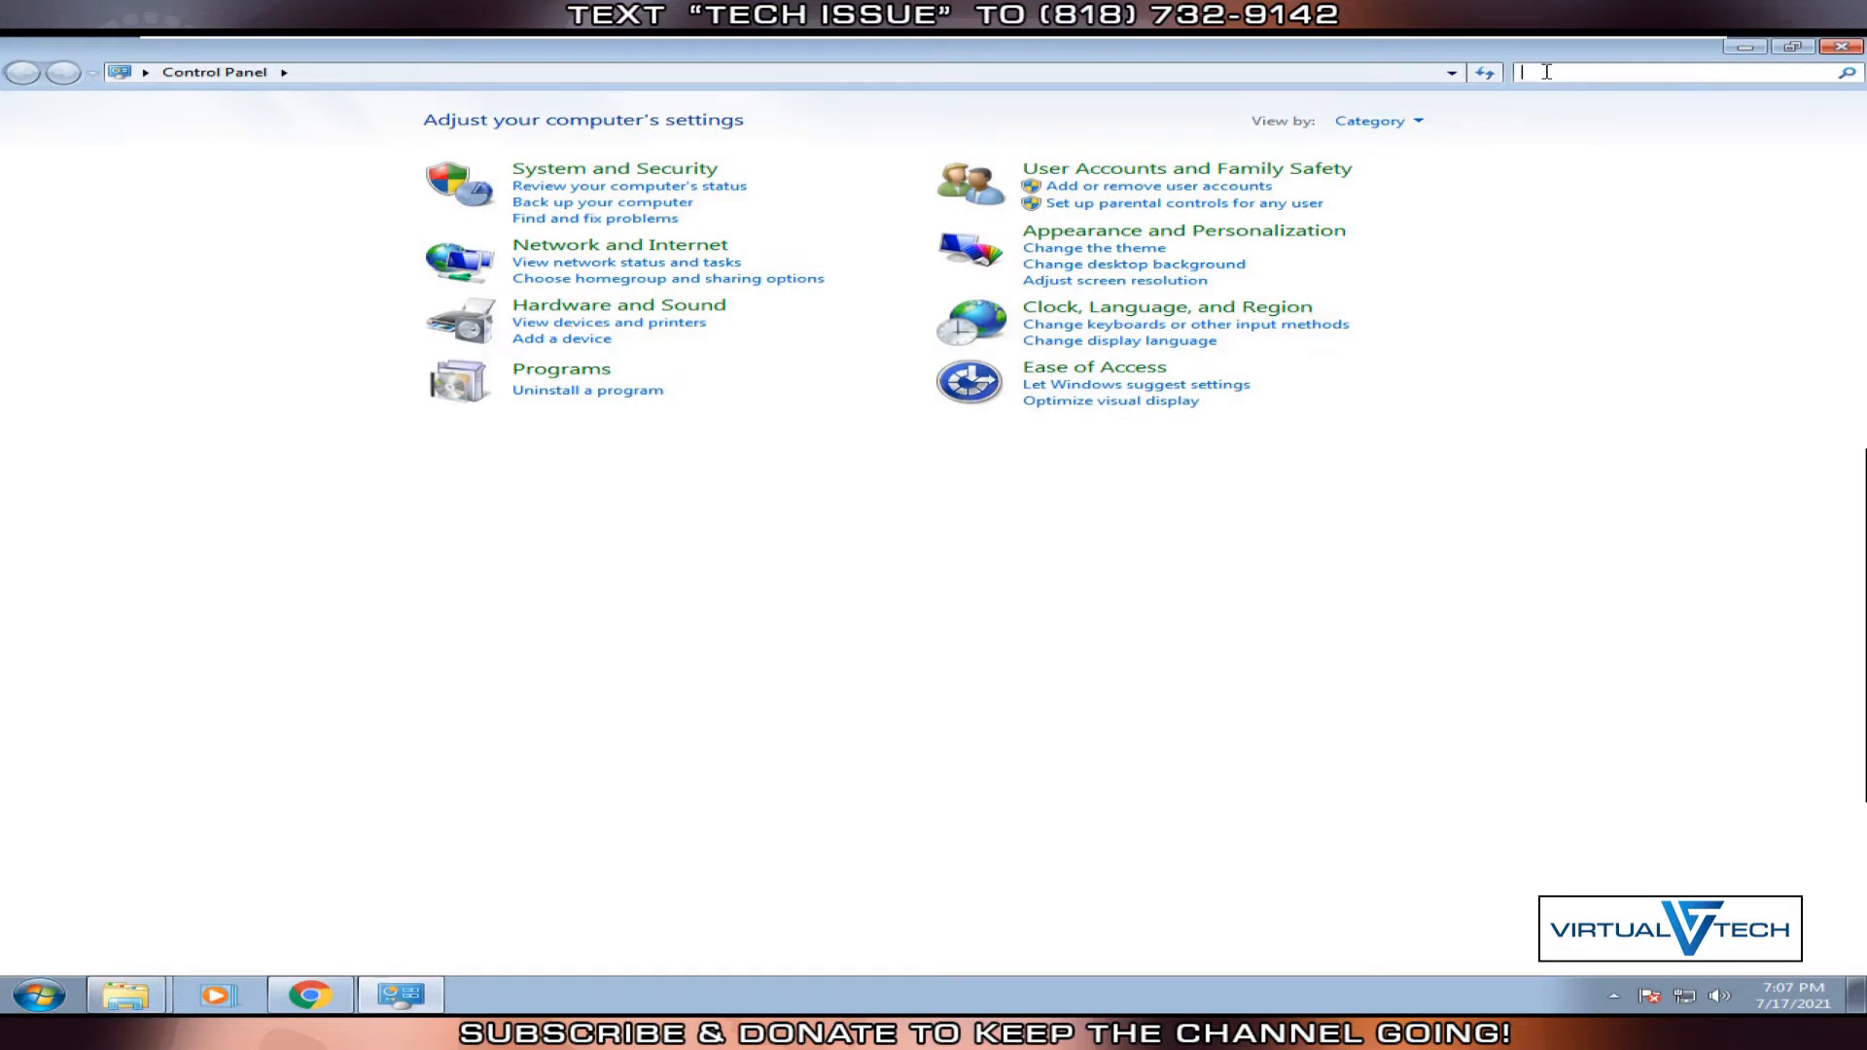
type("variab")
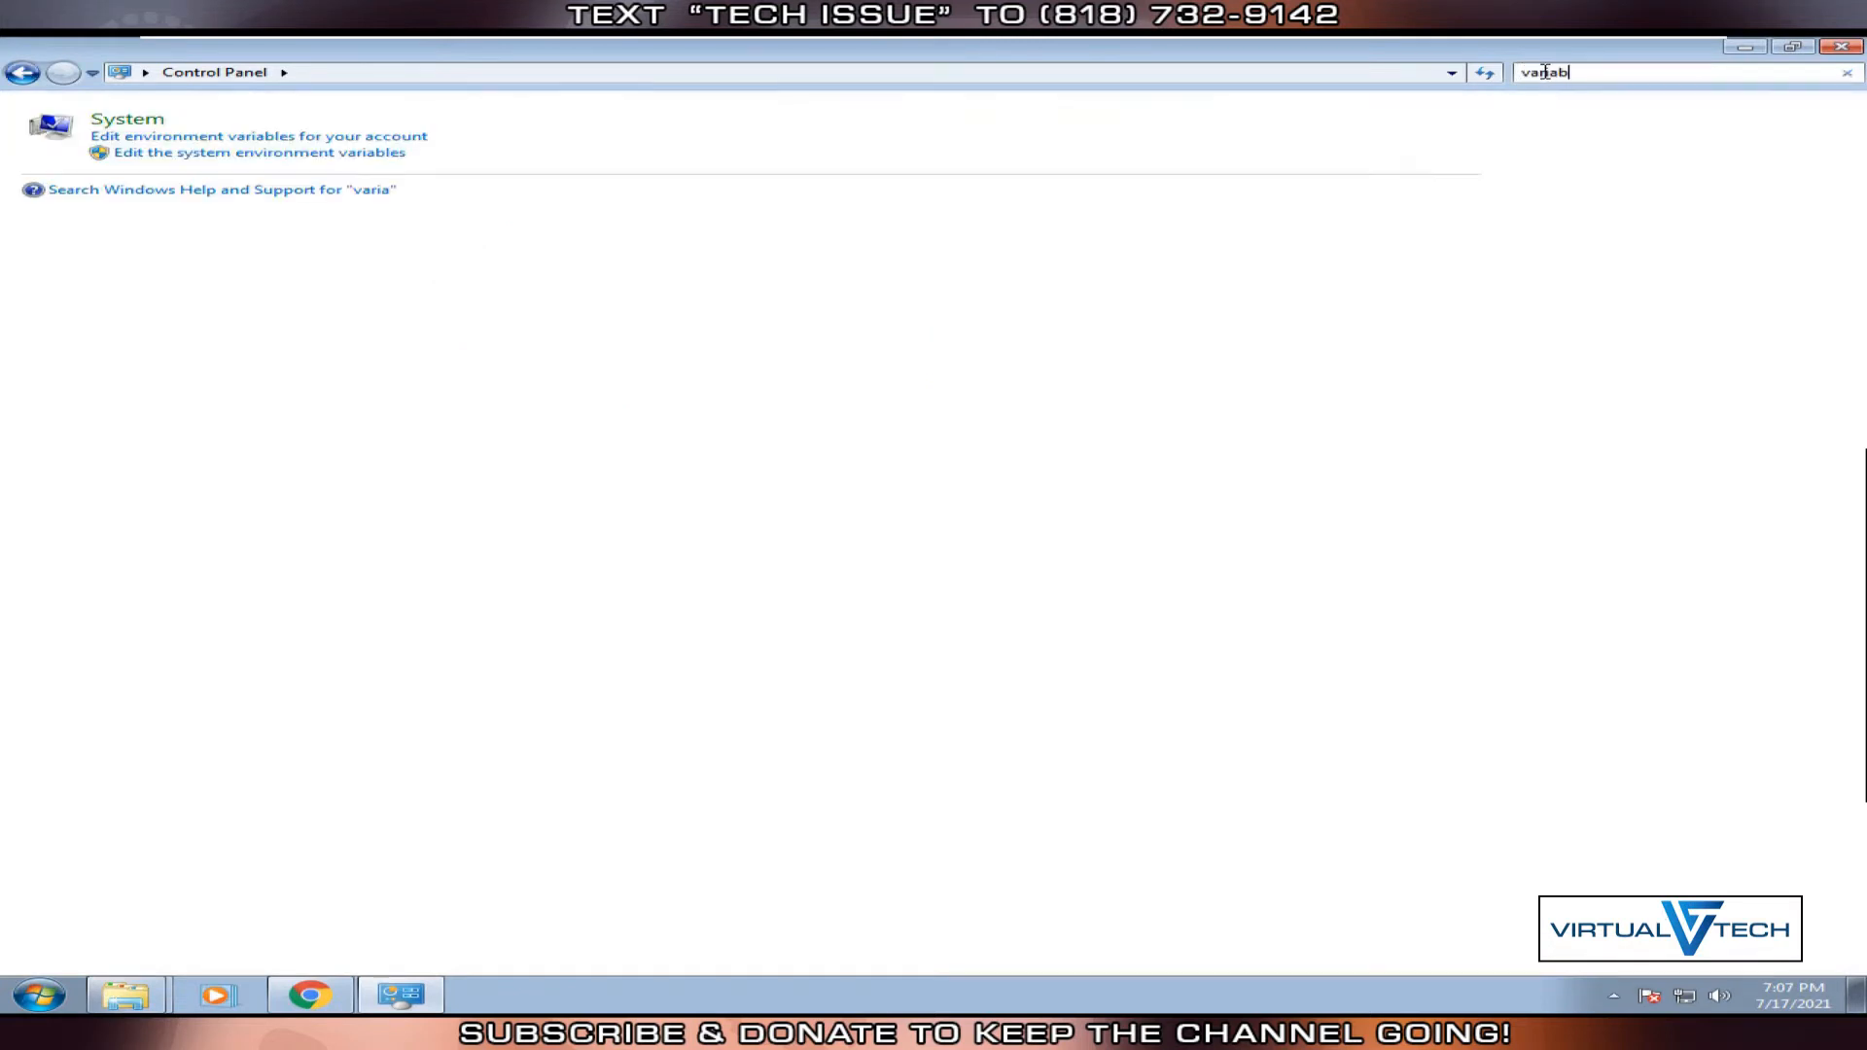
type("le")
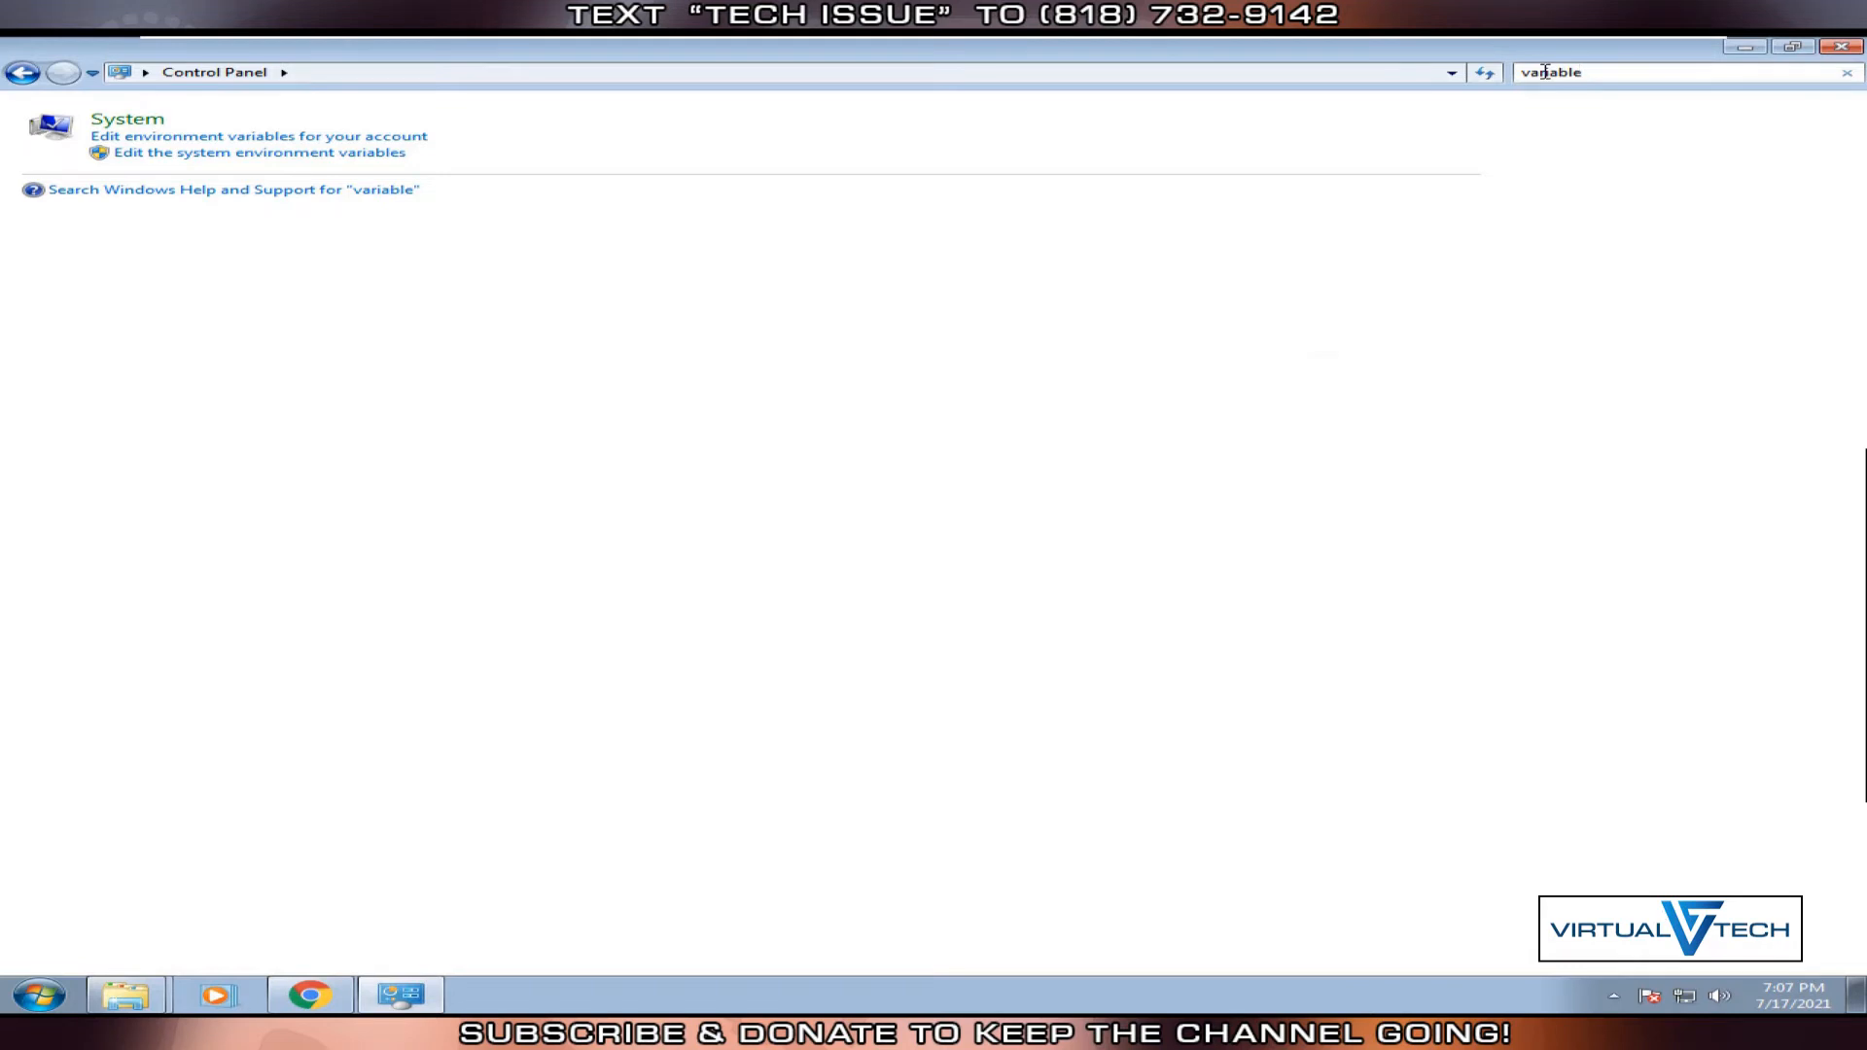
mouse_move(1412, 184)
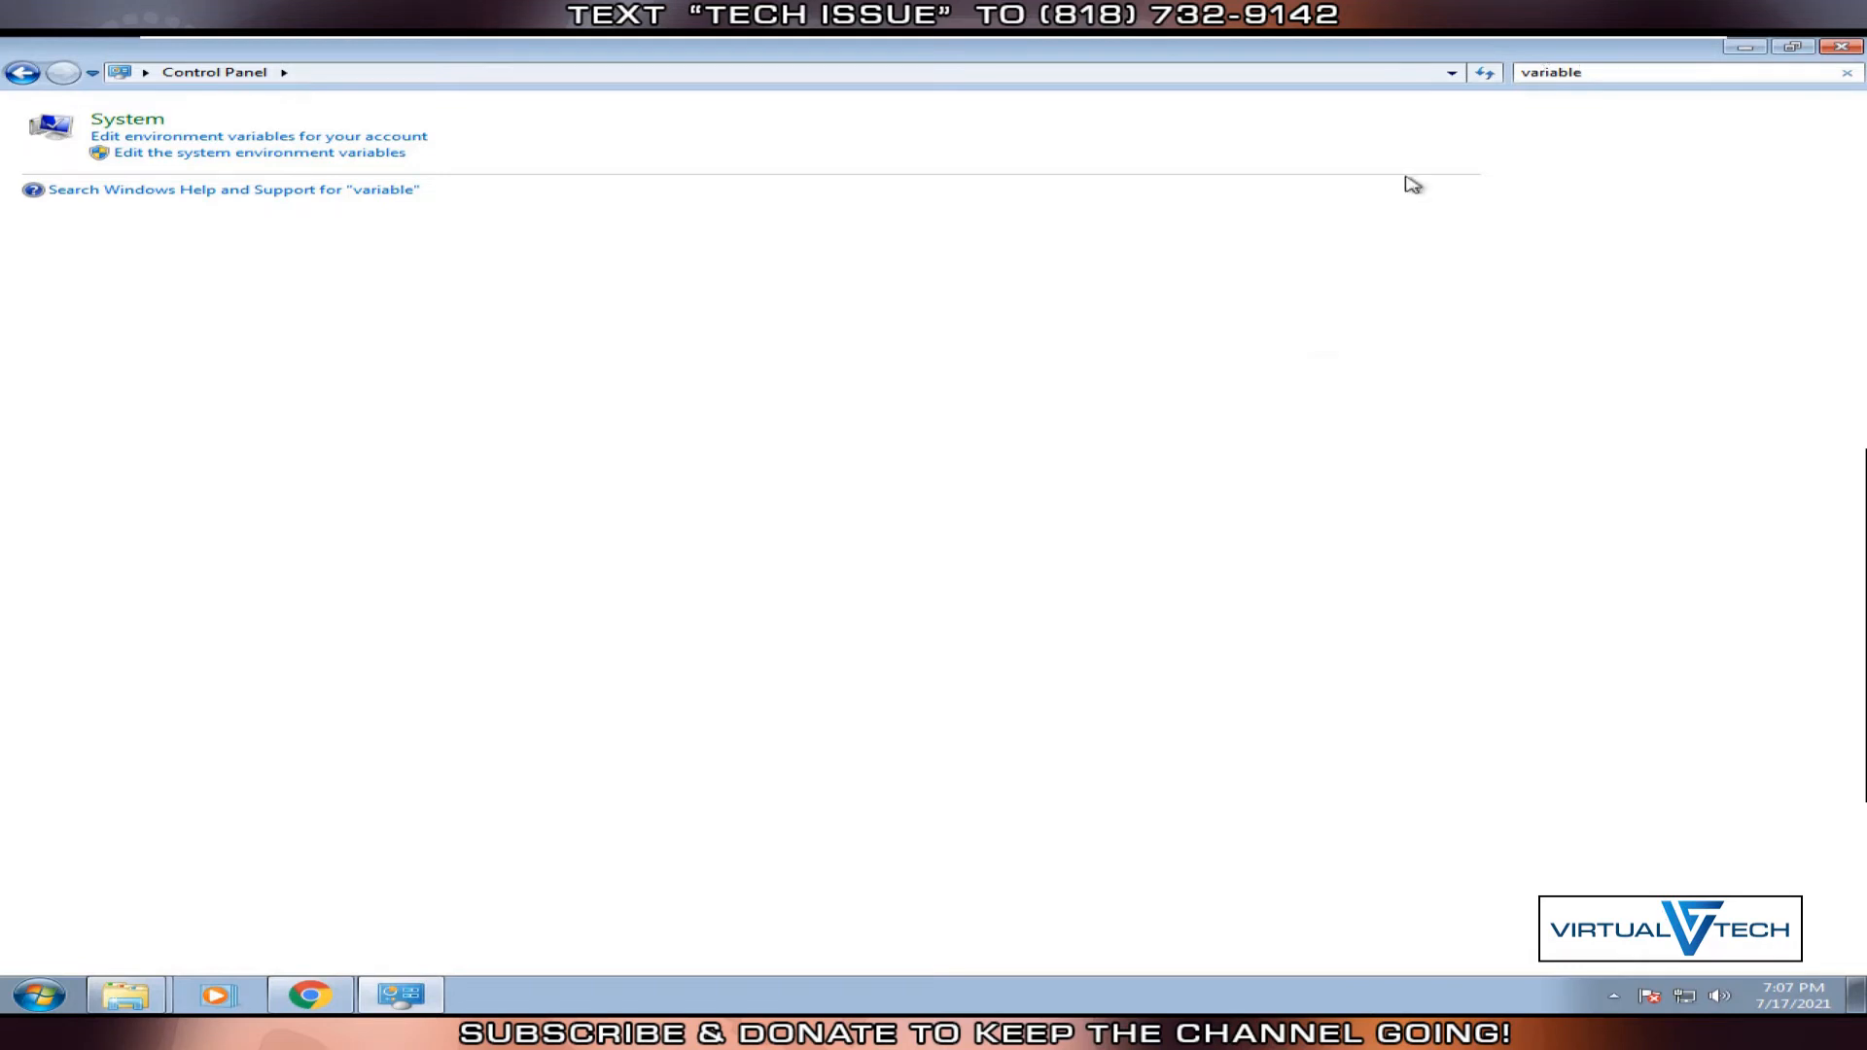
mouse_move(250, 155)
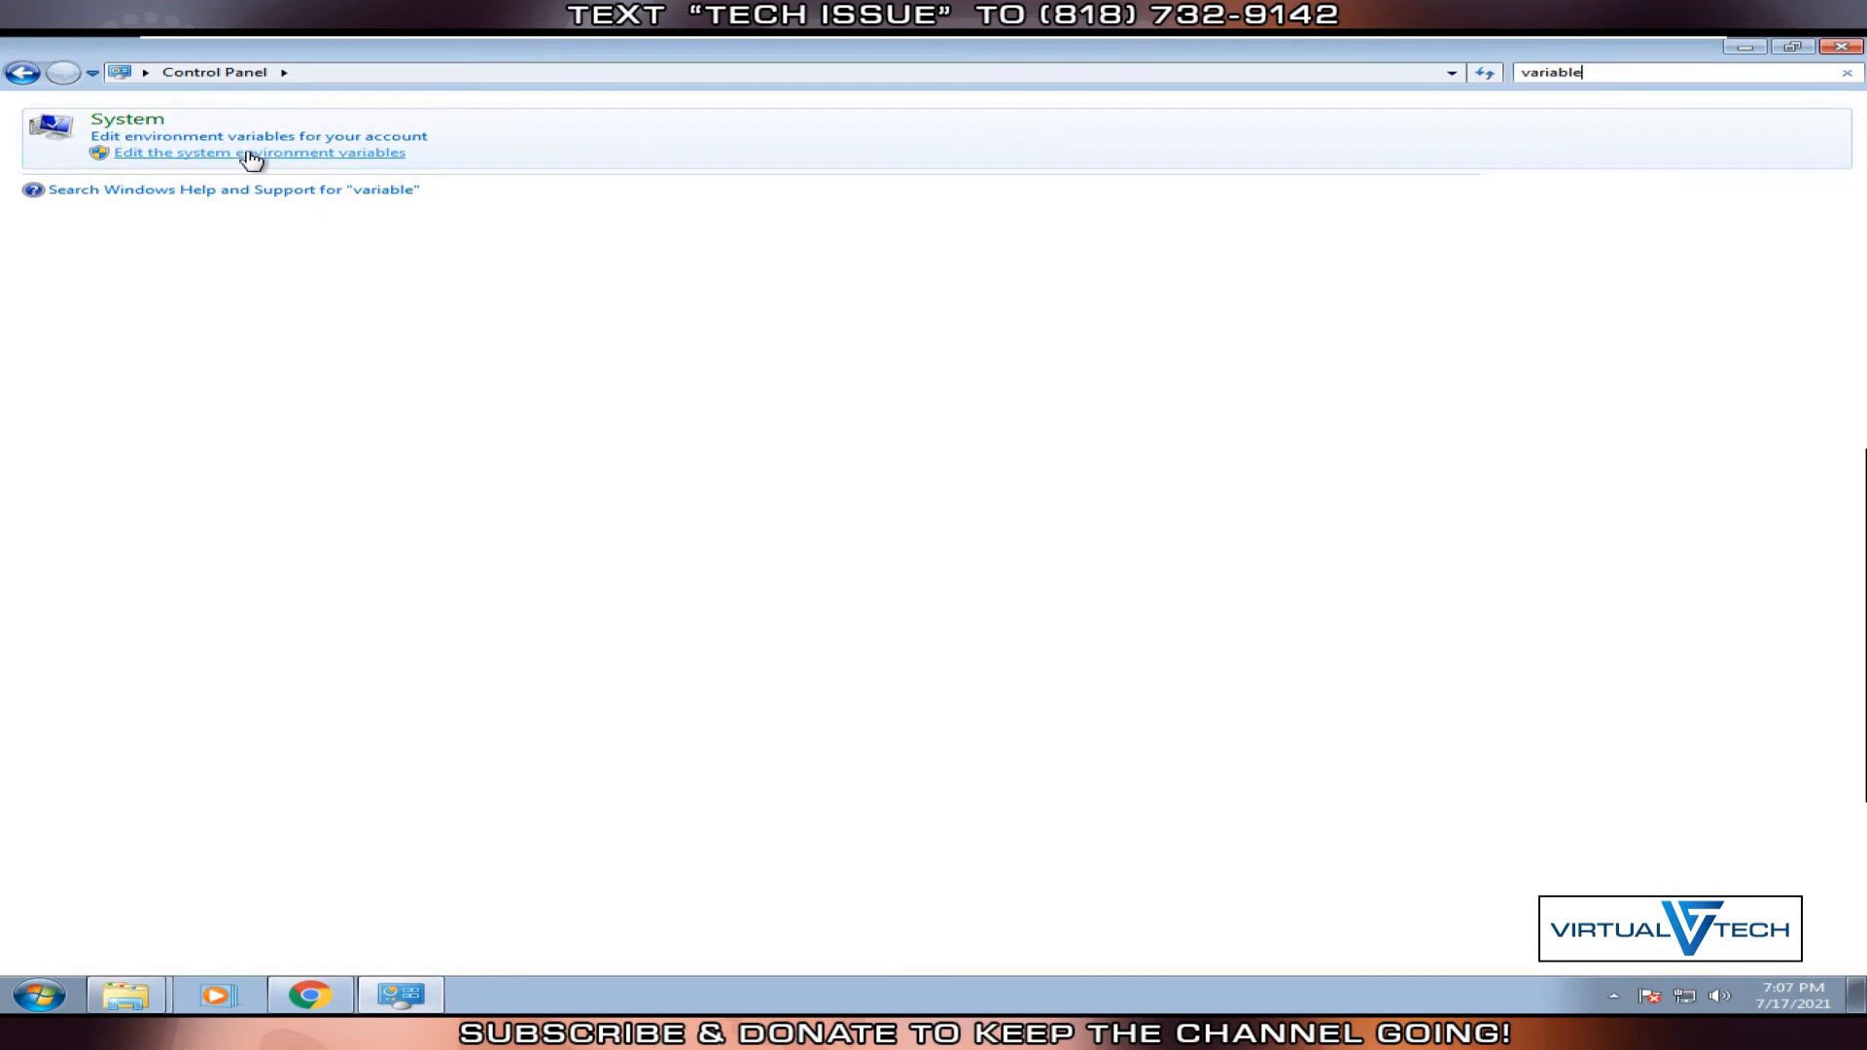
Append C:\PHP8 to the system Path variable and confirm the system settings dialogs.
left_click(251, 151)
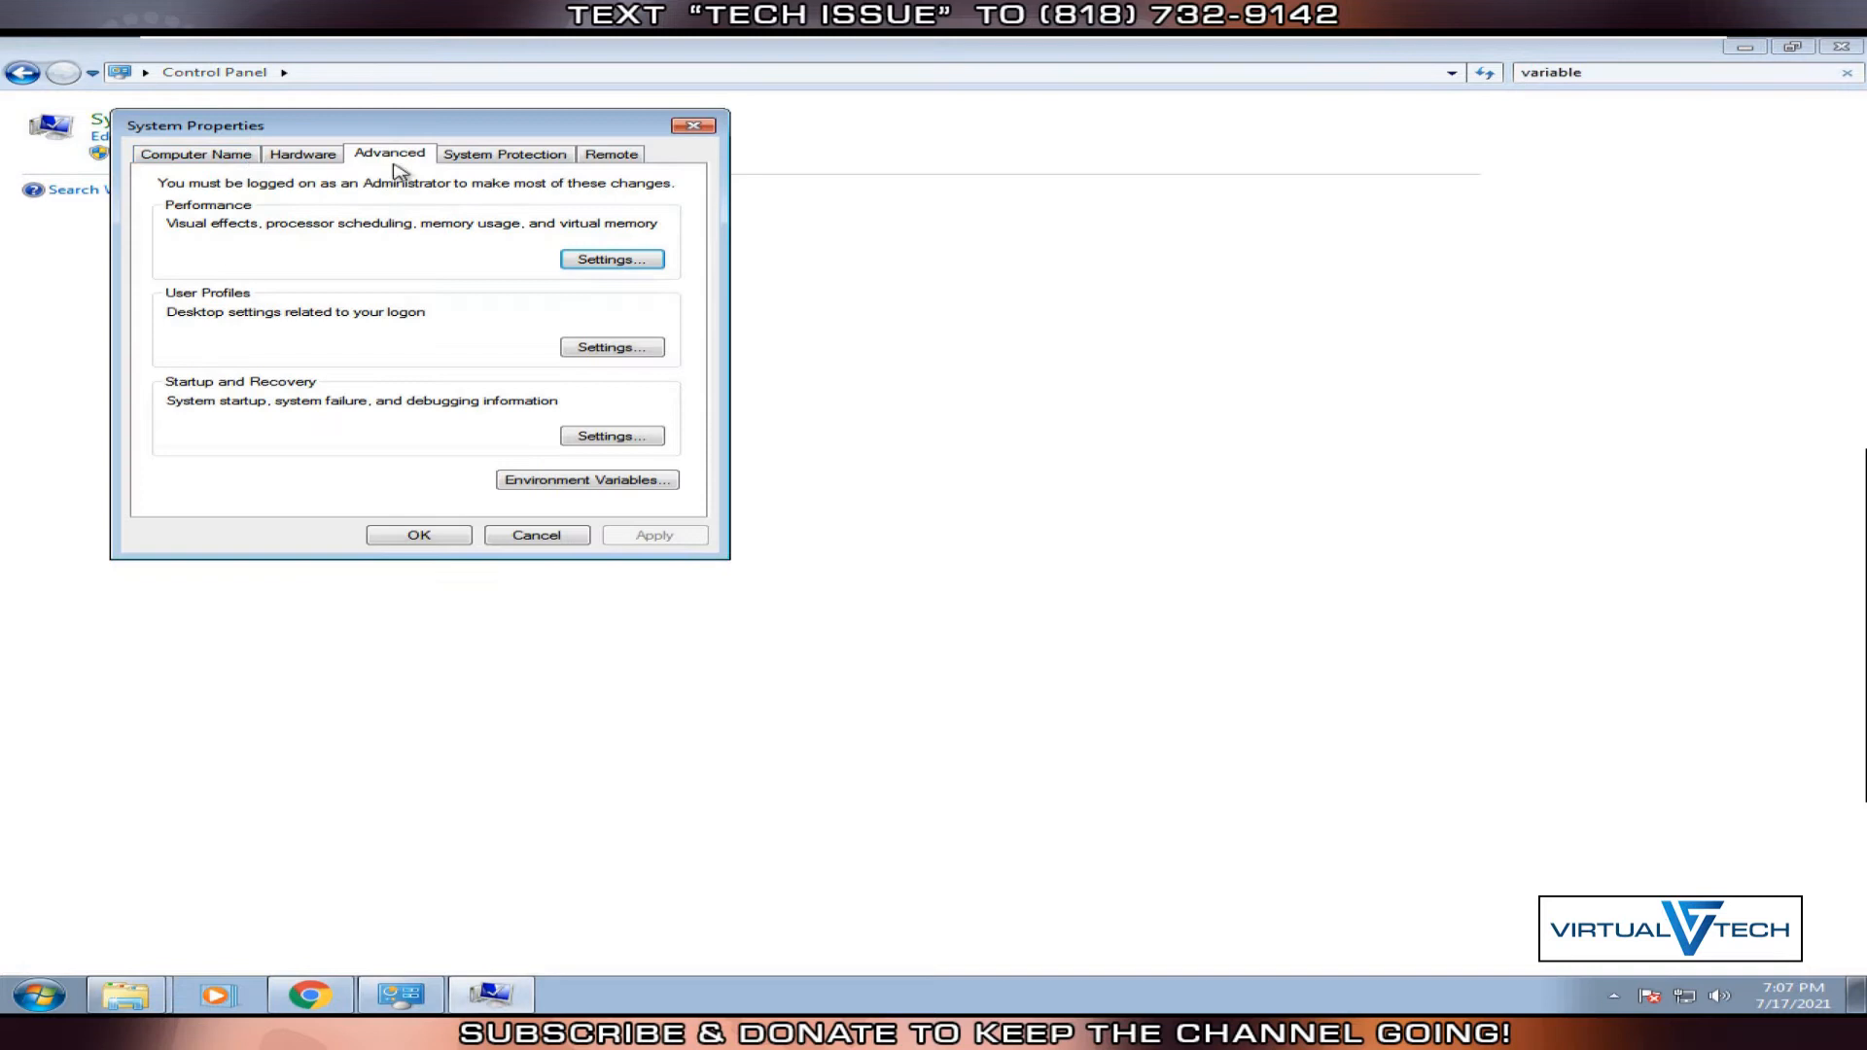
mouse_move(588, 480)
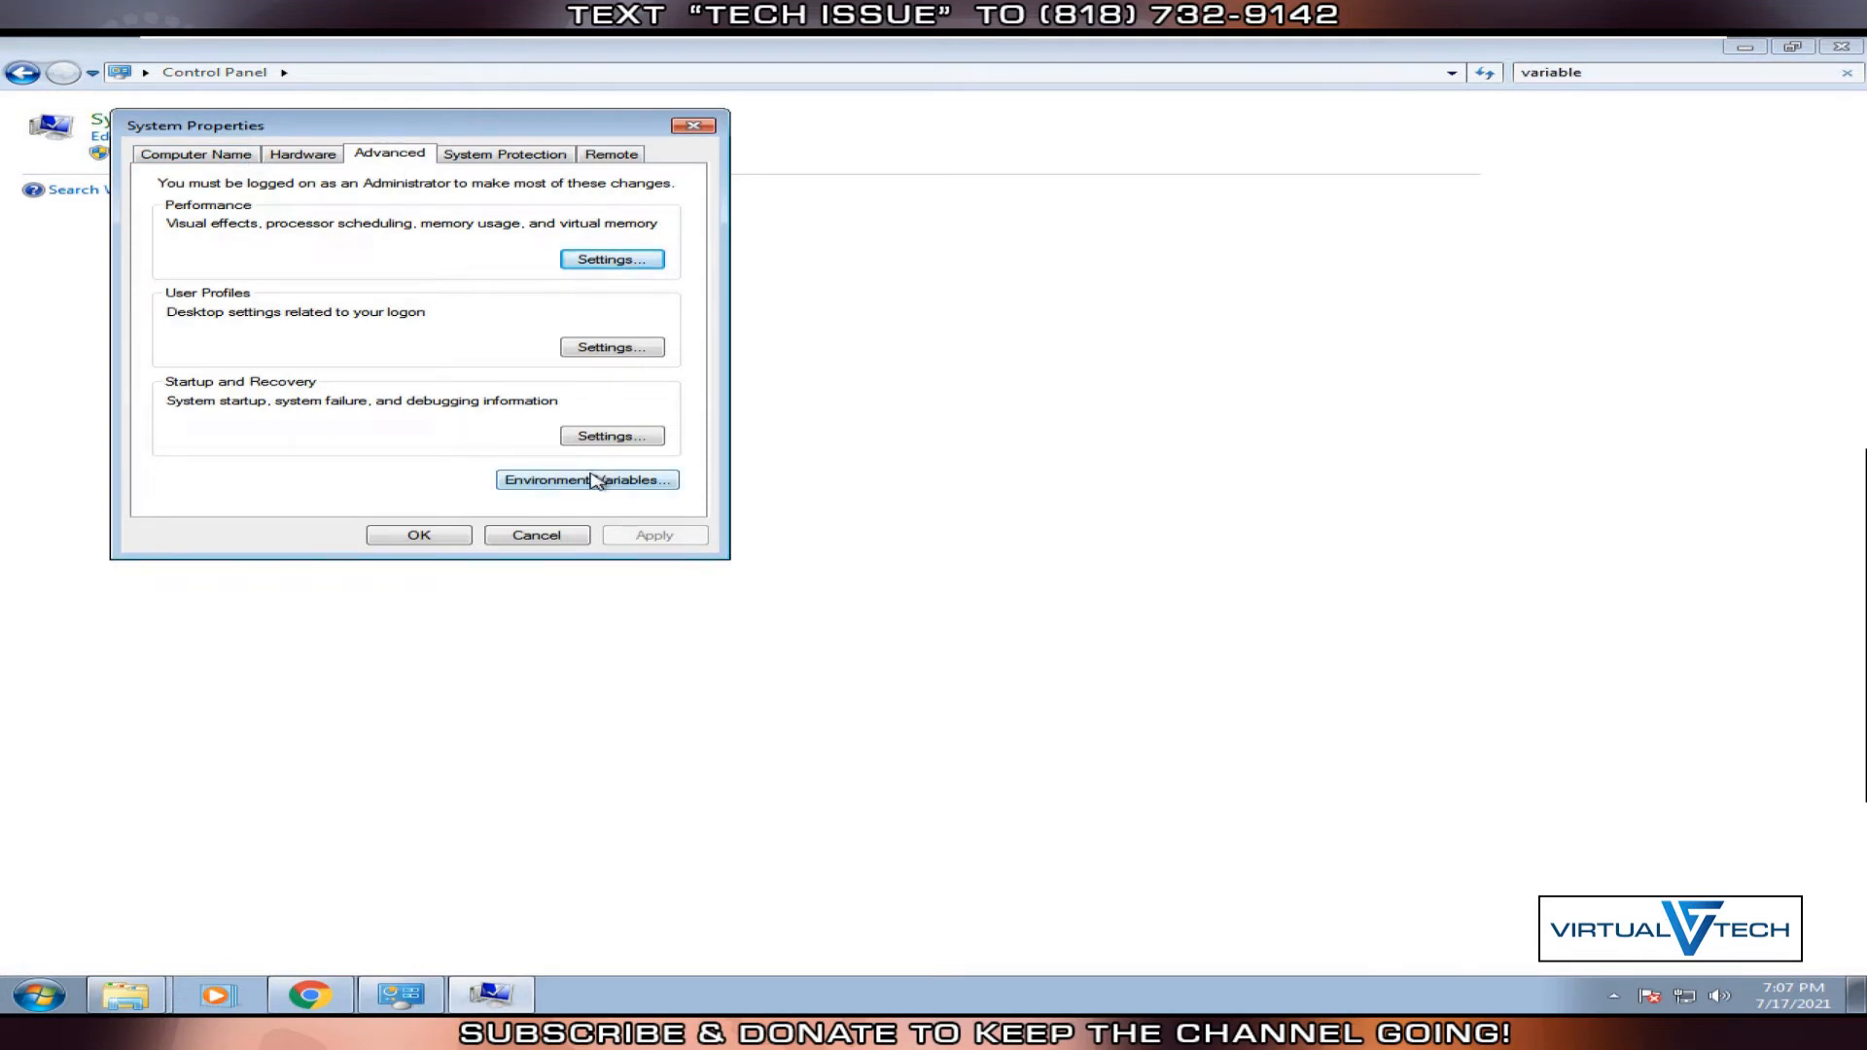
left_click(584, 479)
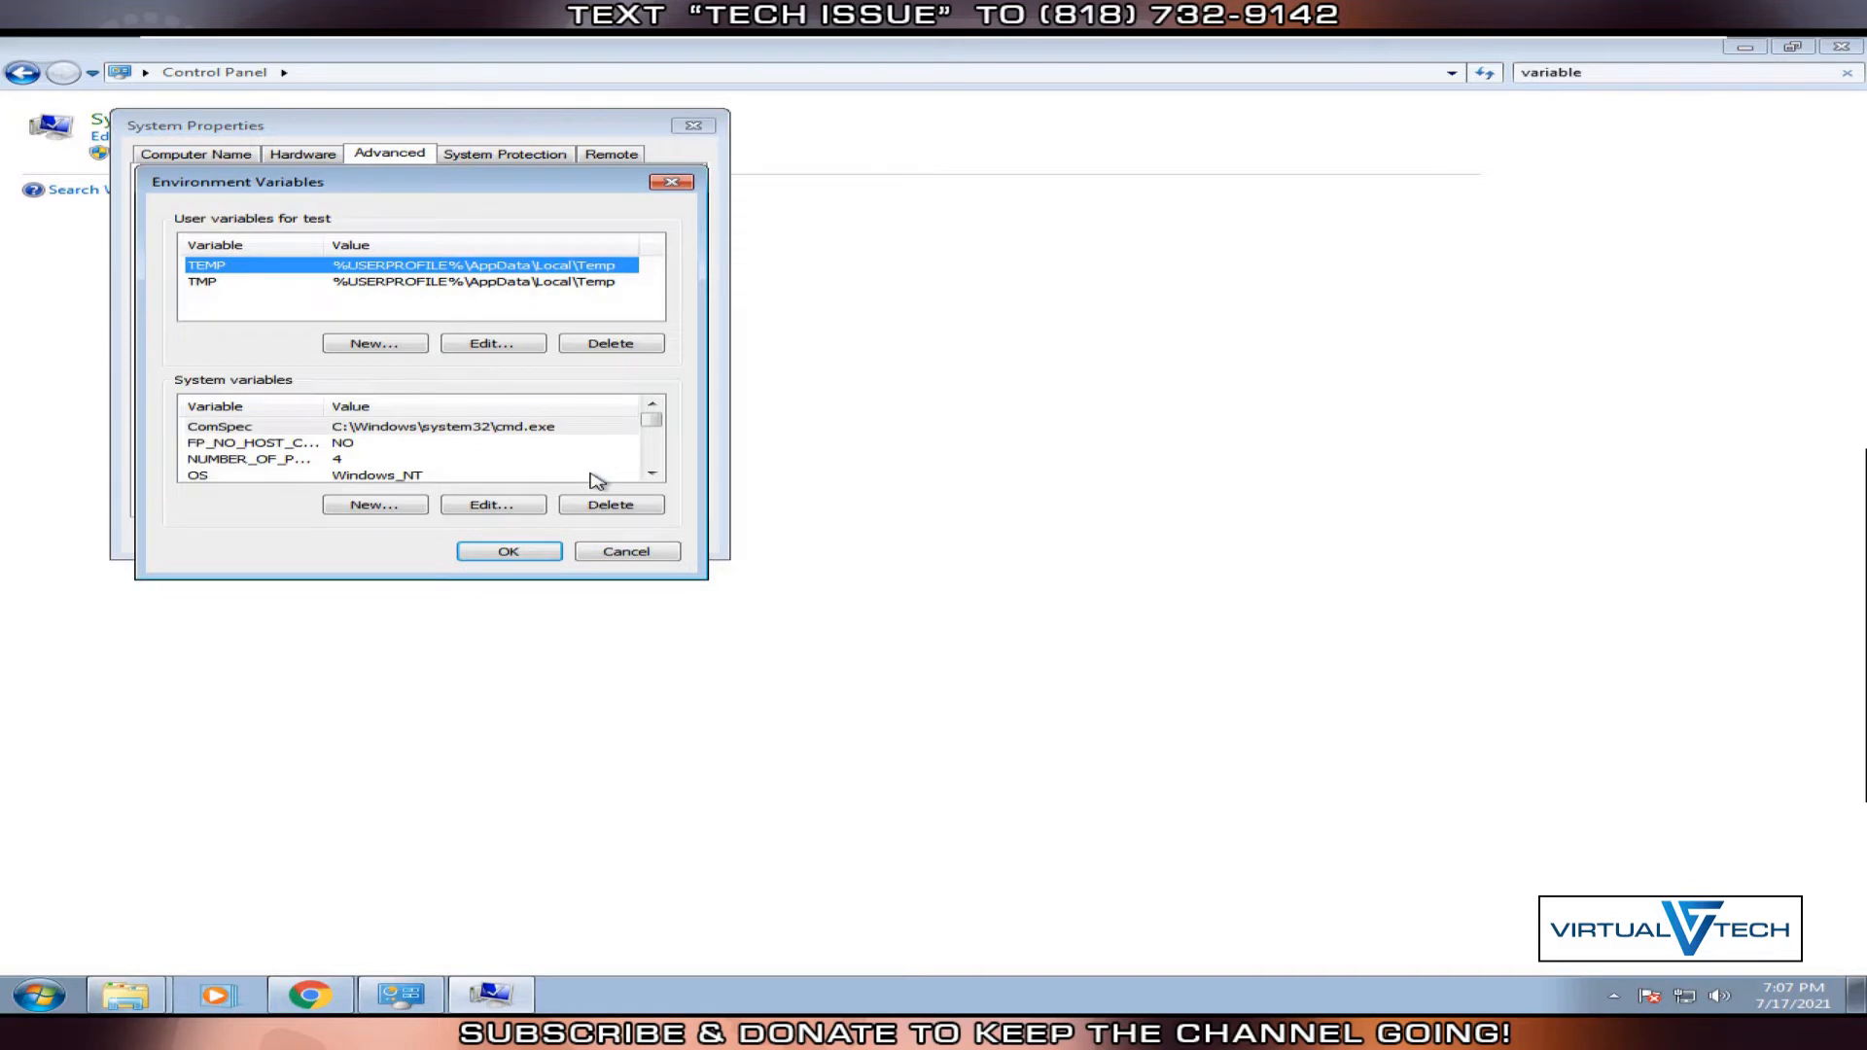
mouse_move(618, 446)
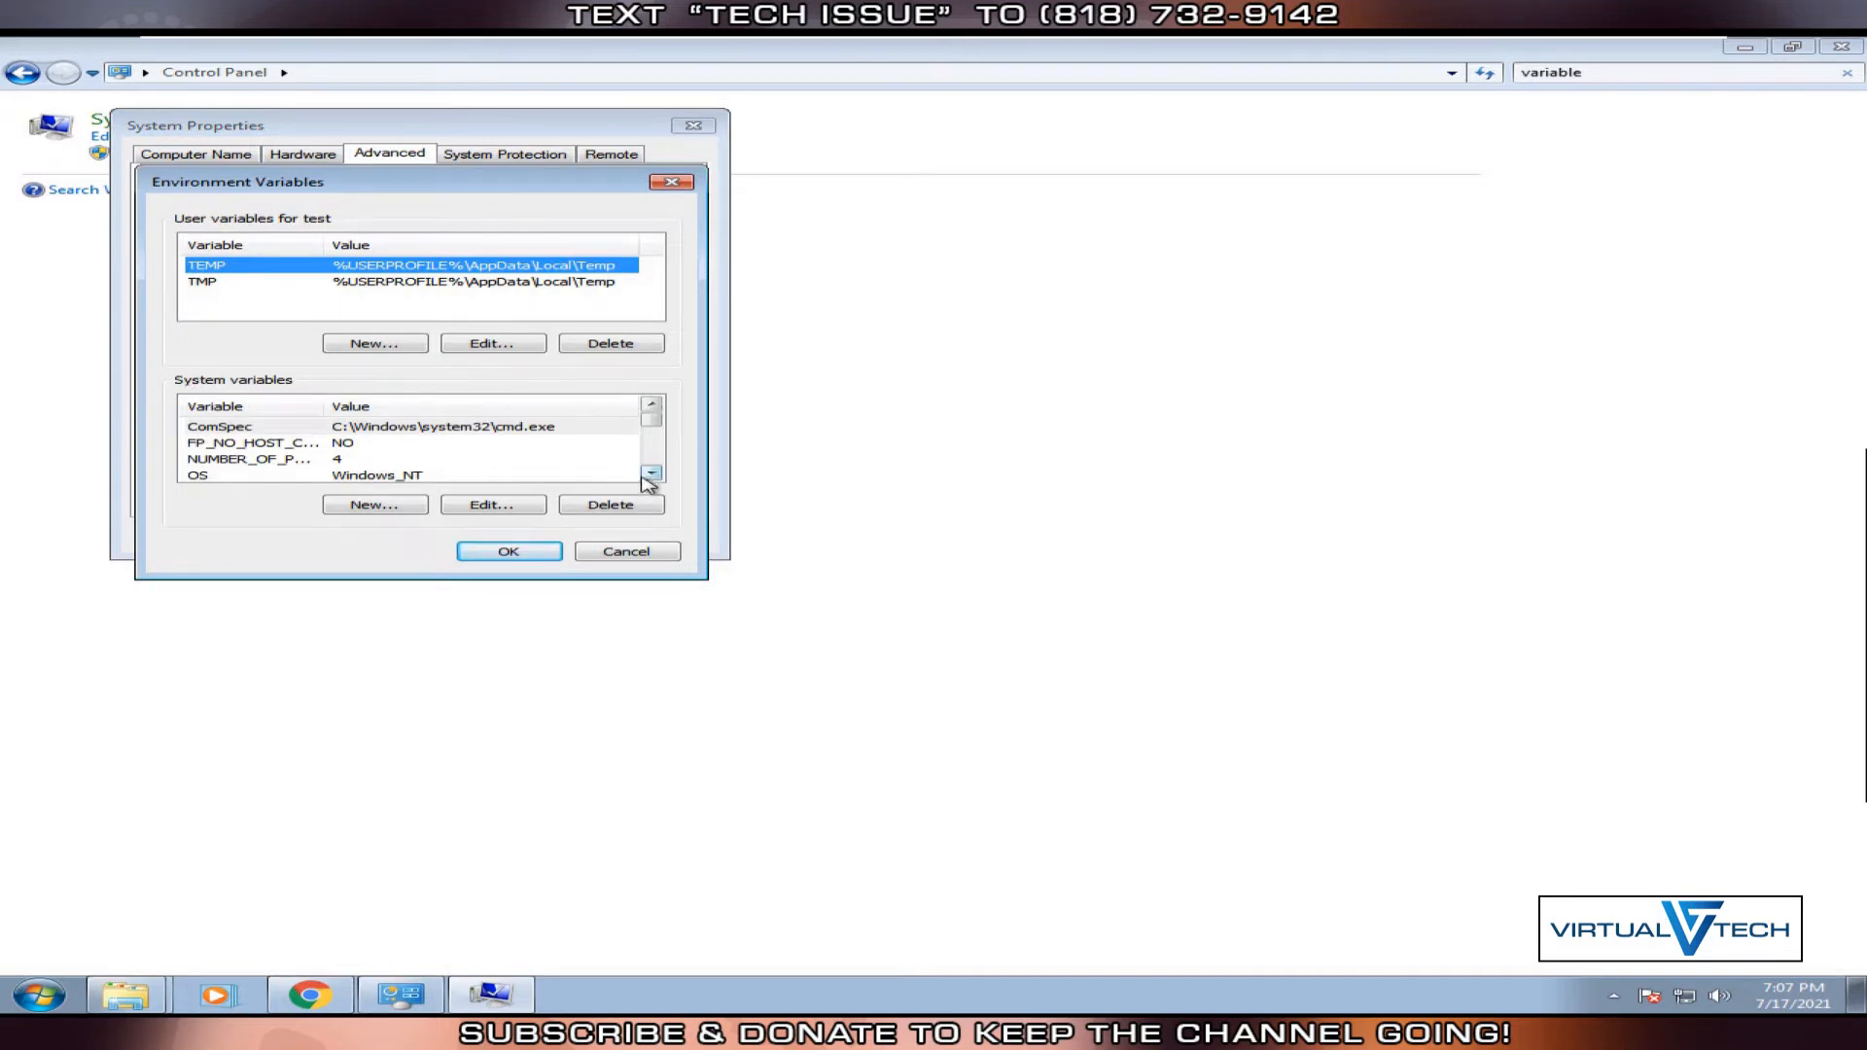
left_click(492, 504)
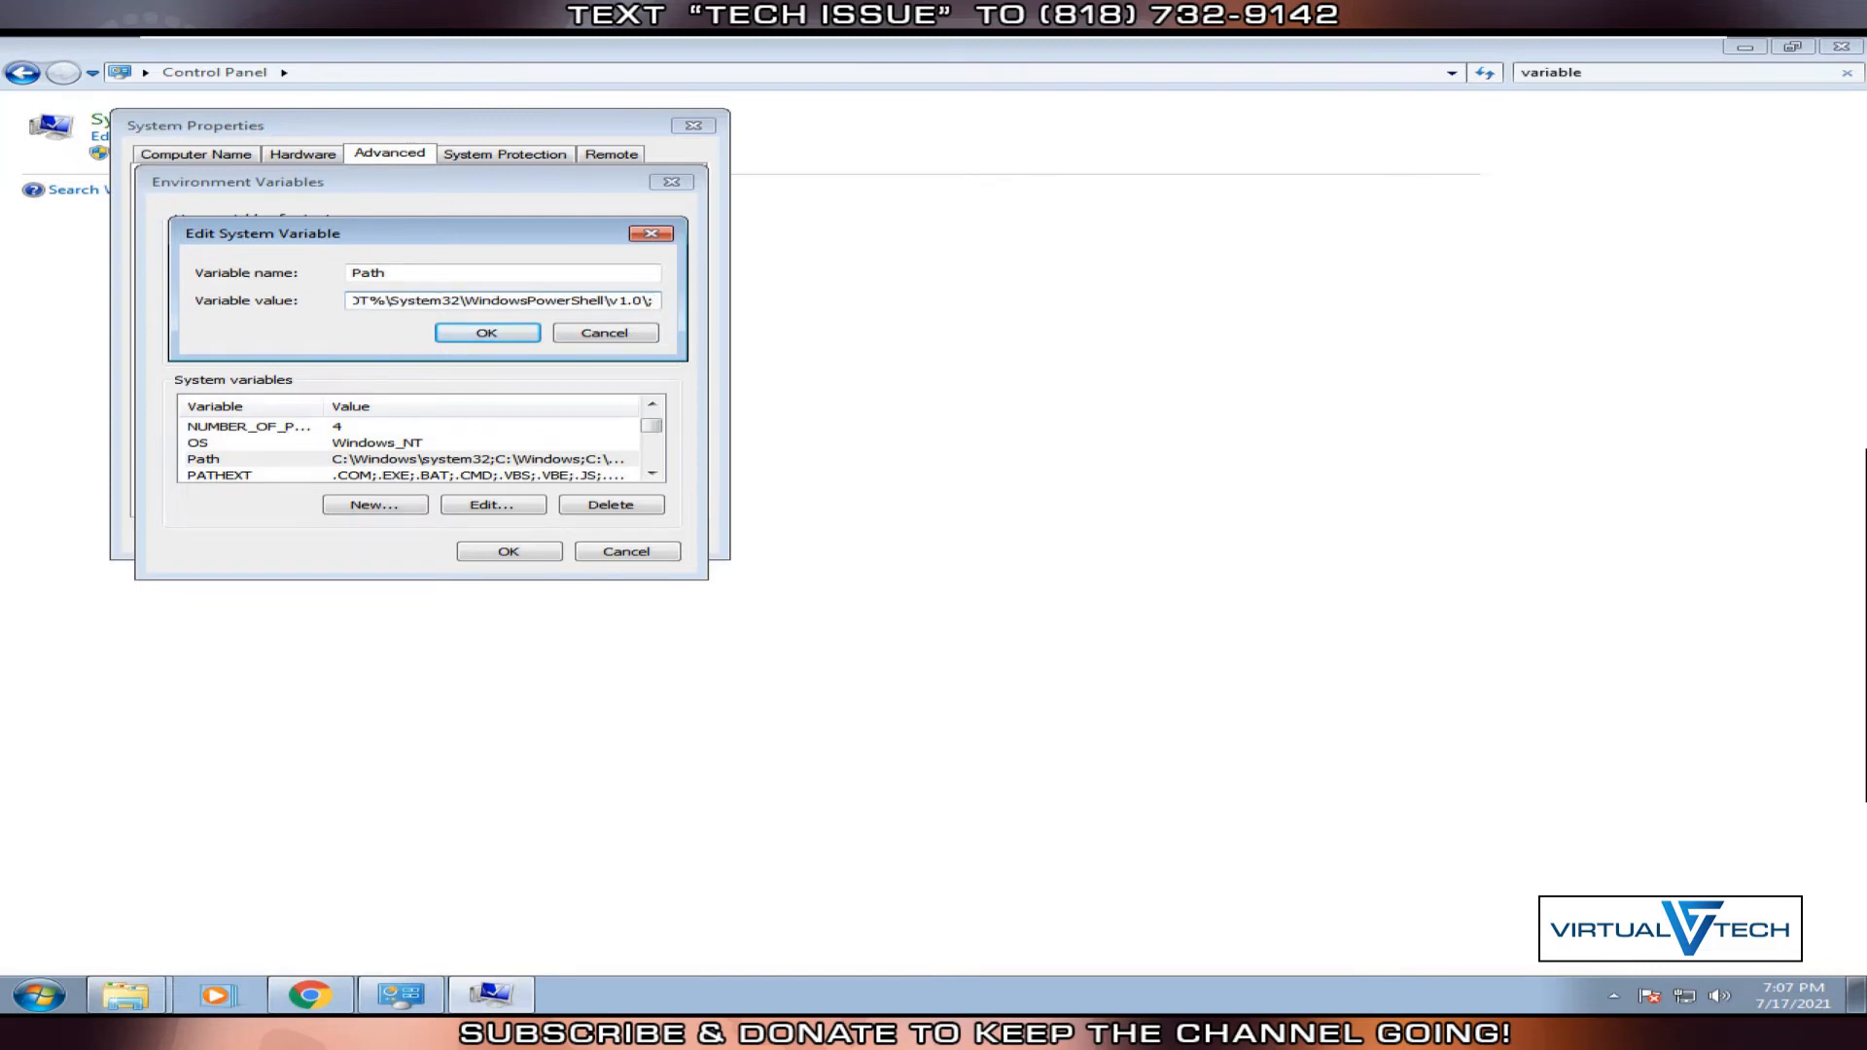
type("c")
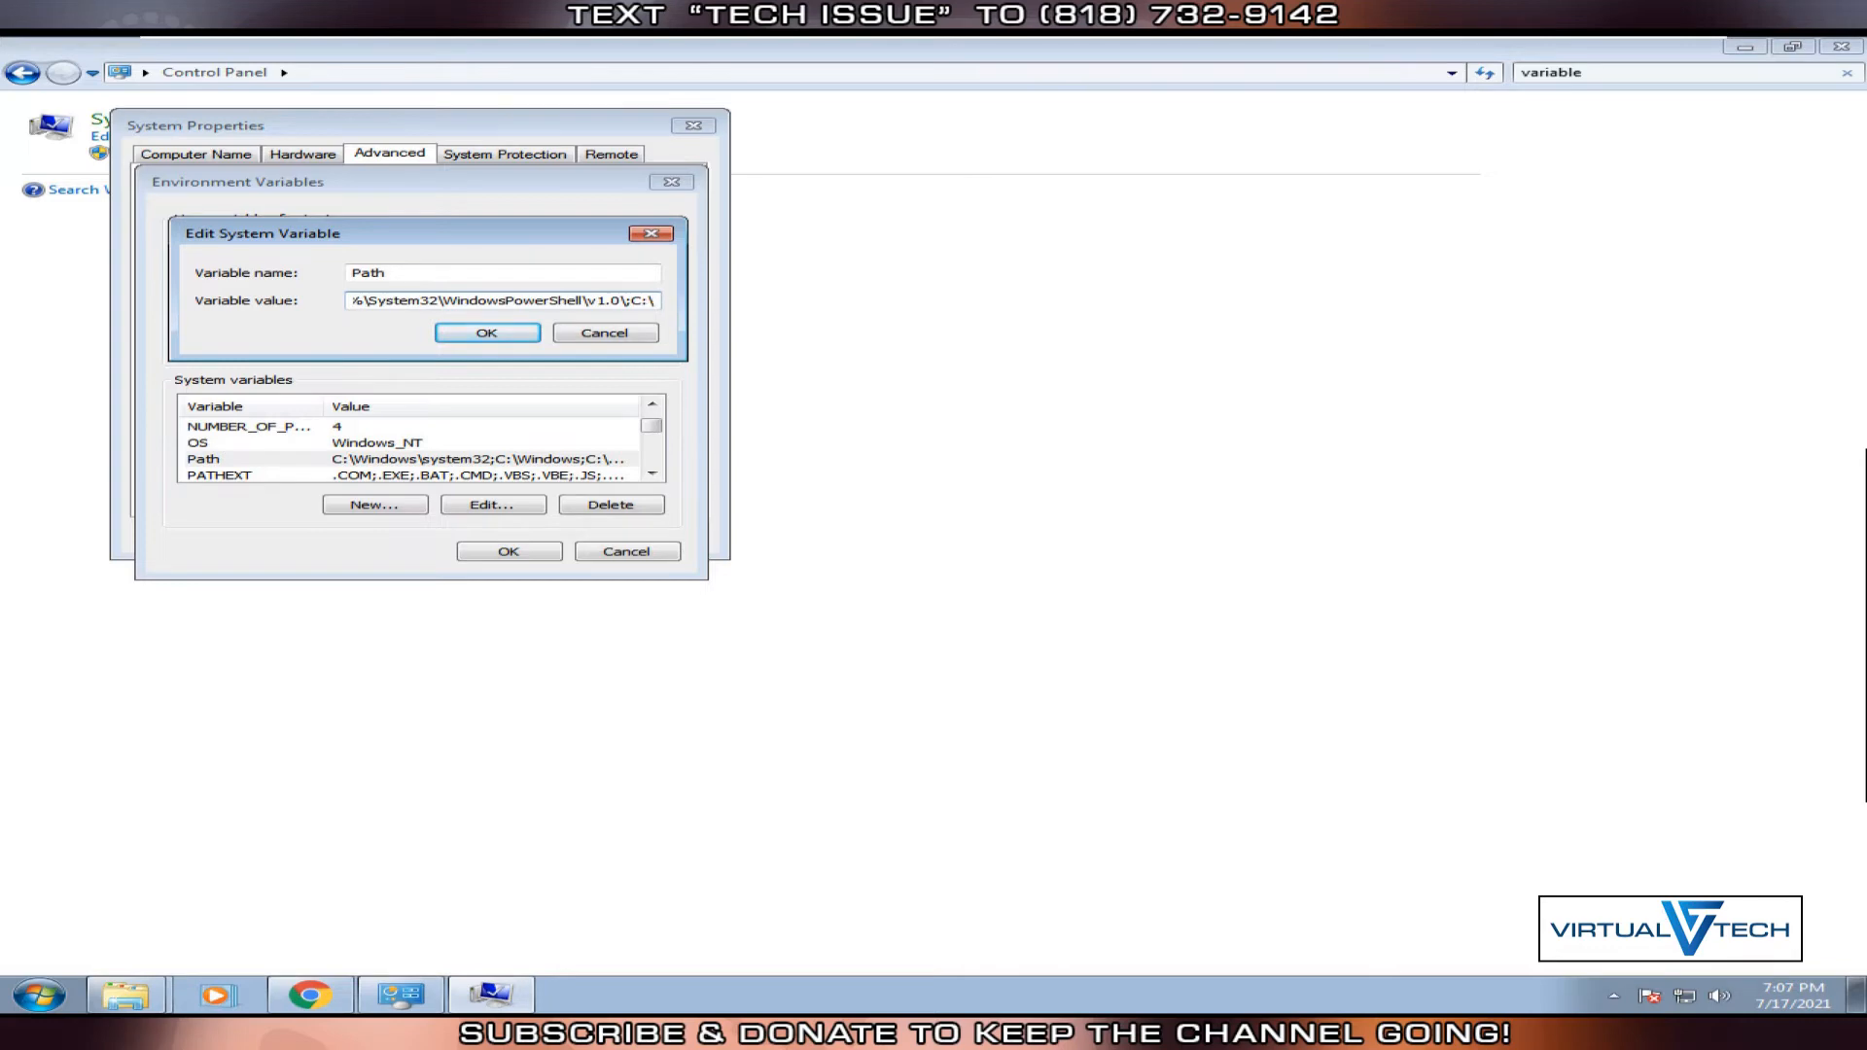
type("PHP8")
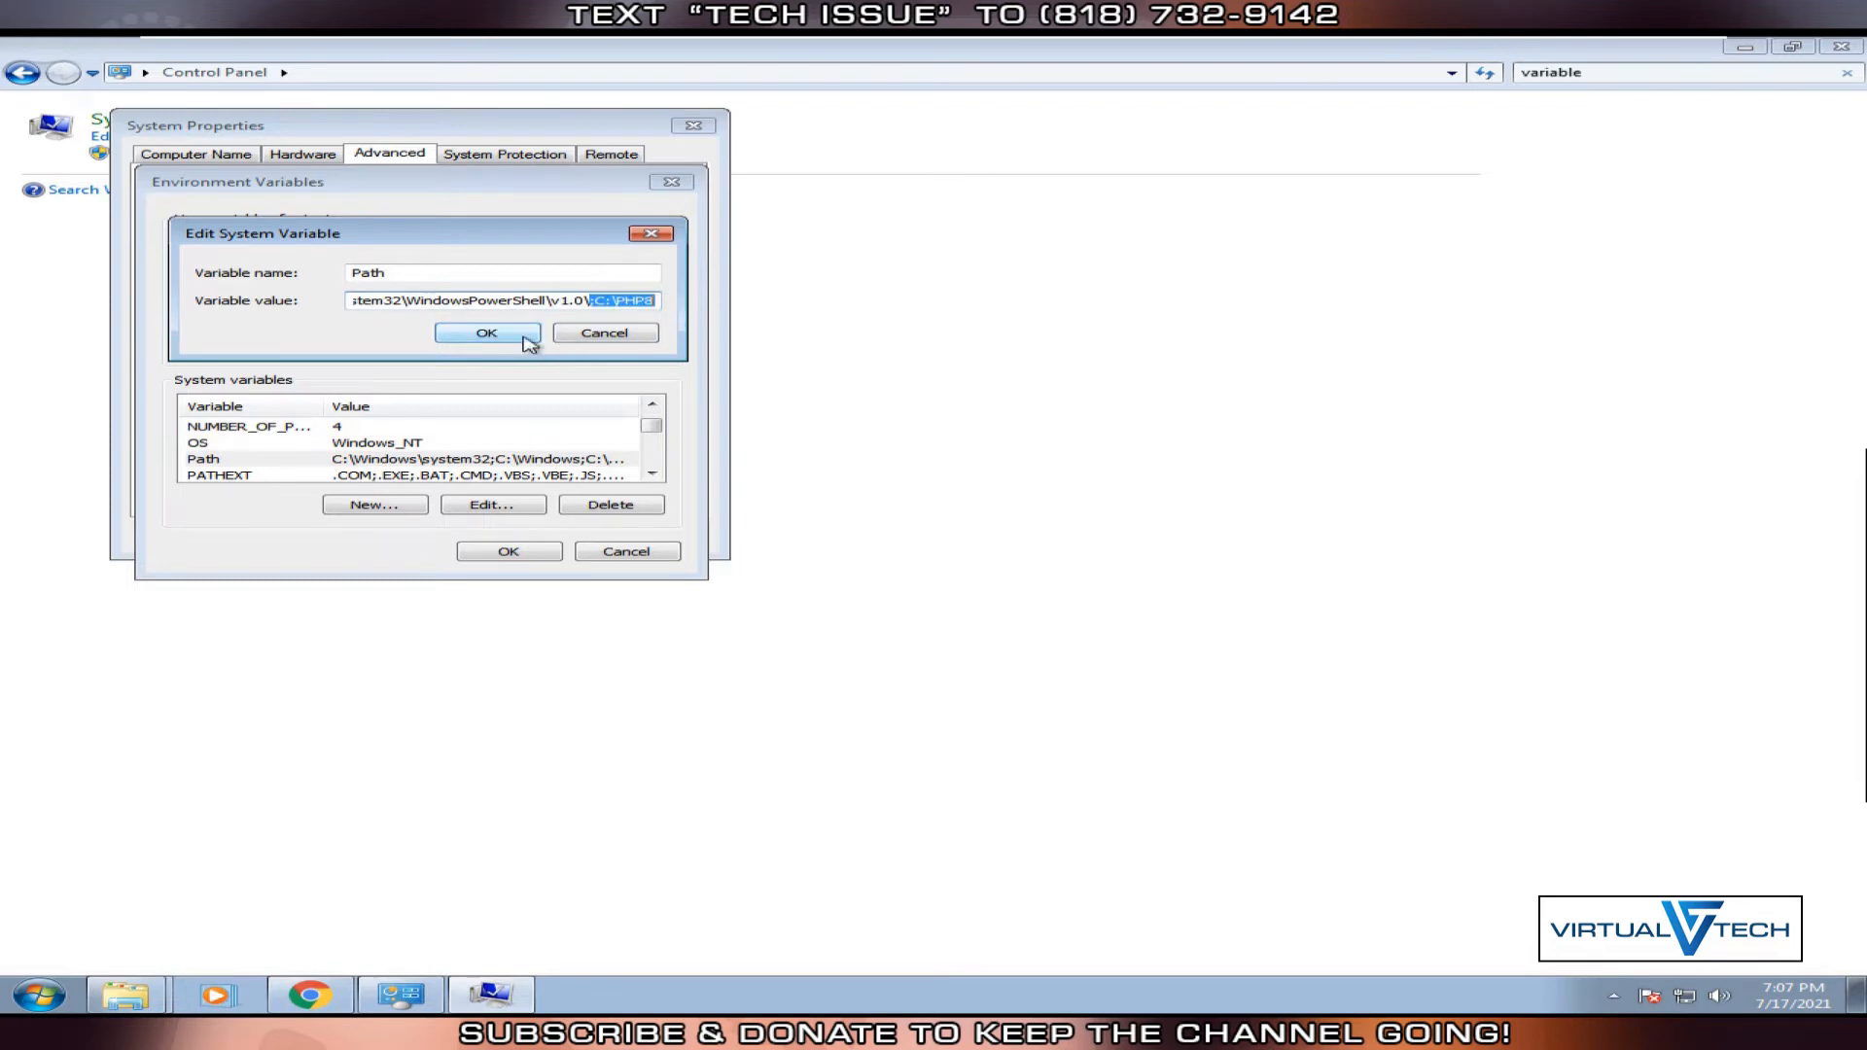
left_click(485, 332)
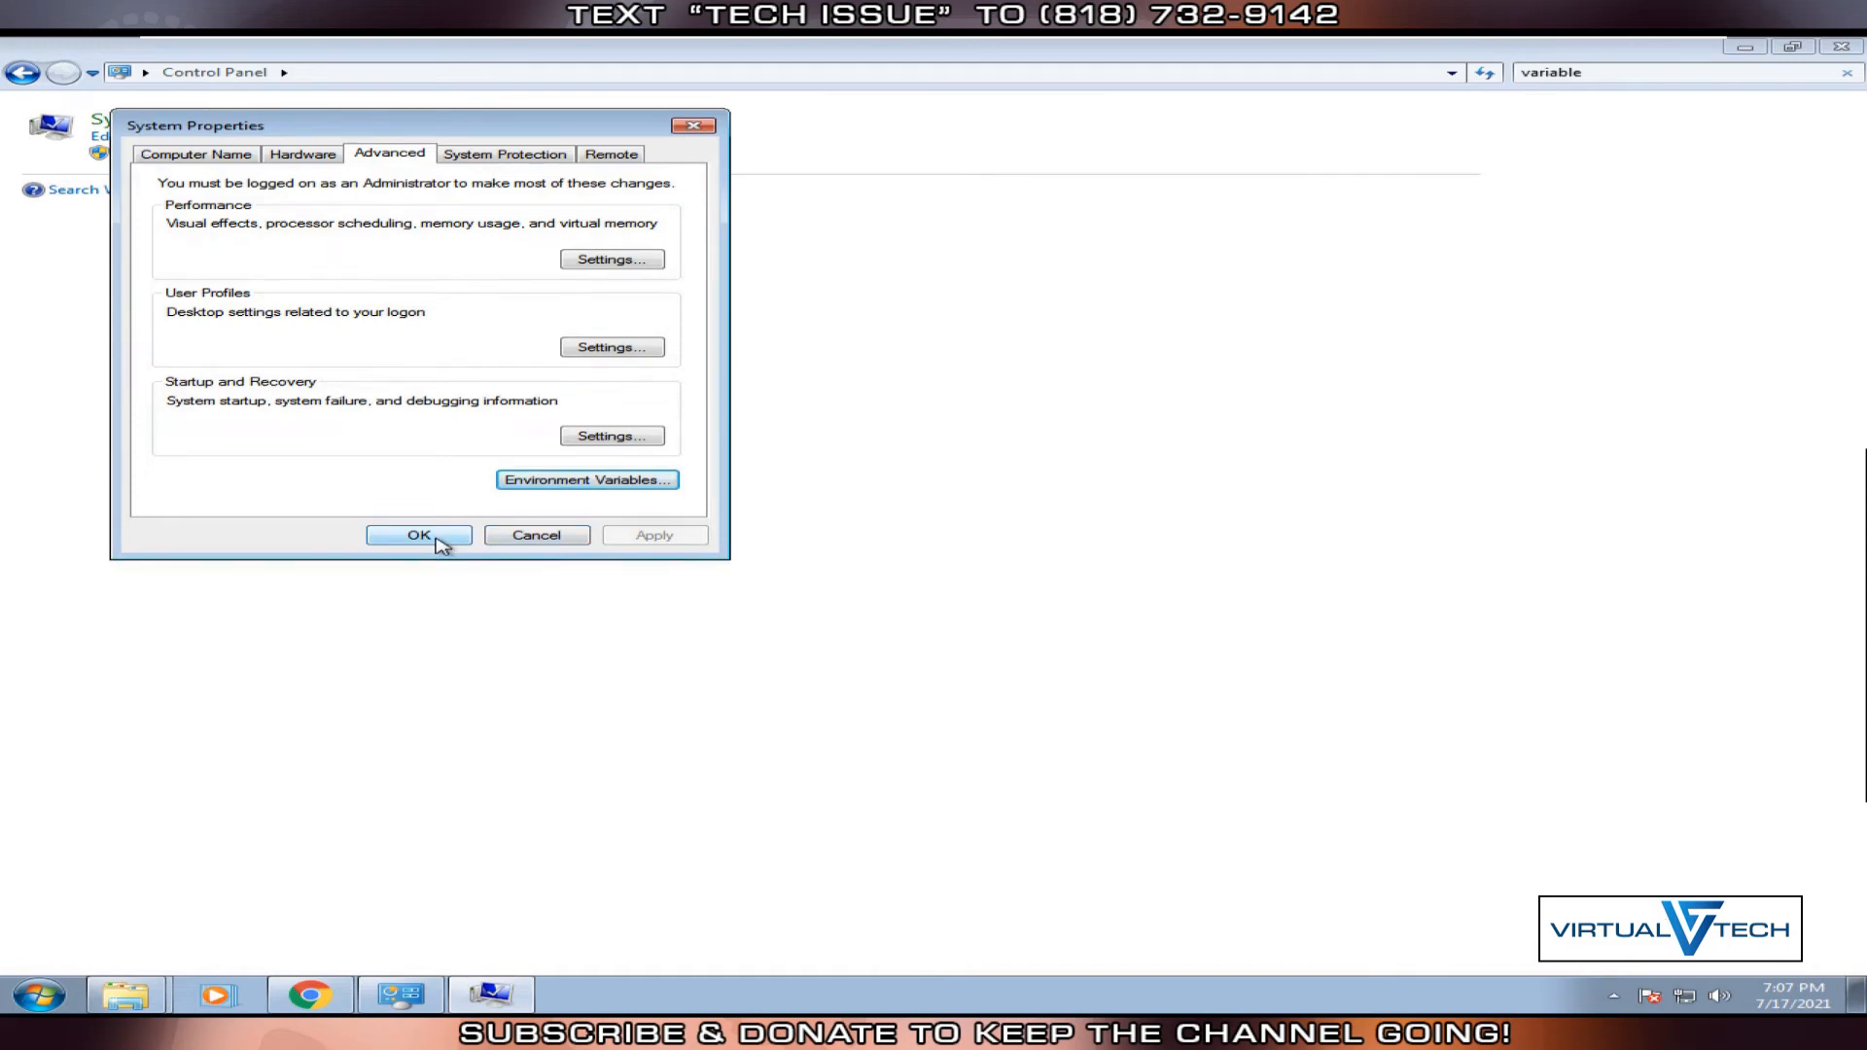
left_click(417, 535)
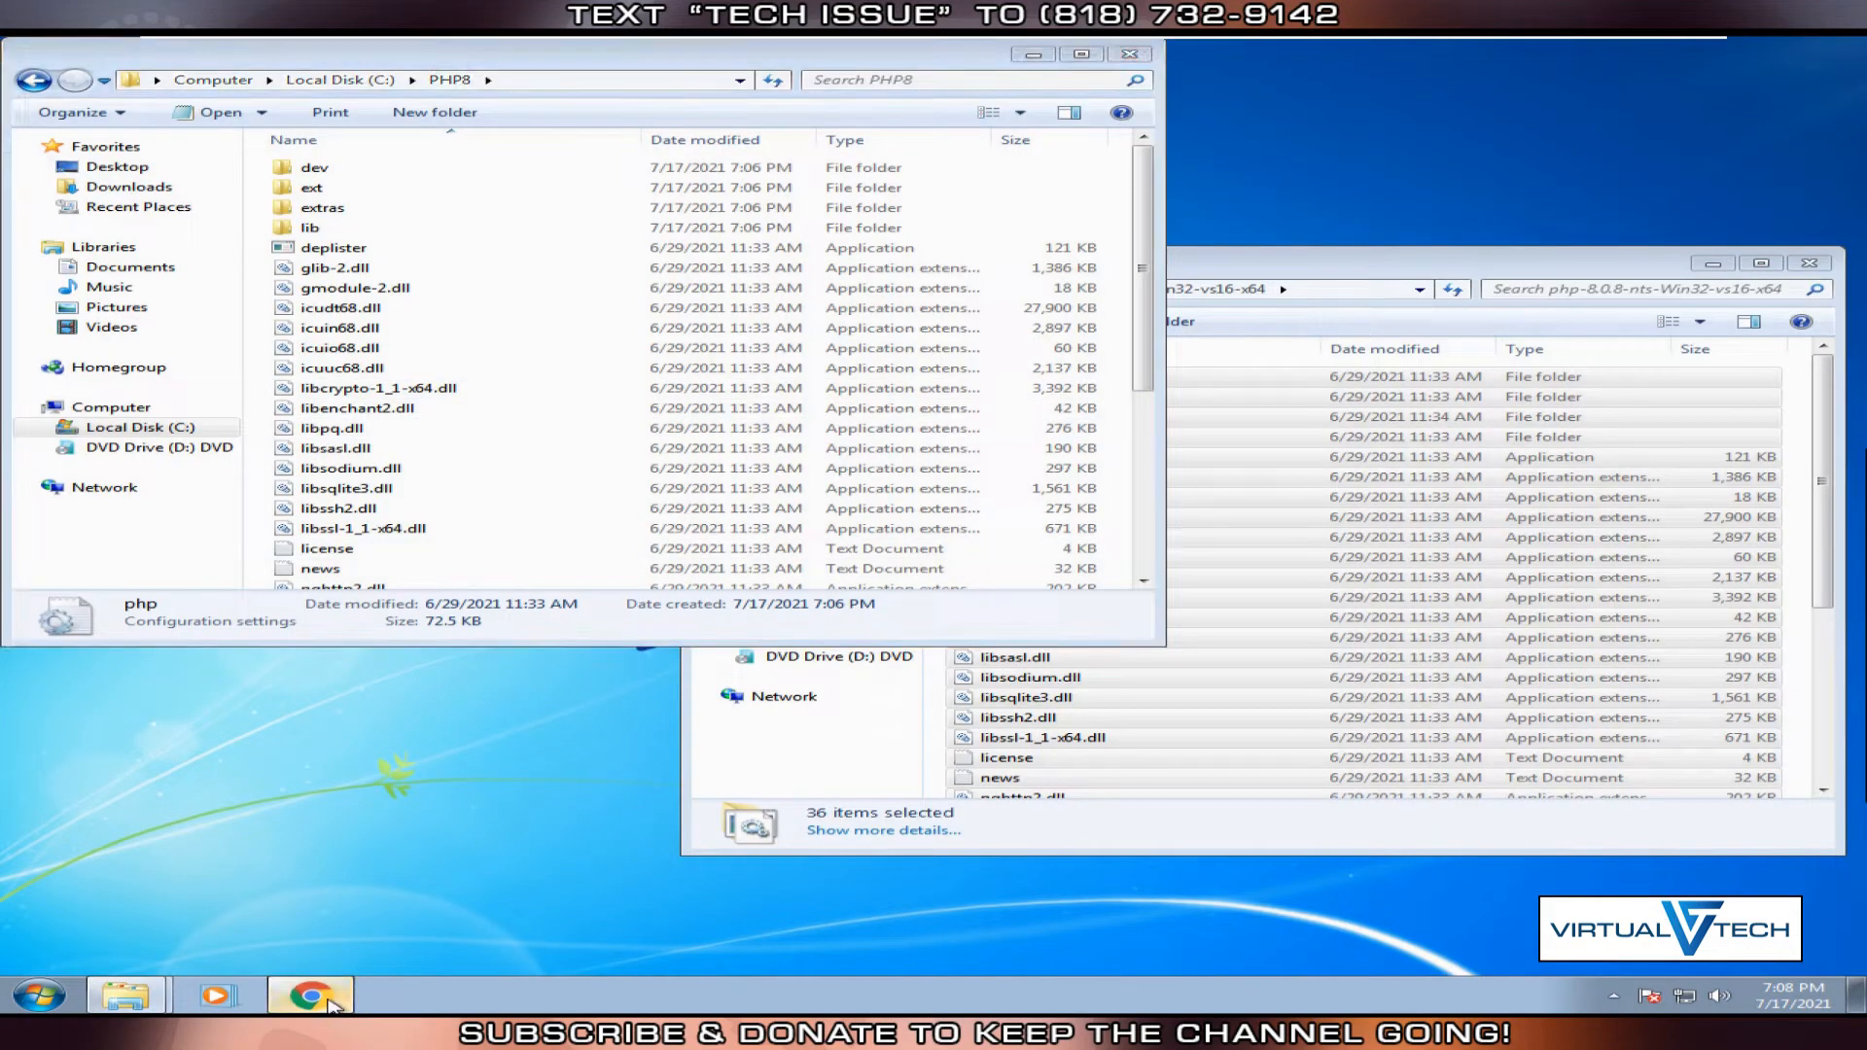
Search 'microsoft visual runtime 2019' in a new Chrome tab and open Microsoft's Visual C++ downloads article.
left_click(309, 996)
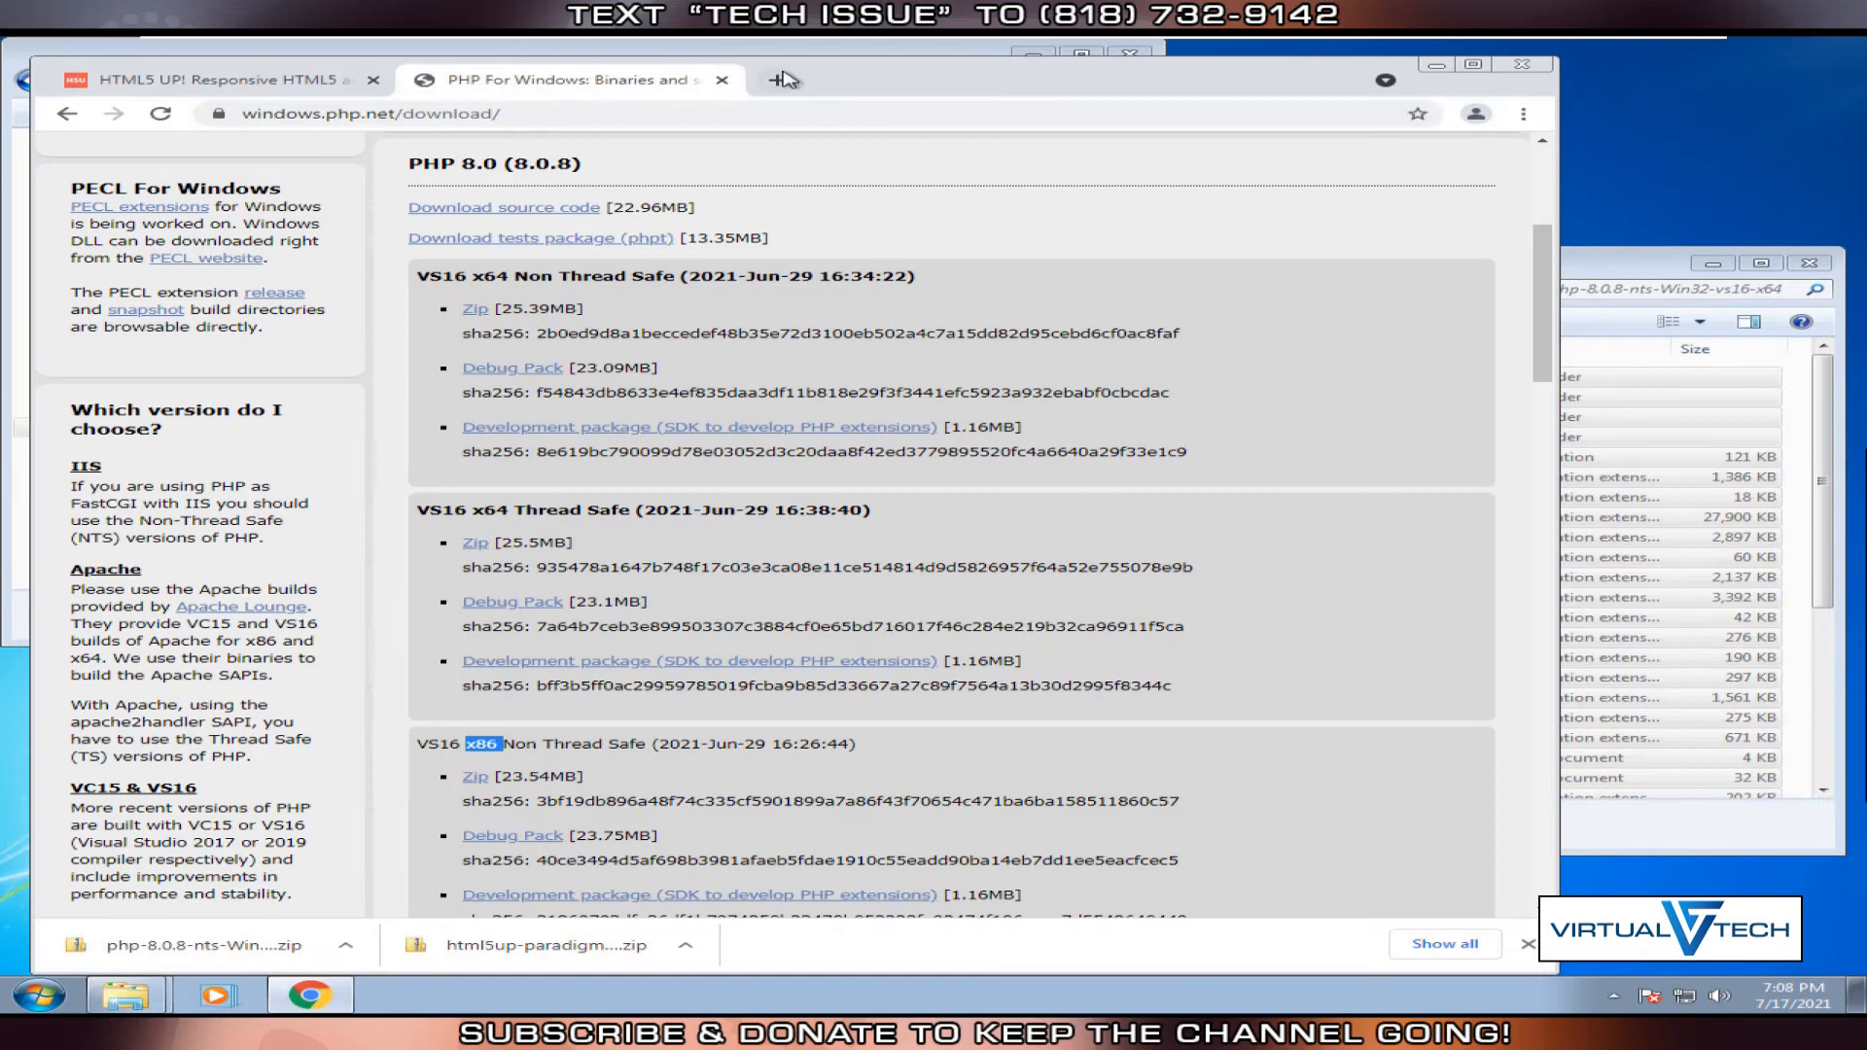
left_click(781, 79)
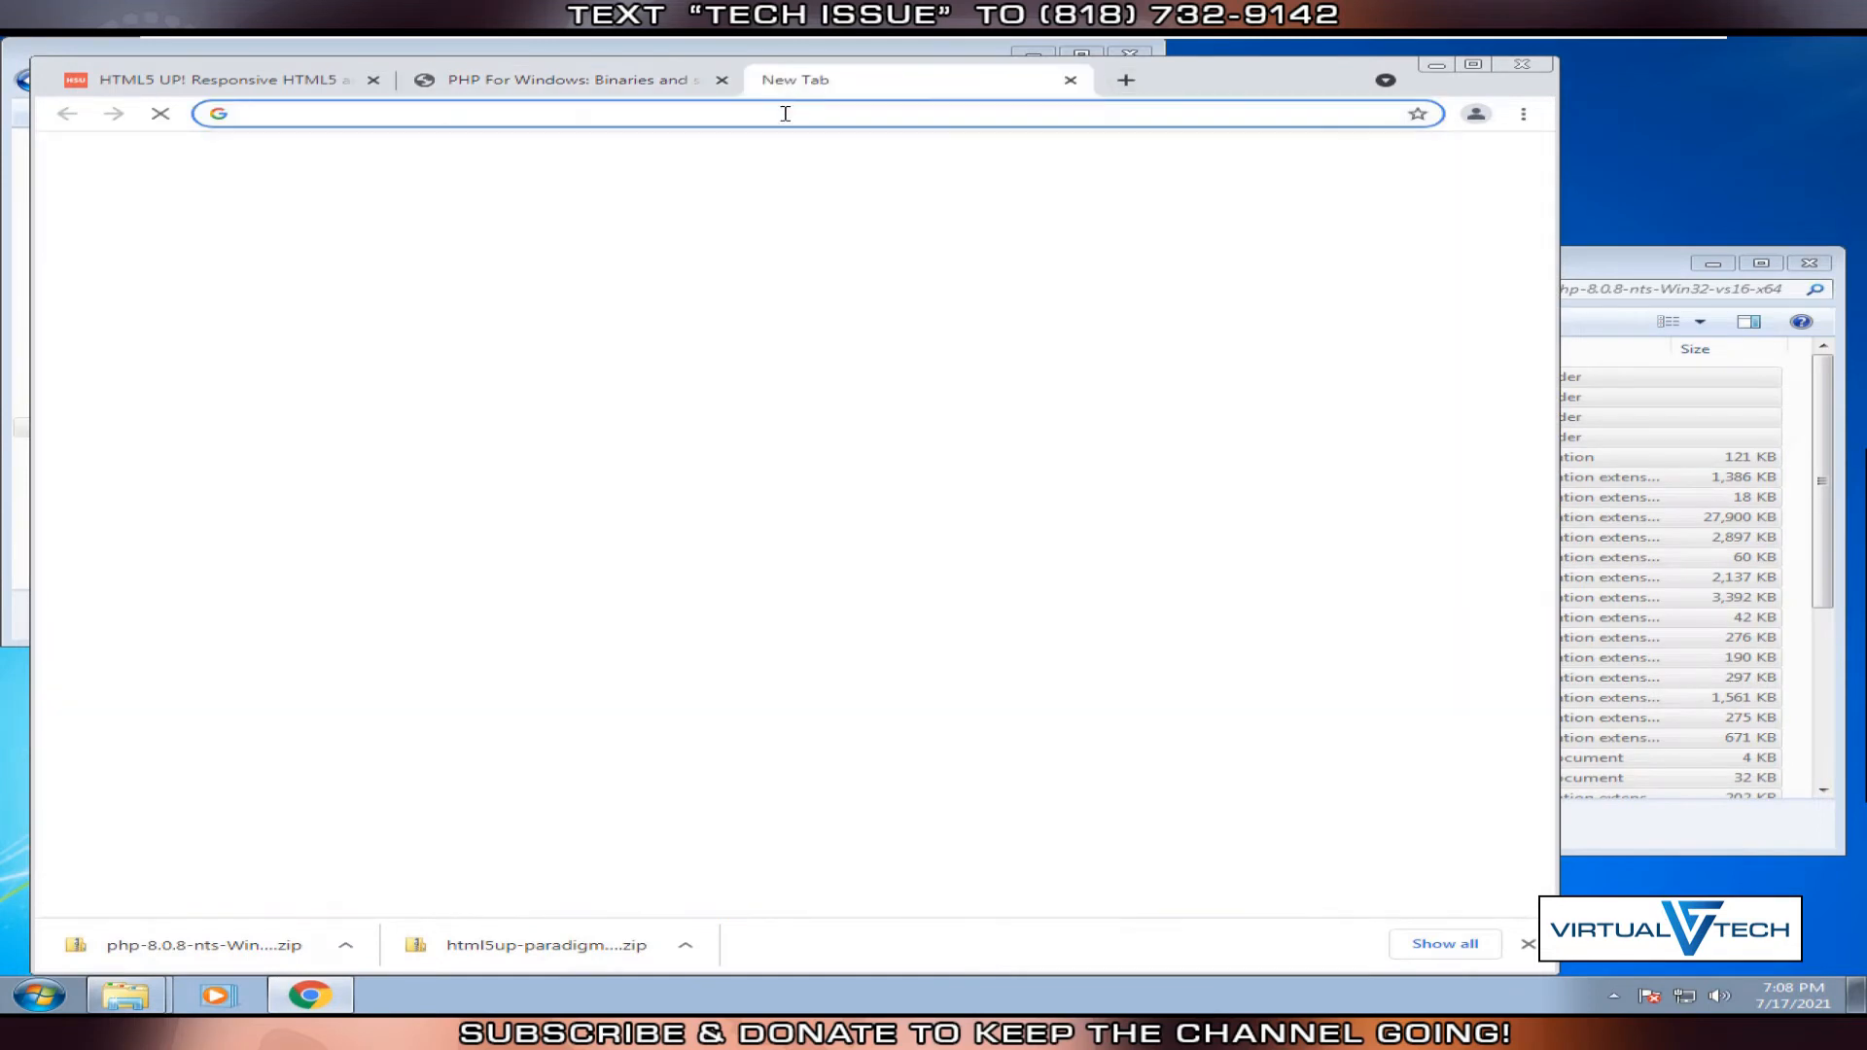
type("microsoft visual runtime 2019")
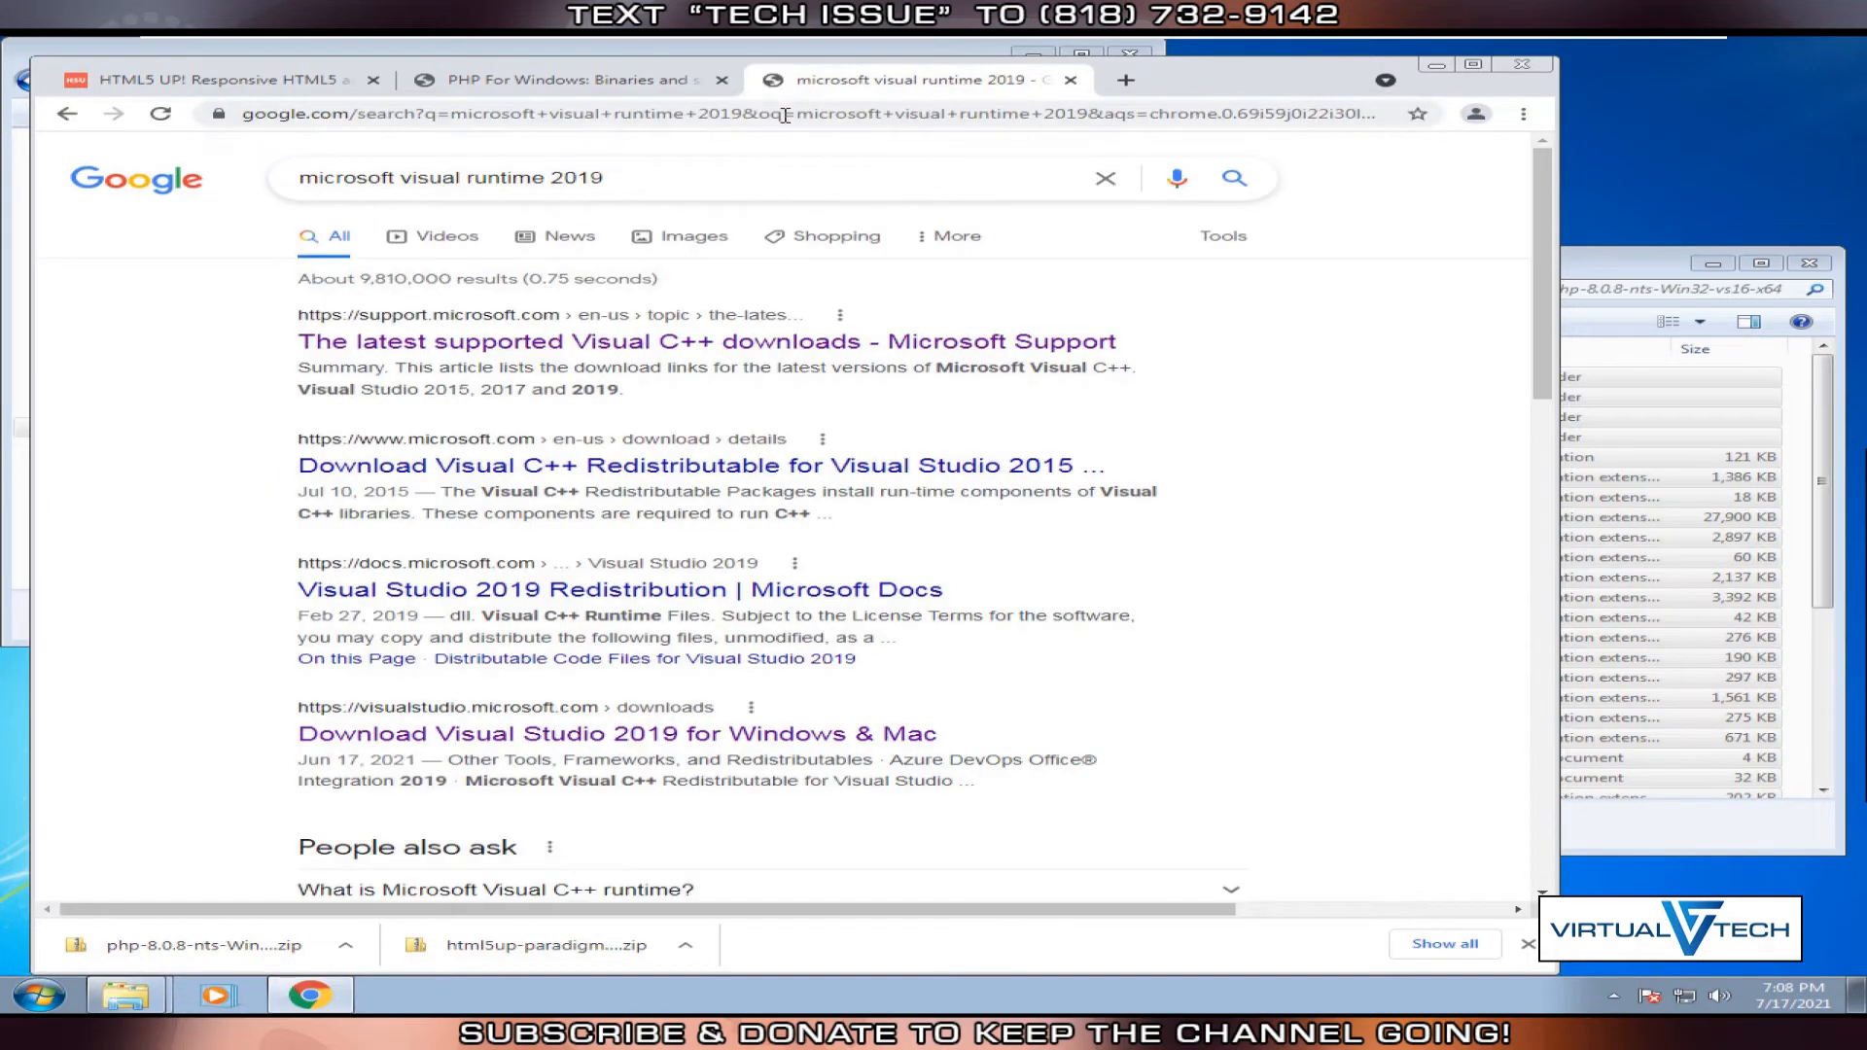
left_click(706, 342)
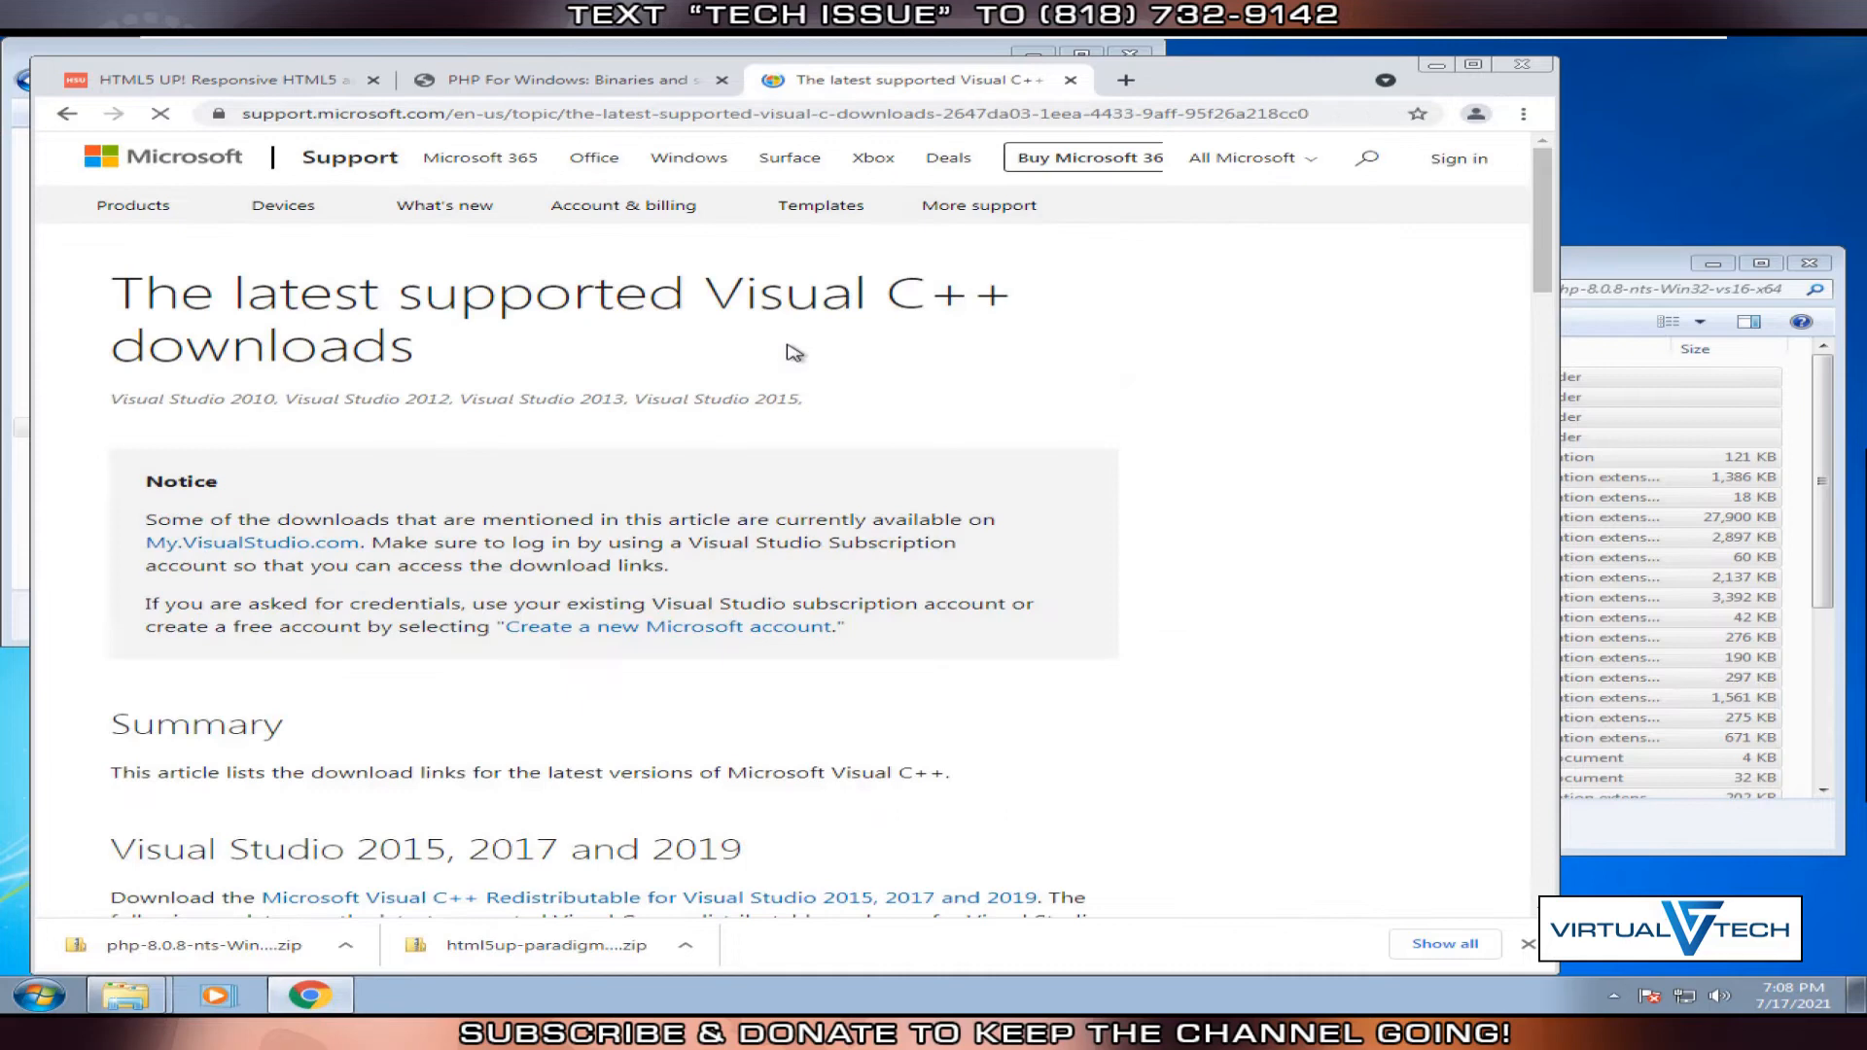
Download the x64 Visual C++ redistributable, vc_redist.x64.exe.
scroll("down", 3)
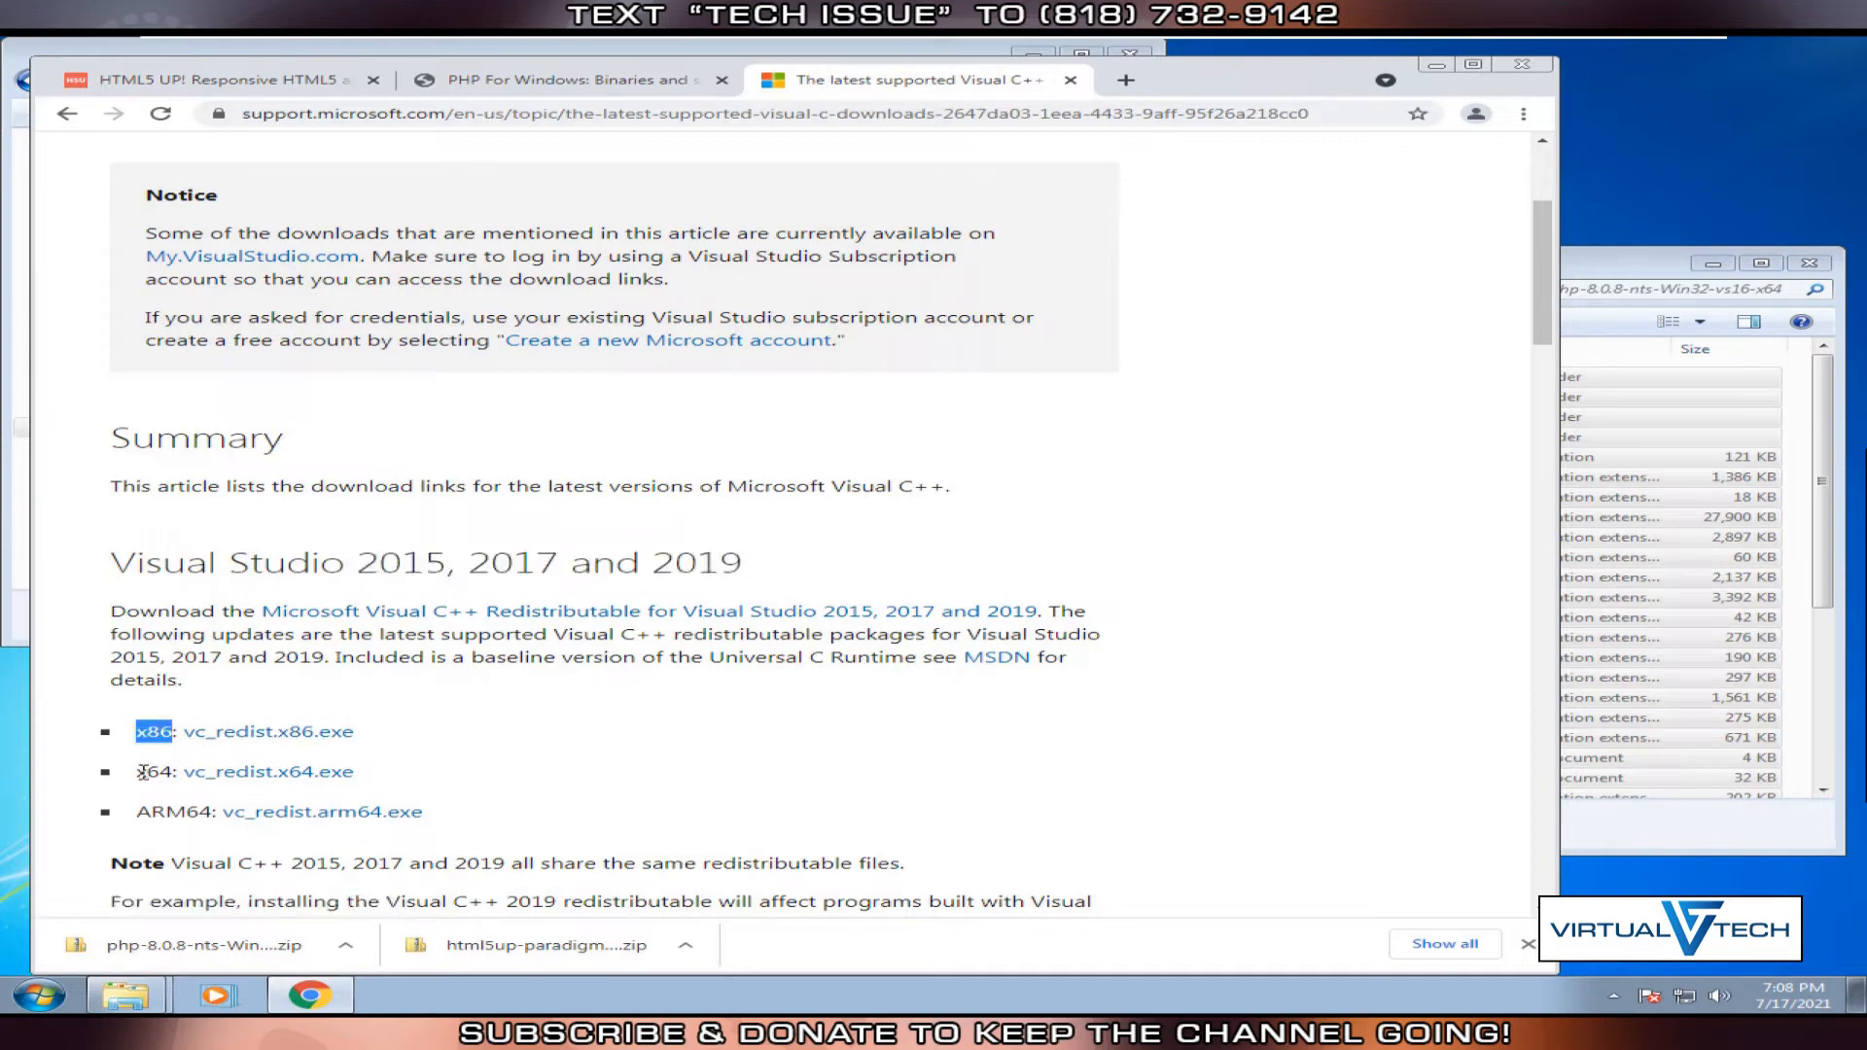
double_click(152, 771)
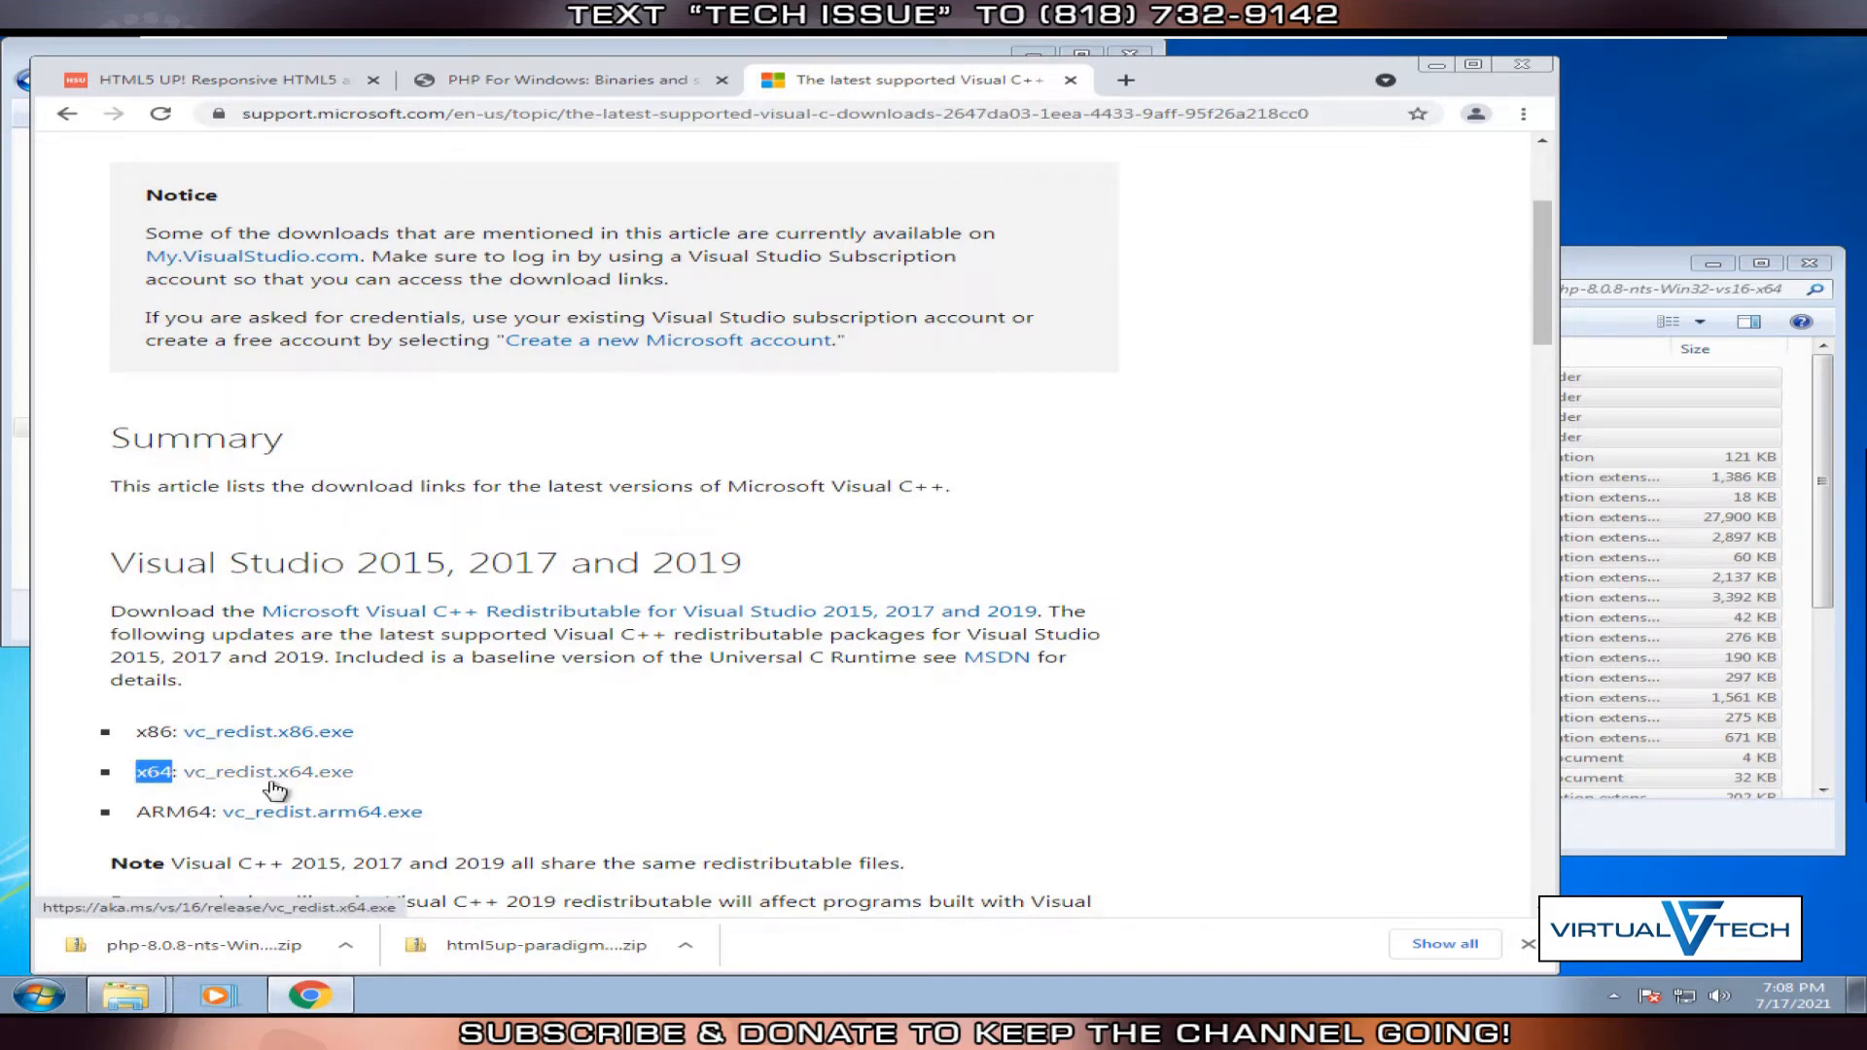
left_click(265, 771)
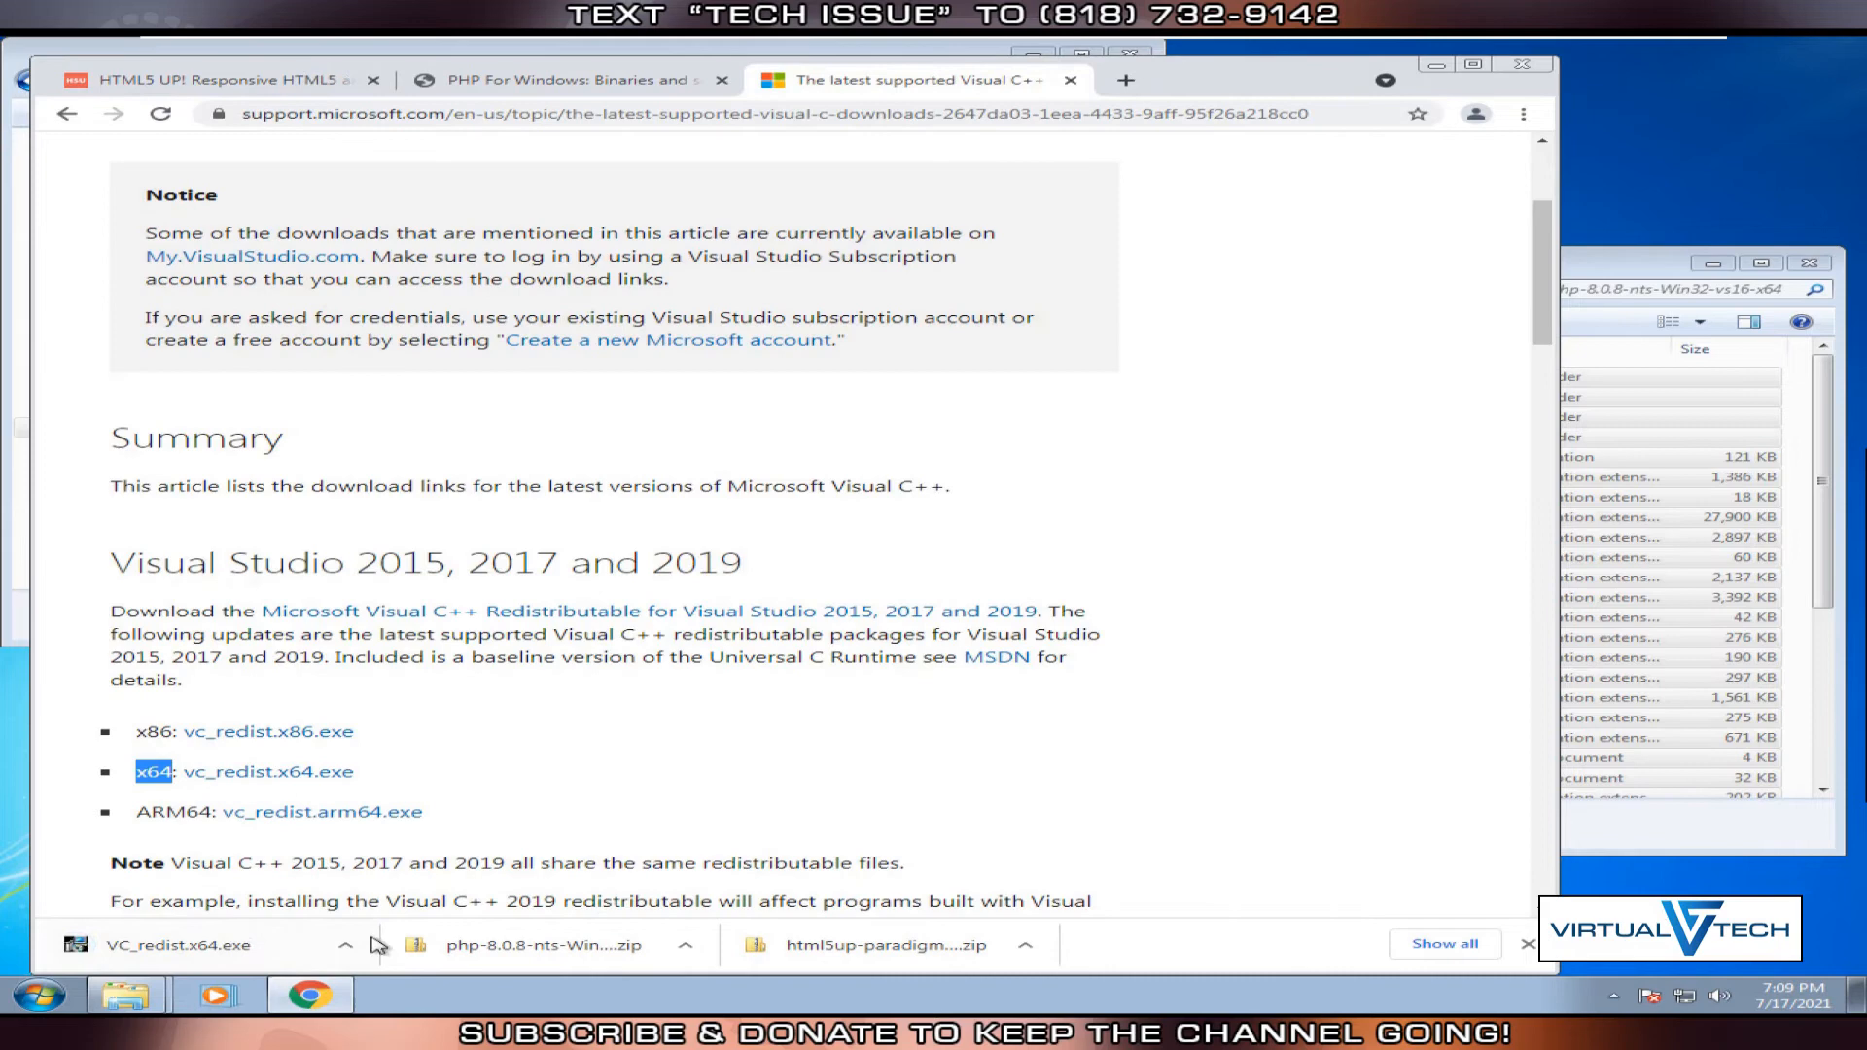
Run and approve the Visual C++ 2015-2019 x64 redistributable installer, then close setup when finished.
left_click(345, 944)
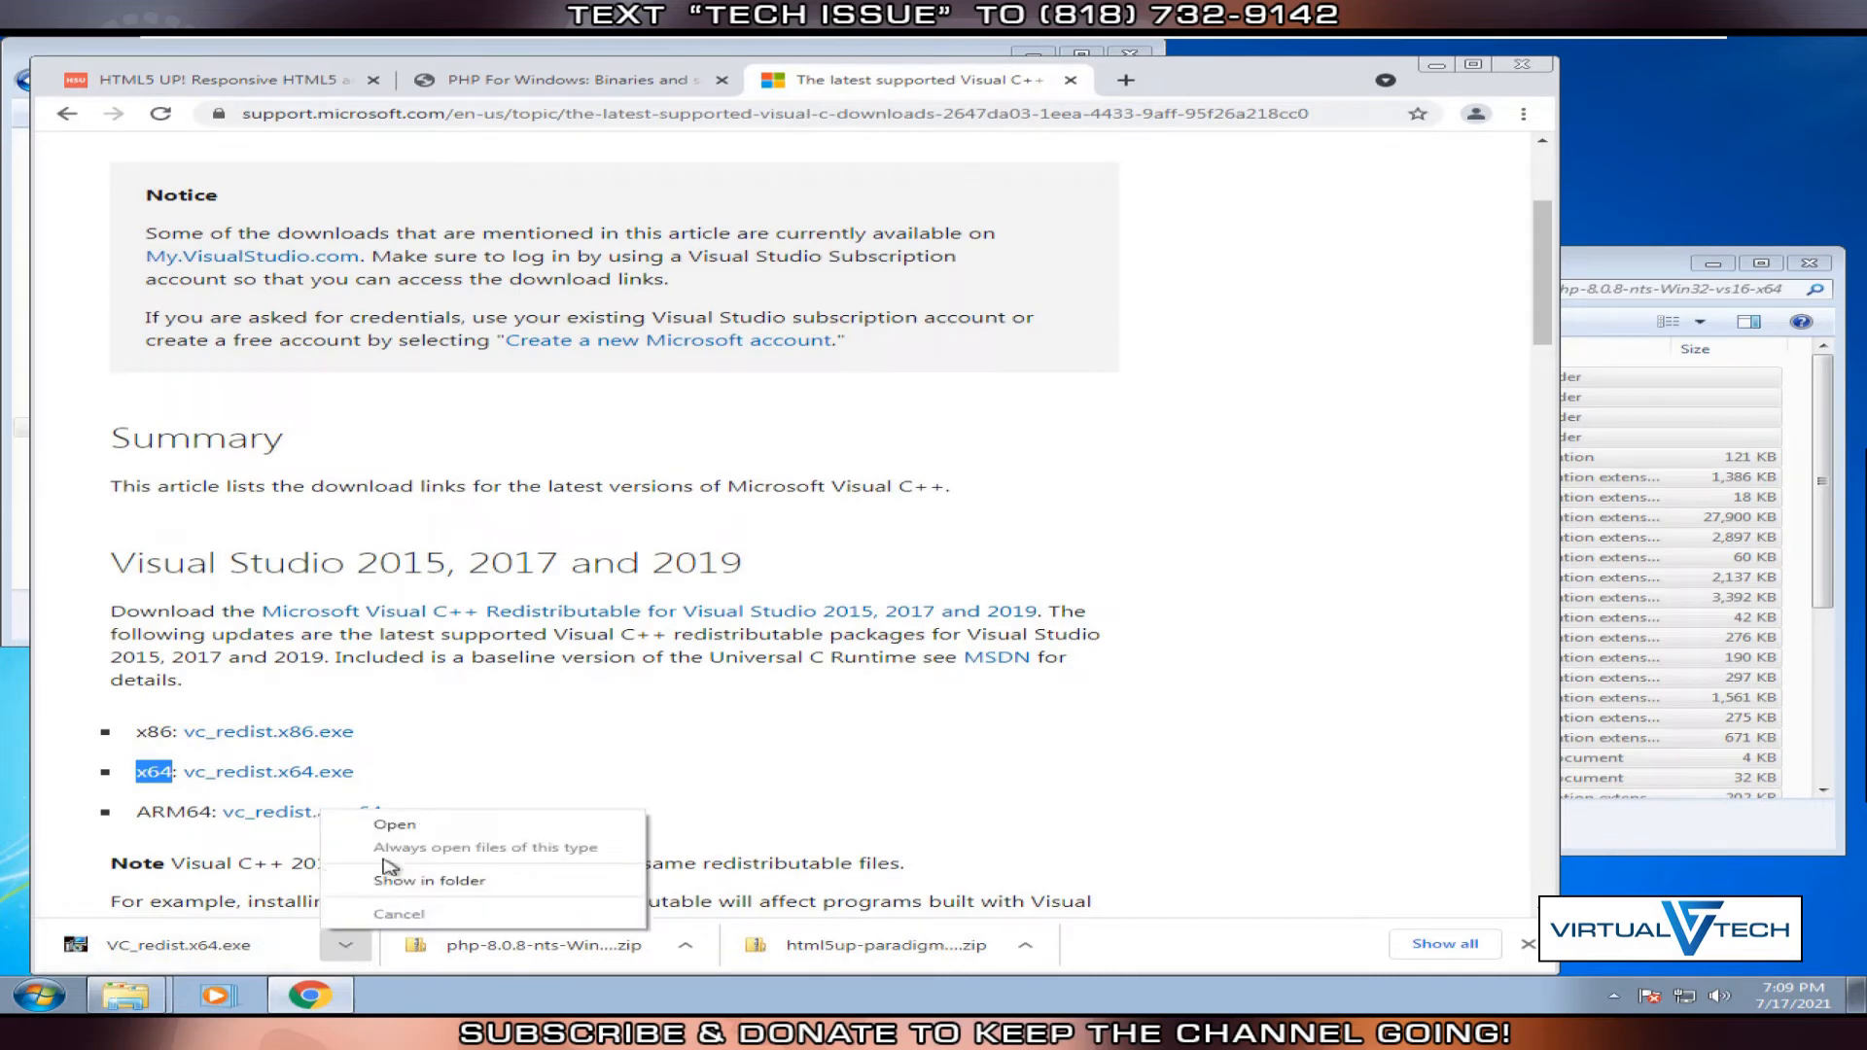
left_click(394, 824)
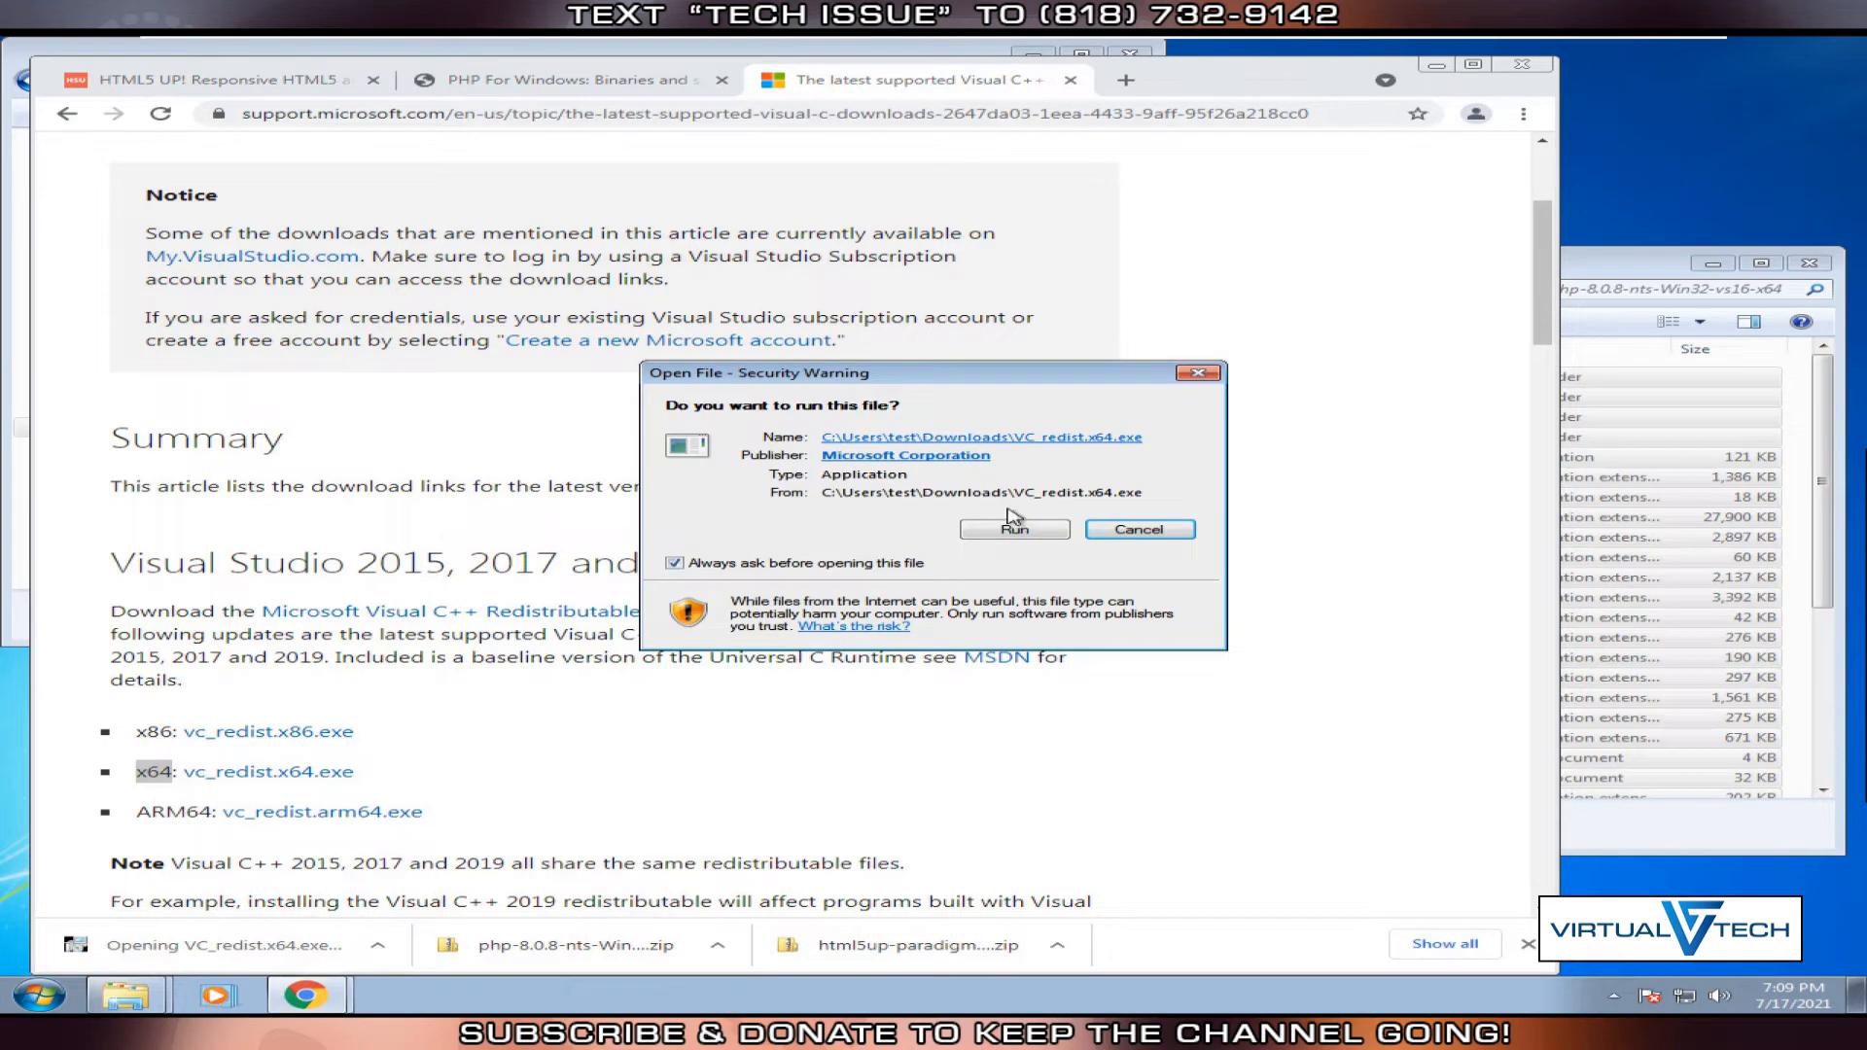
left_click(1014, 529)
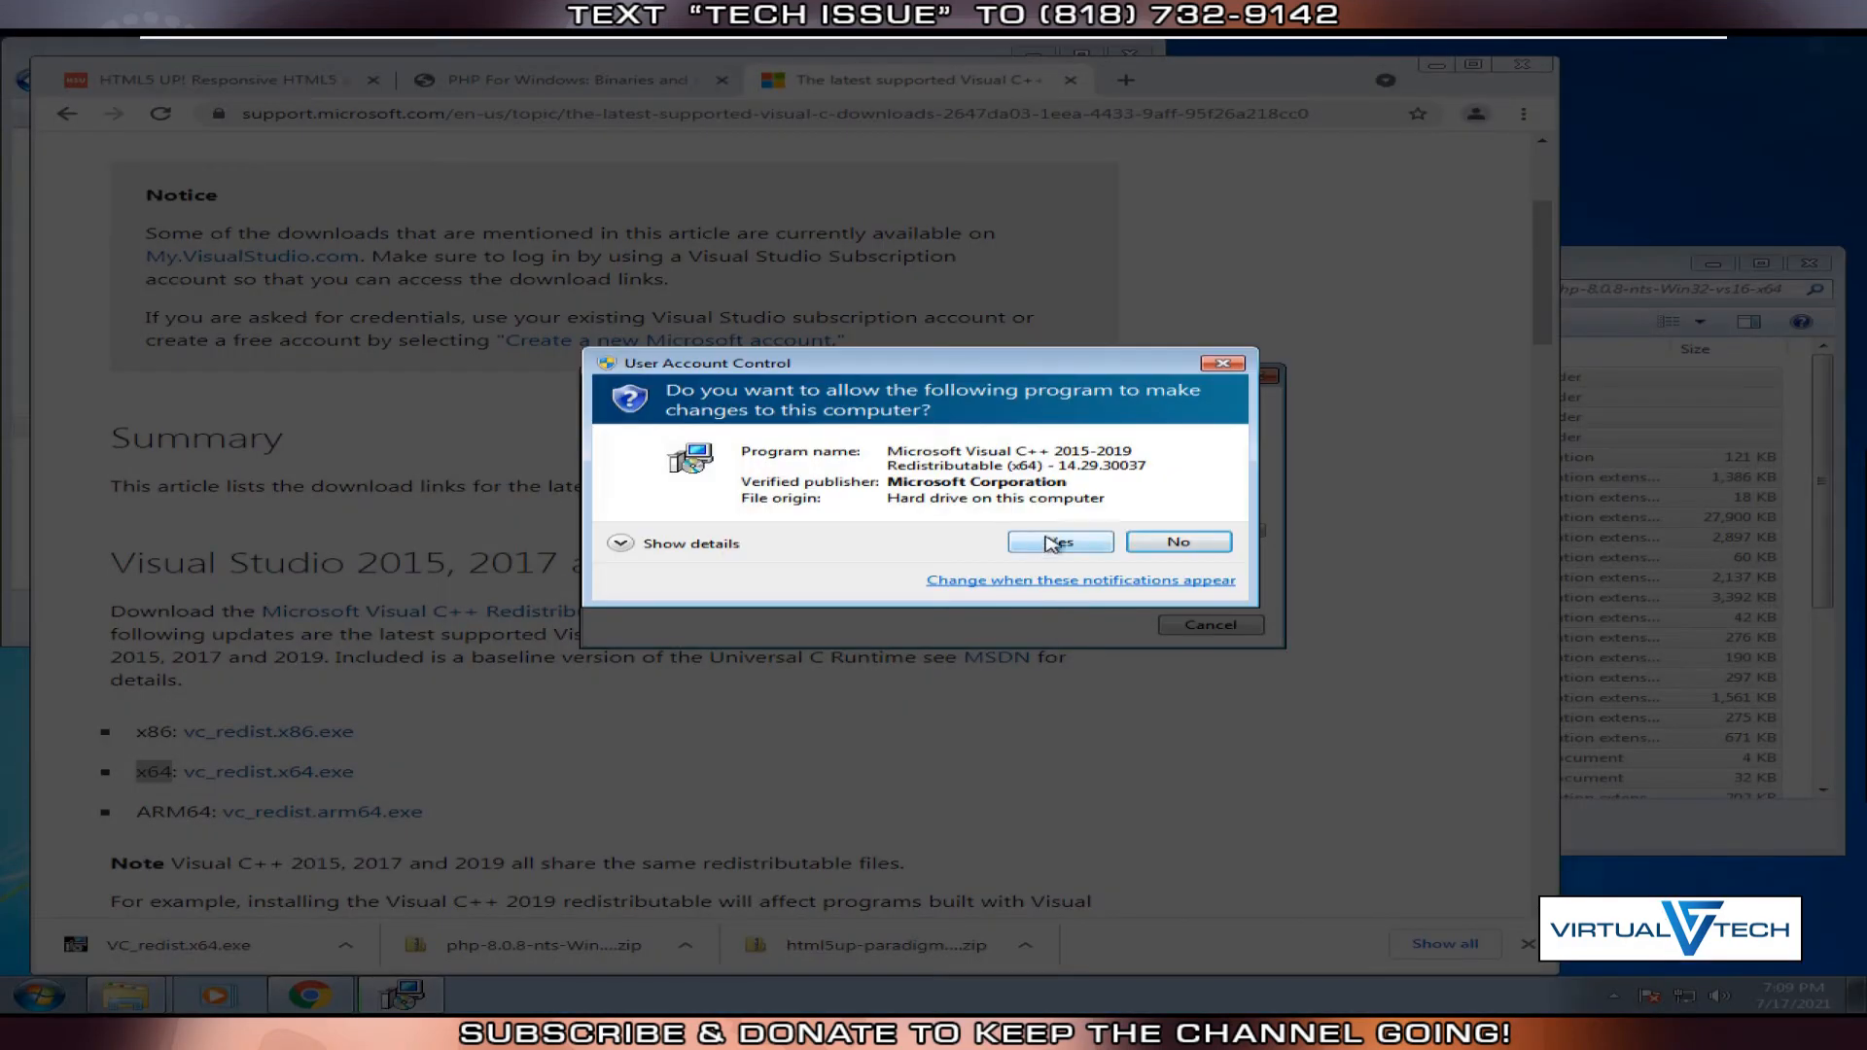
left_click(1057, 541)
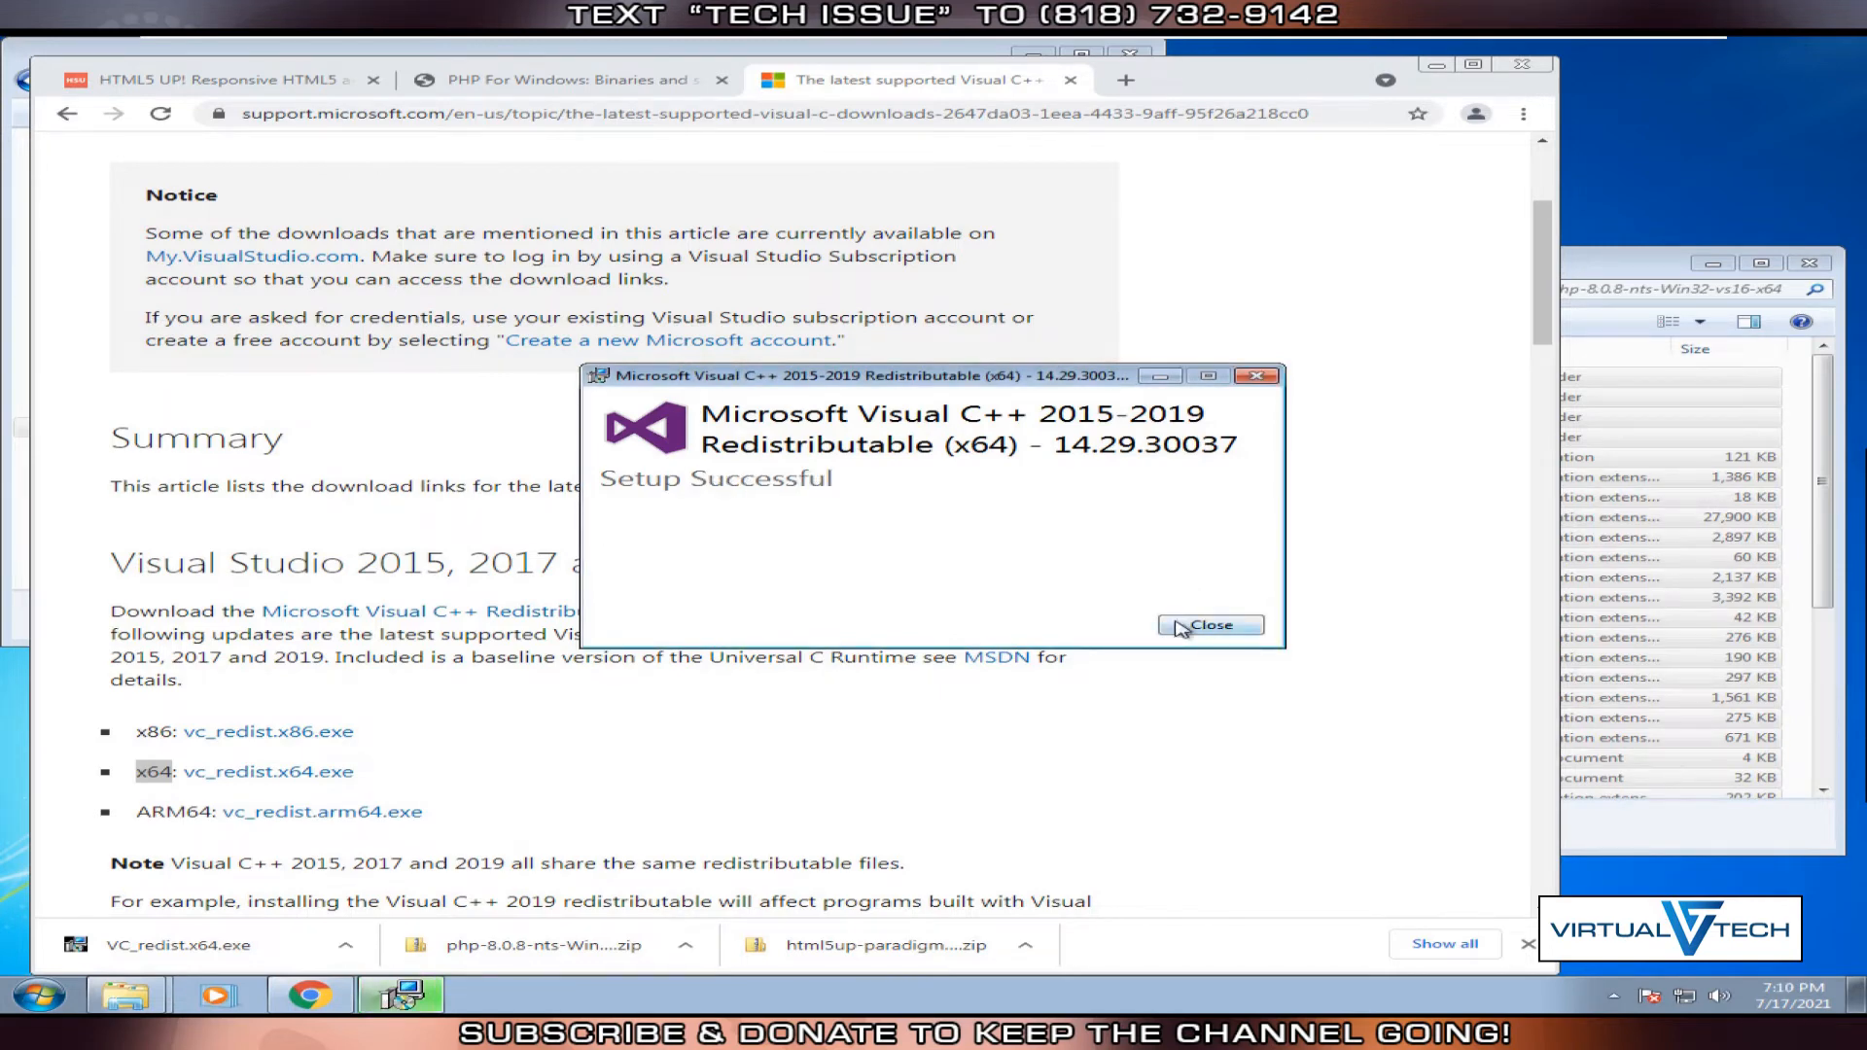
left_click(1210, 626)
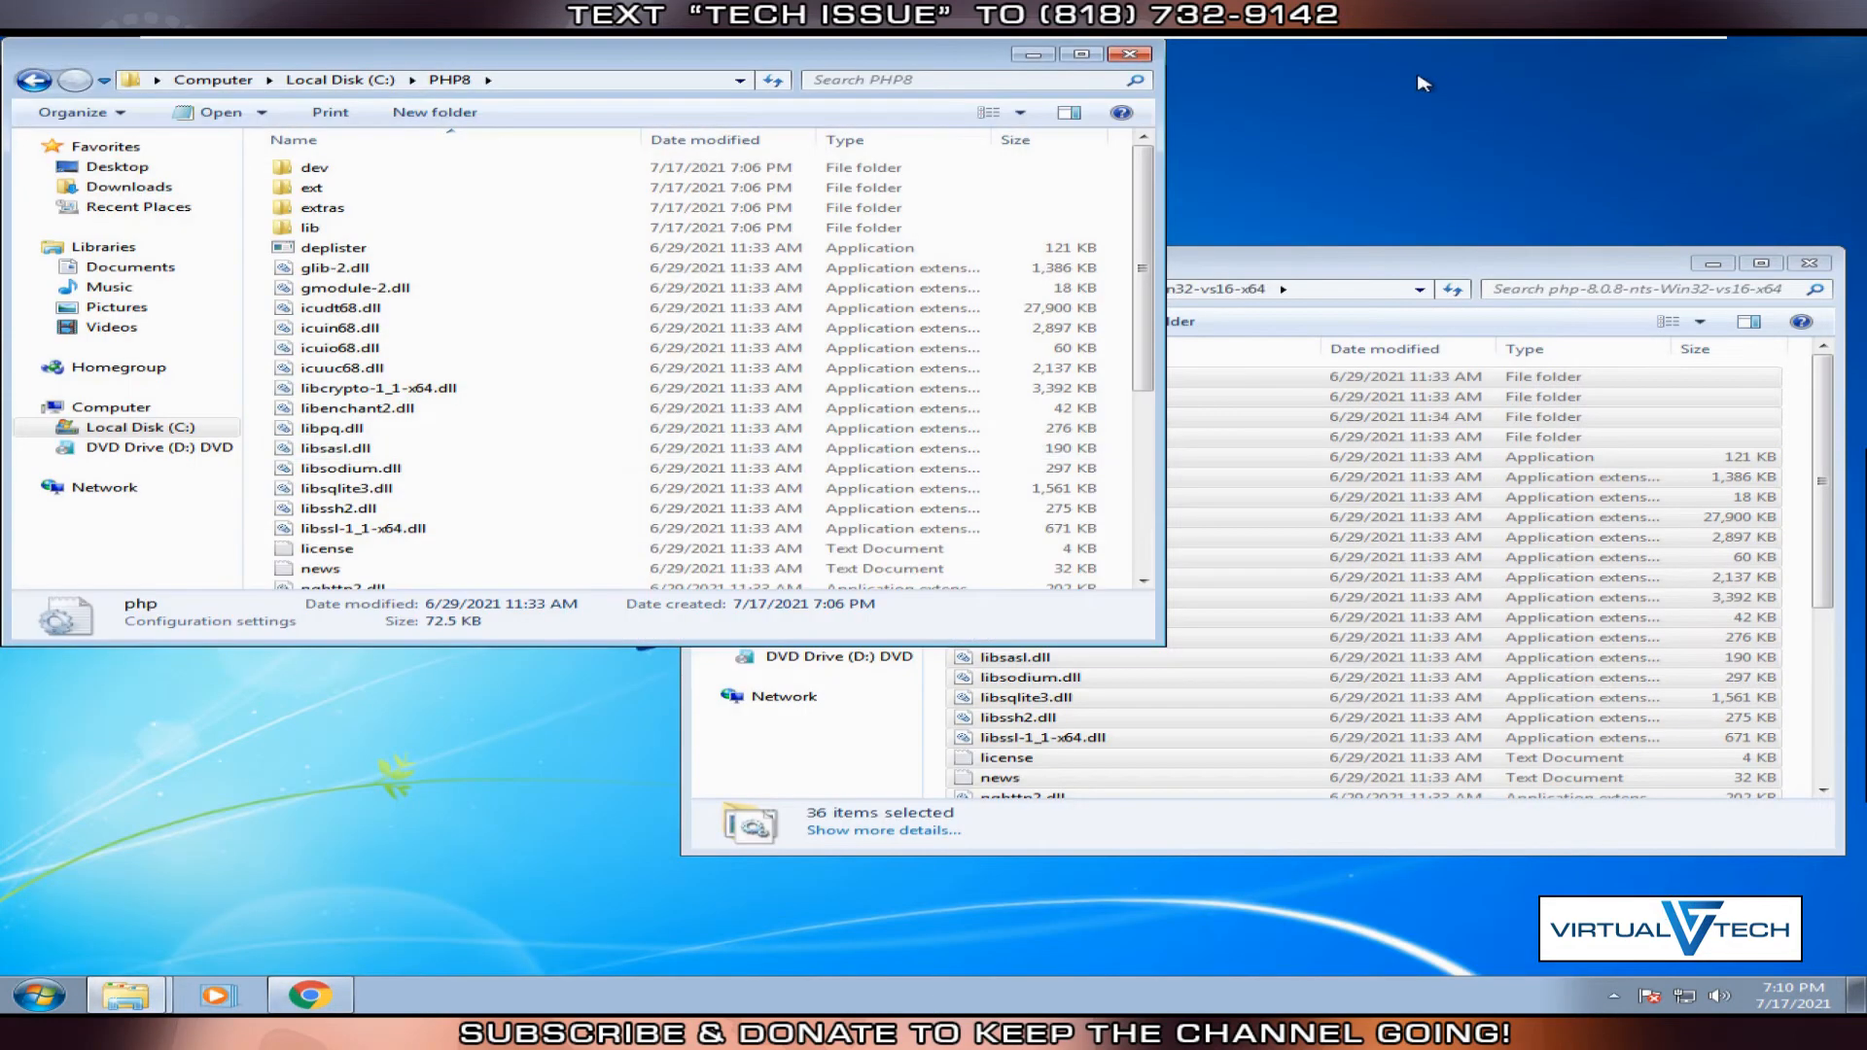
Search Start for cmd and launch Command Prompt.
left_click(38, 996)
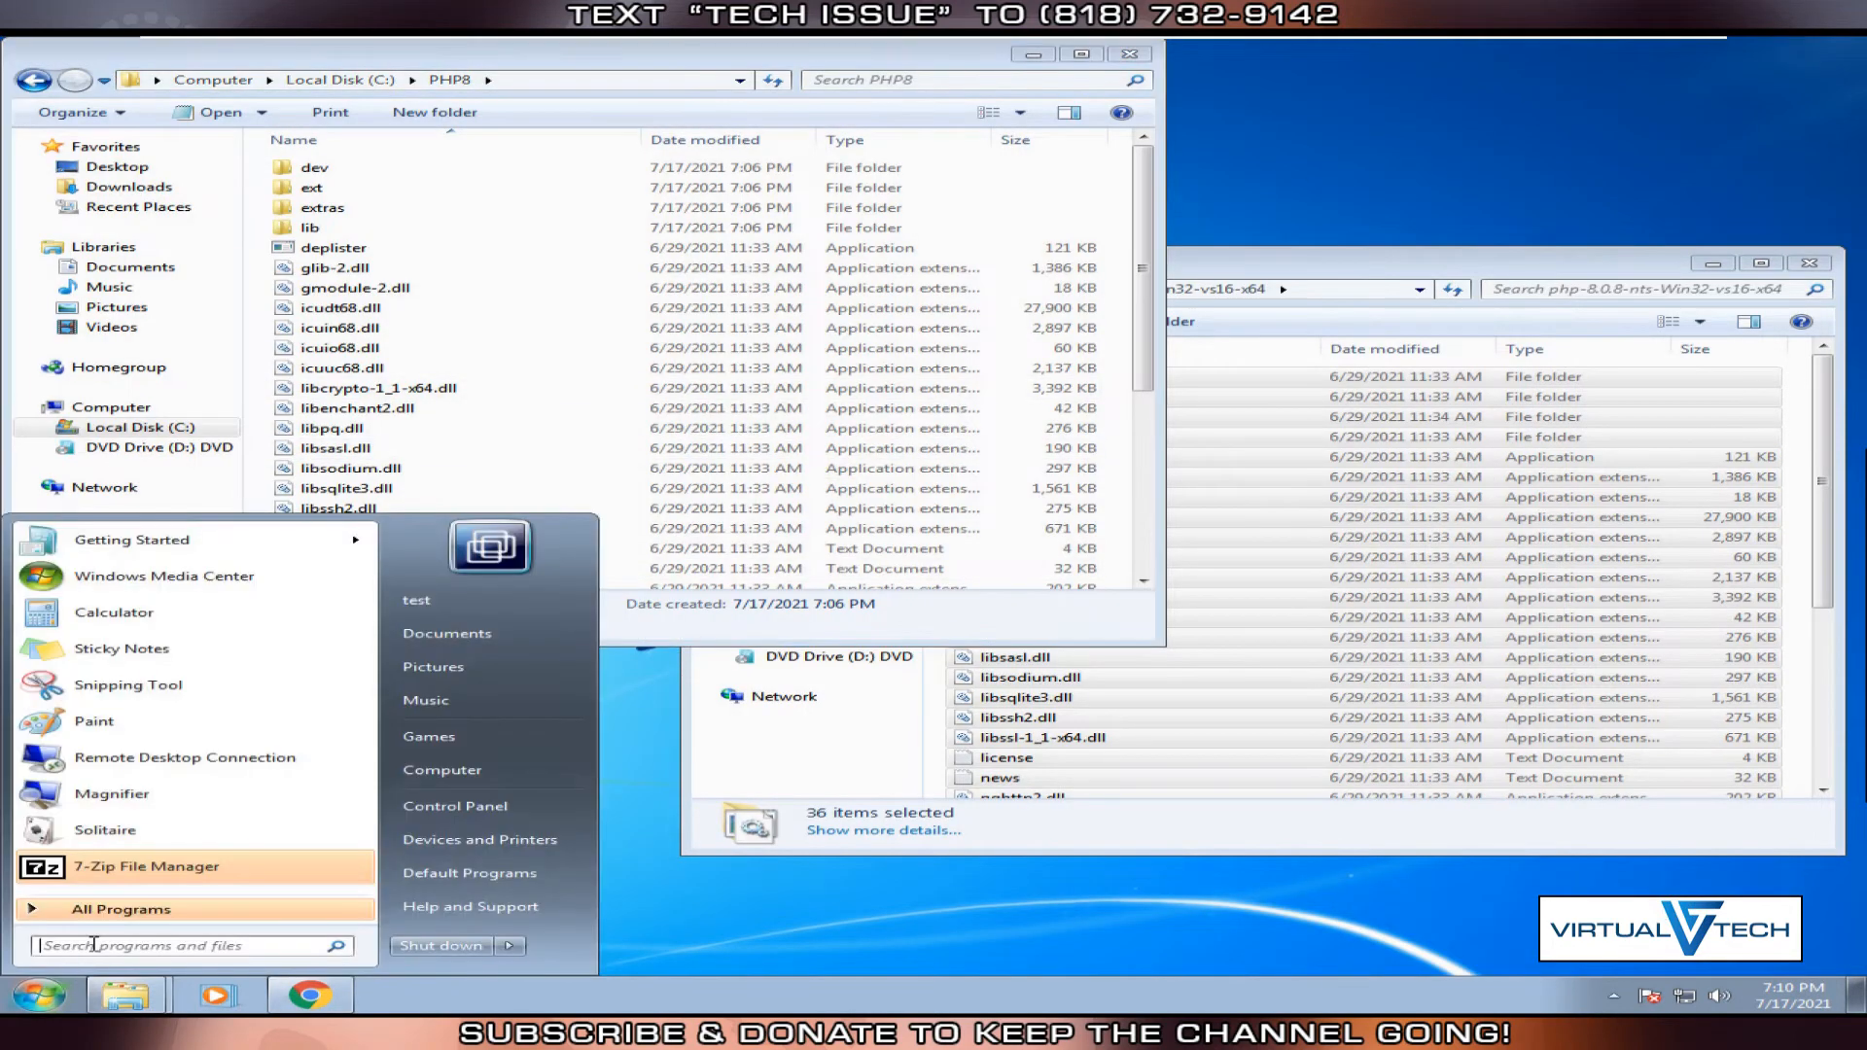
type("c")
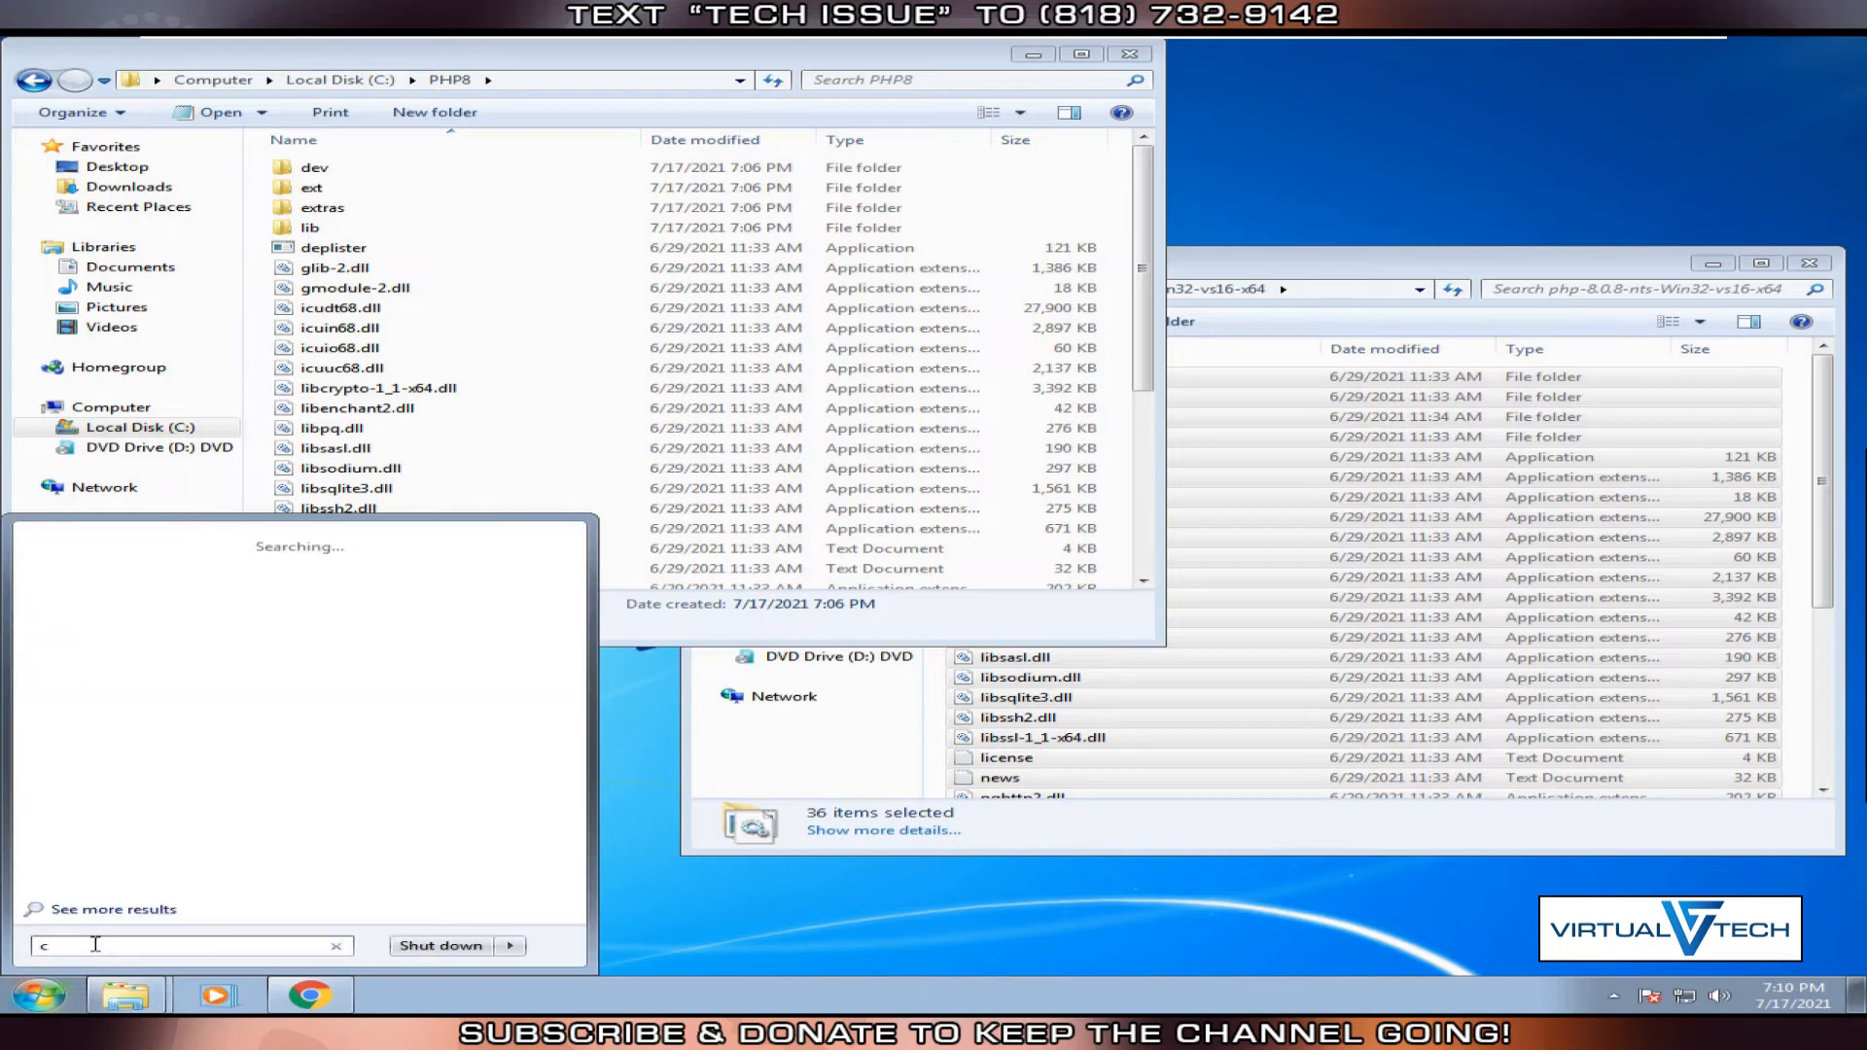
type("md")
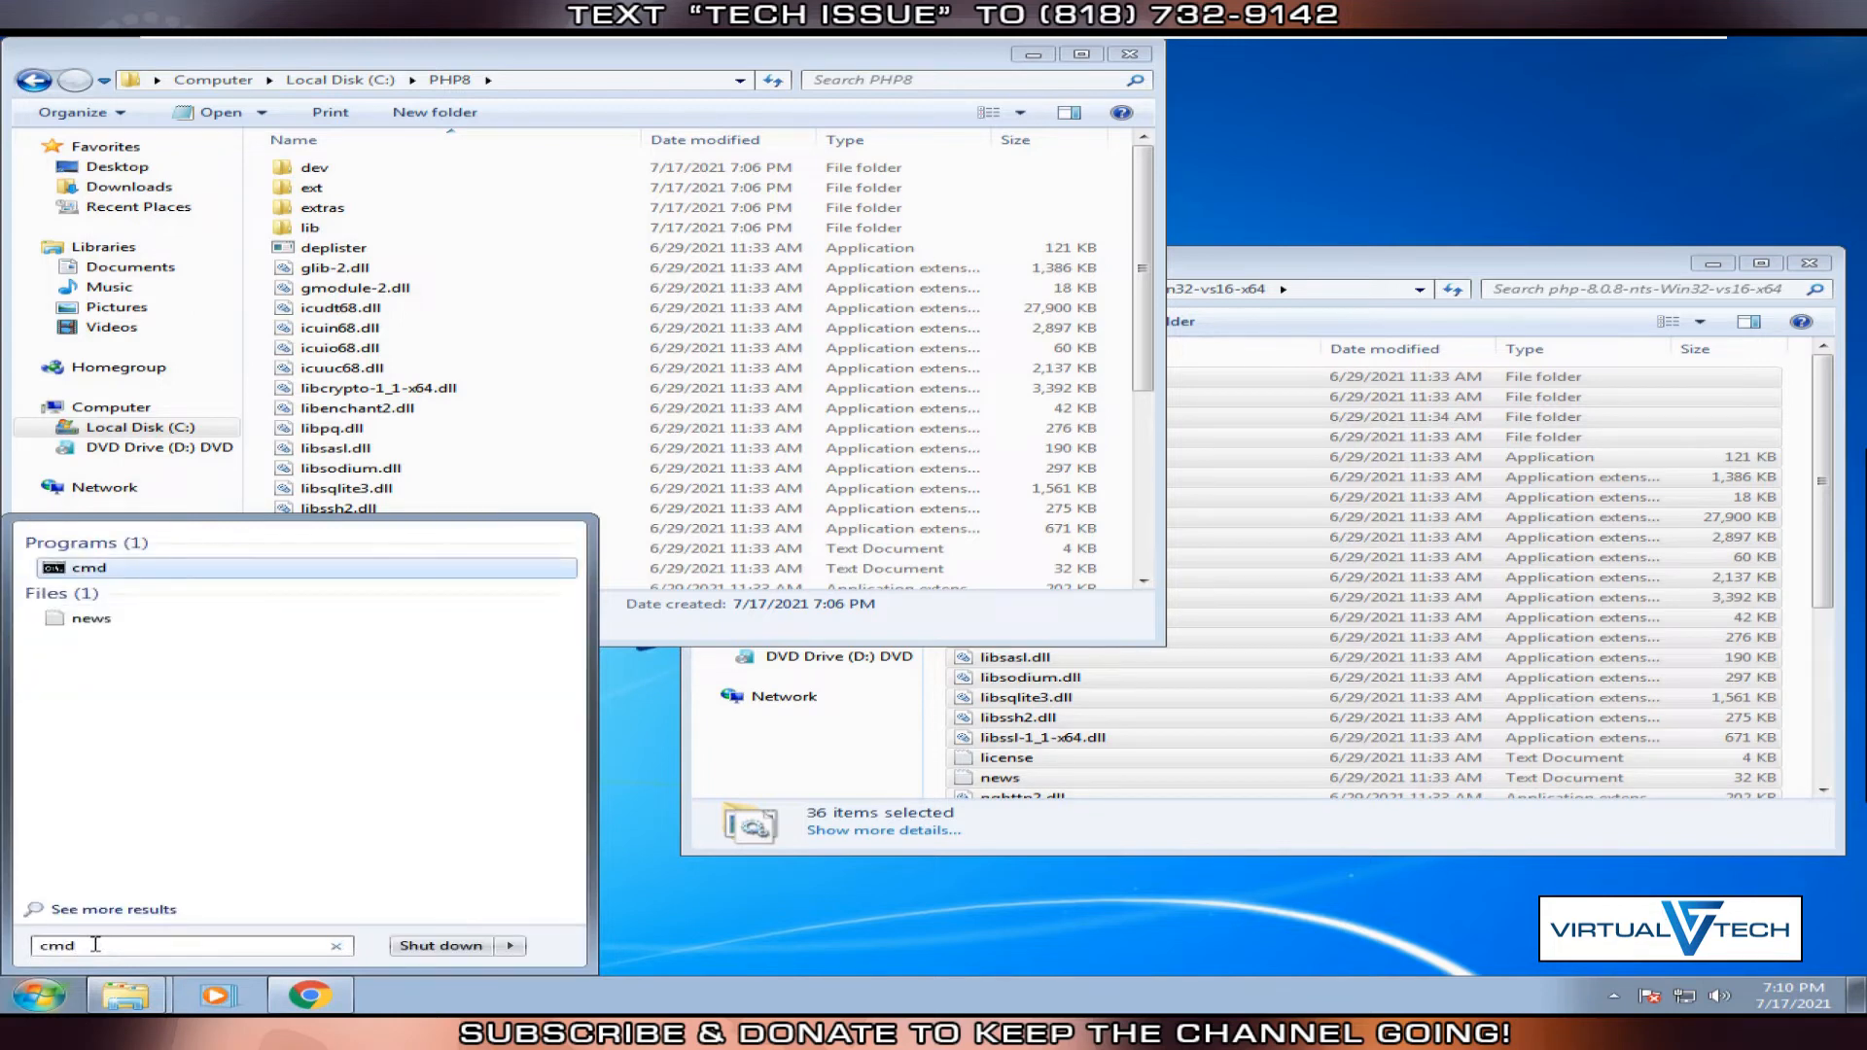
left_click(89, 568)
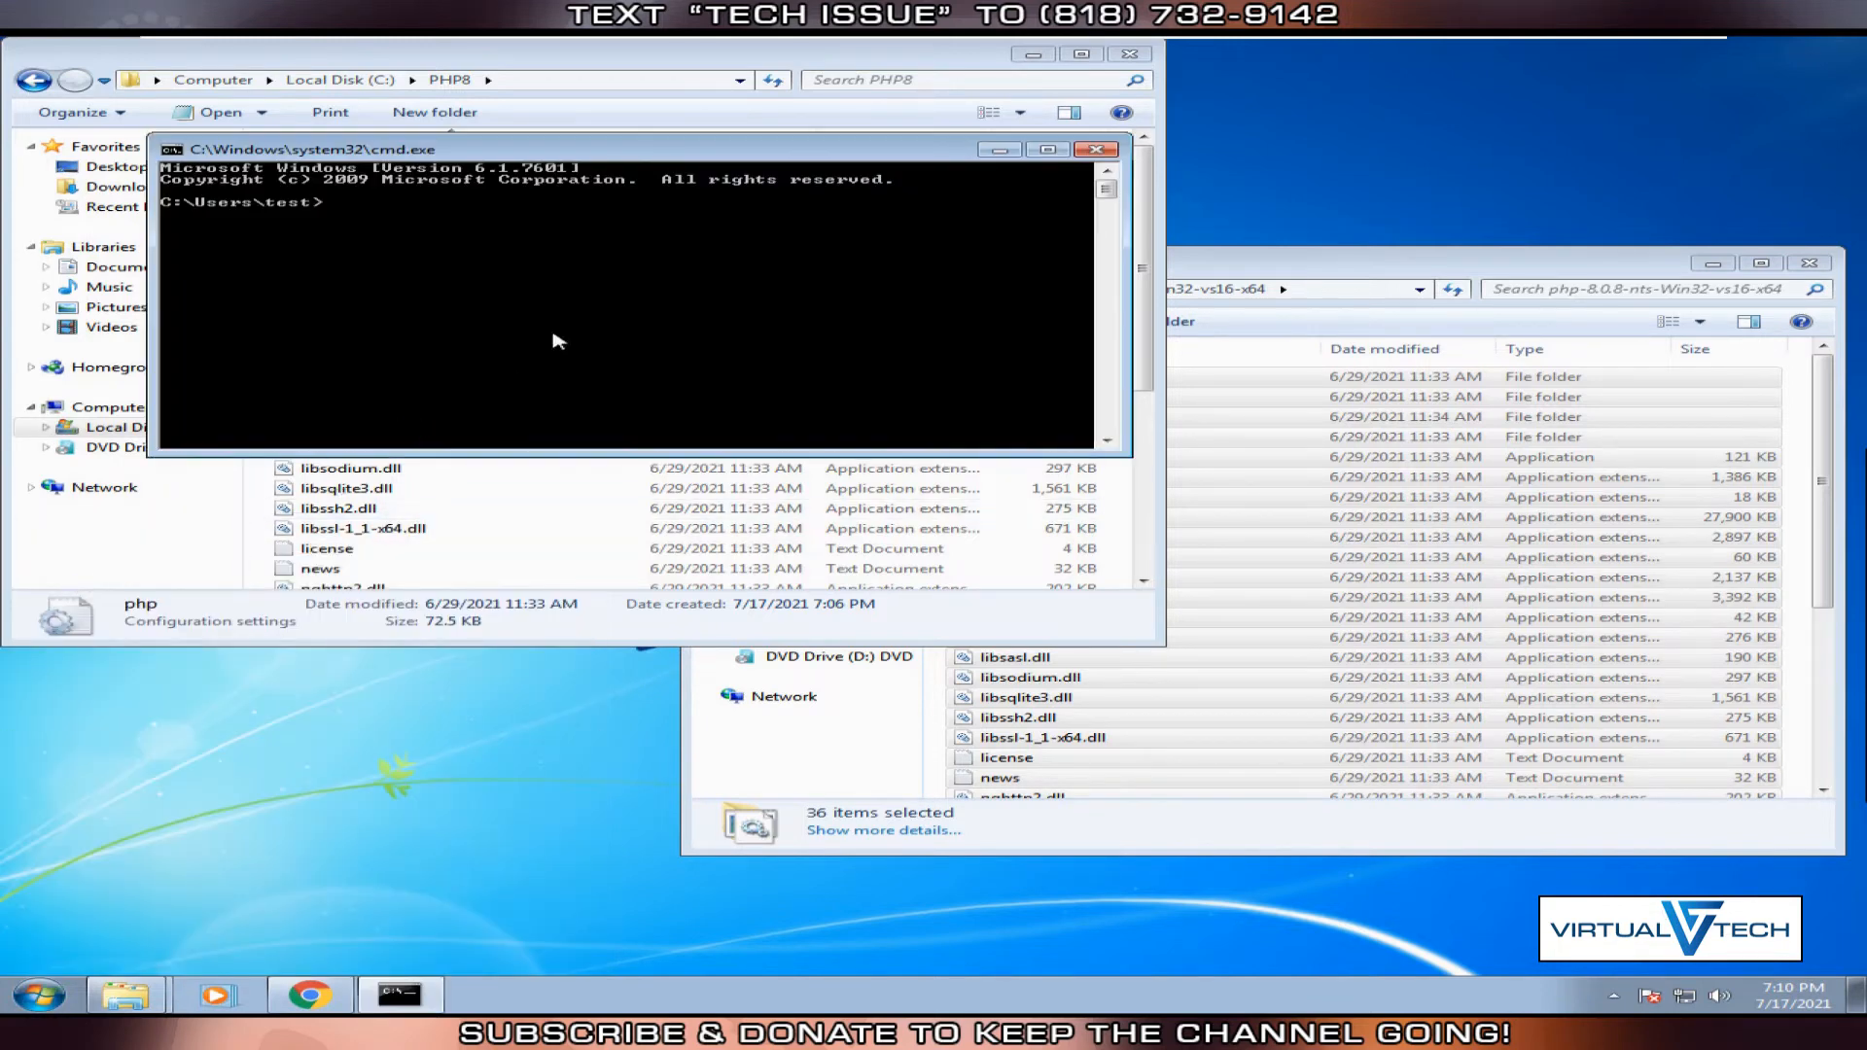
Confirm PHP 8.0.8 with php -v, then change into C:\website and list it.
type("php -v")
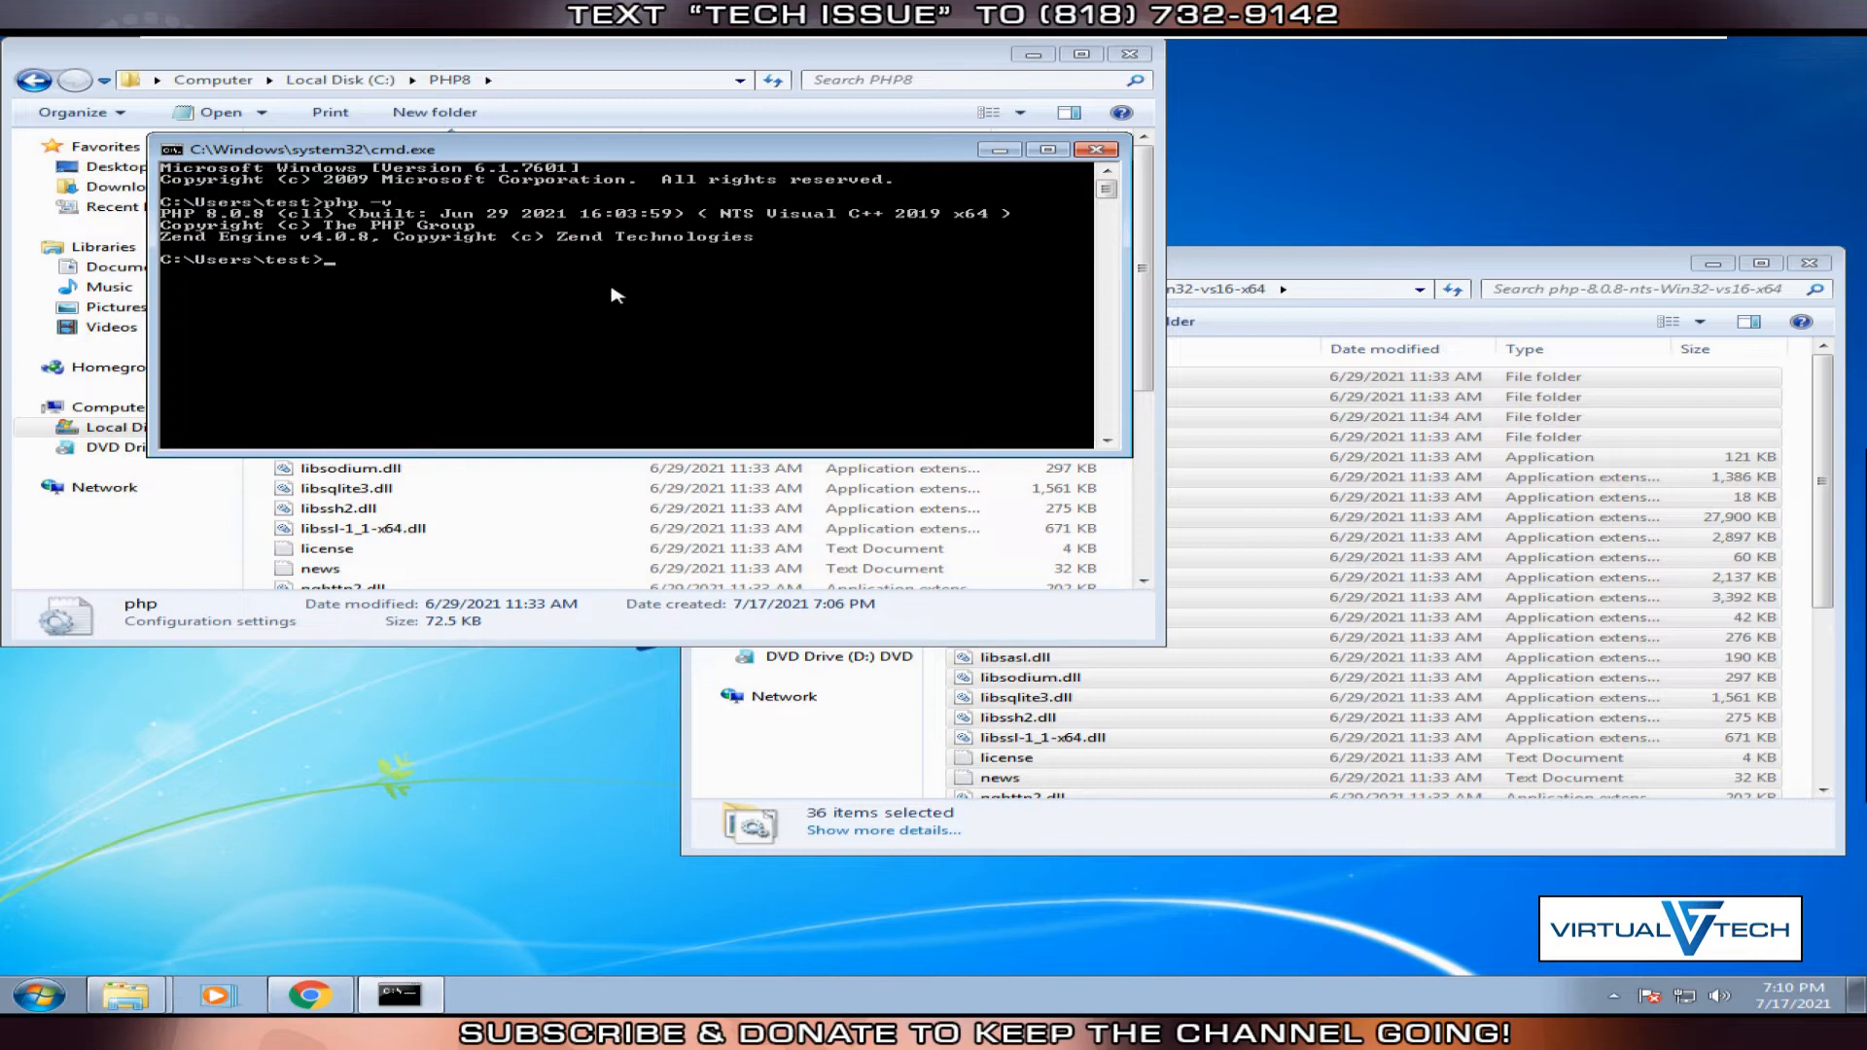
mouse_move(363, 271)
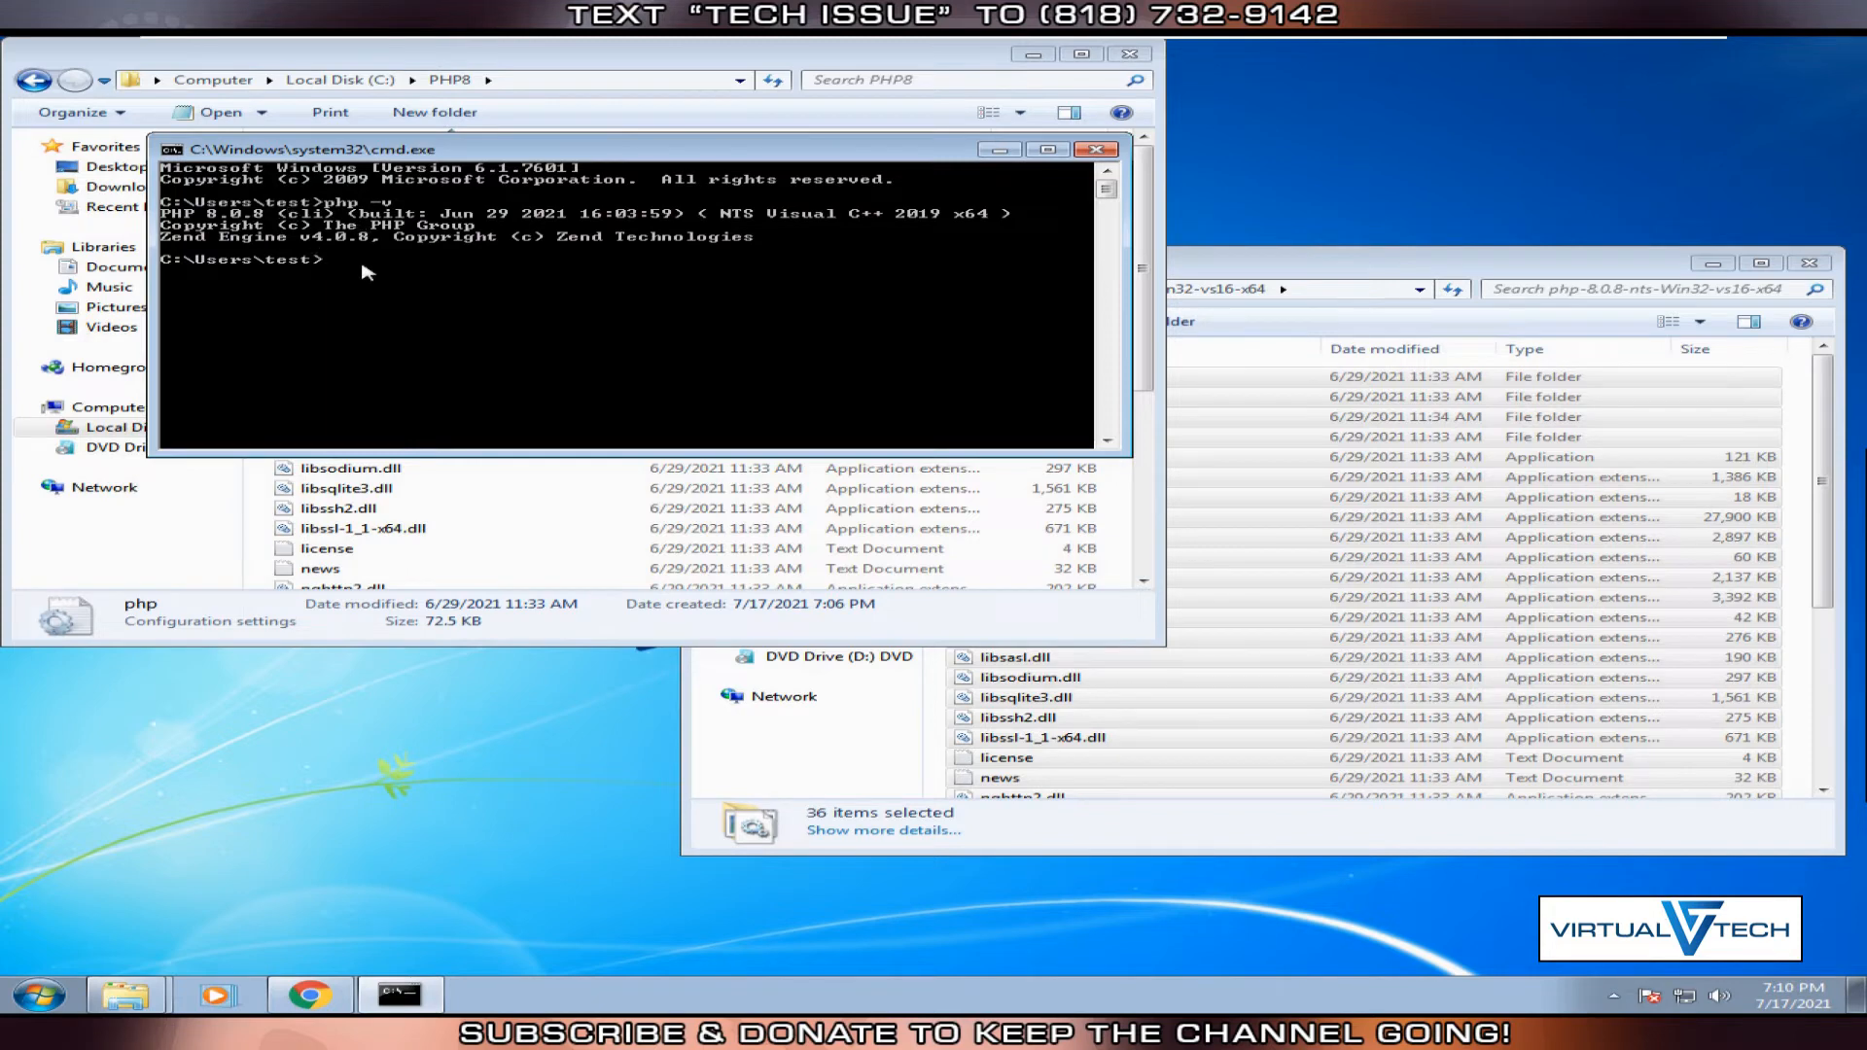
mouse_move(387, 286)
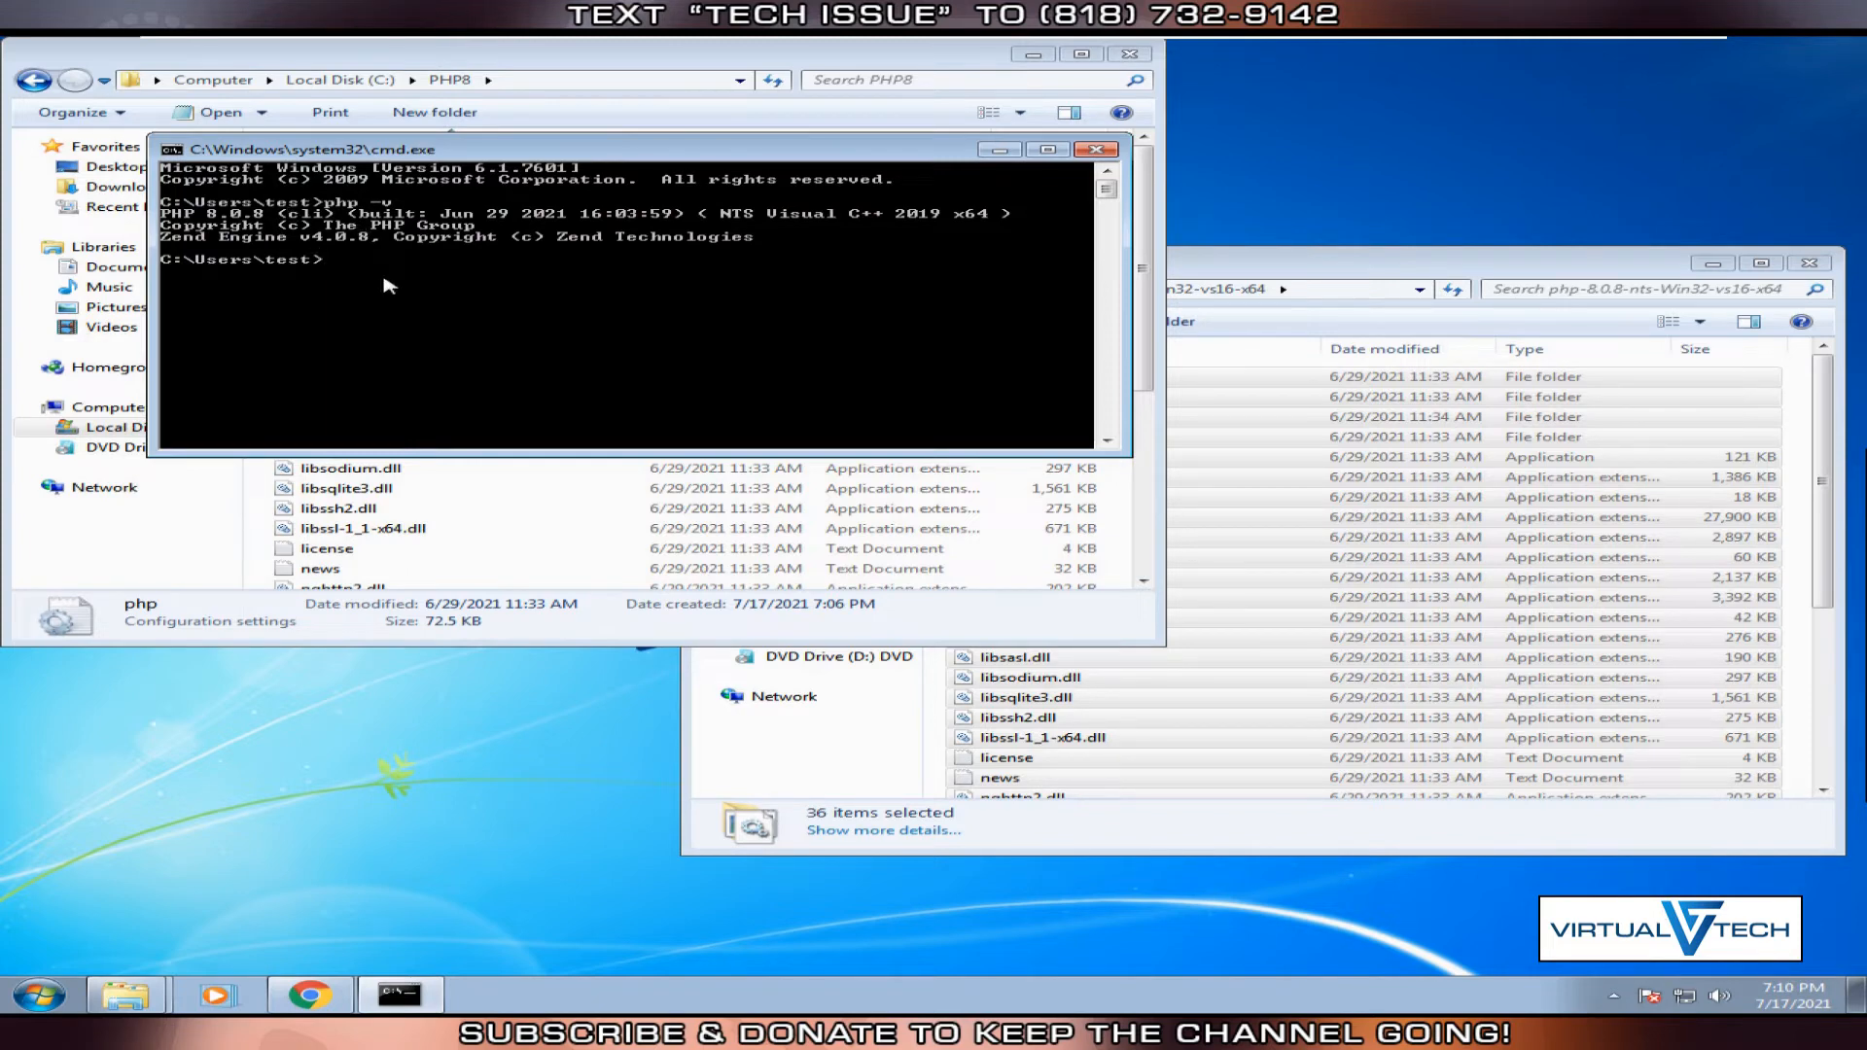
type("cd C:/")
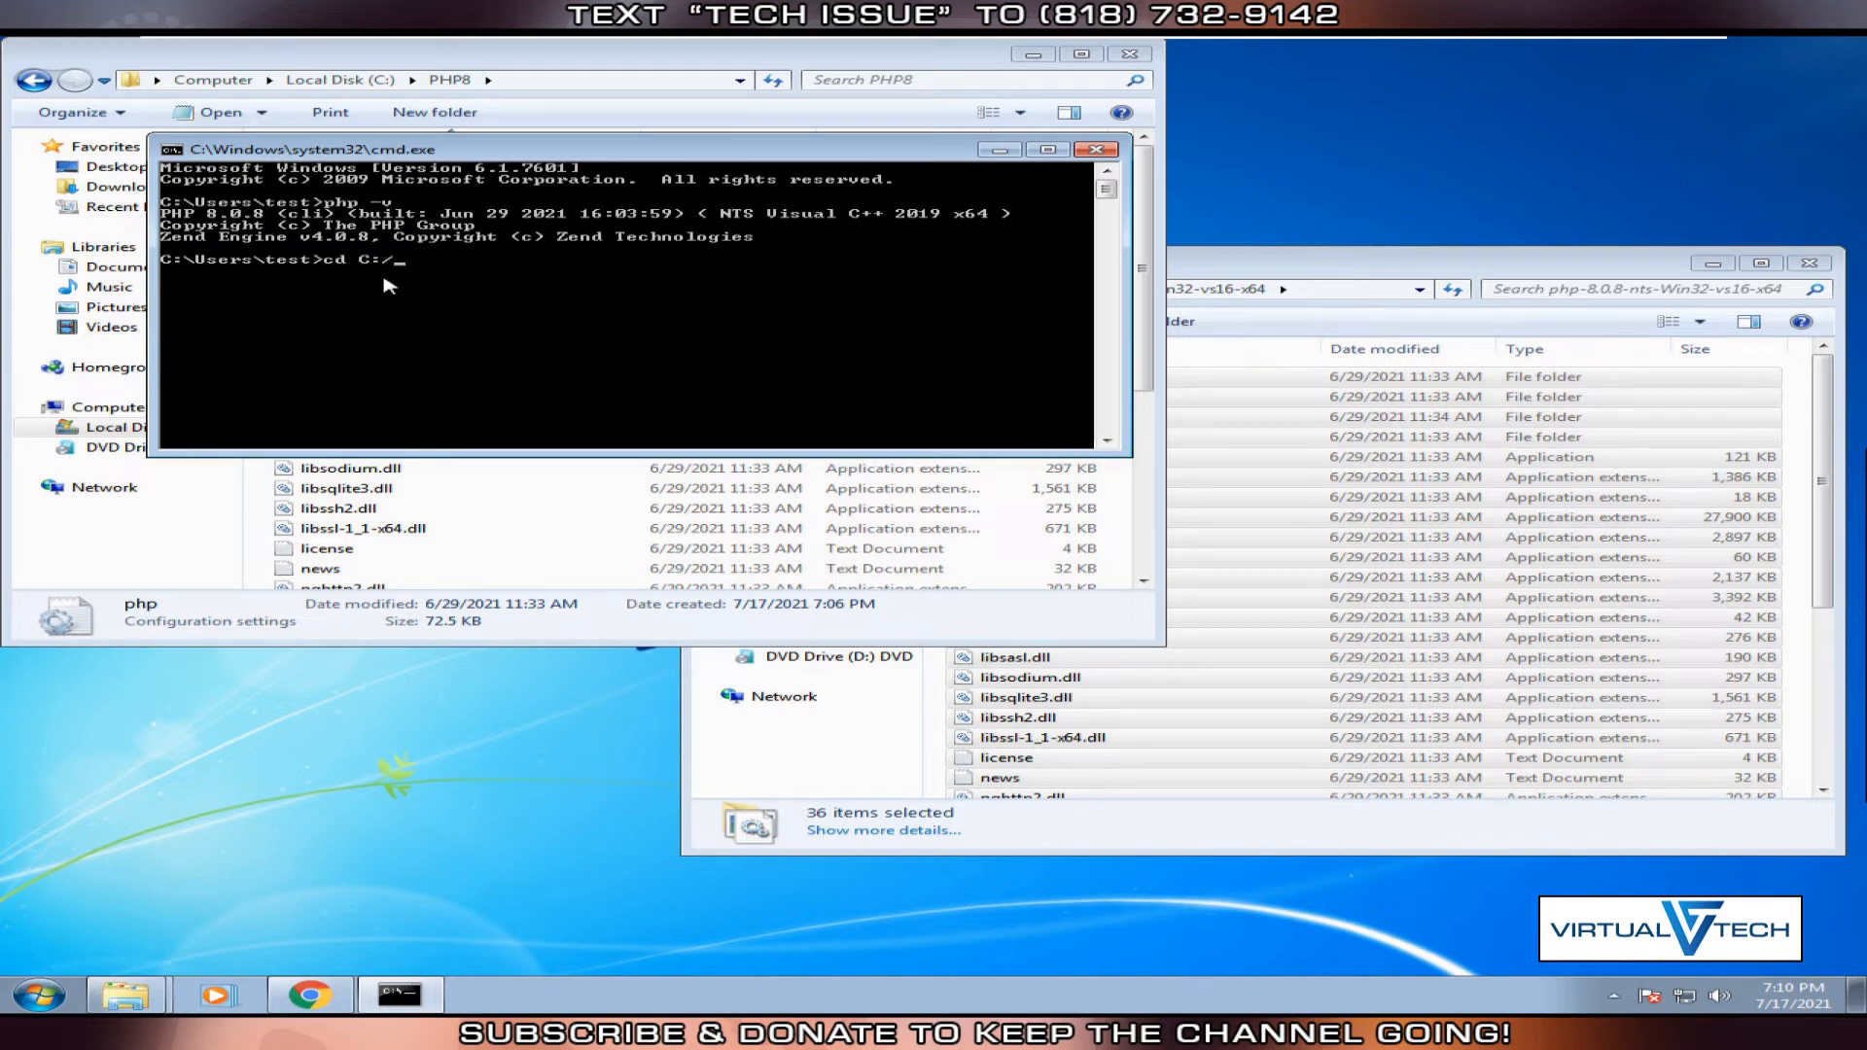
type("website")
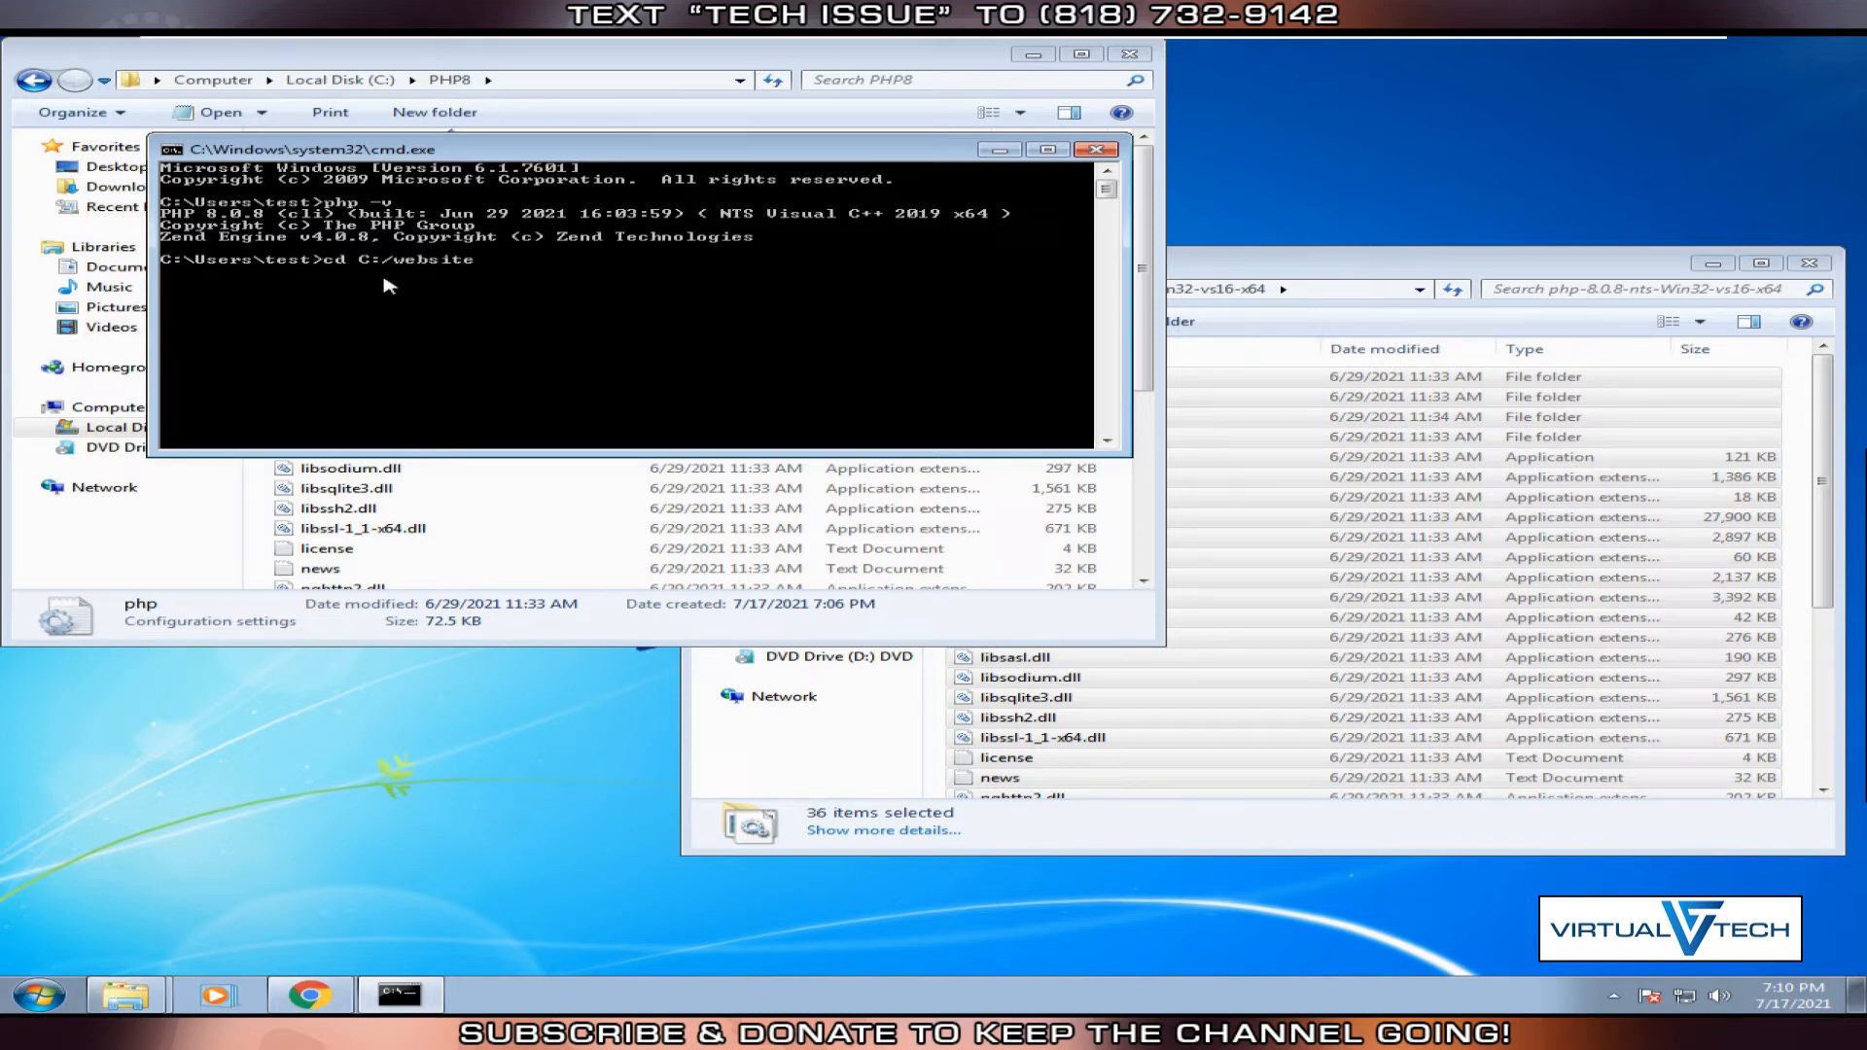
key("enter")
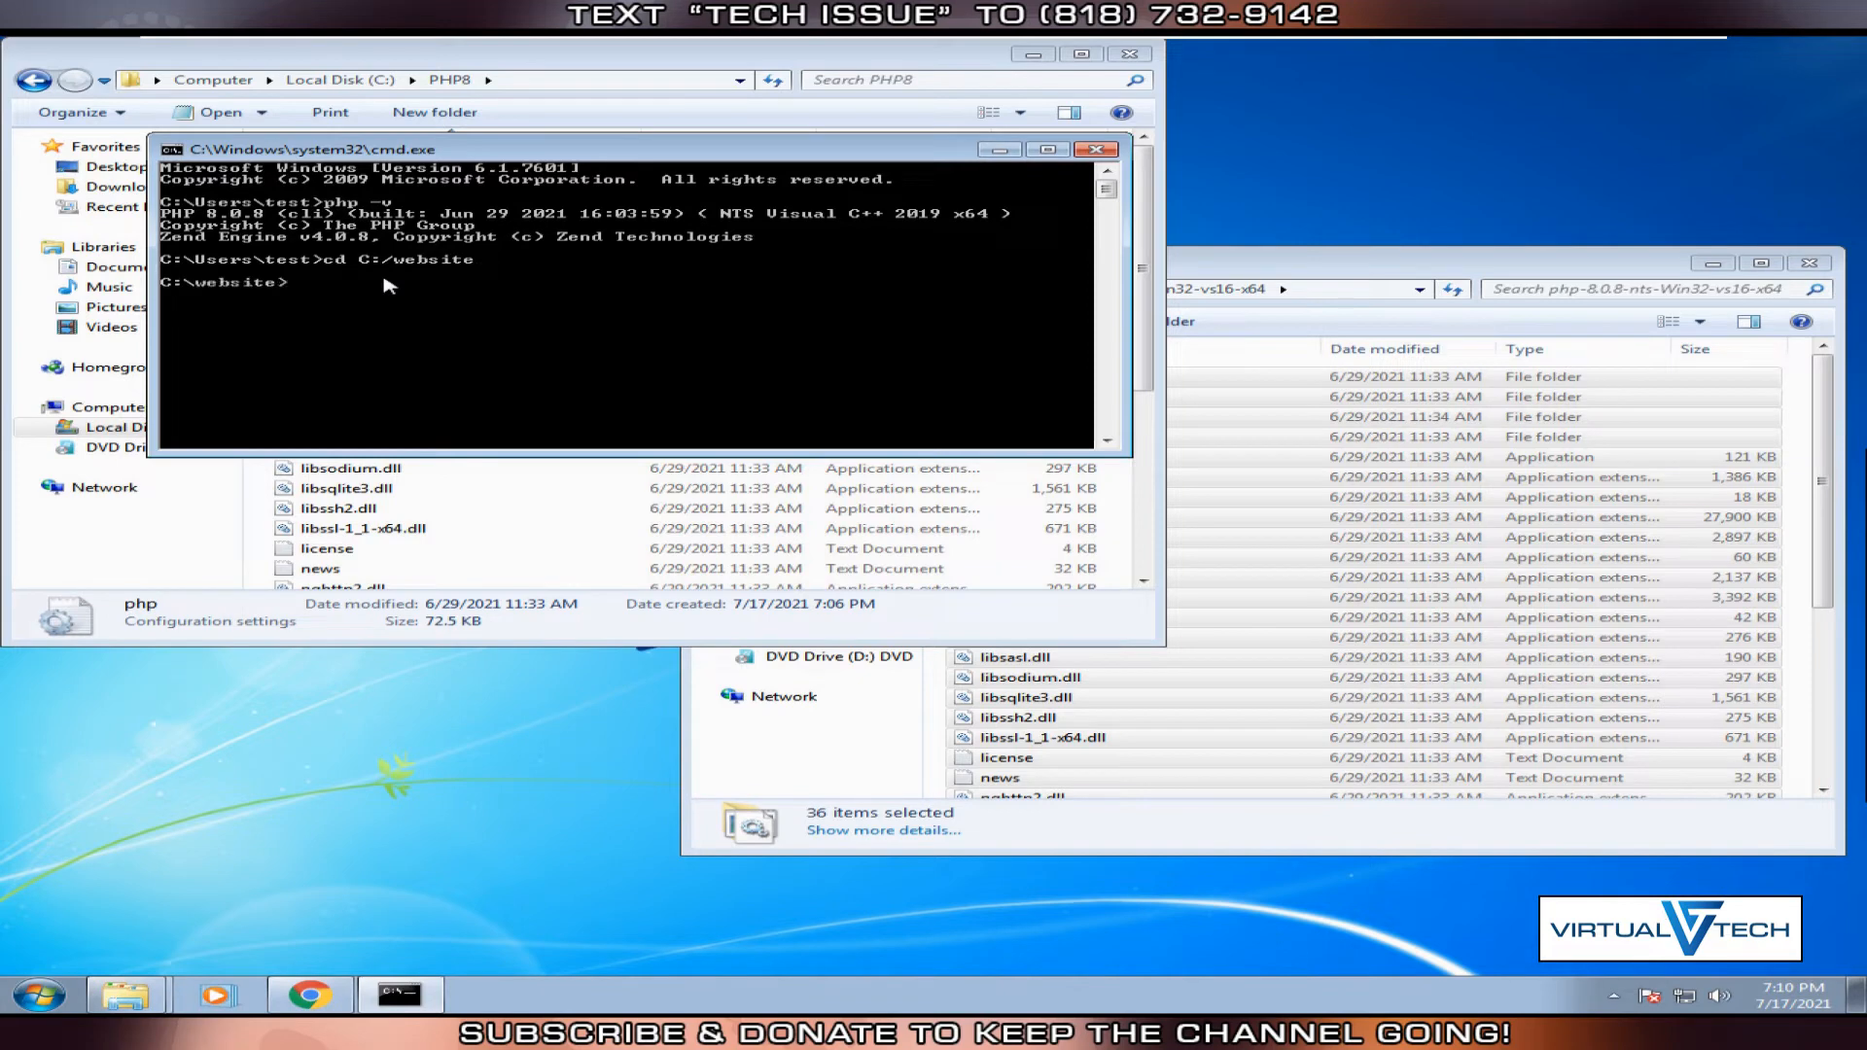
type("dir")
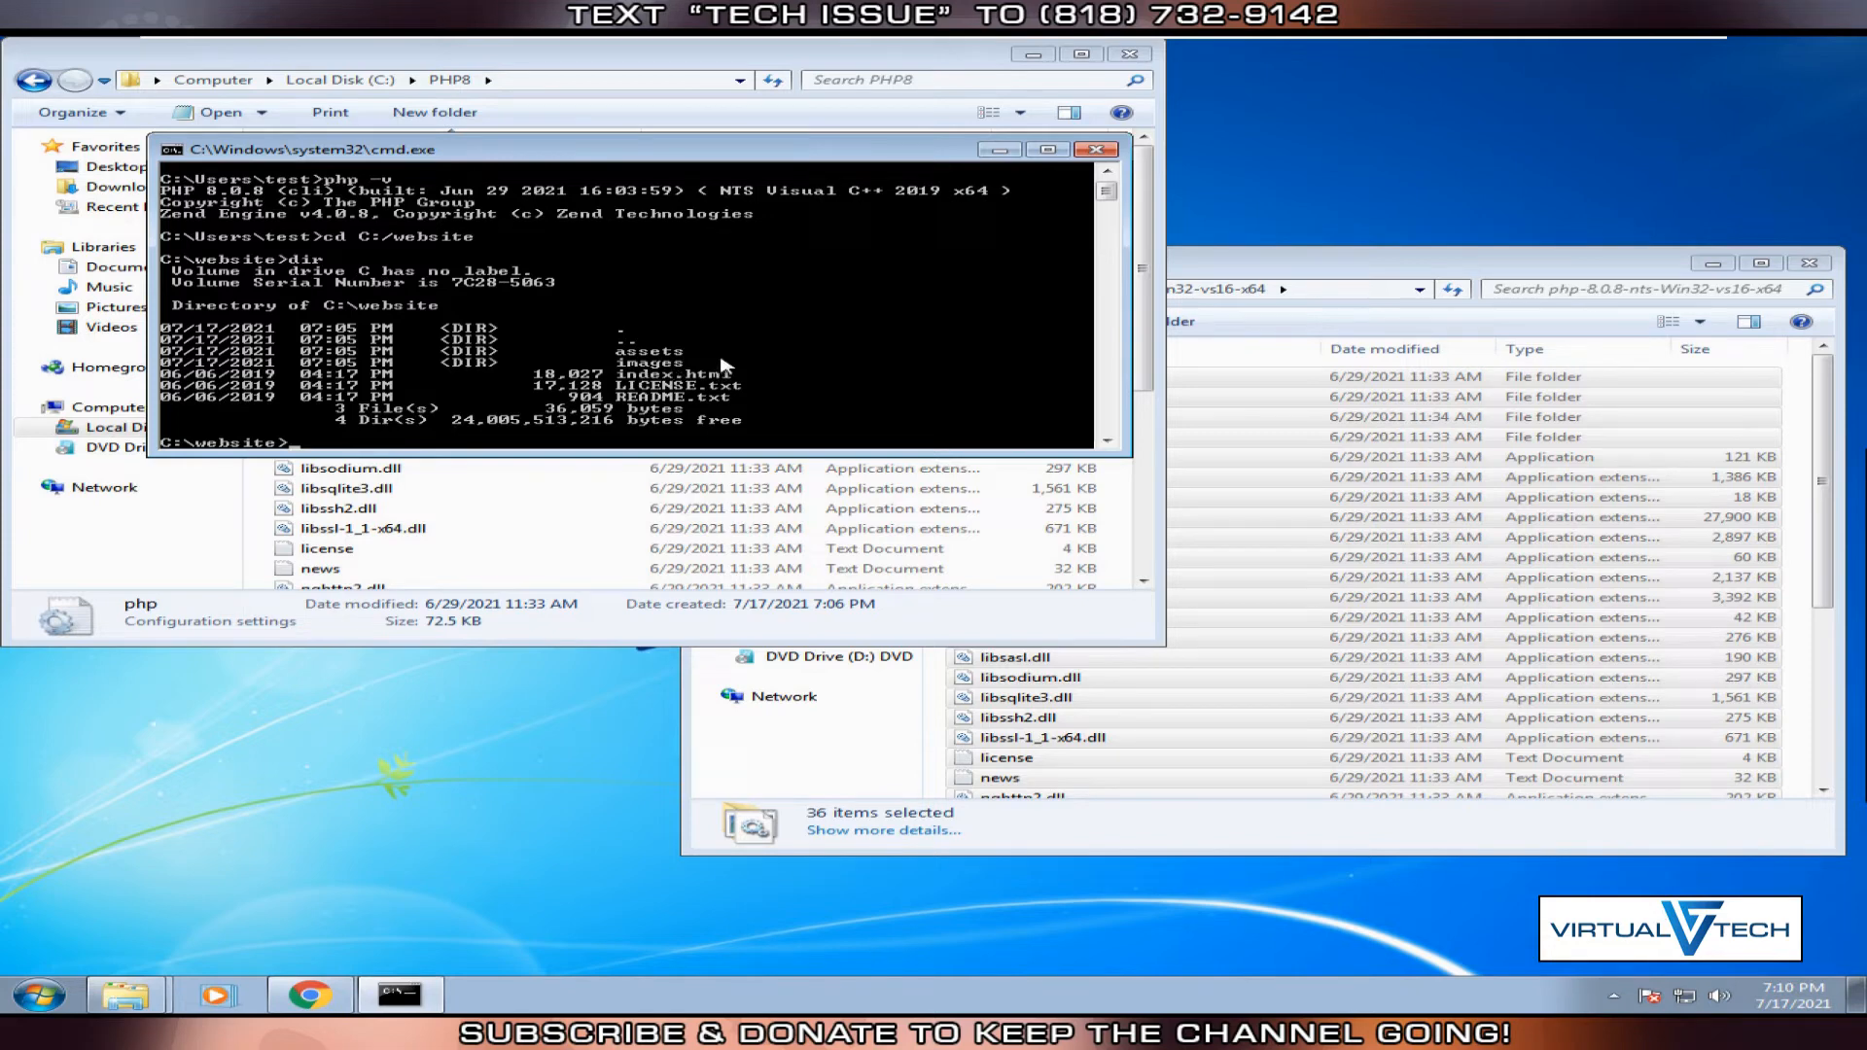
Start PHP's built-in server from C:\website with php -S localhost:8000.
type("c")
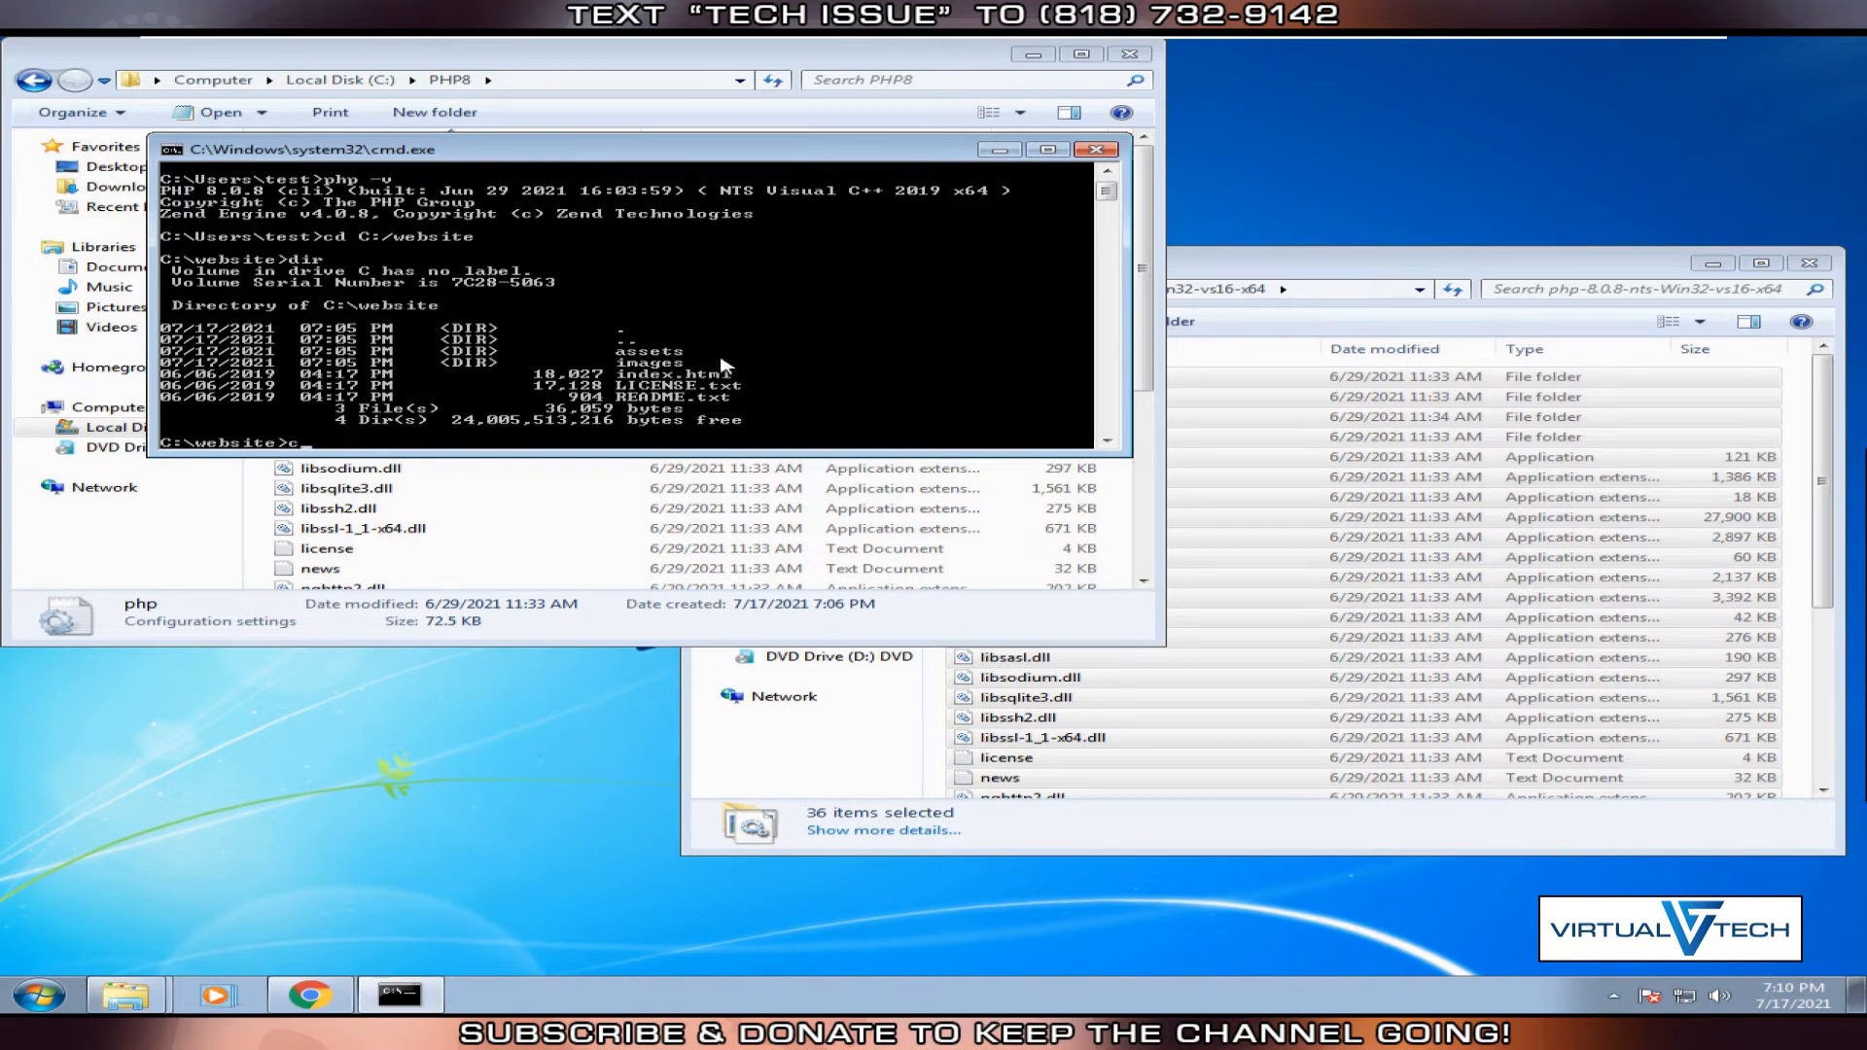
type("php")
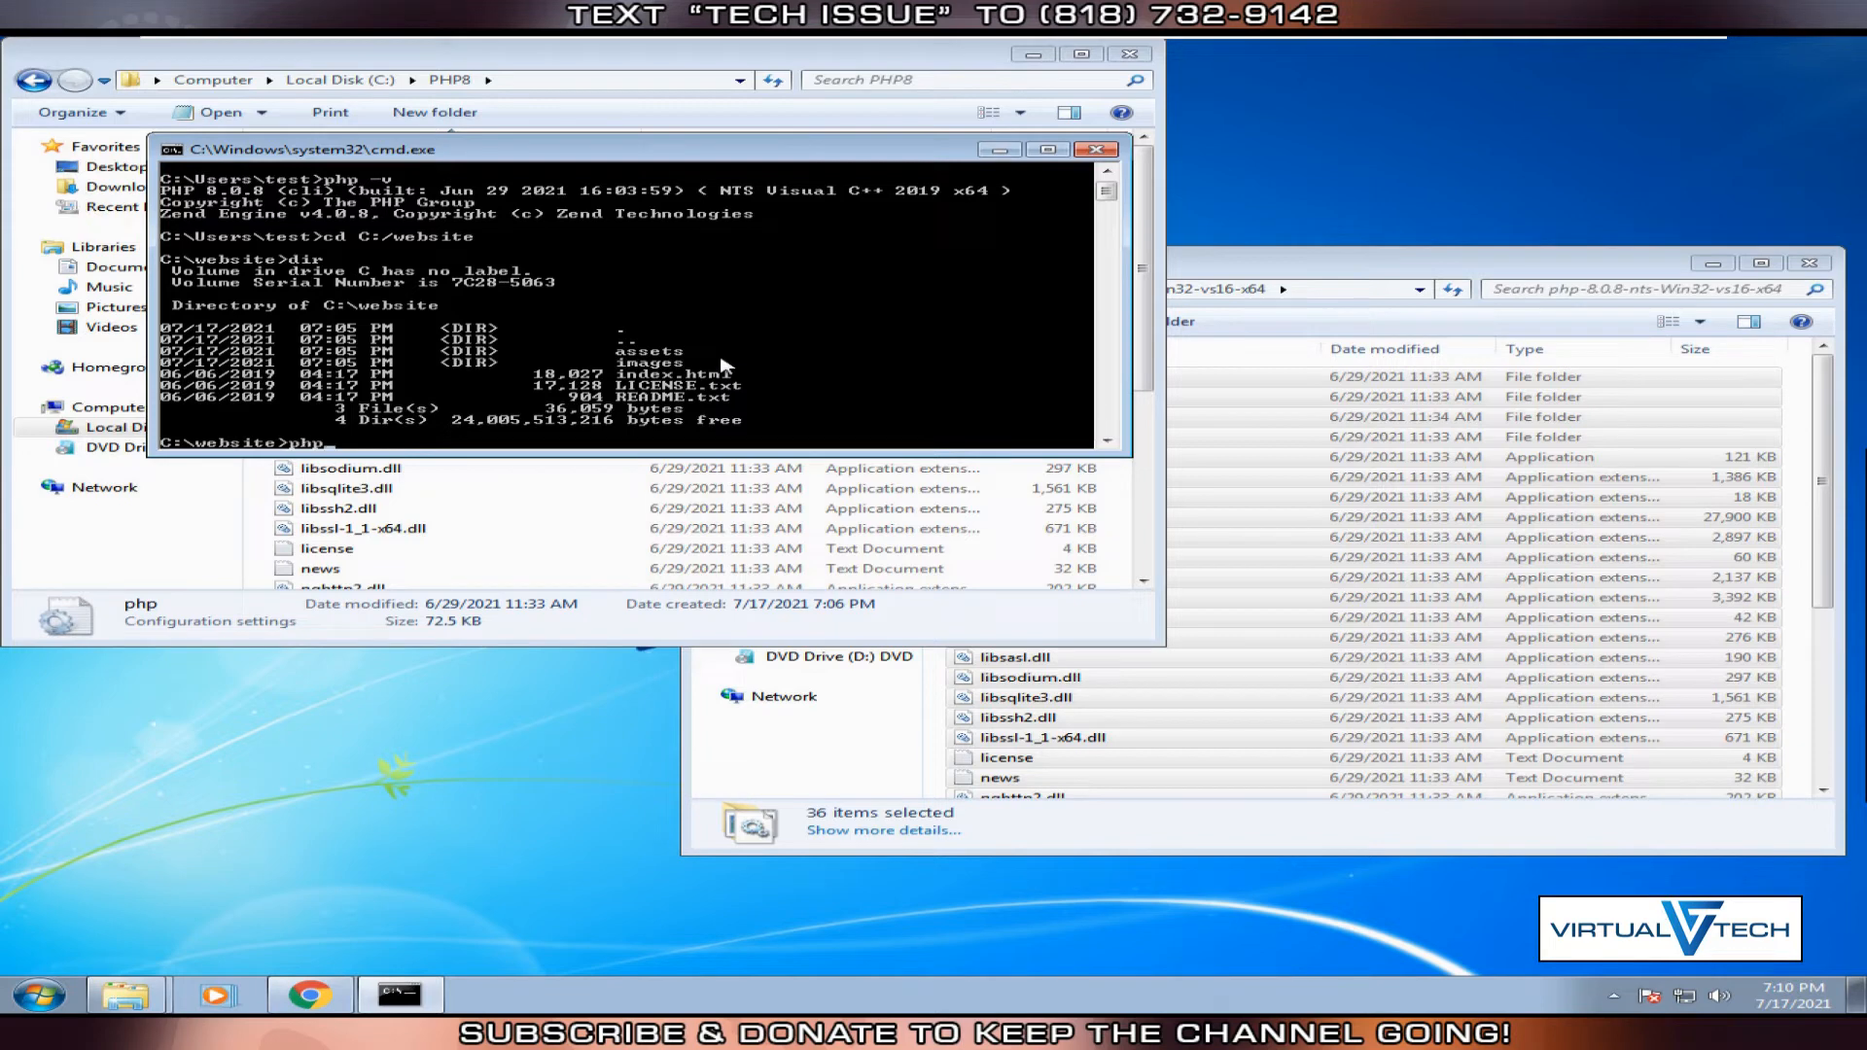
type("-")
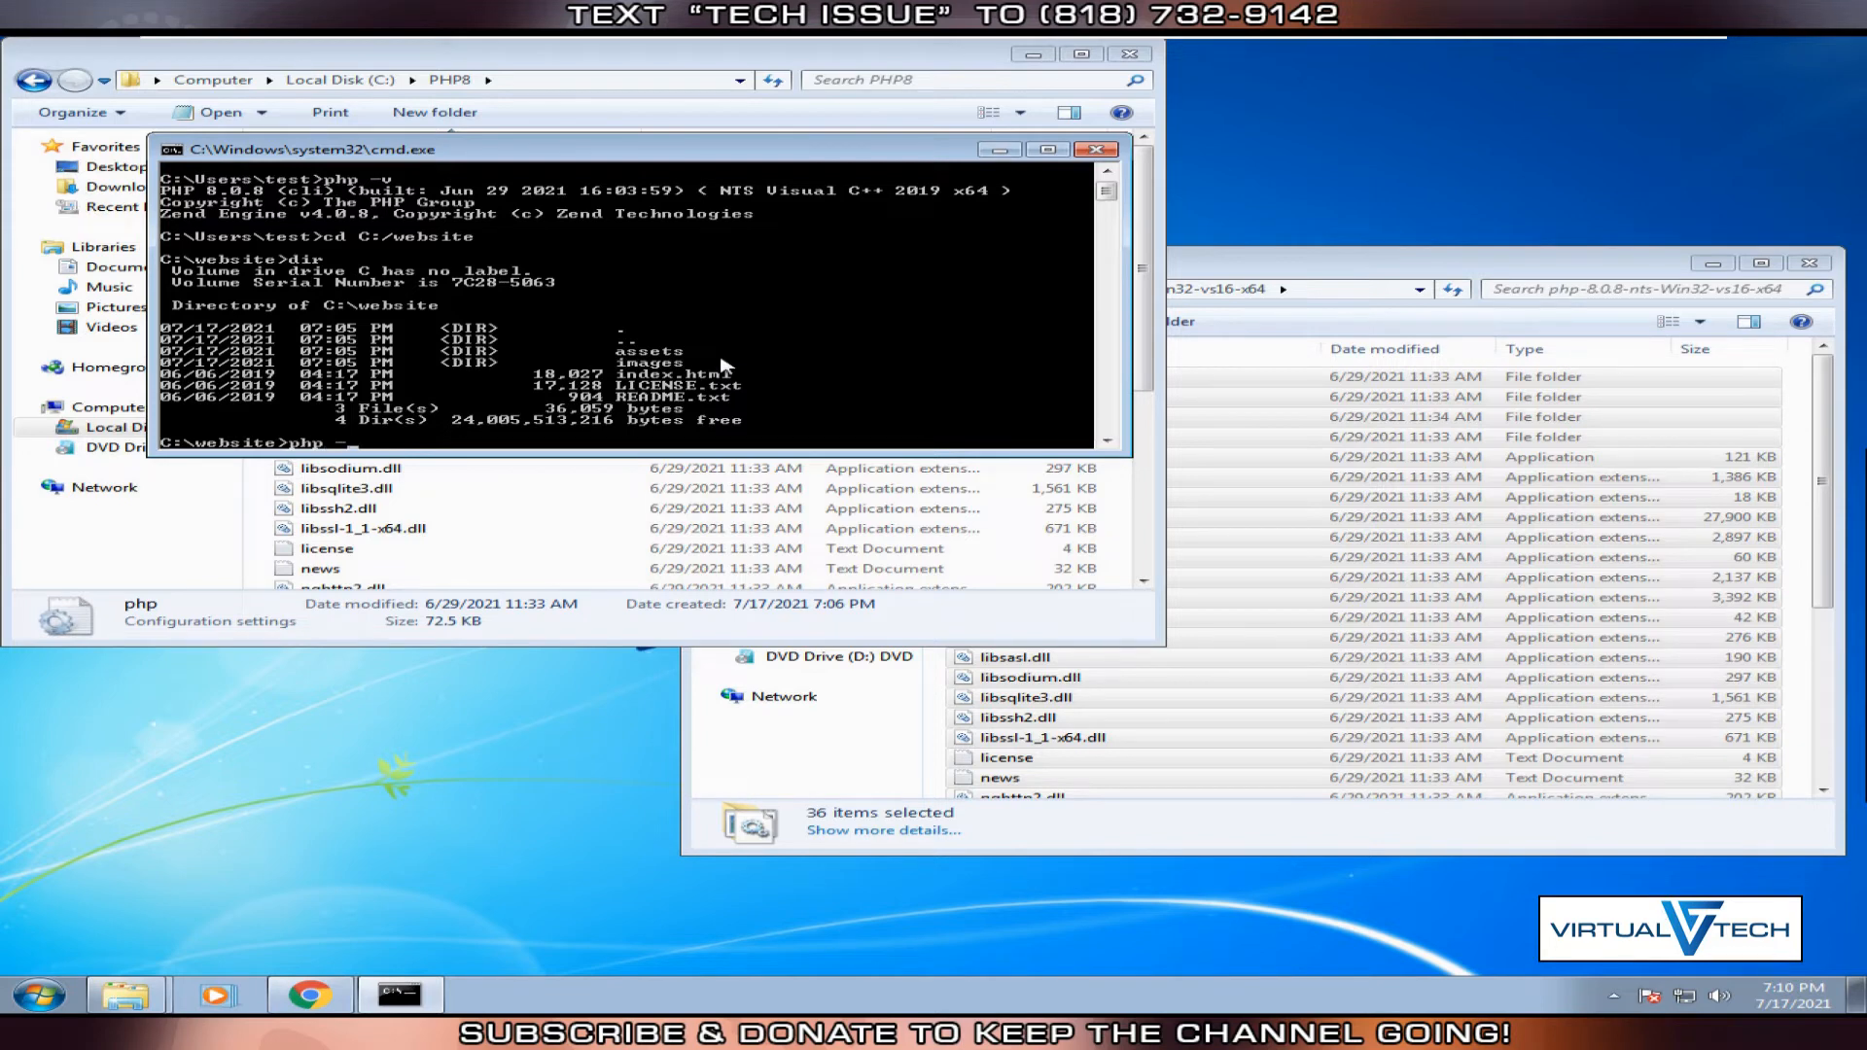
type("-S localhost")
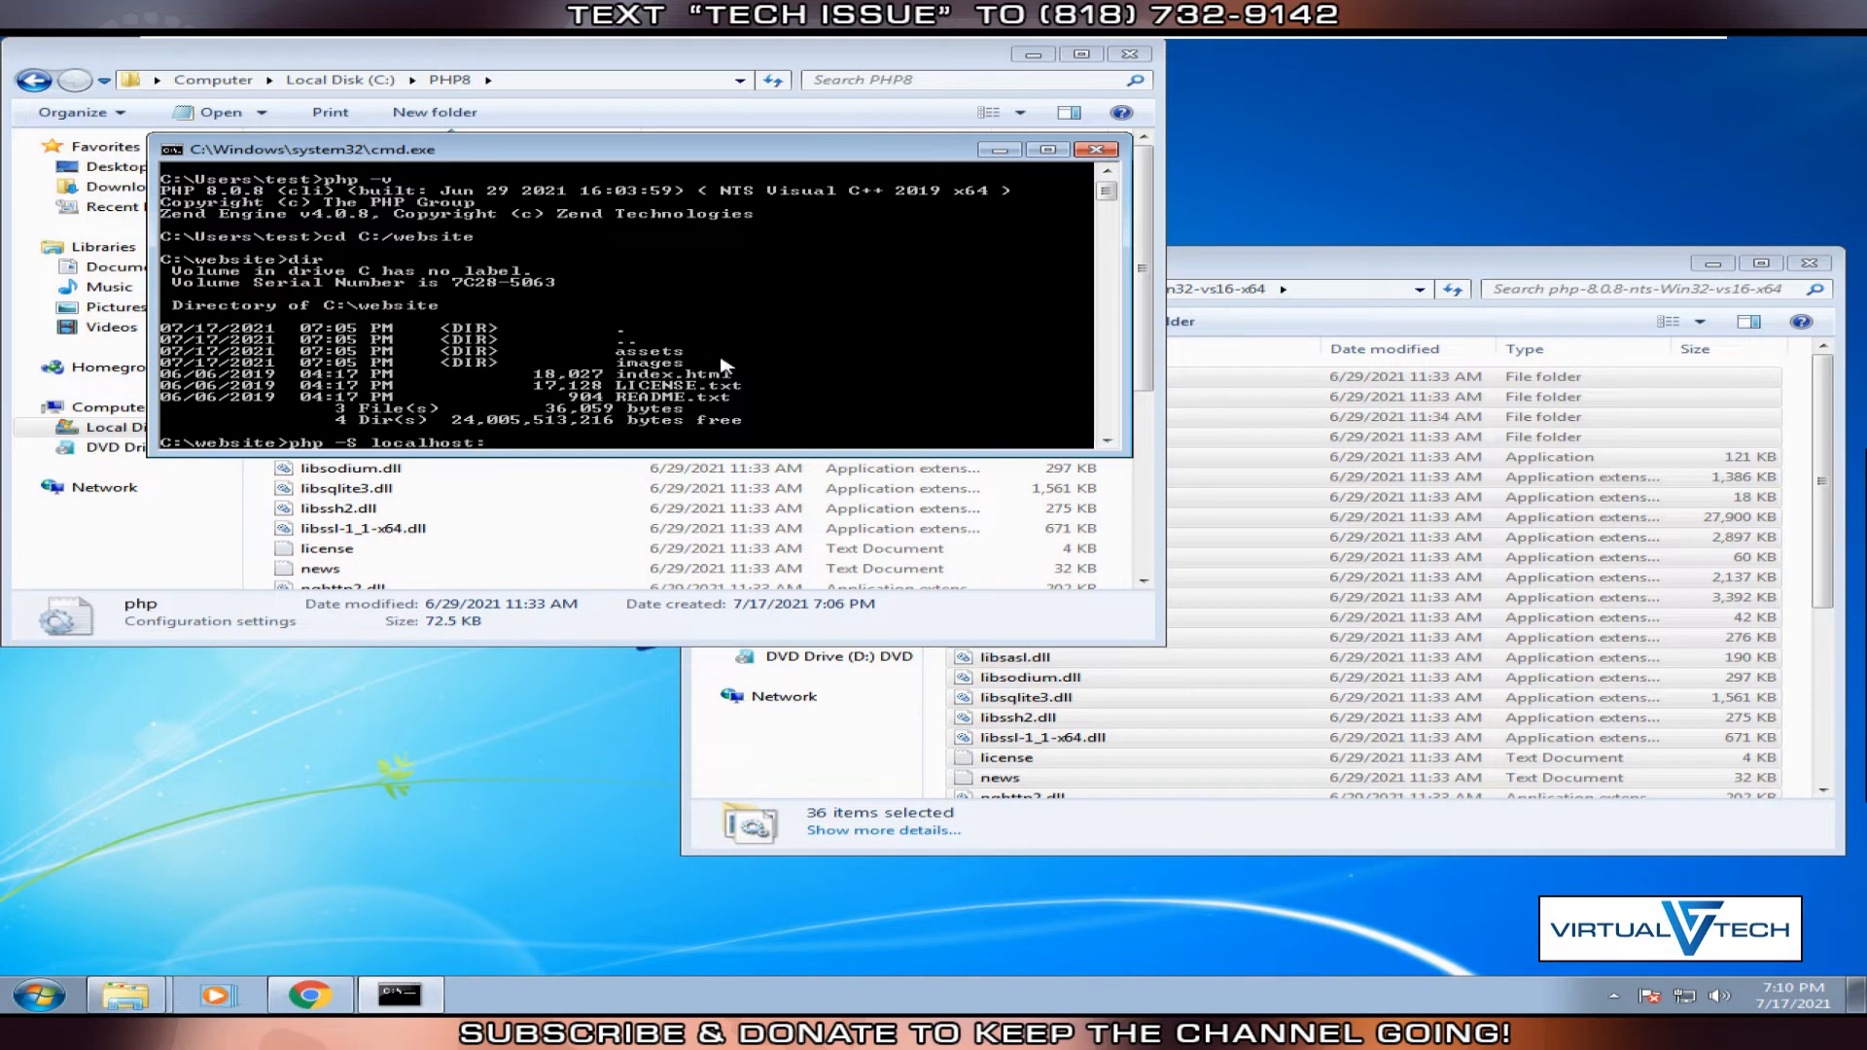
type(":8000")
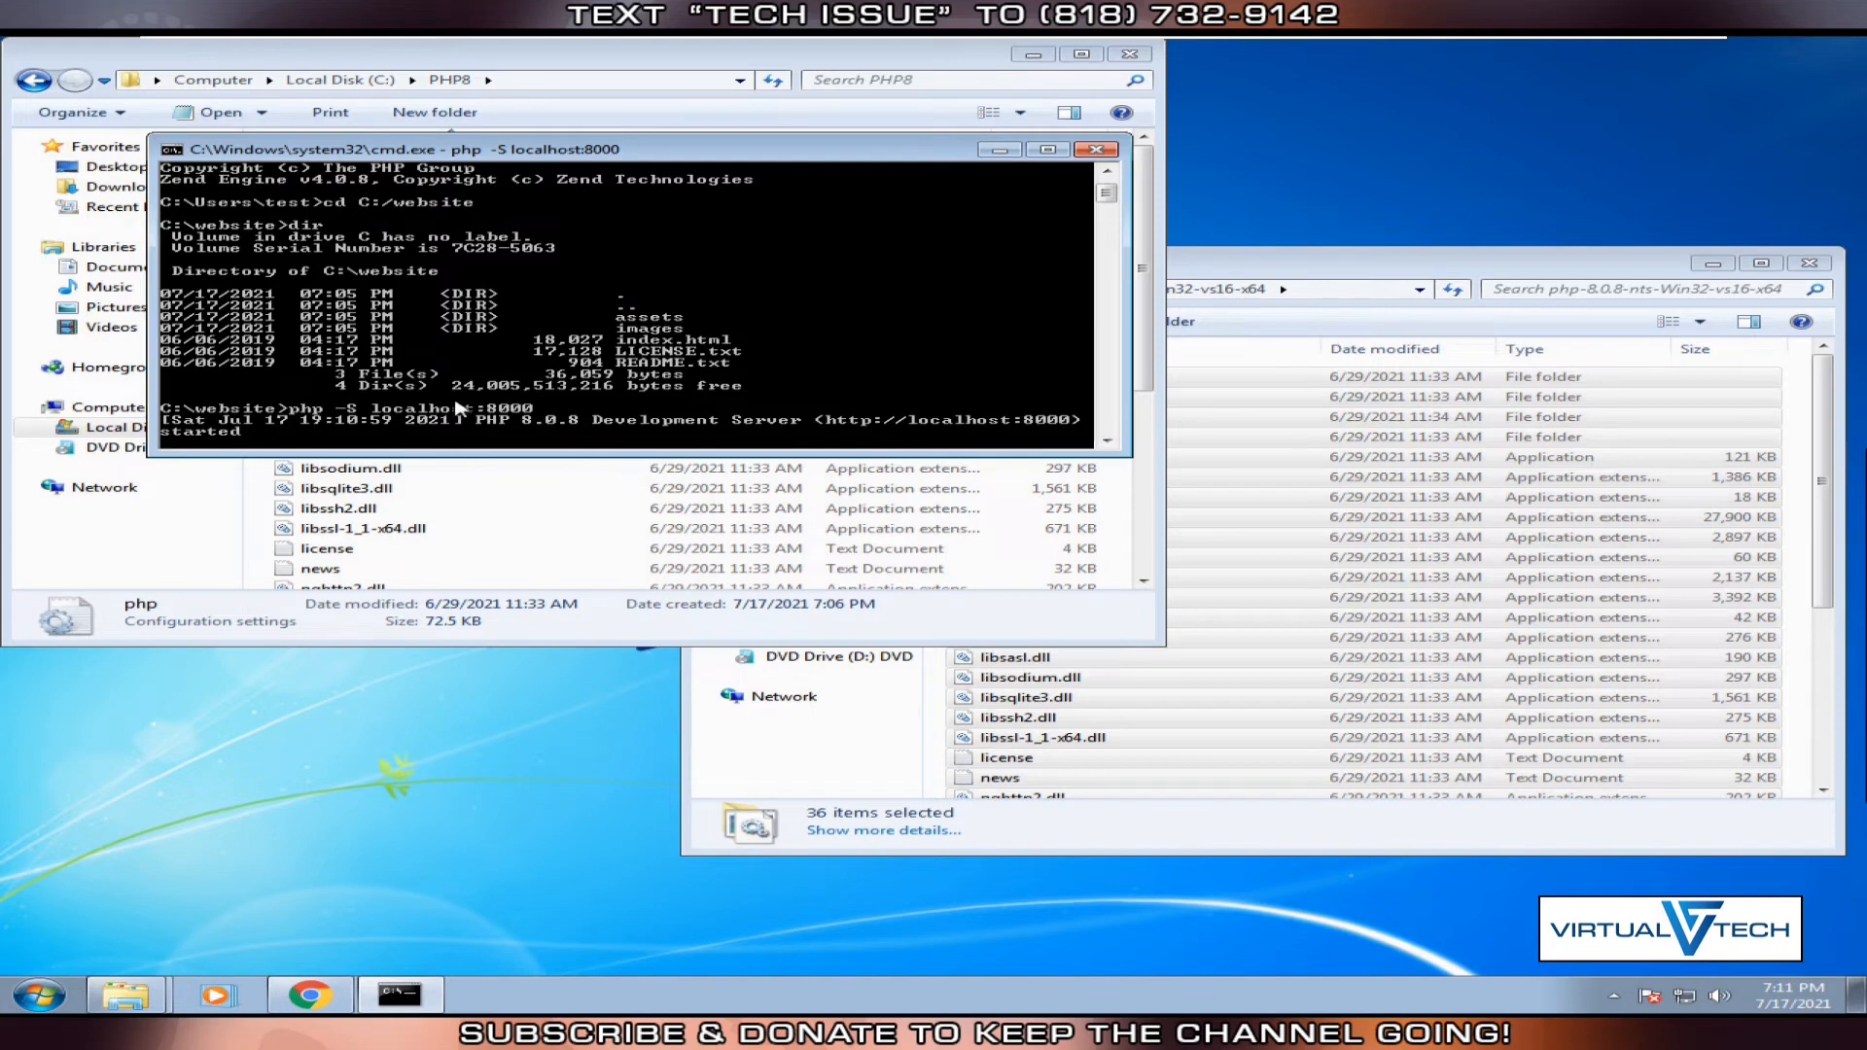
mouse_move(465, 419)
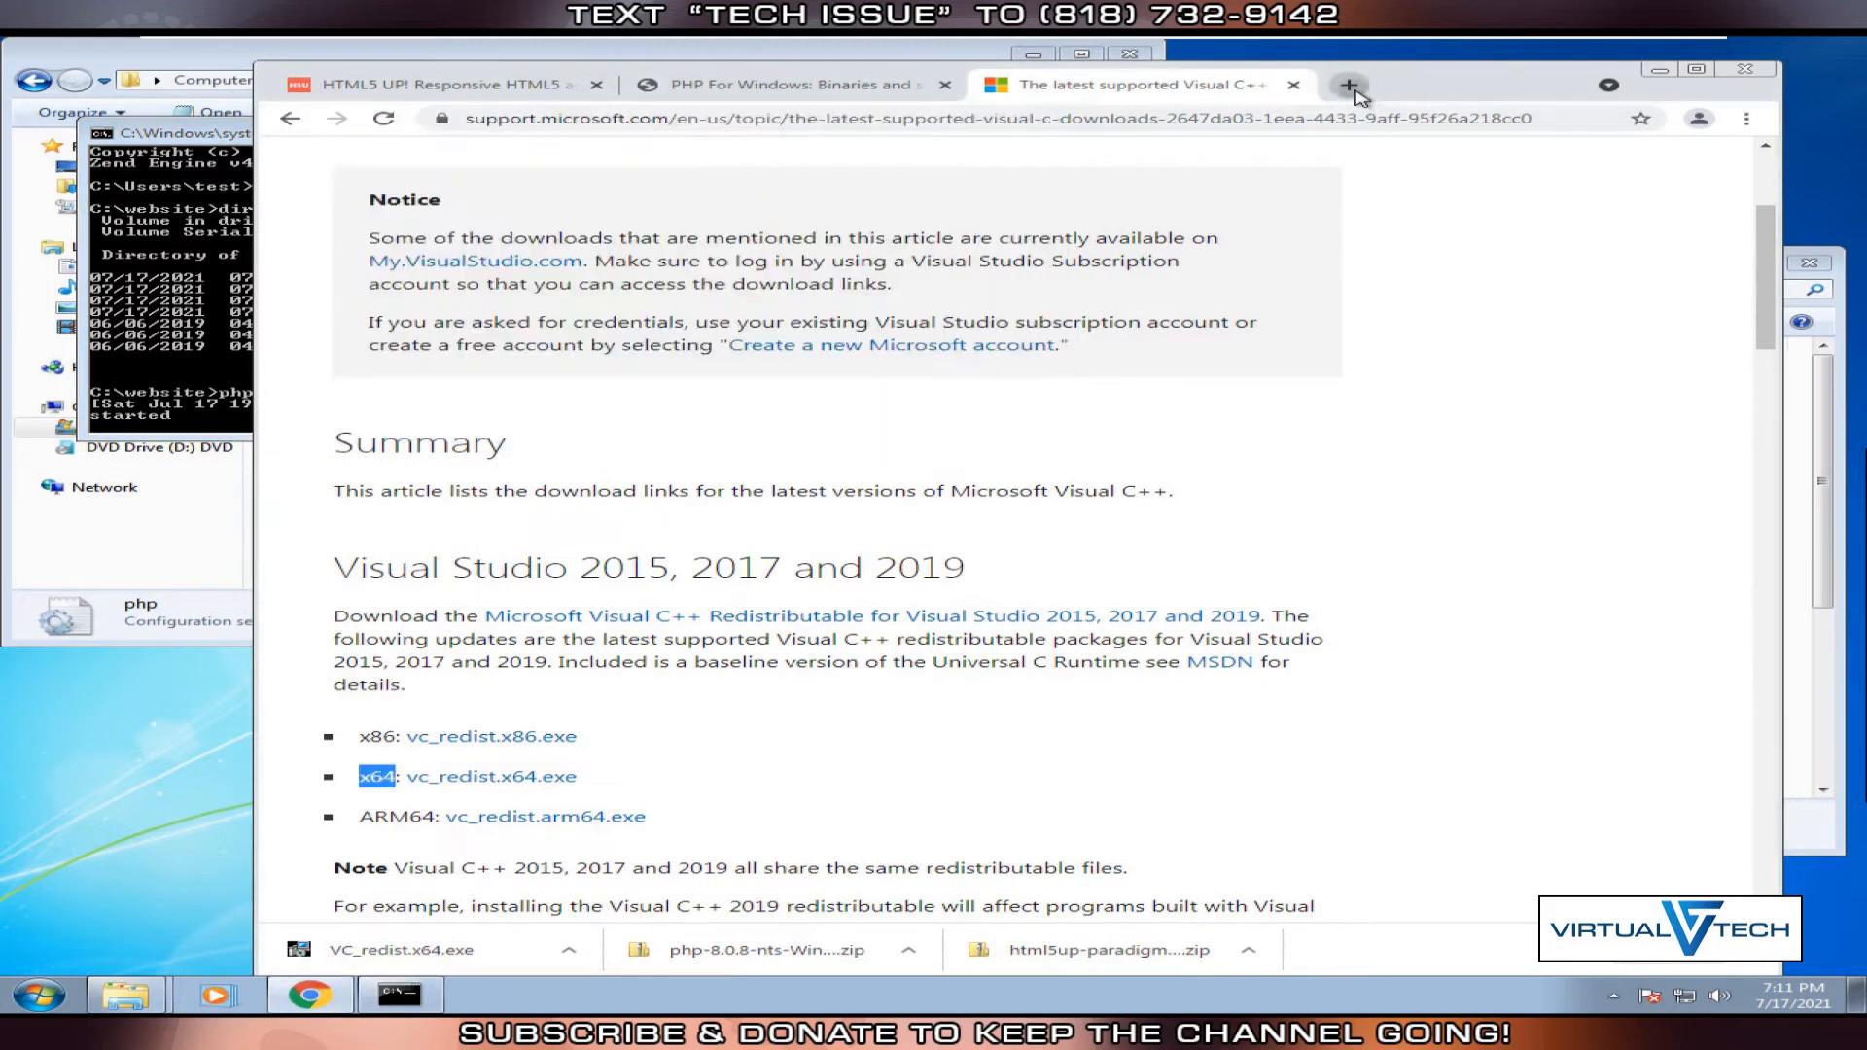
type("localhost")
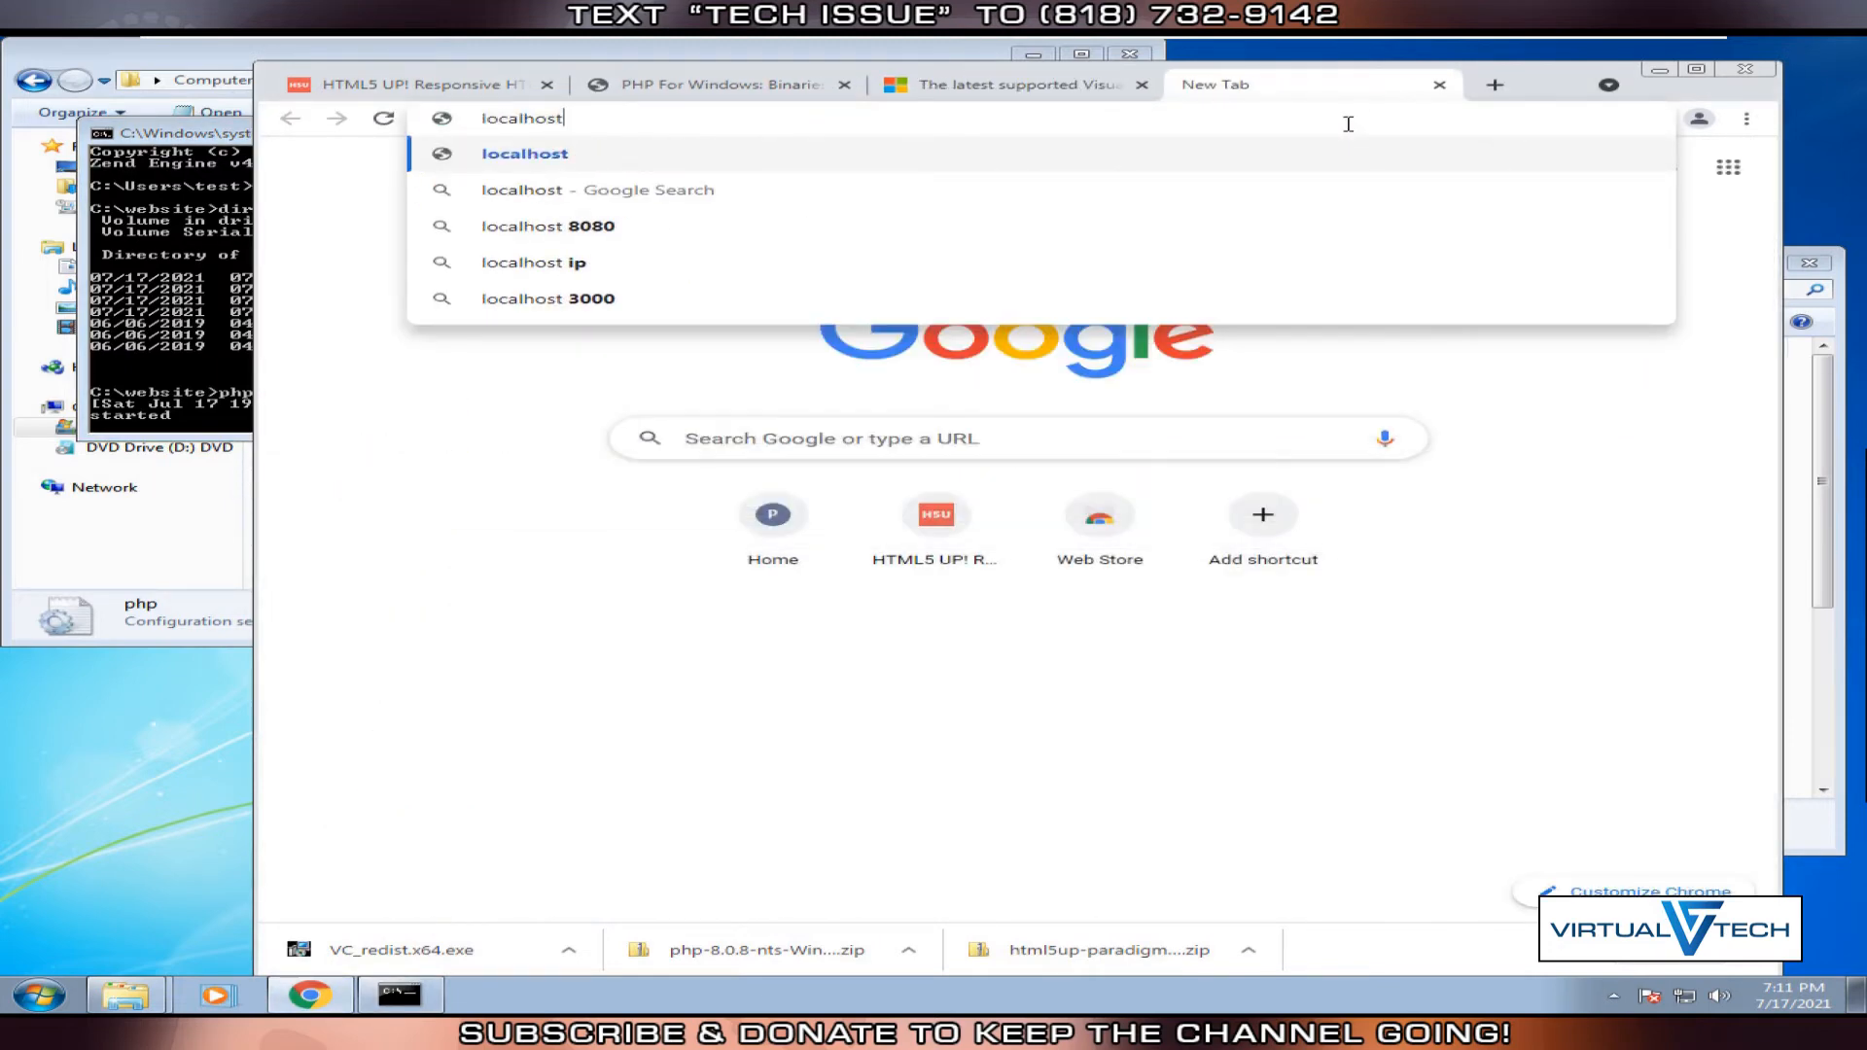
type(":8000")
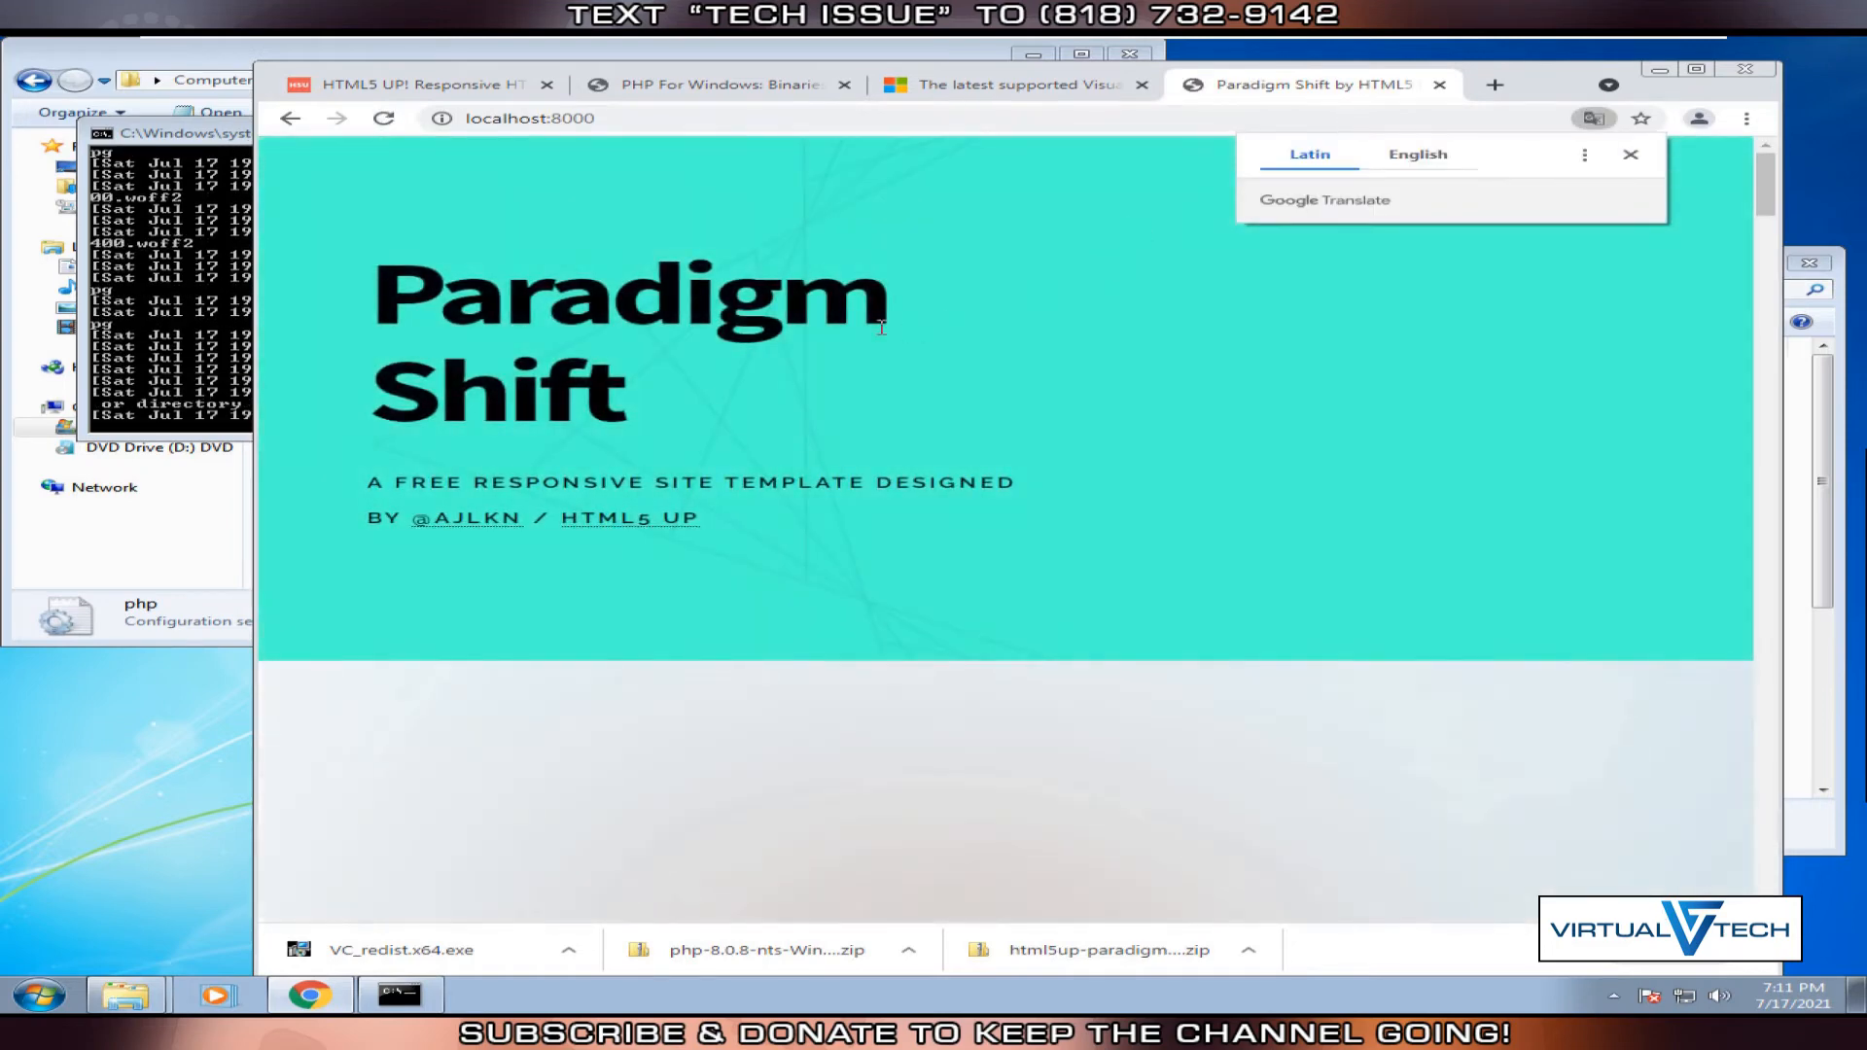
left_click(1630, 155)
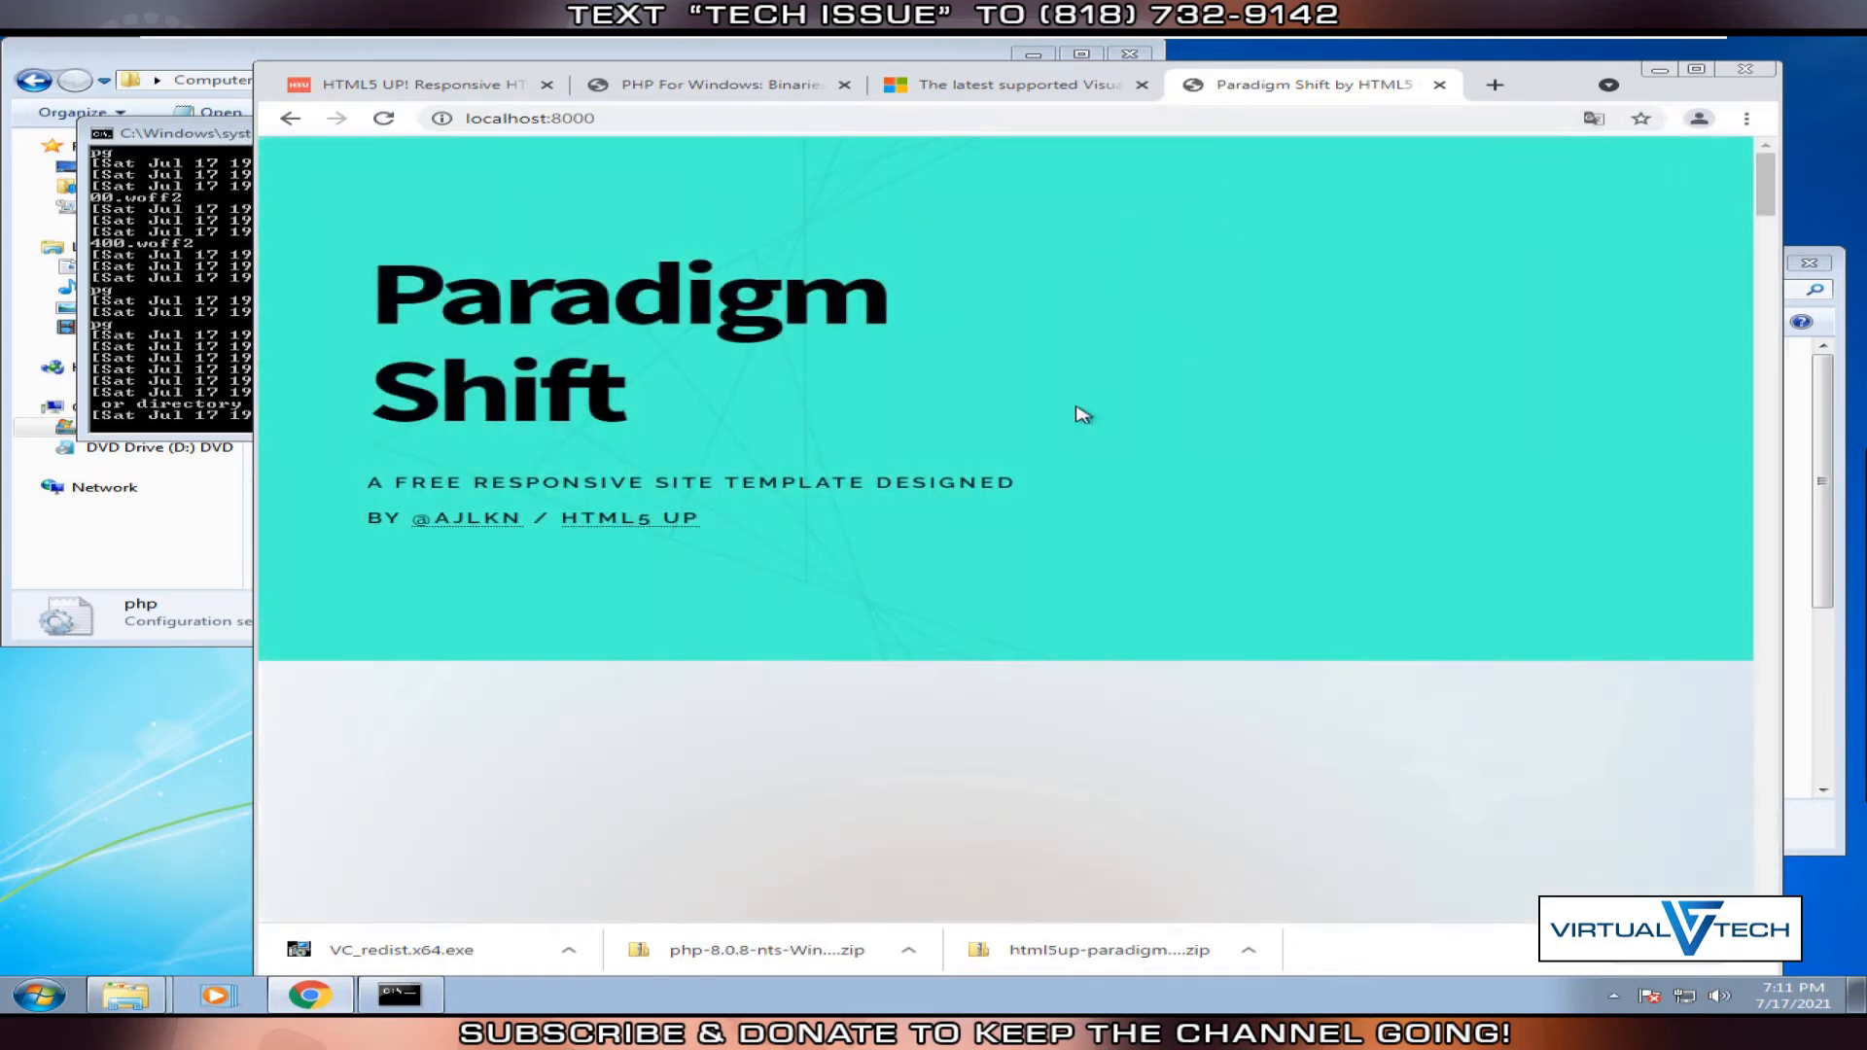
scroll("down", 3)
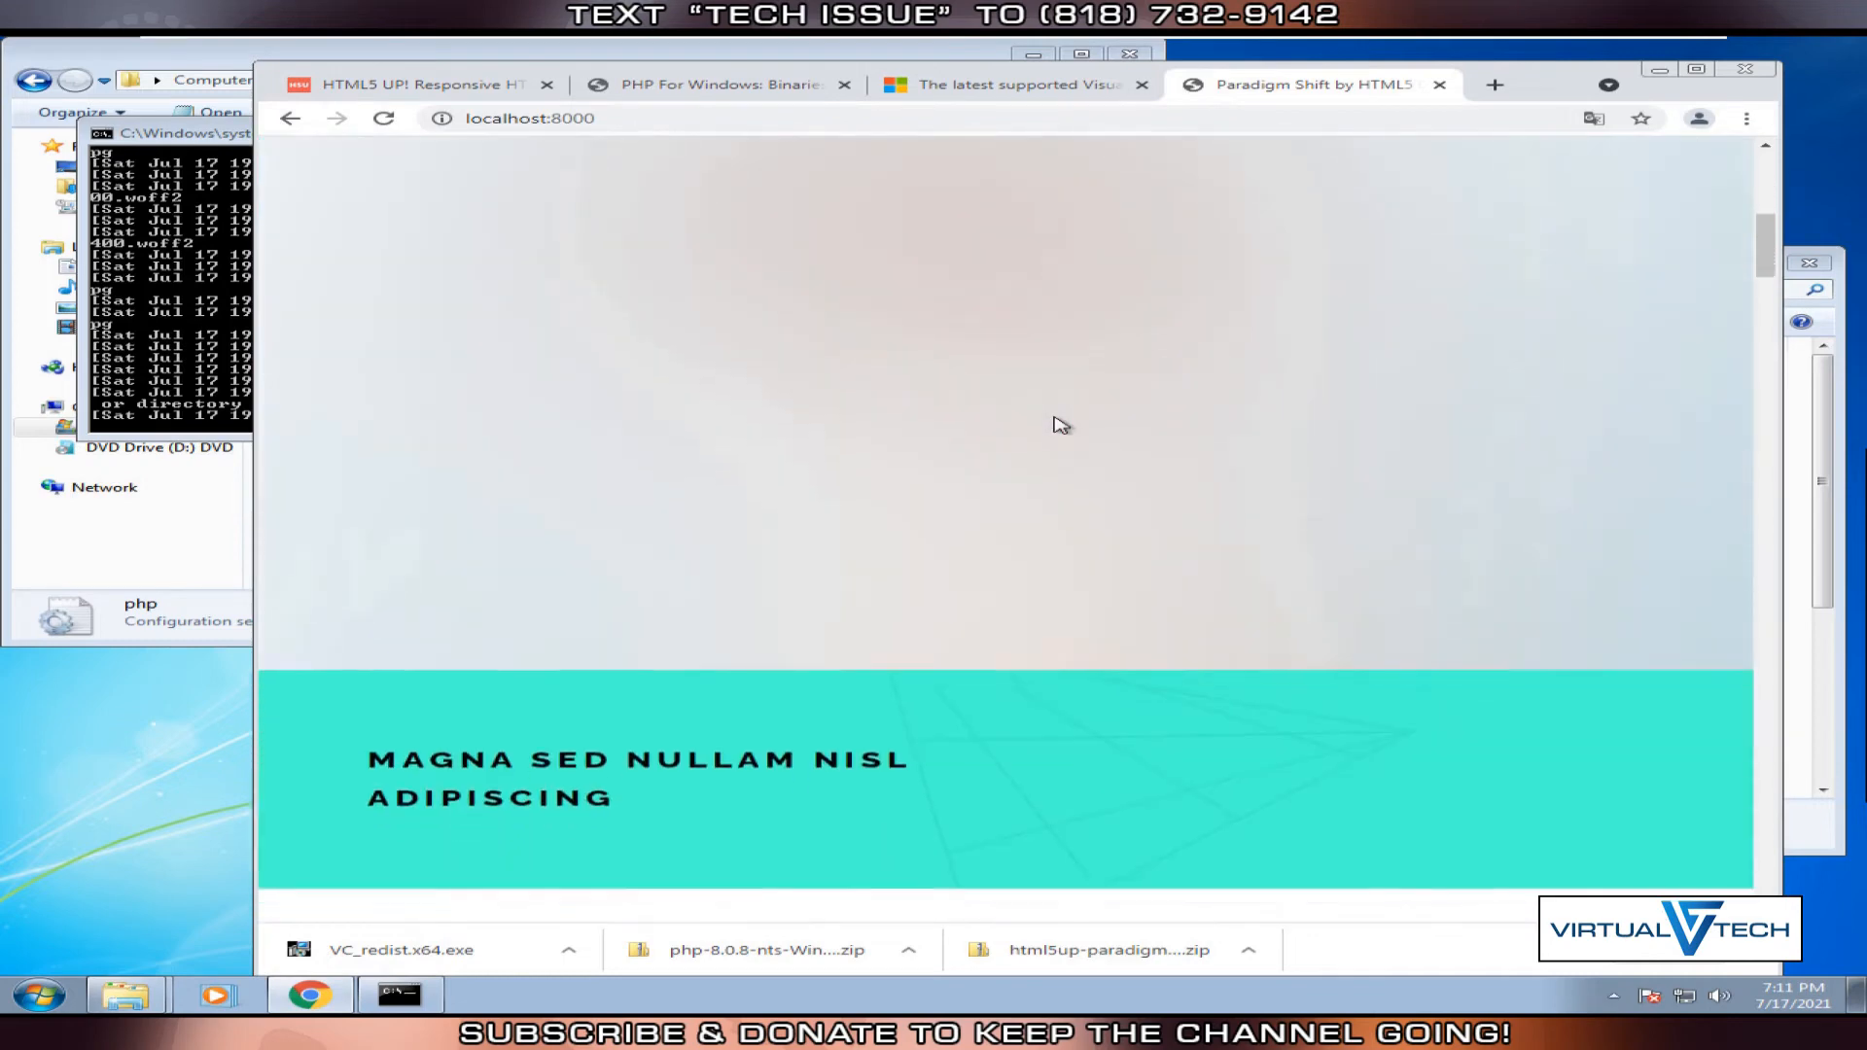
scroll("down", 3)
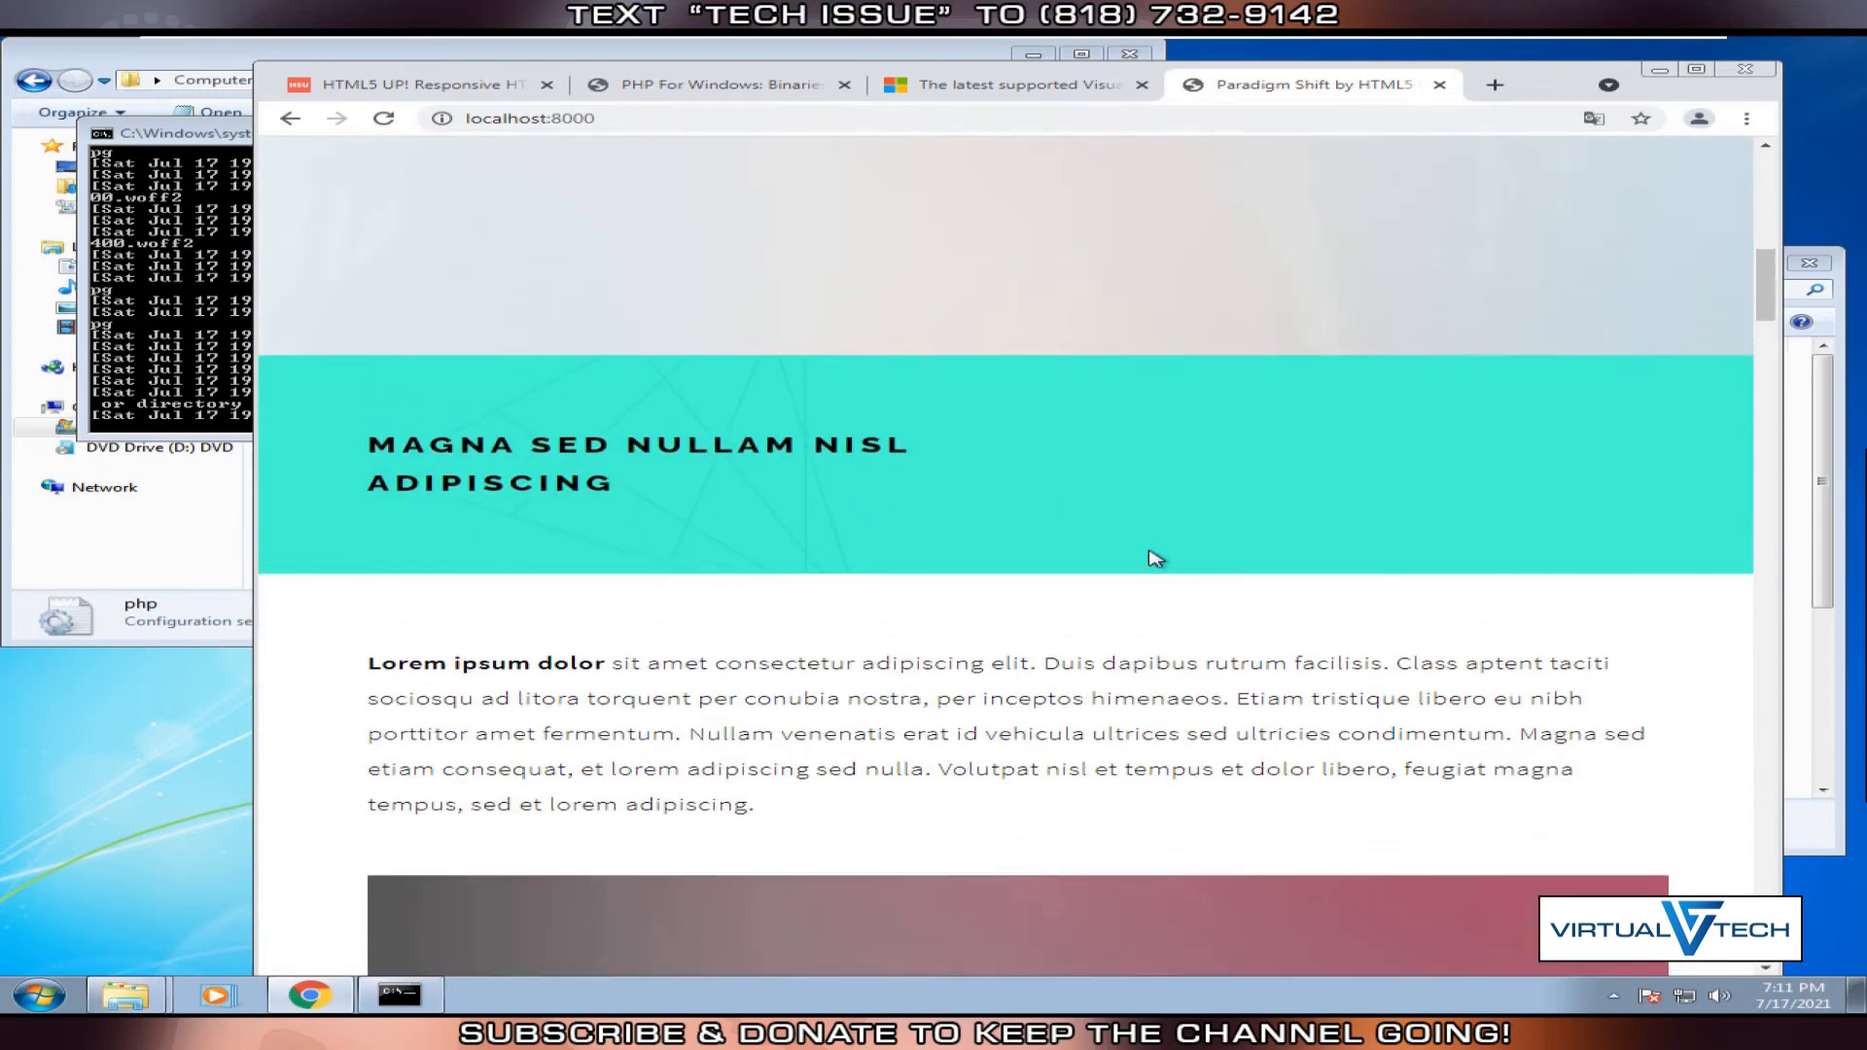
scroll("down", 3)
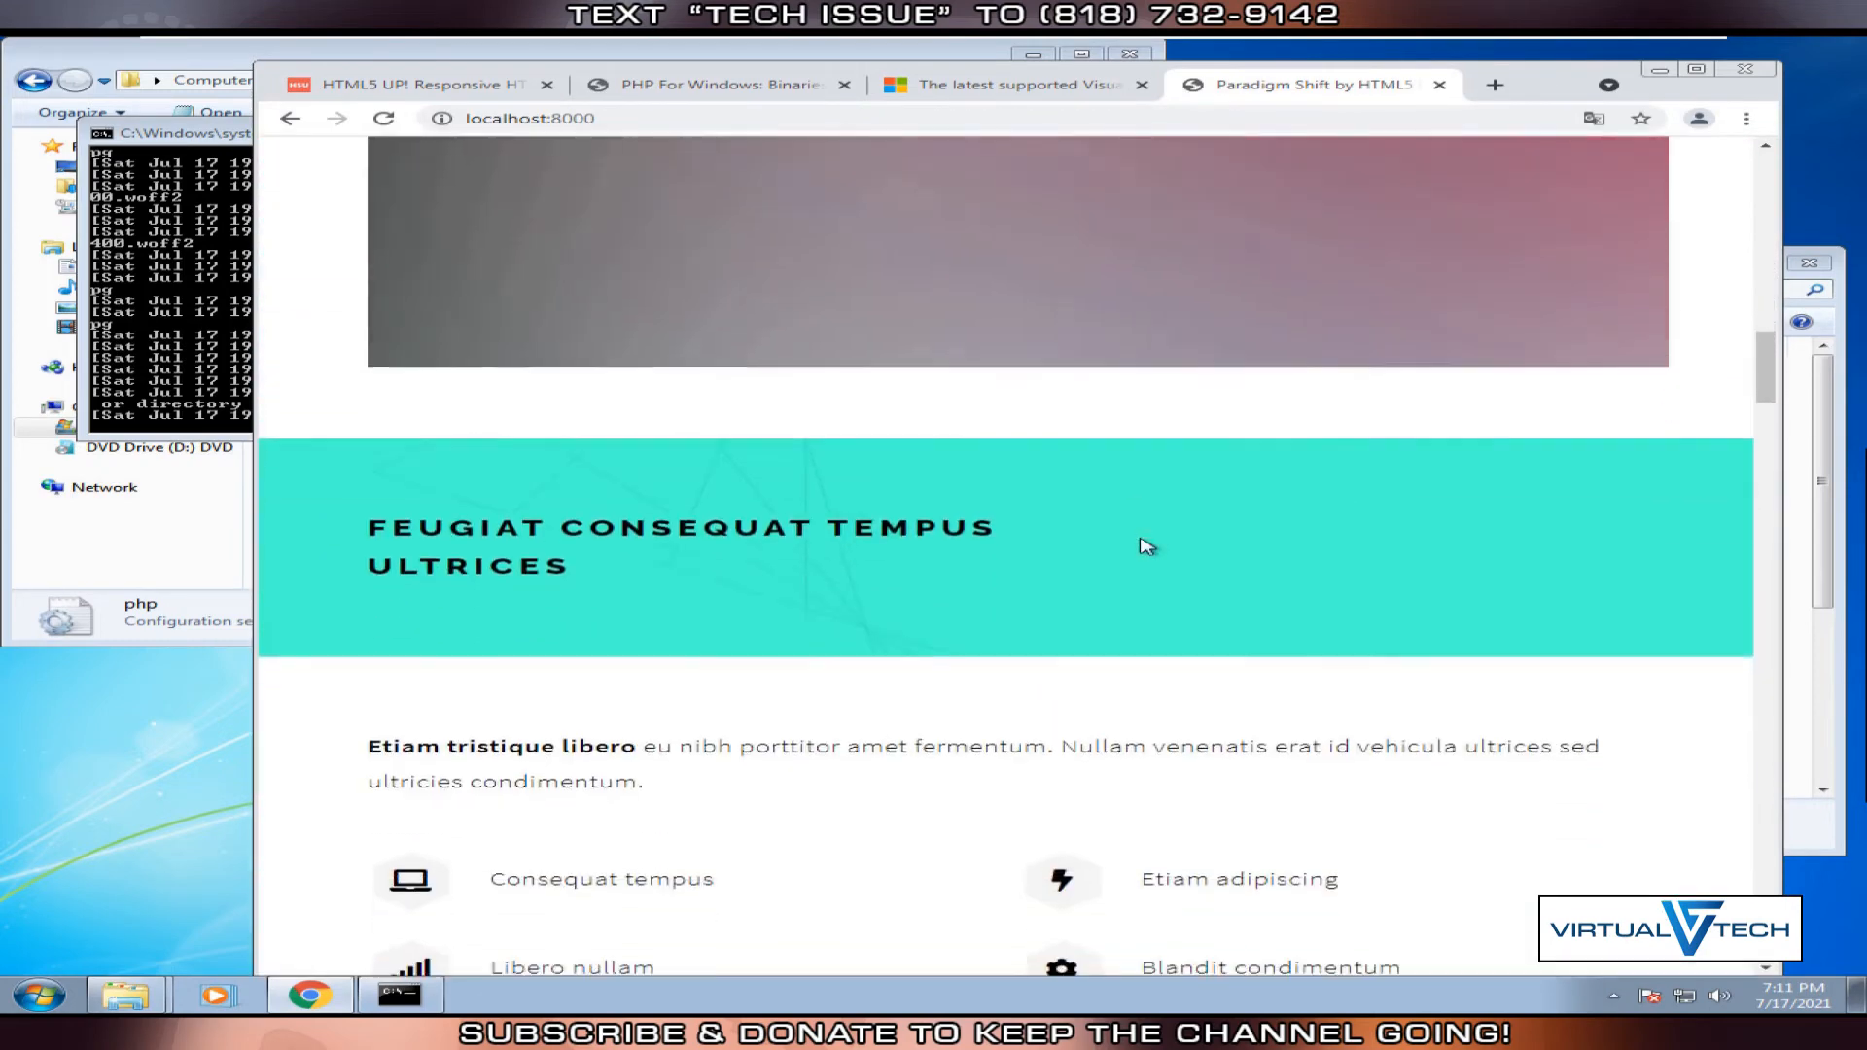
scroll("down", 3)
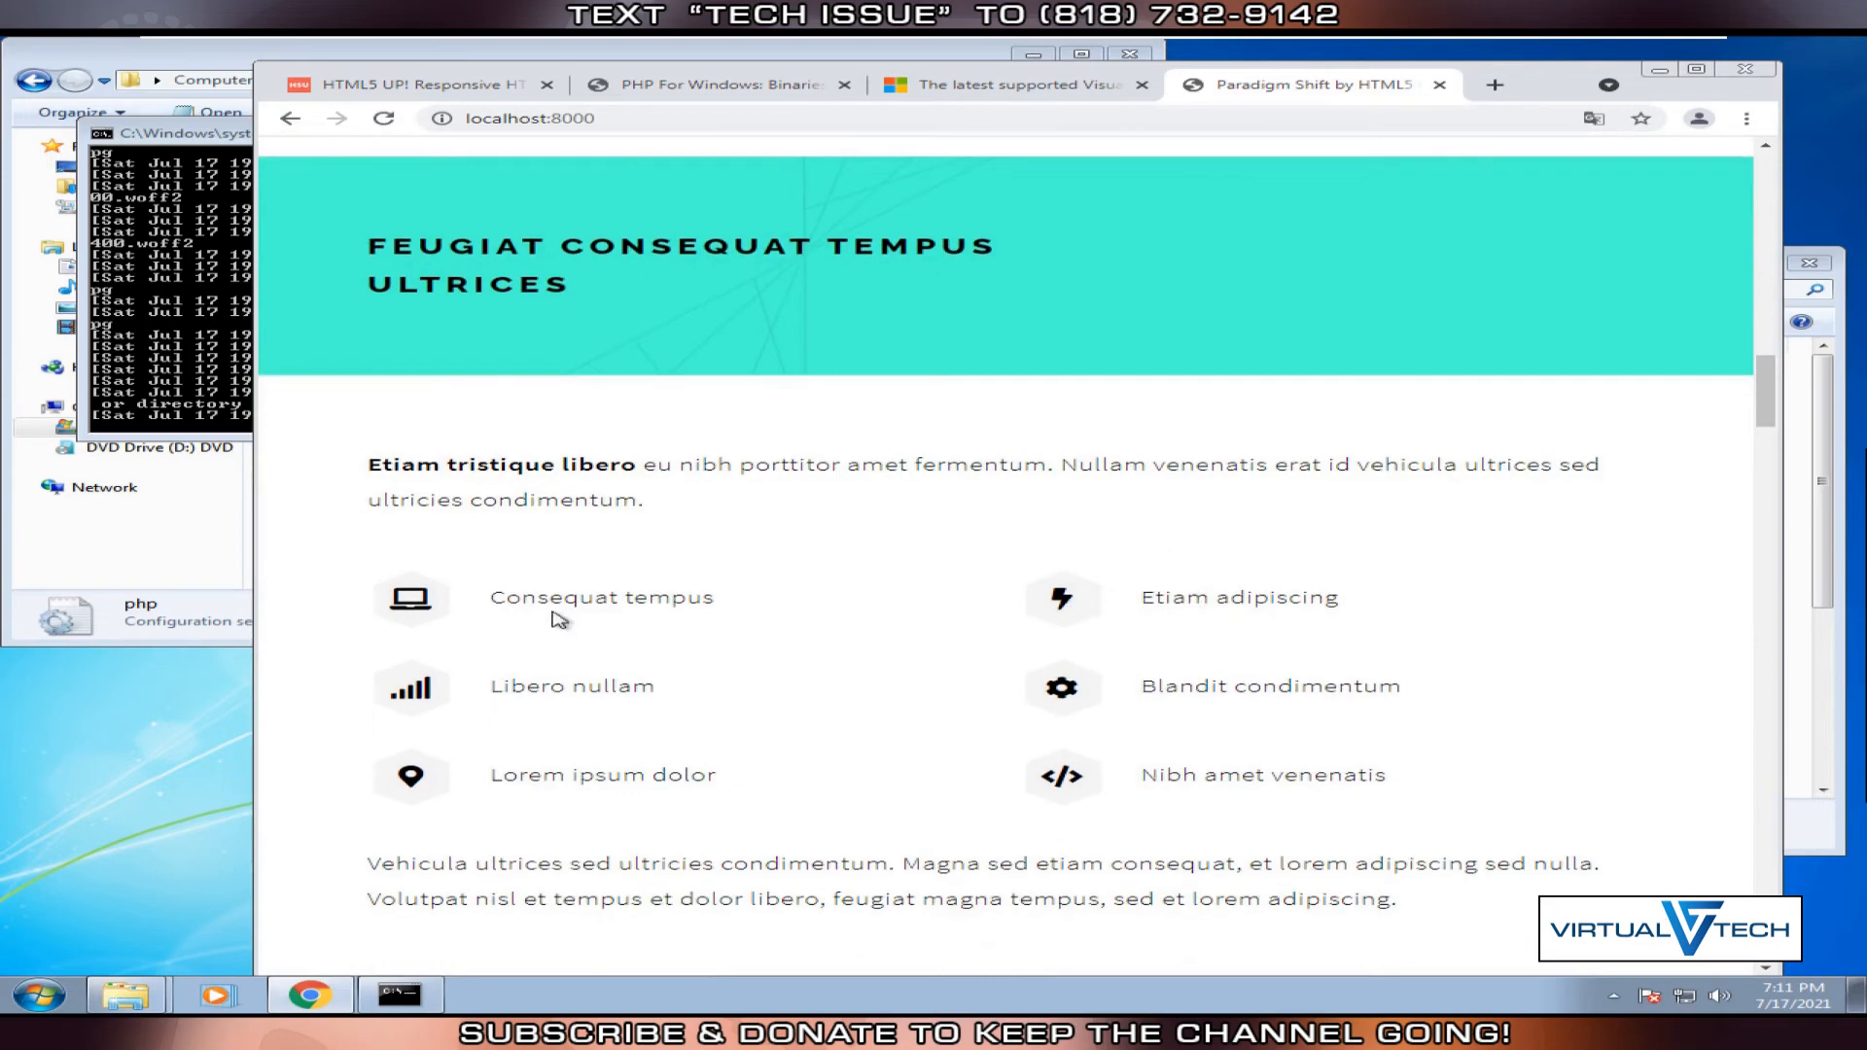
scroll("down", 3)
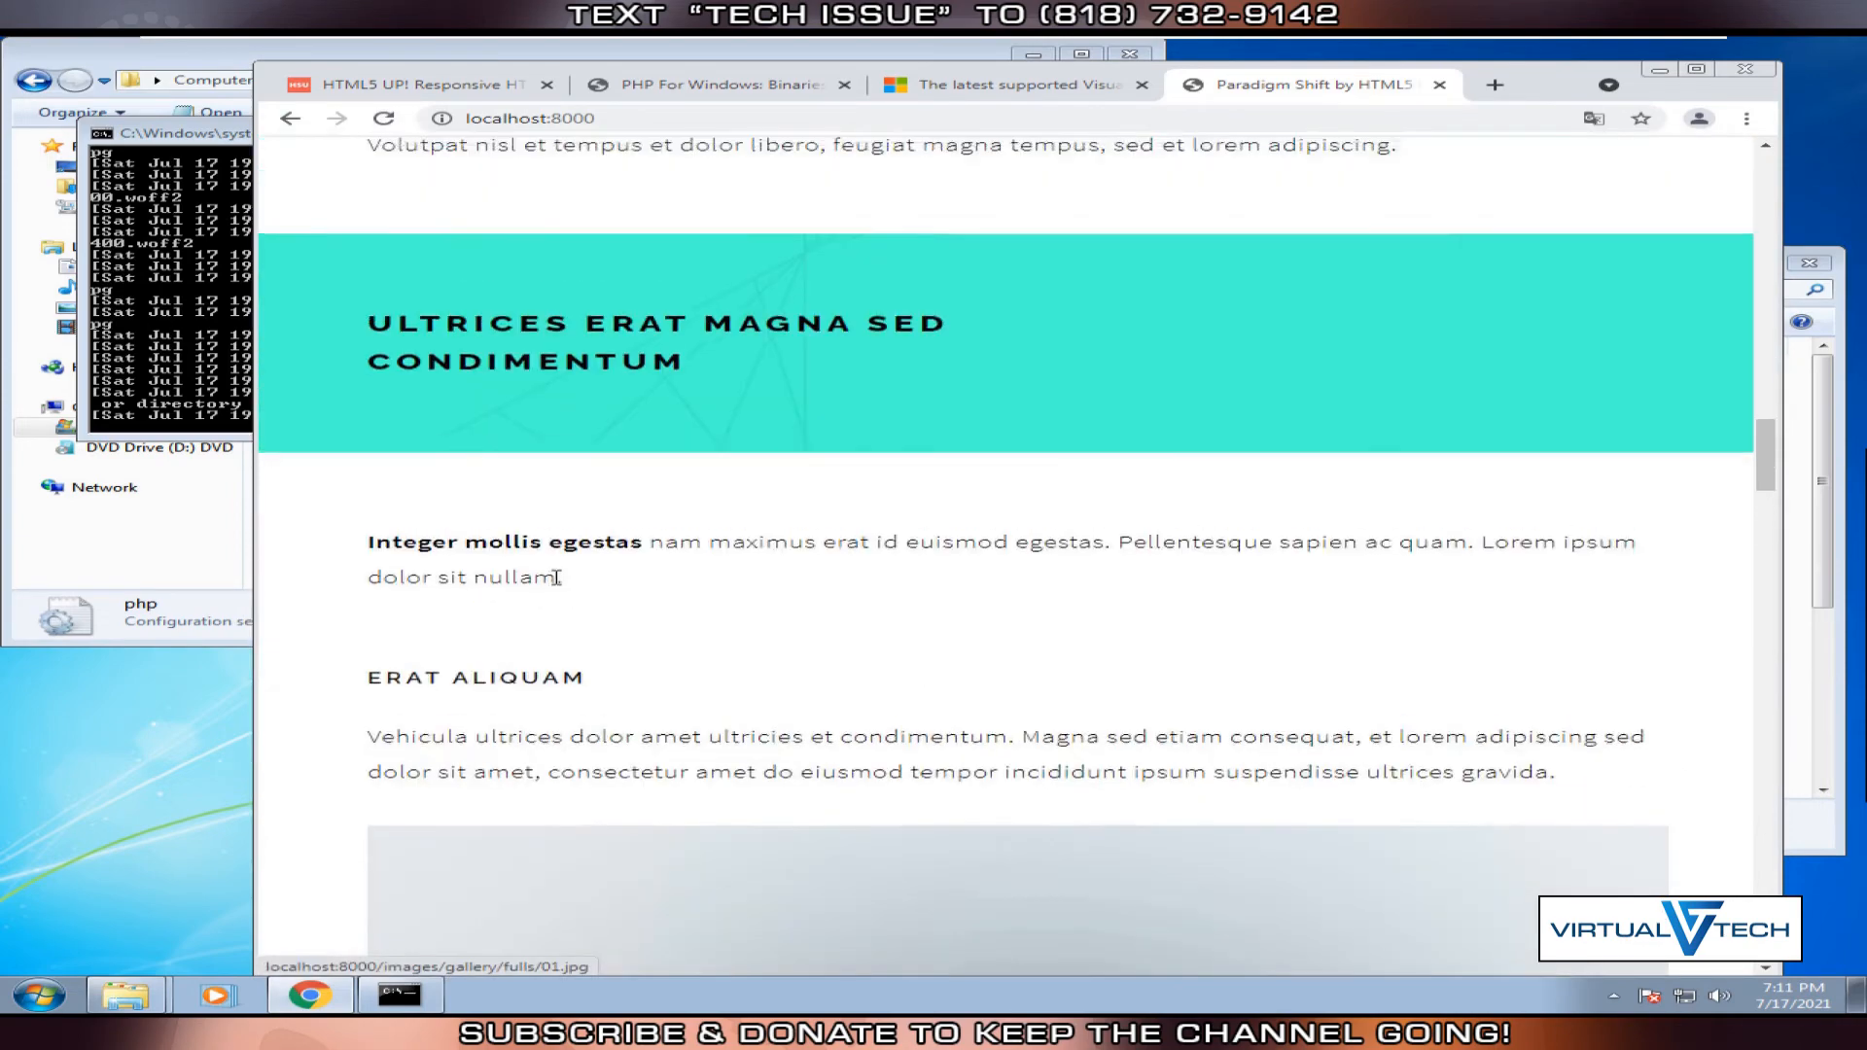
scroll("down", 3)
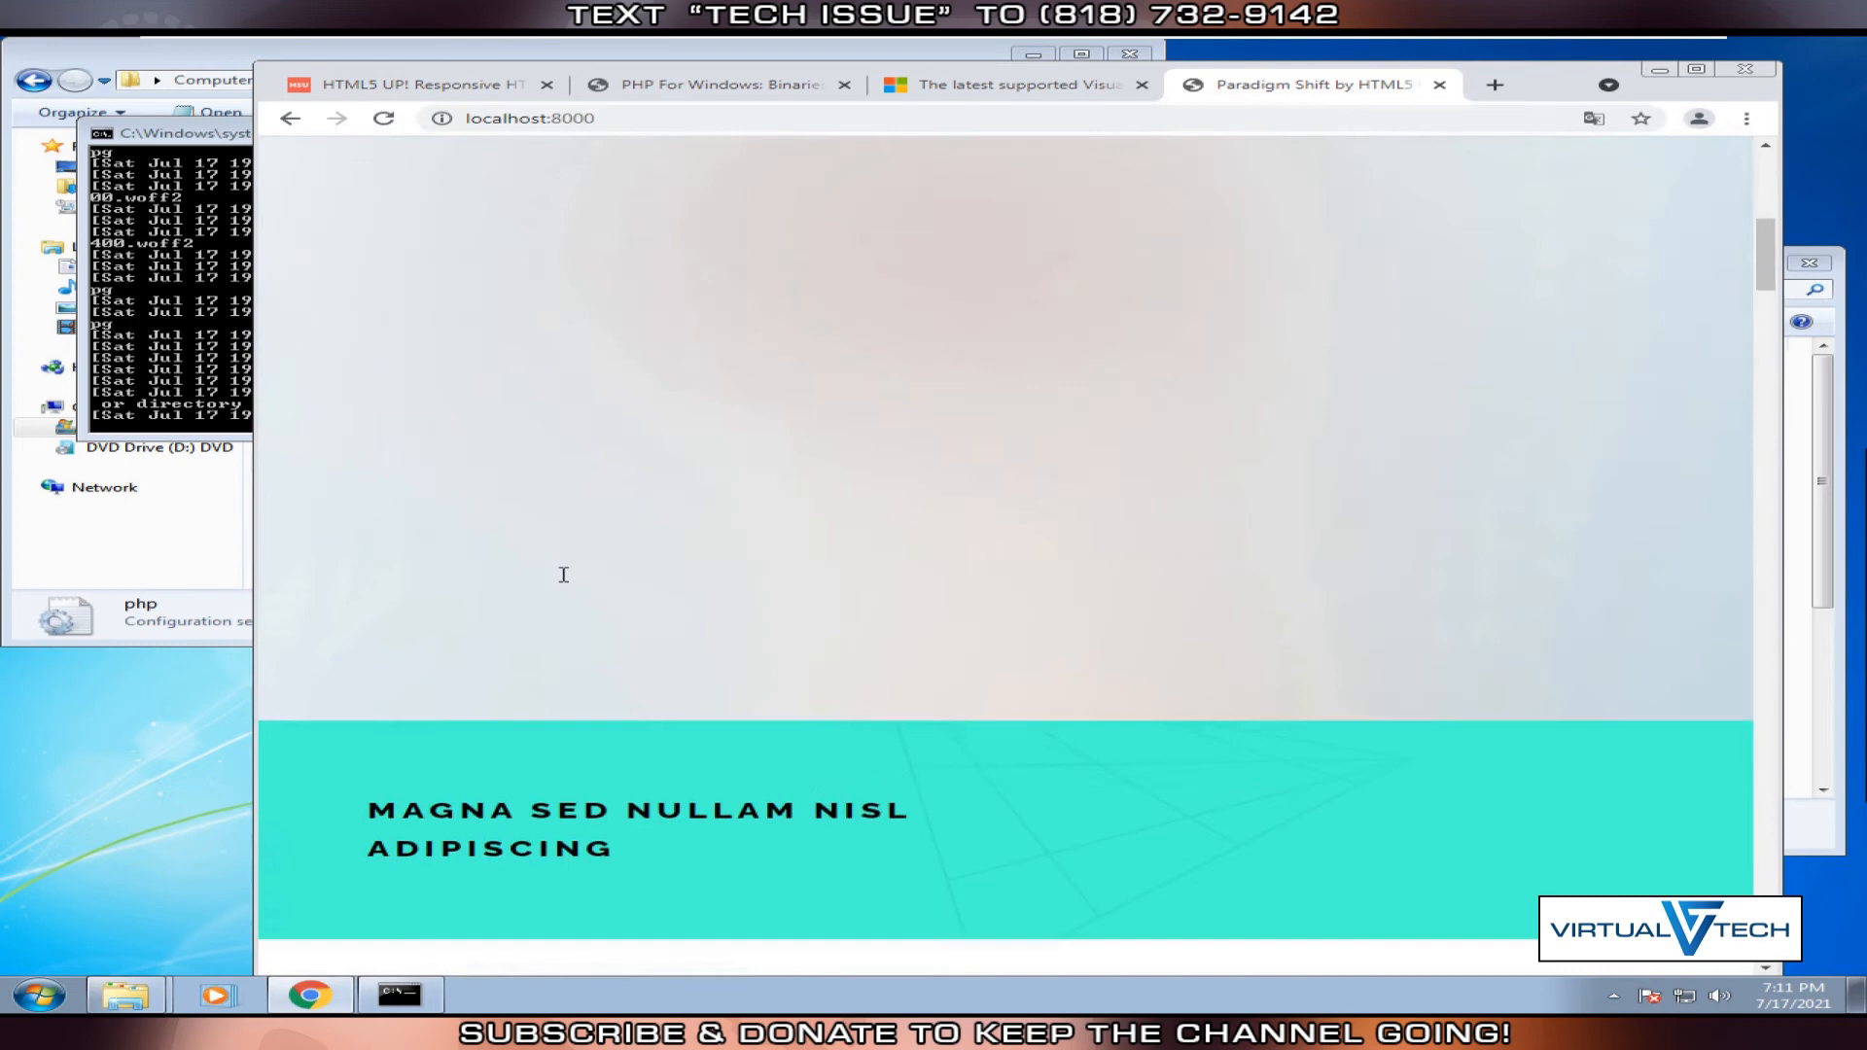
scroll("up", 3)
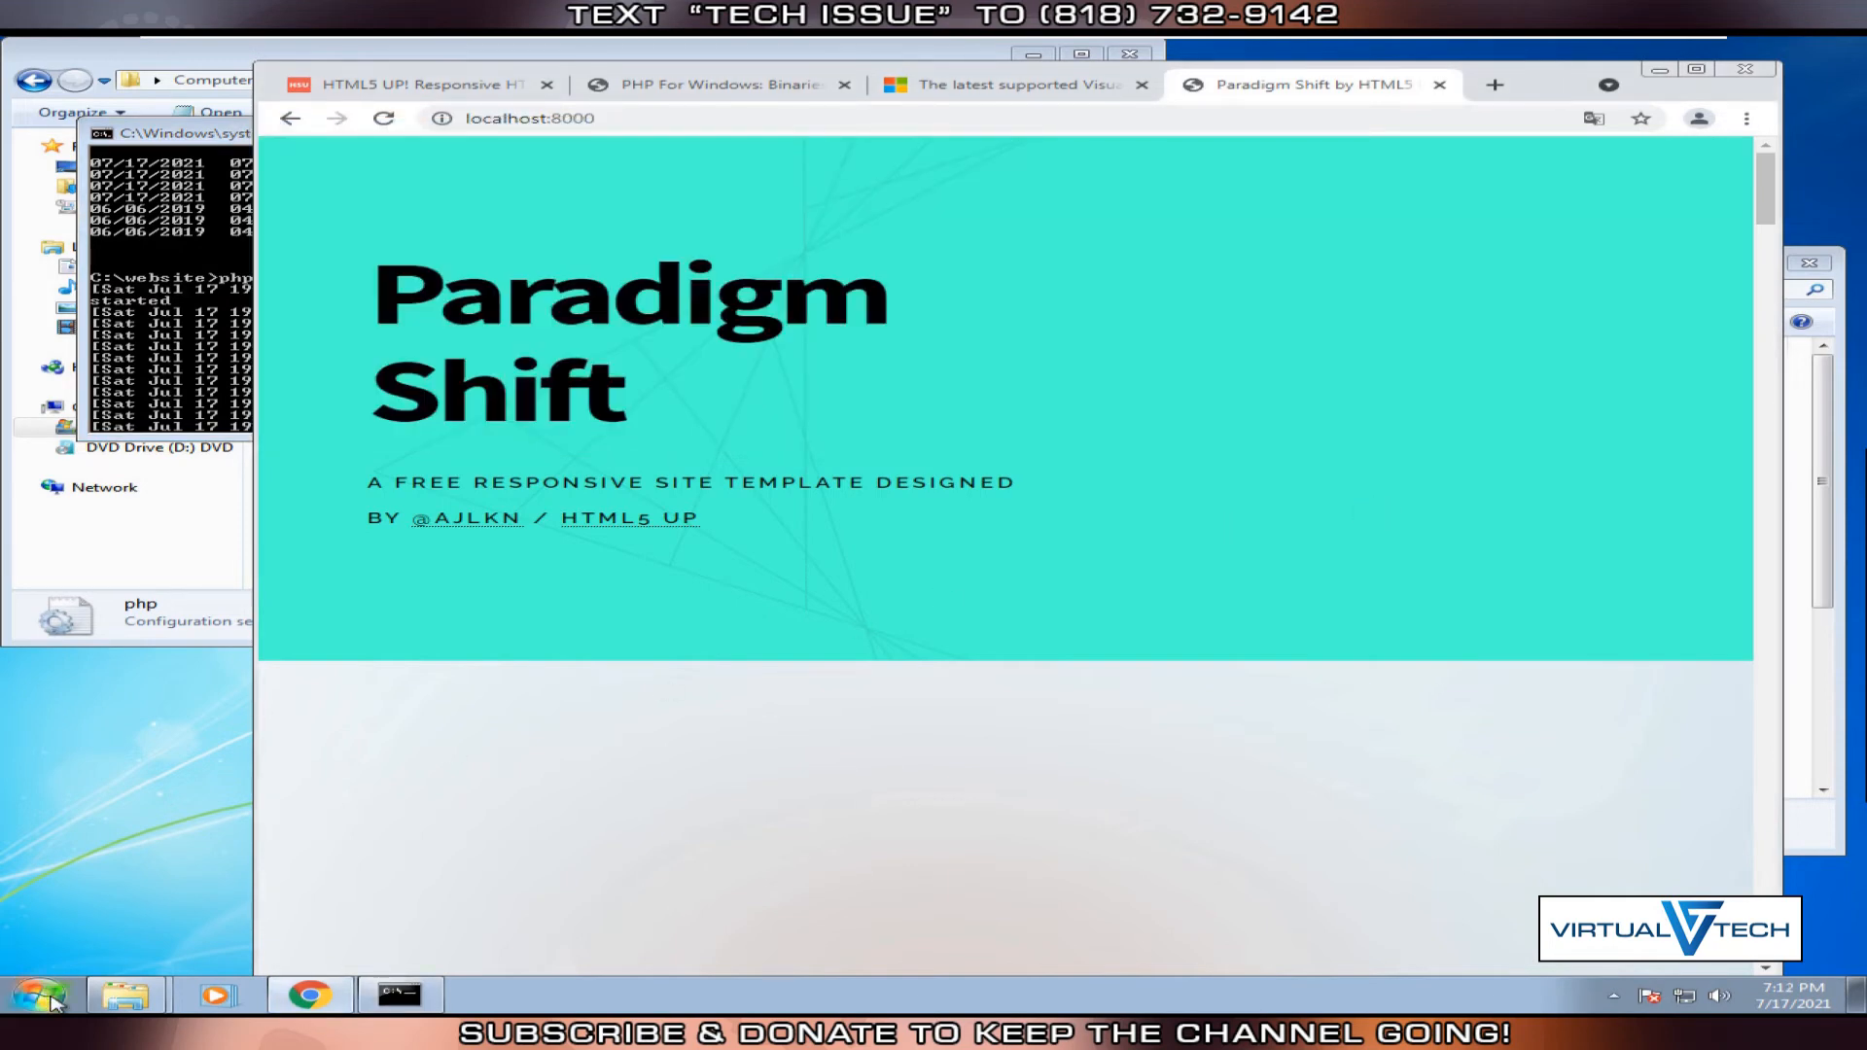
Open a second Command Prompt and run ipconfig to find IPv4 192.168.223.130.
left_click(36, 994)
type("cmd")
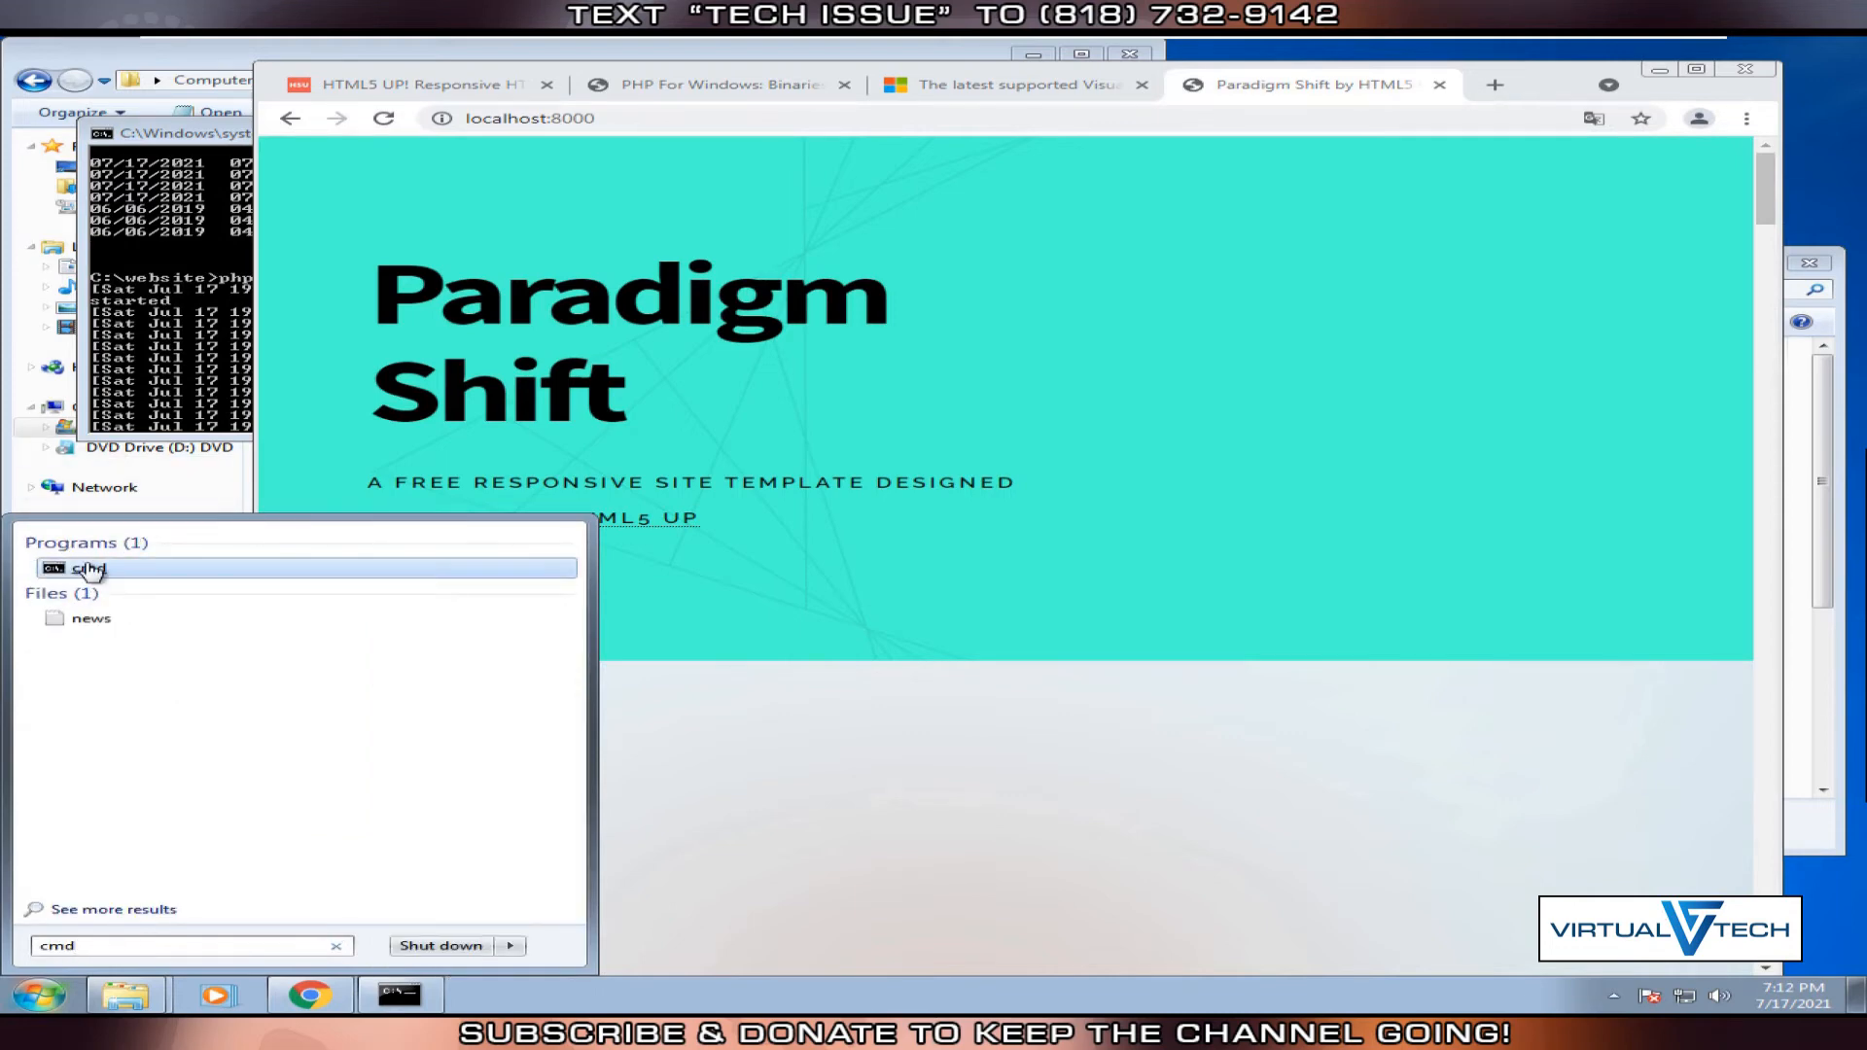
left_click(86, 568)
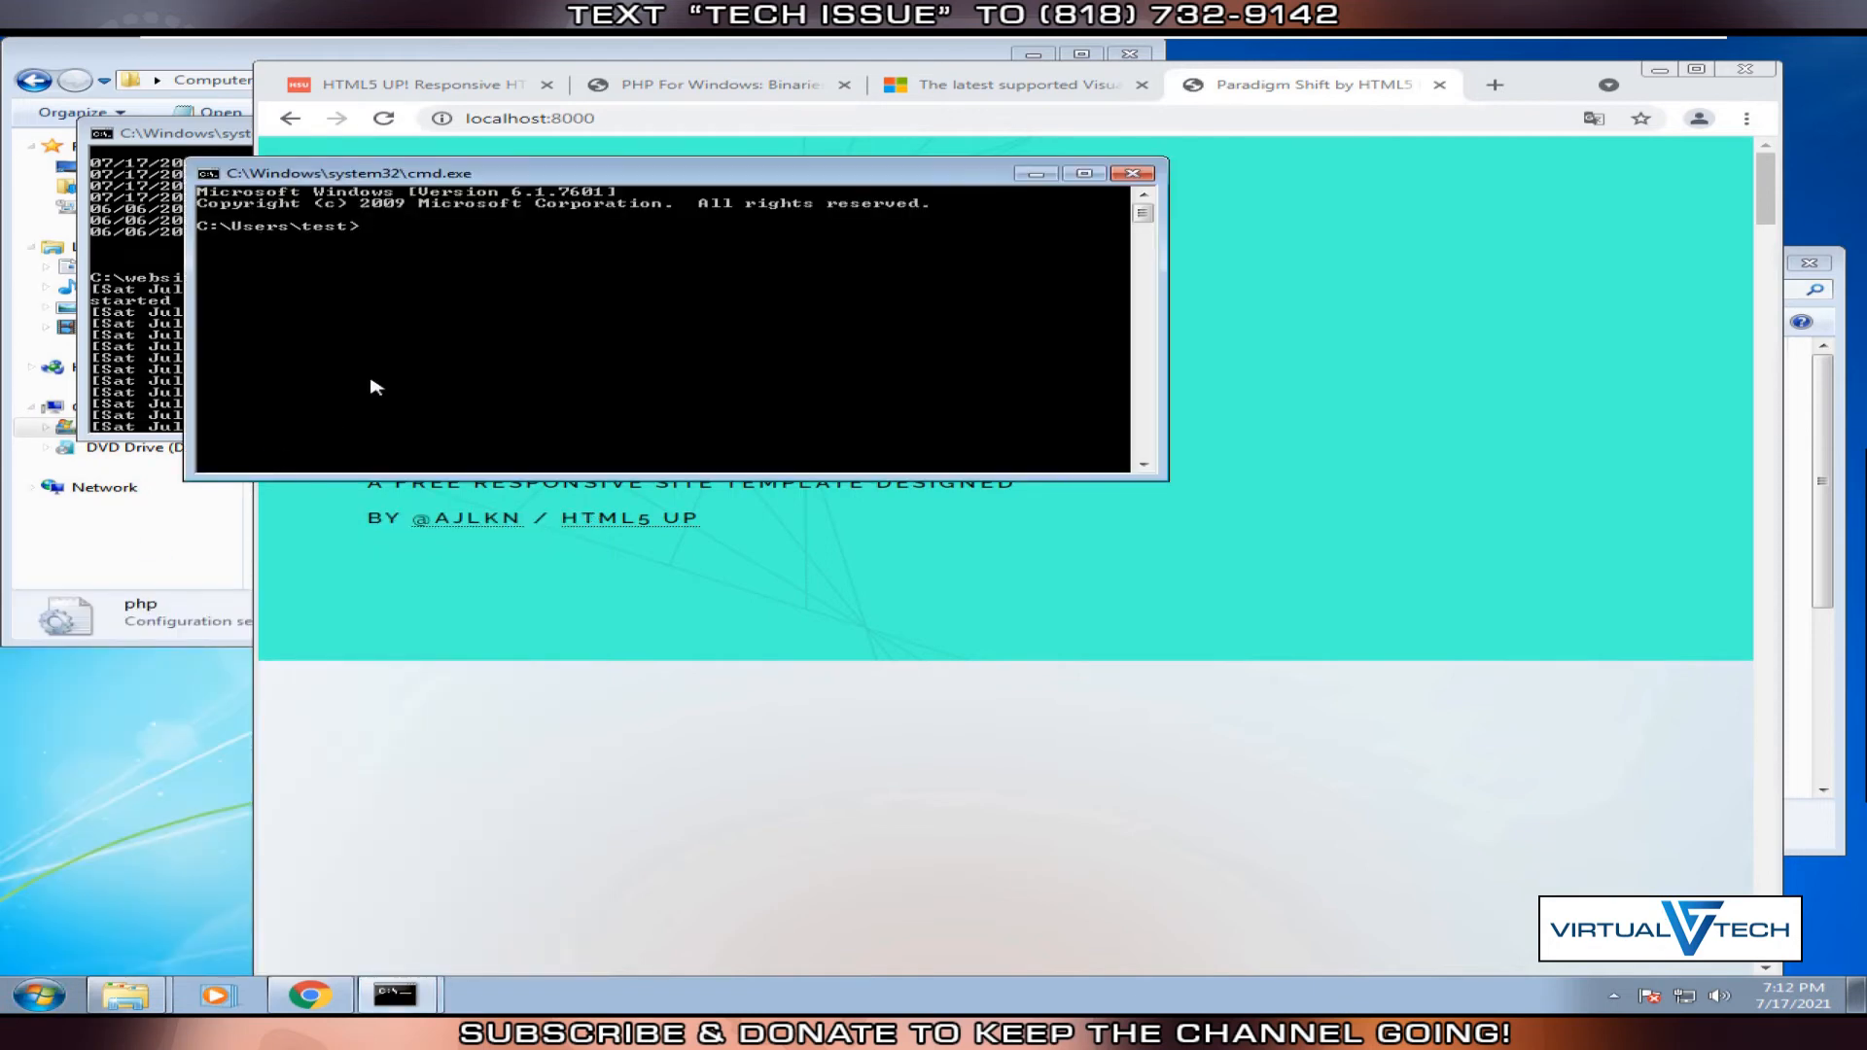
type("ipco")
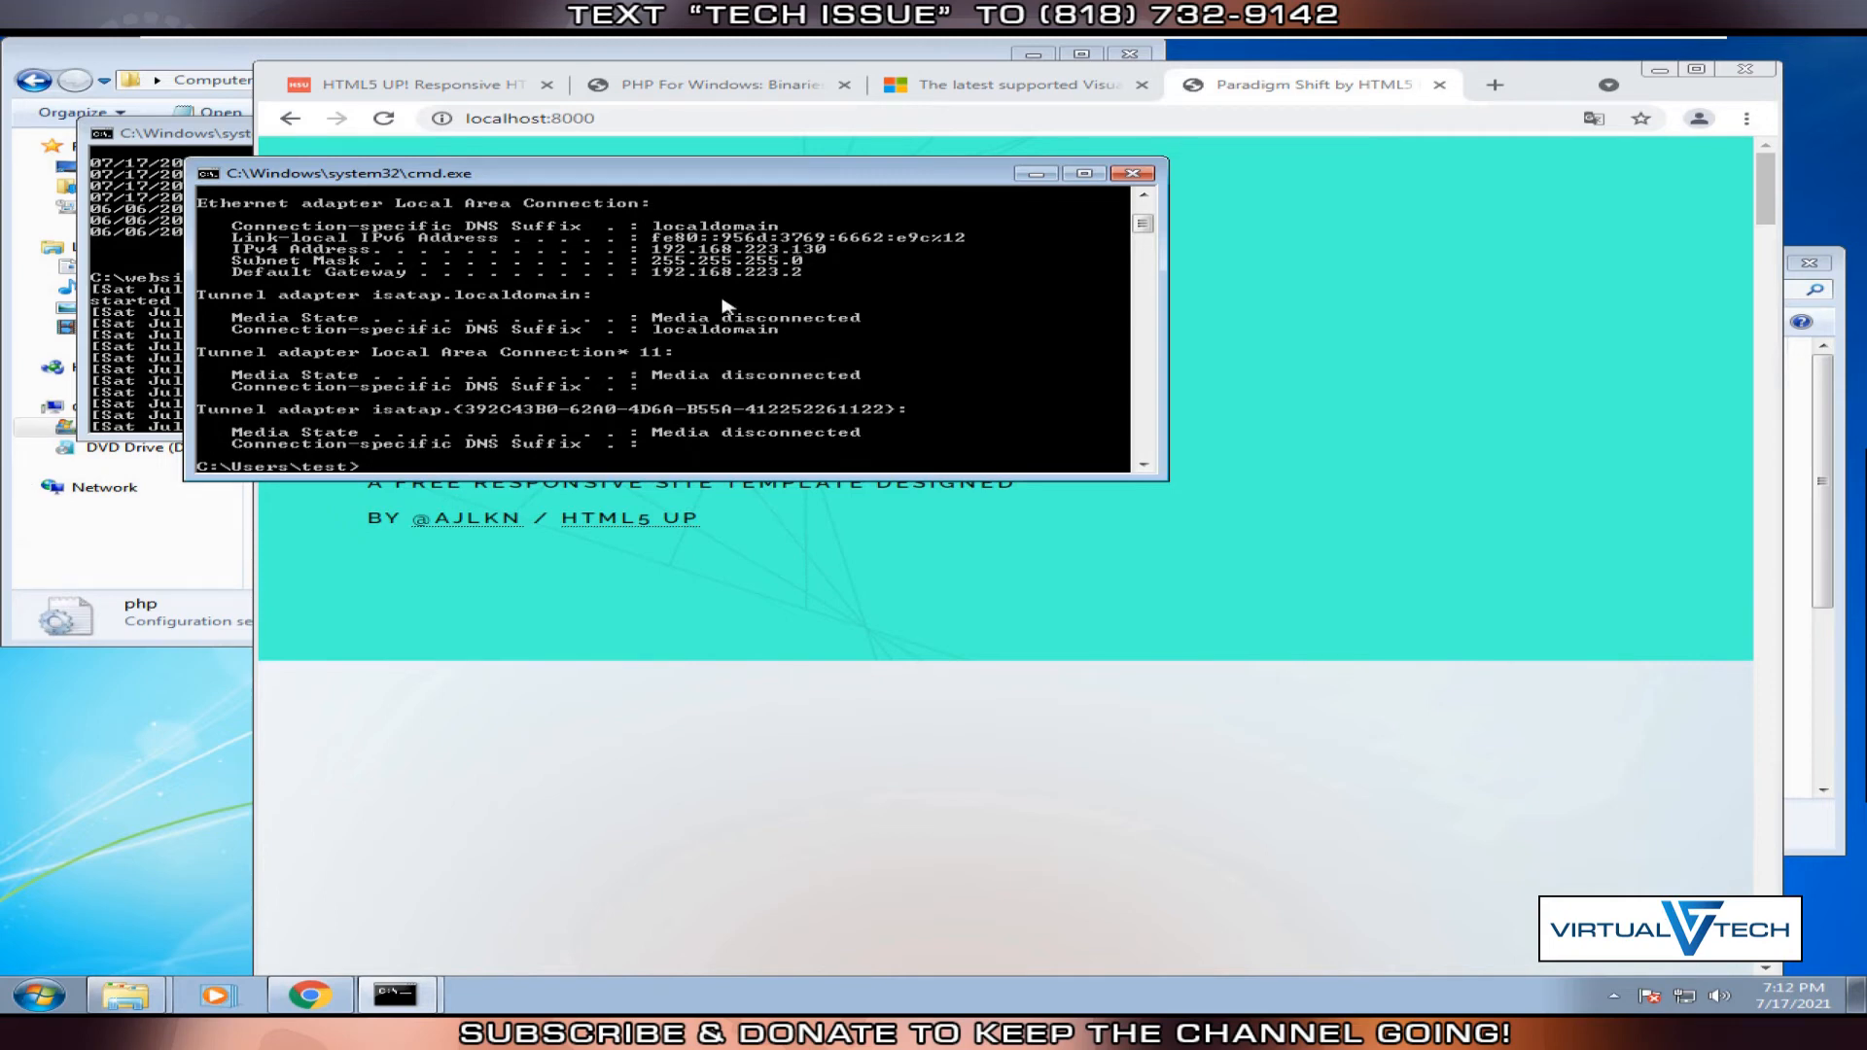
Change into C:\website and enter php -S 192.168.223.130:8001.
type("php -")
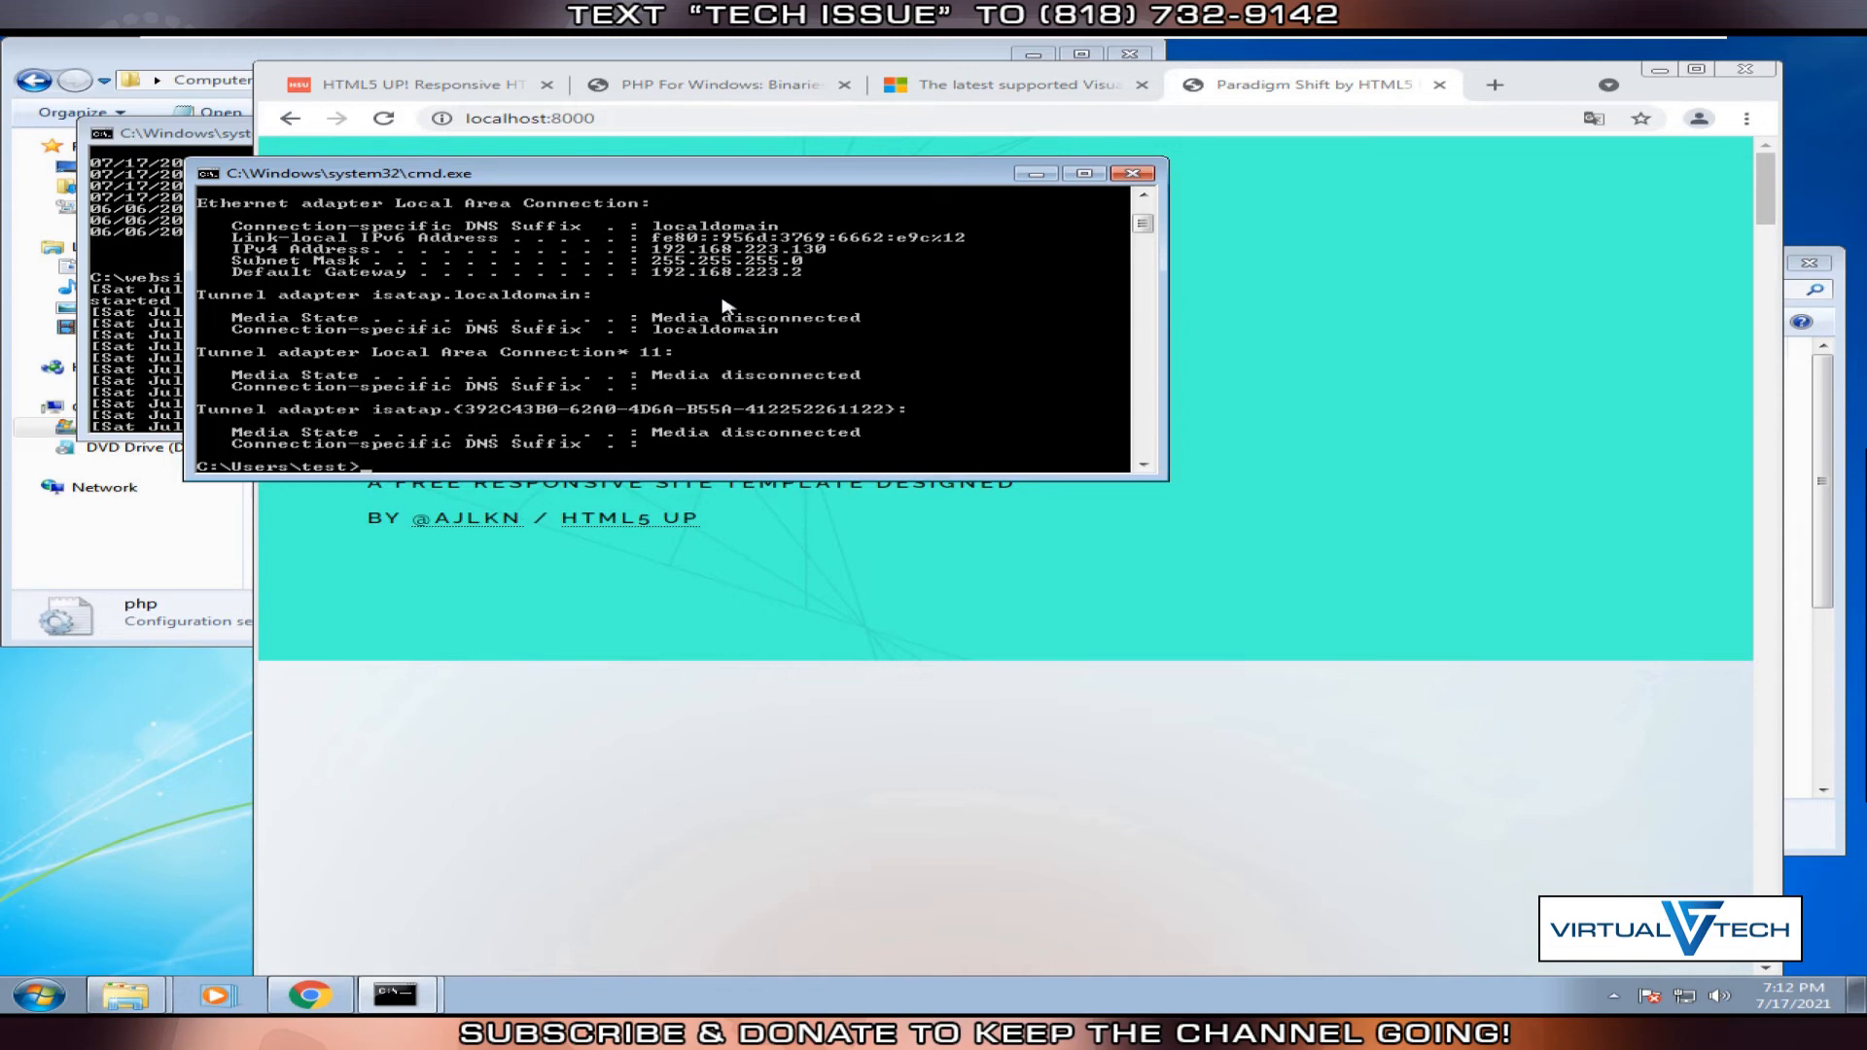
type("cd C:/")
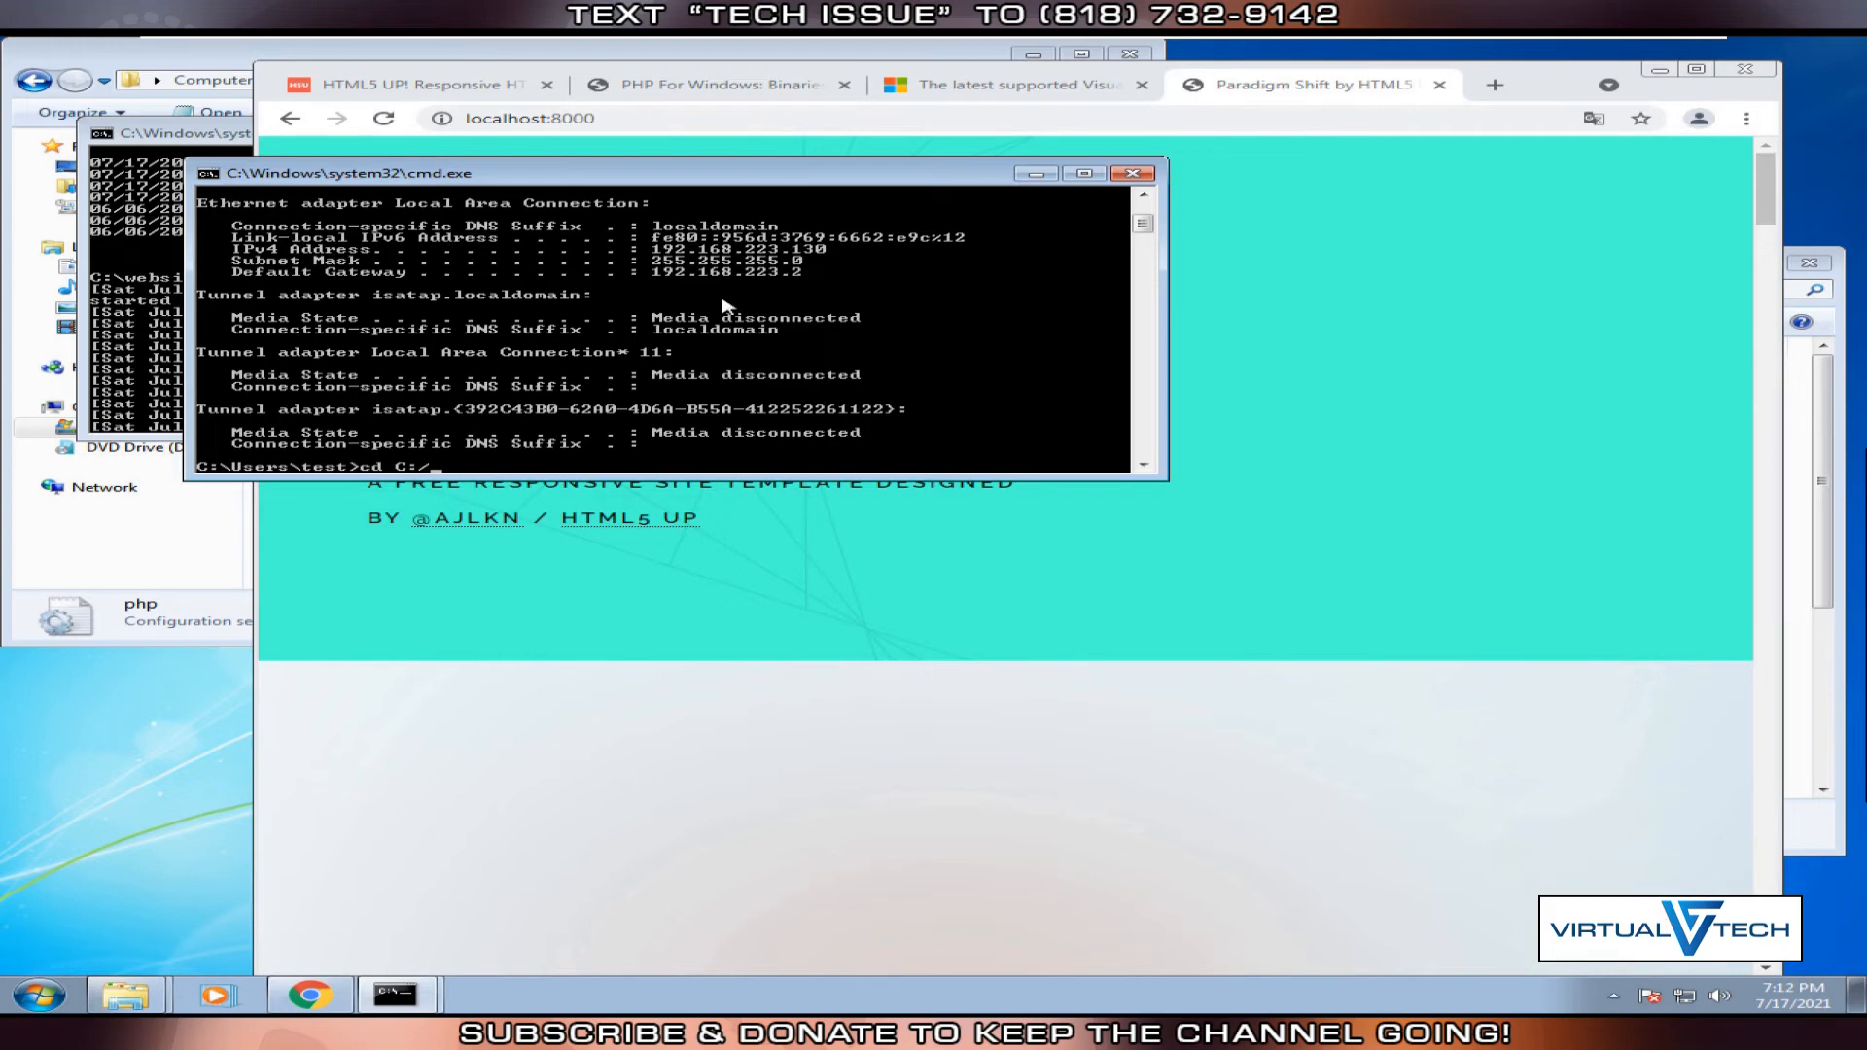
type("website")
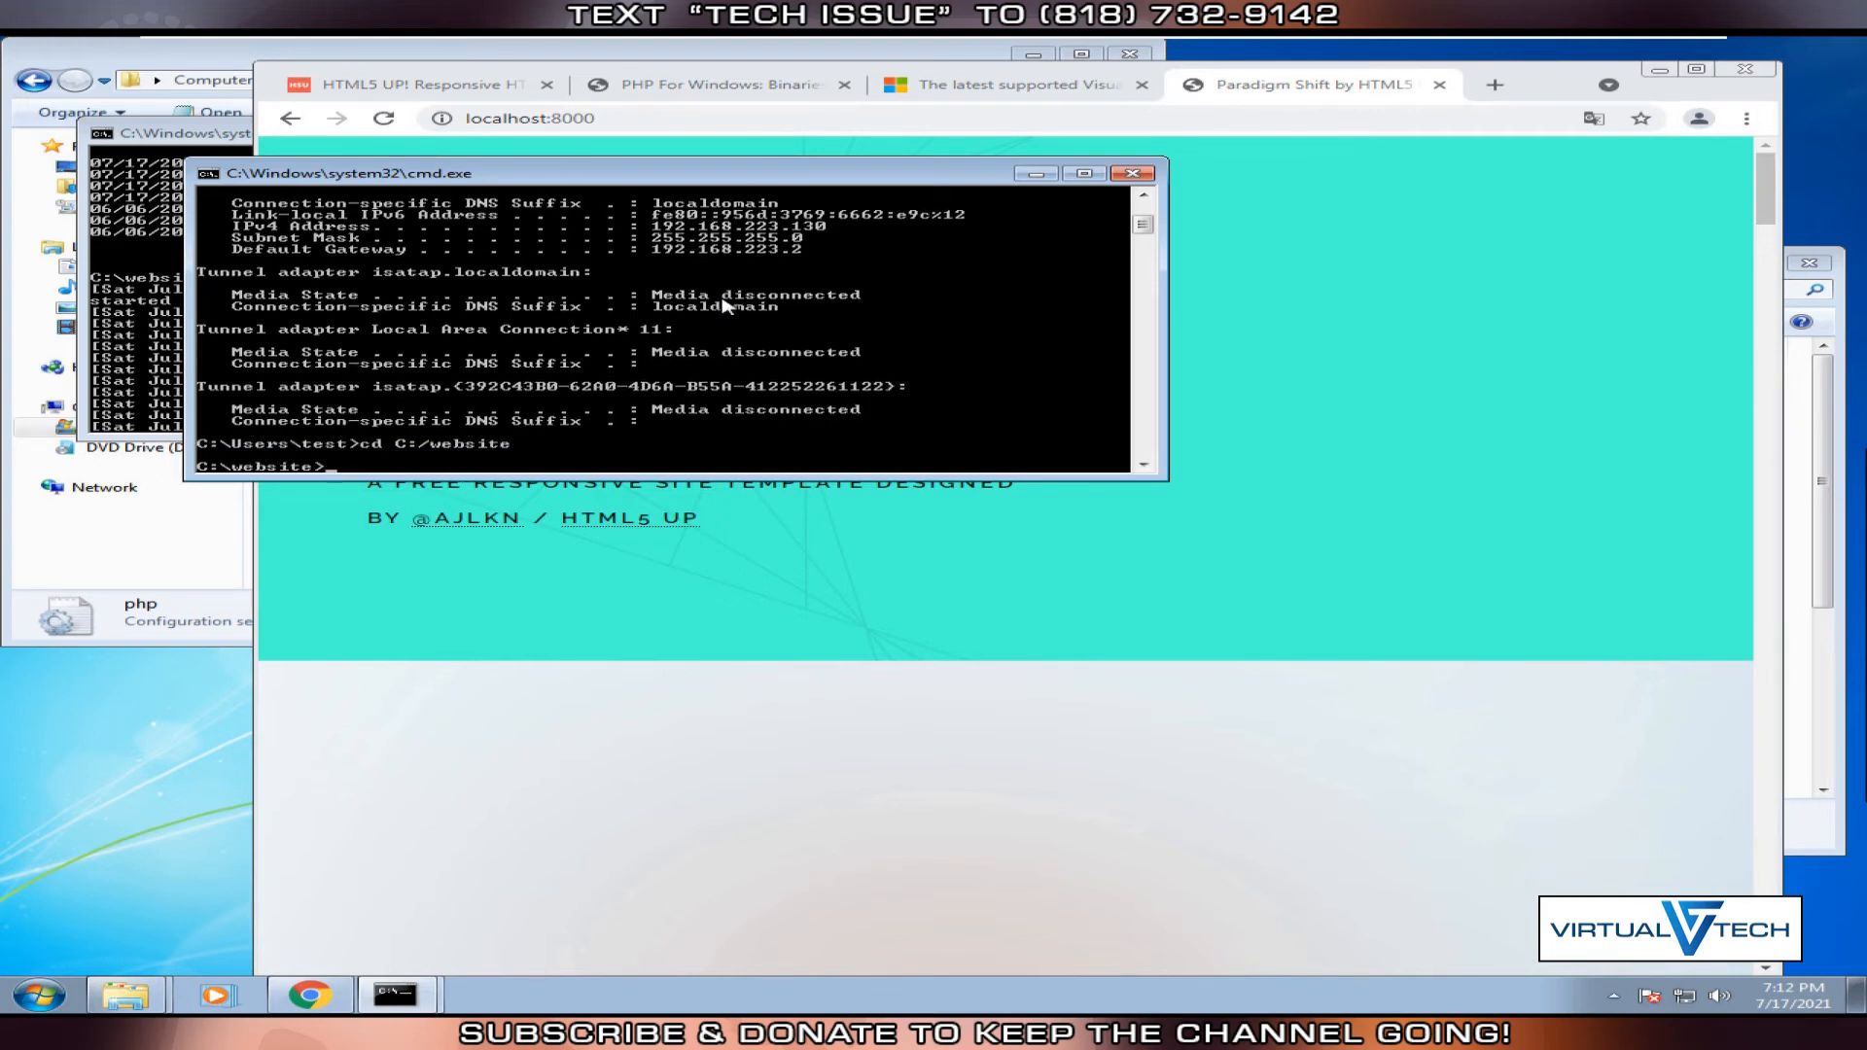
type("php")
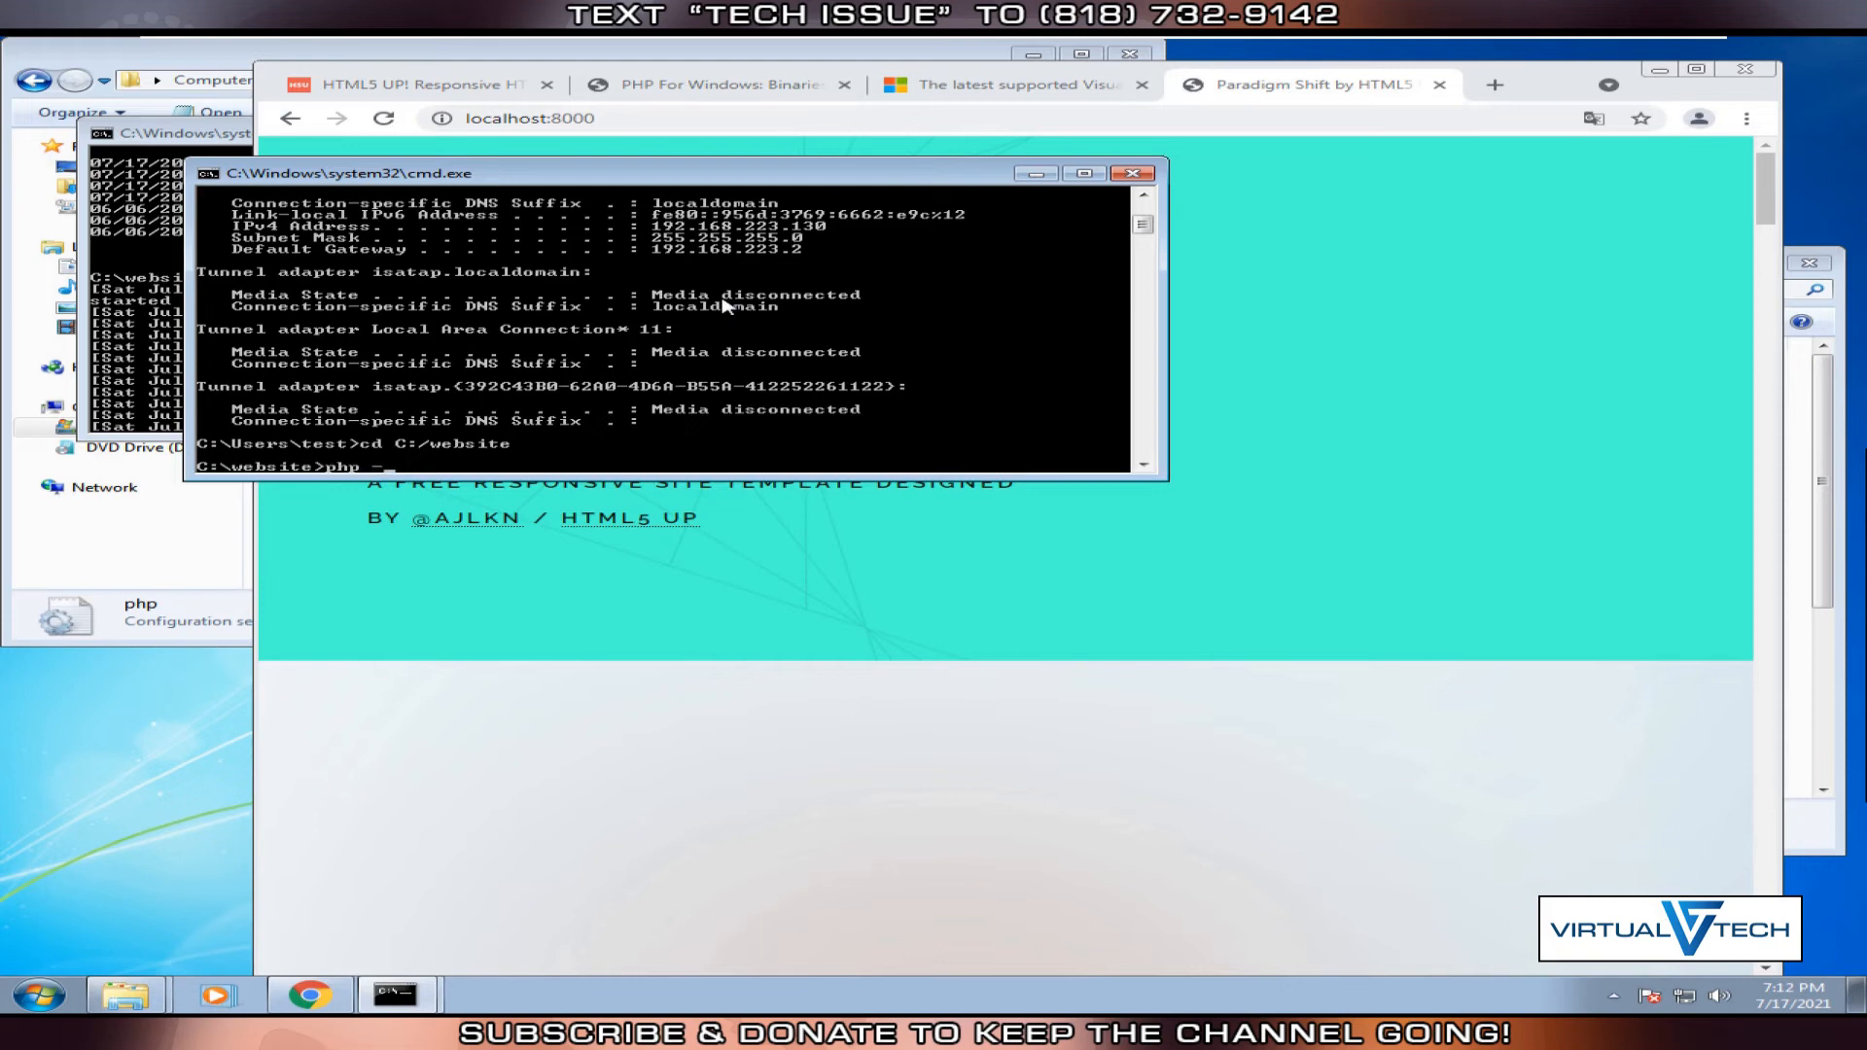
type("-S 192")
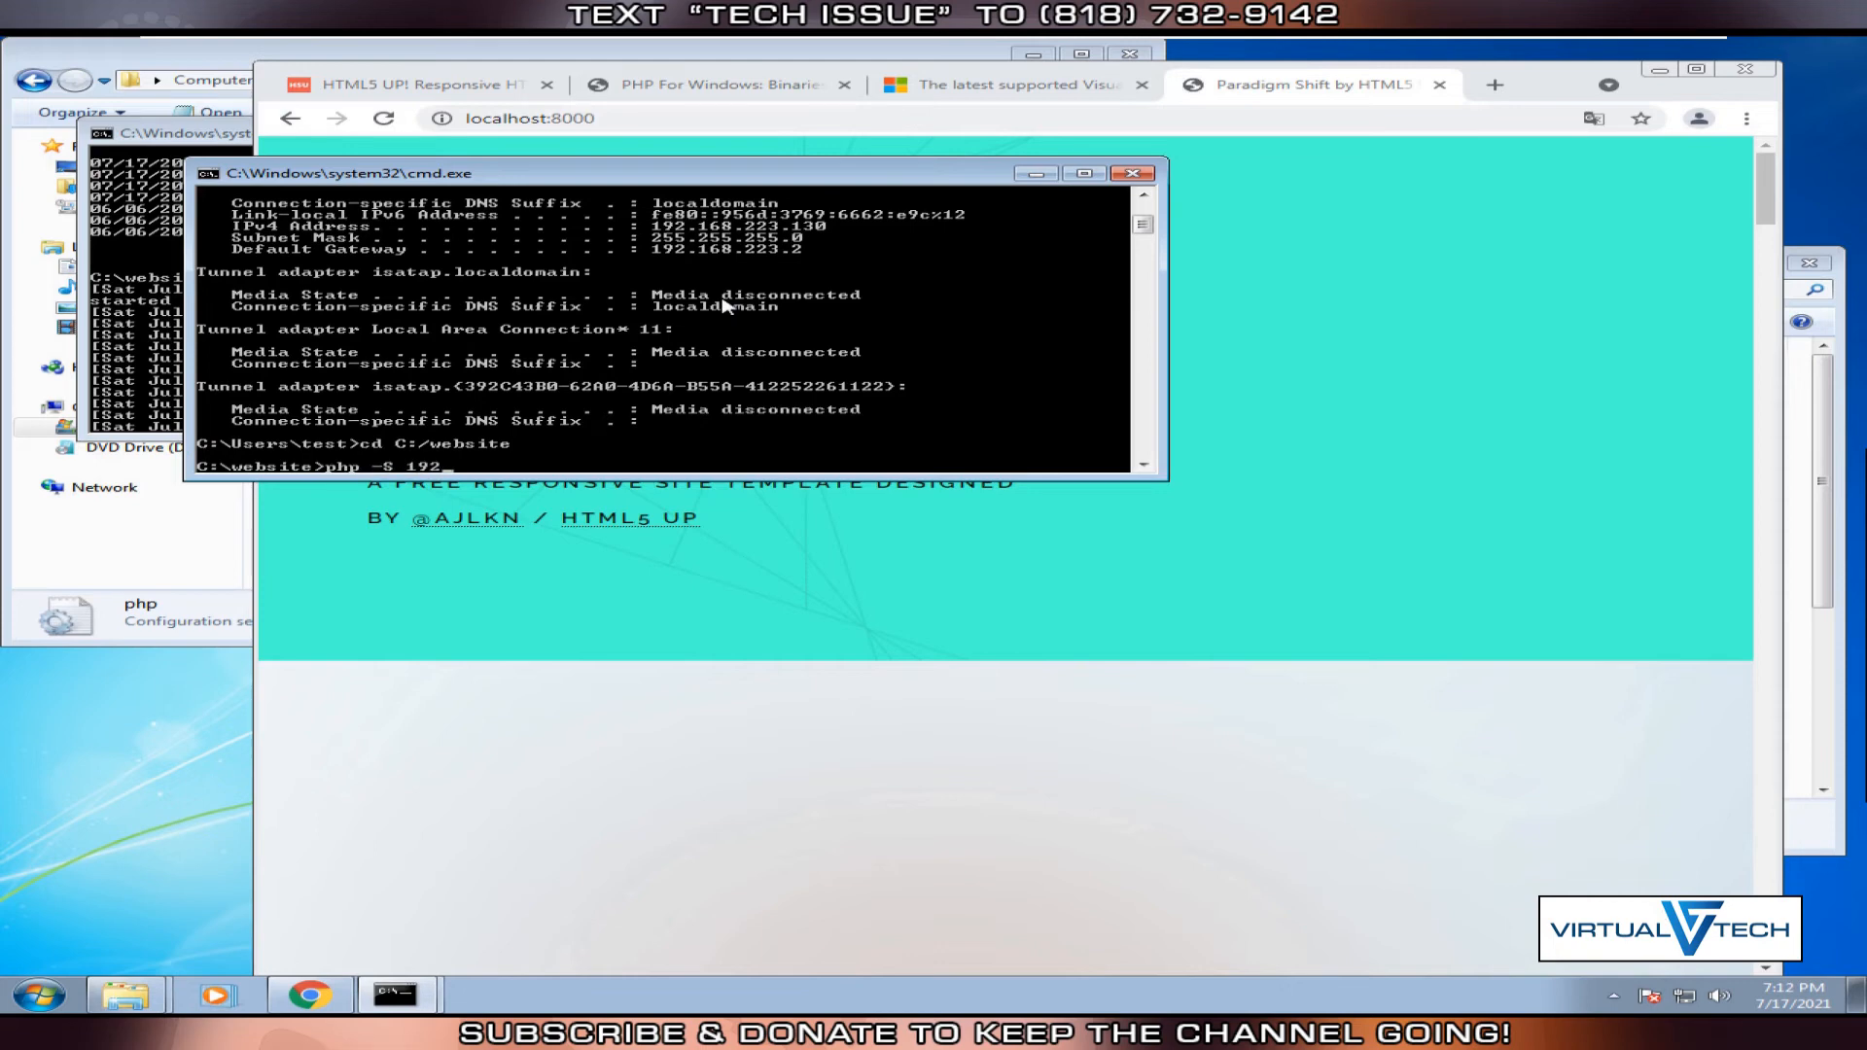
type(".168")
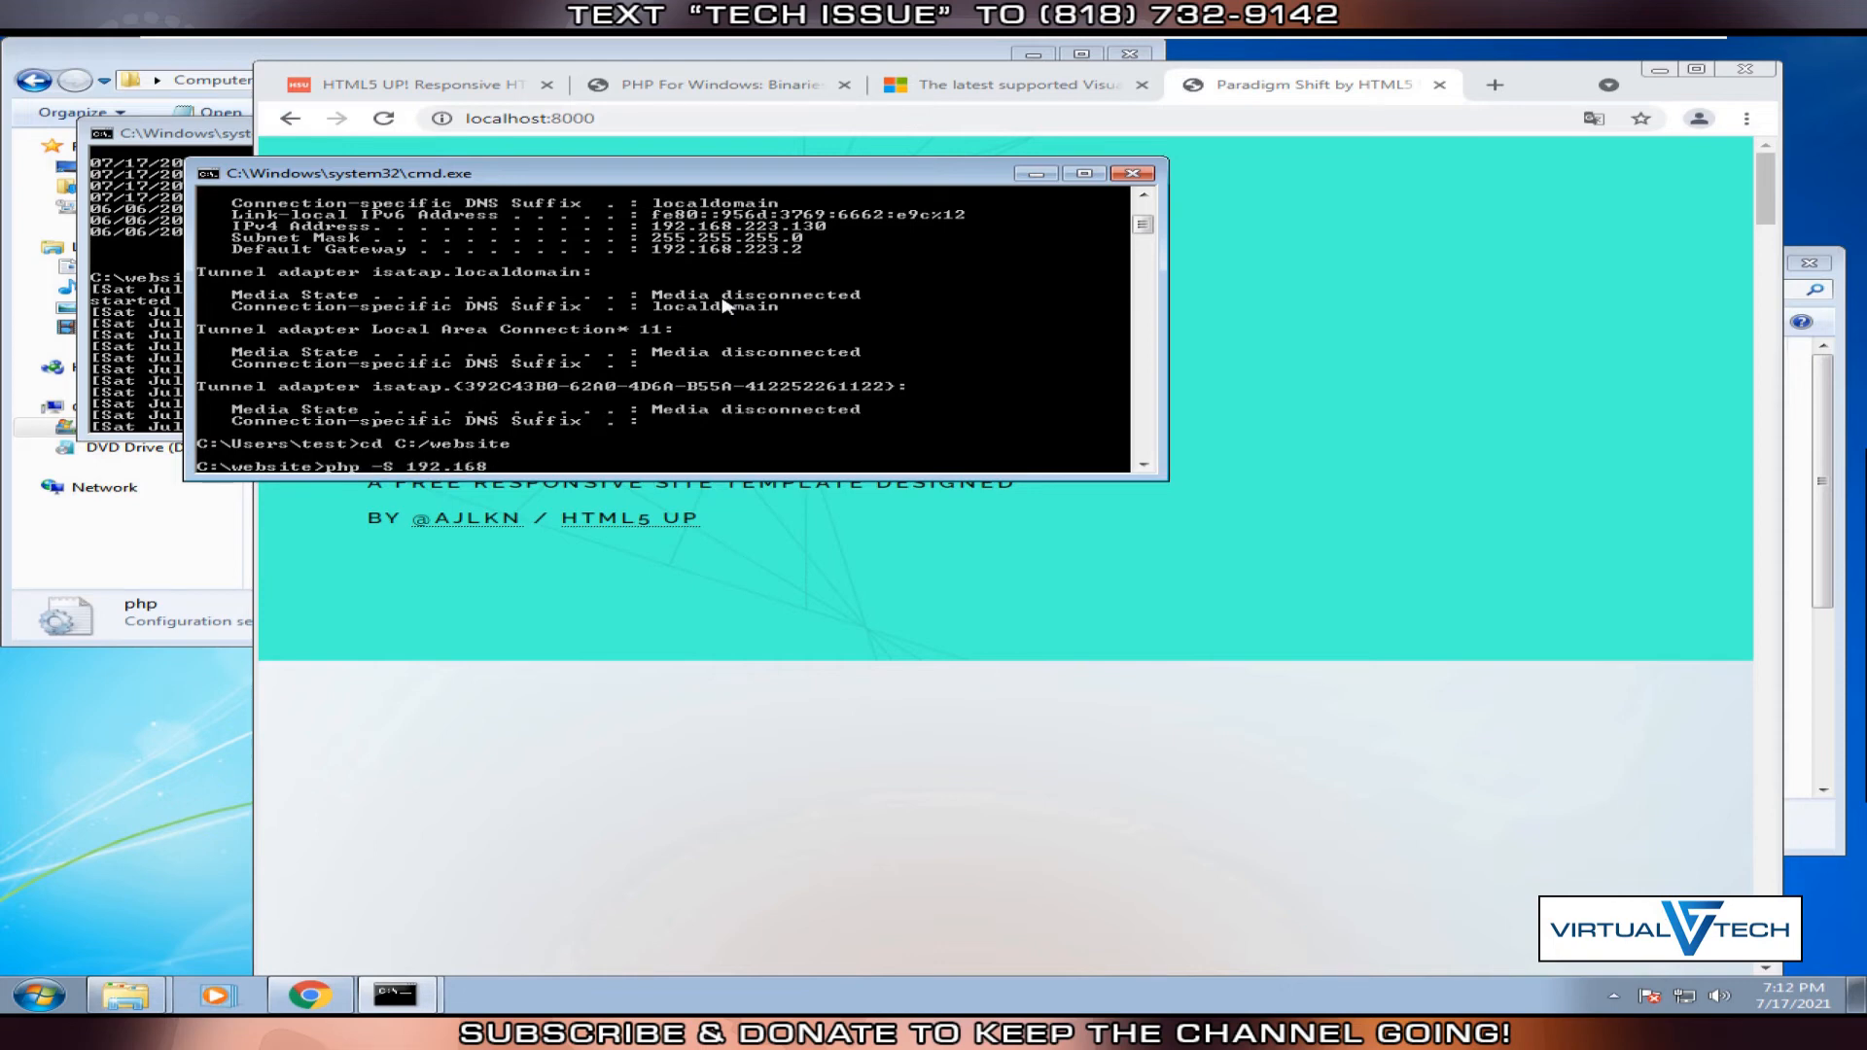
type(".22")
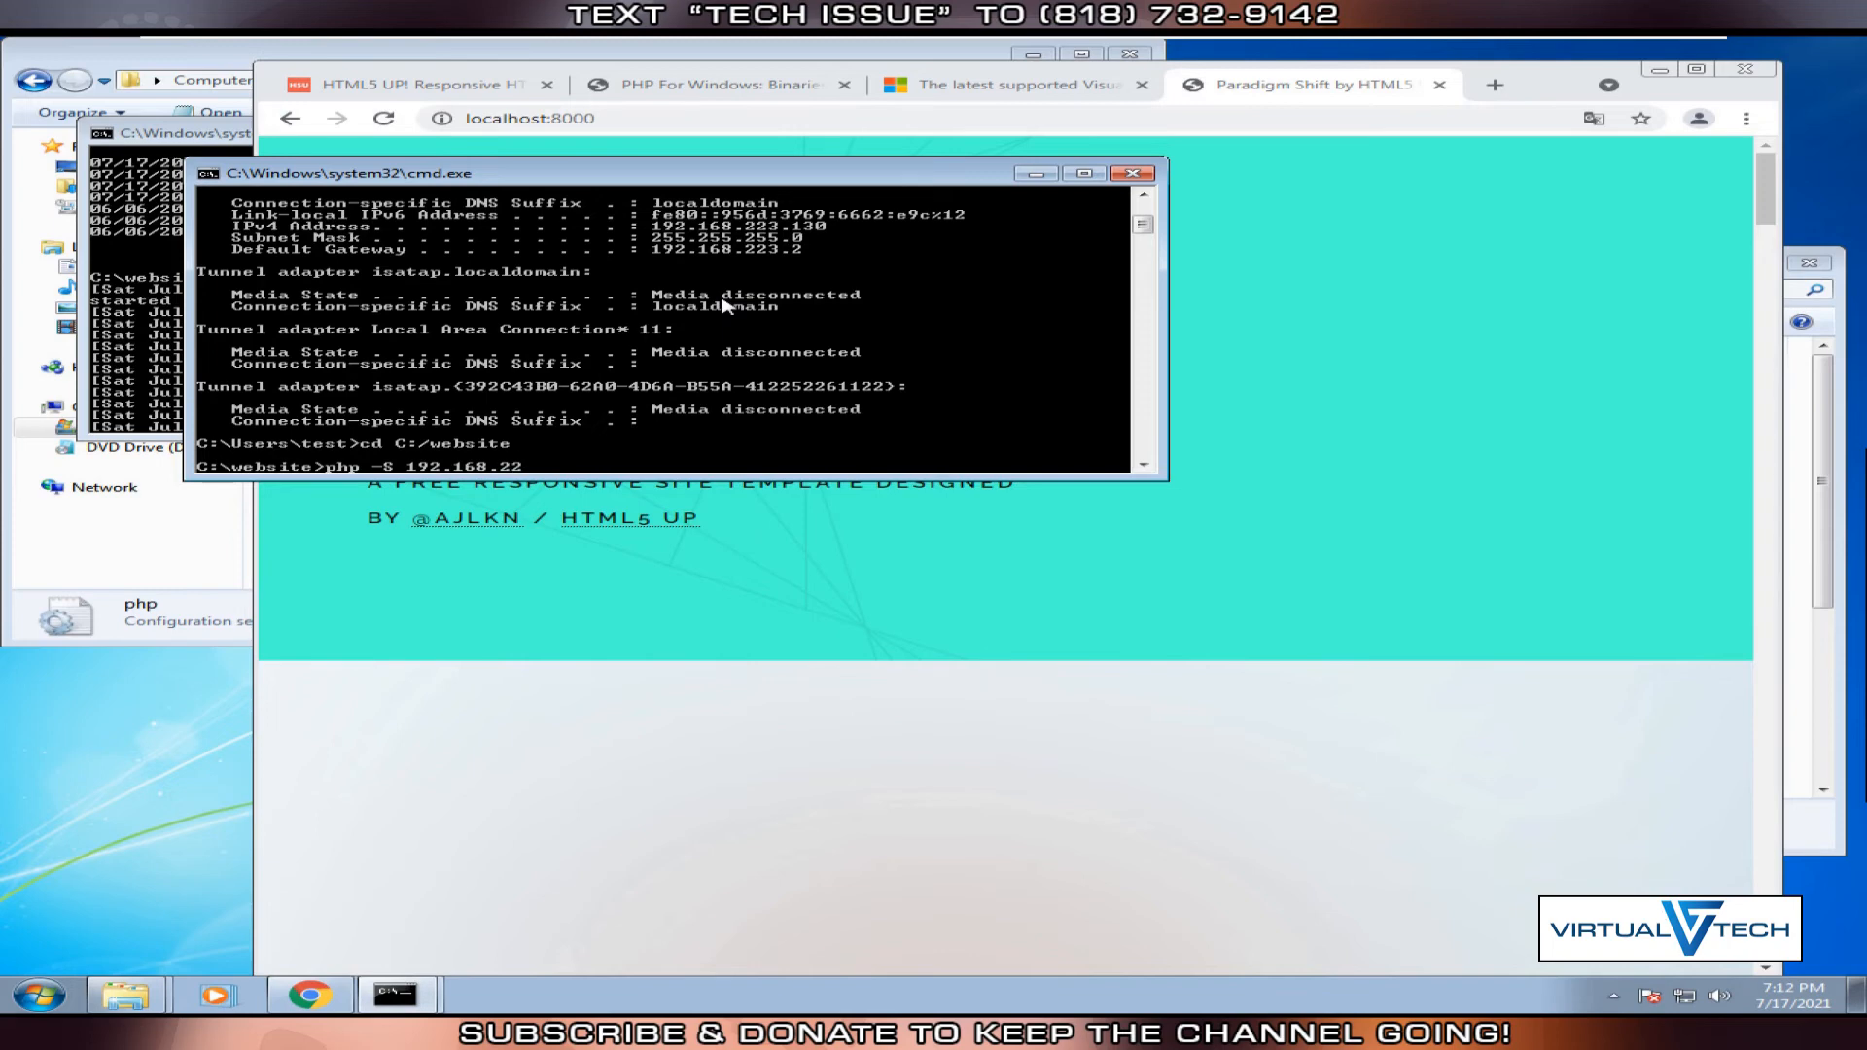
type("3.130:")
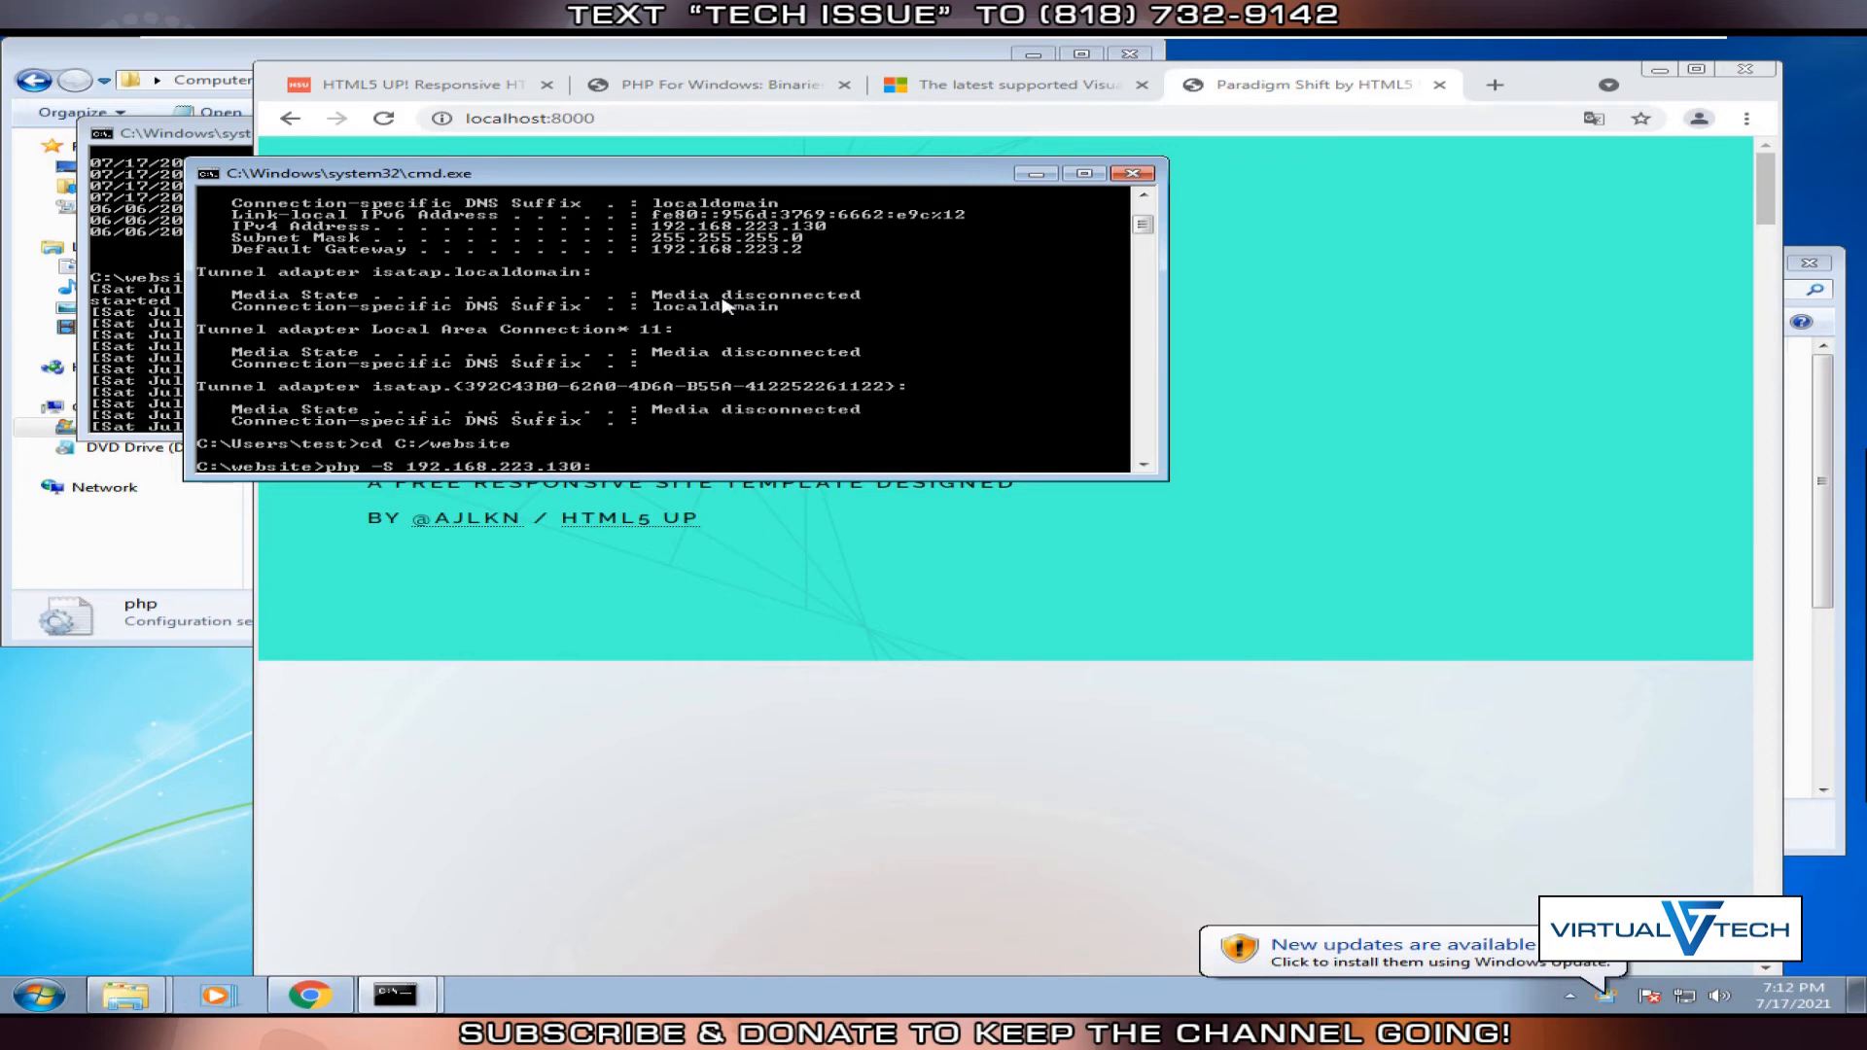
type("8001")
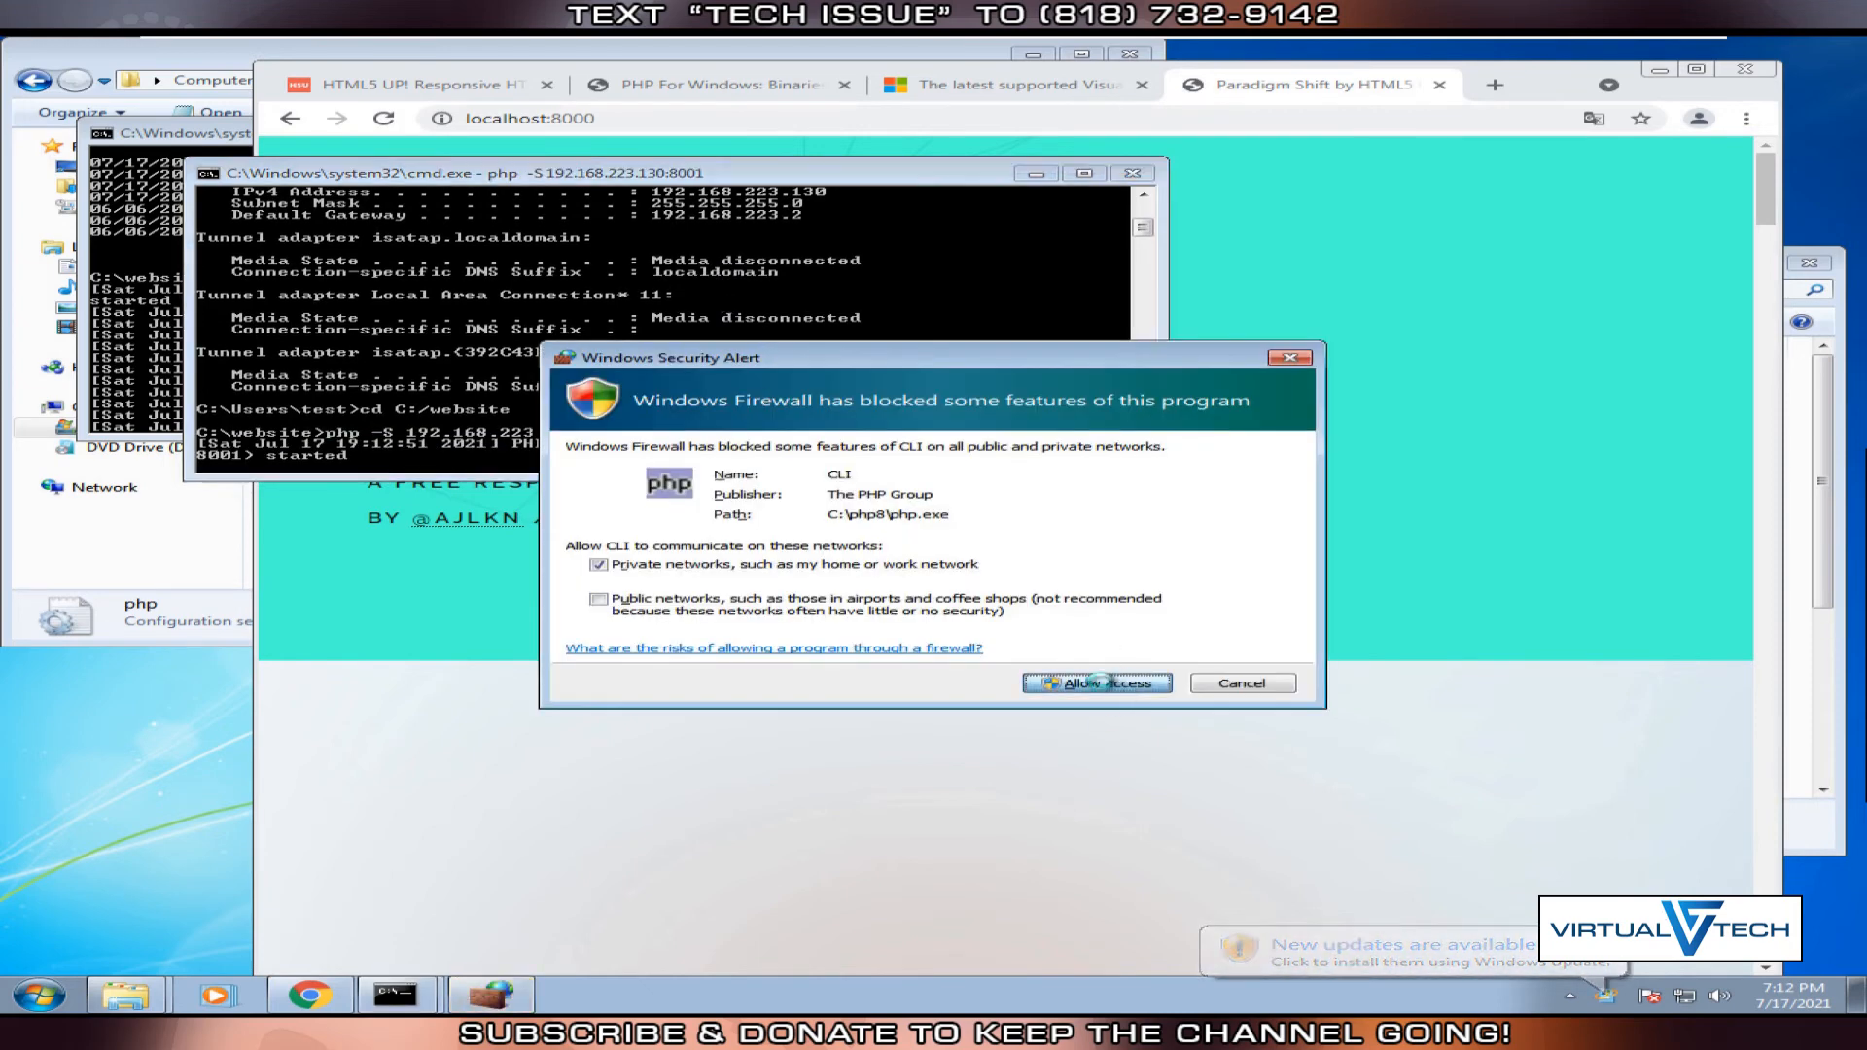
Allow PHP CLI through Windows Firewall on private networks.
left_click(1096, 683)
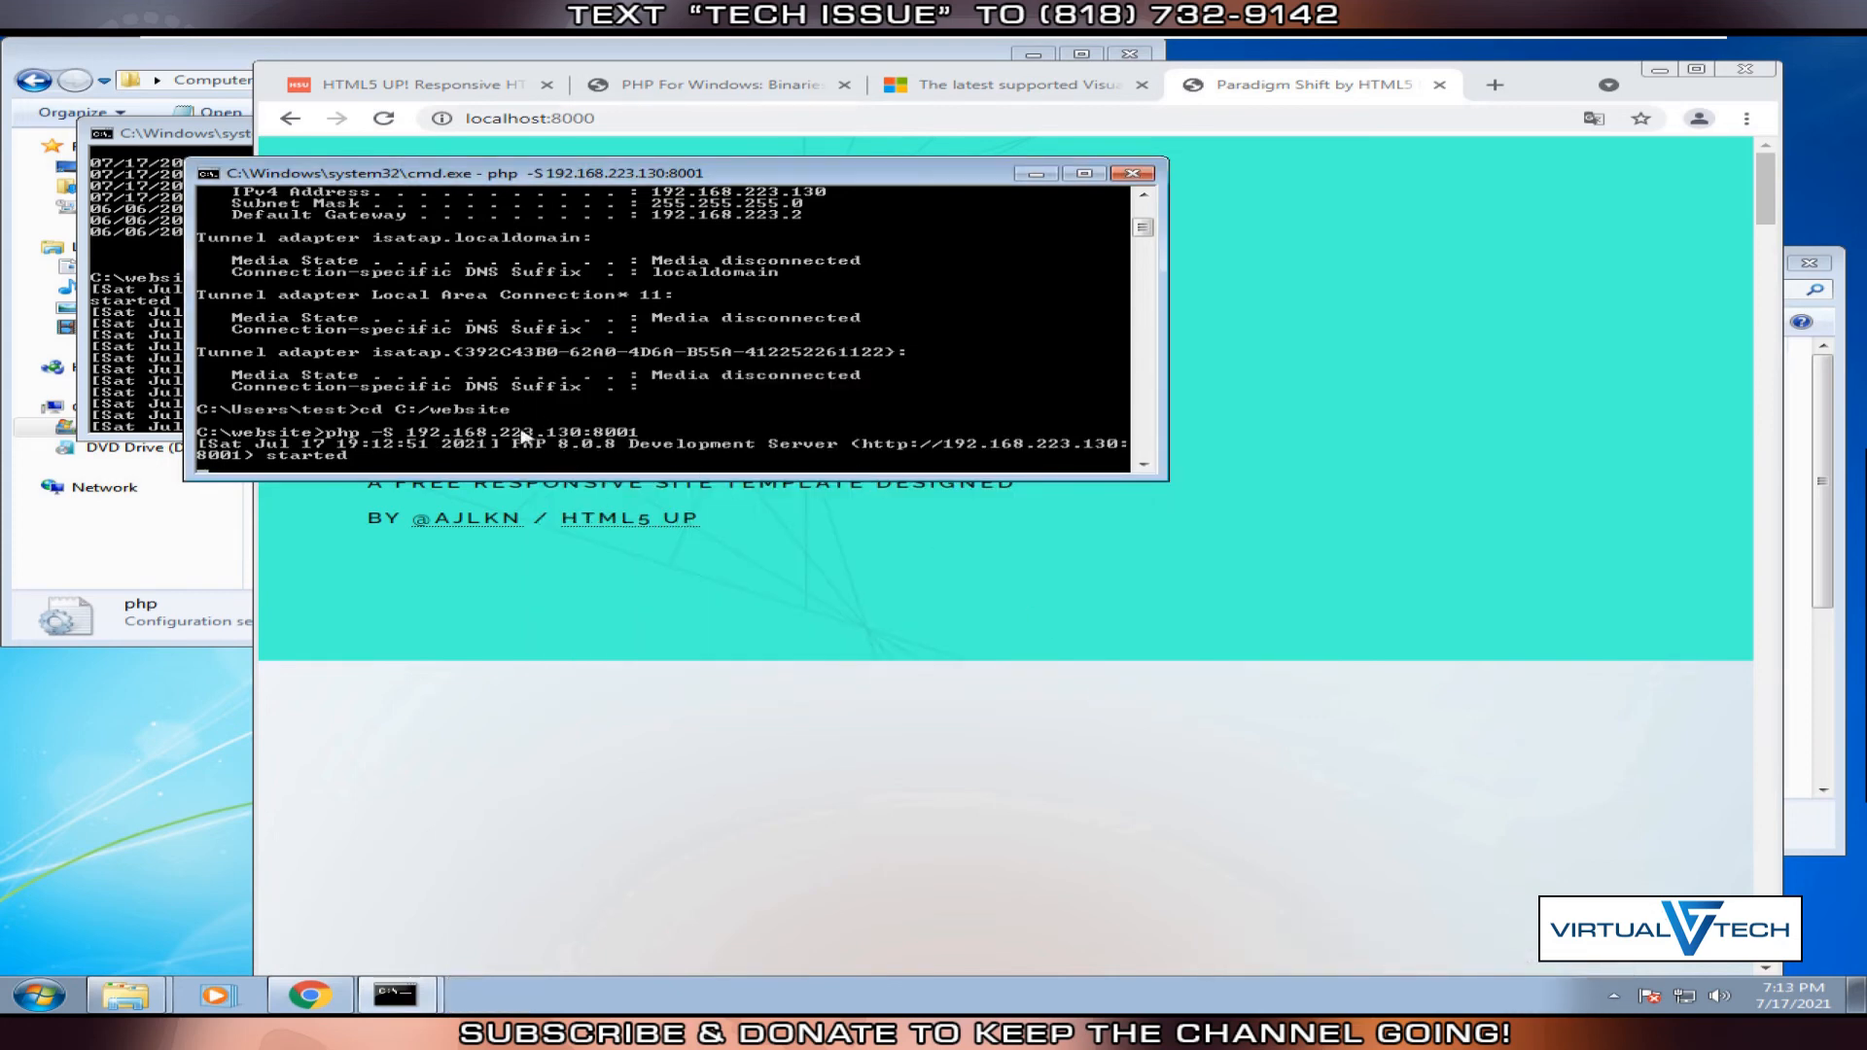
mouse_move(1346, 153)
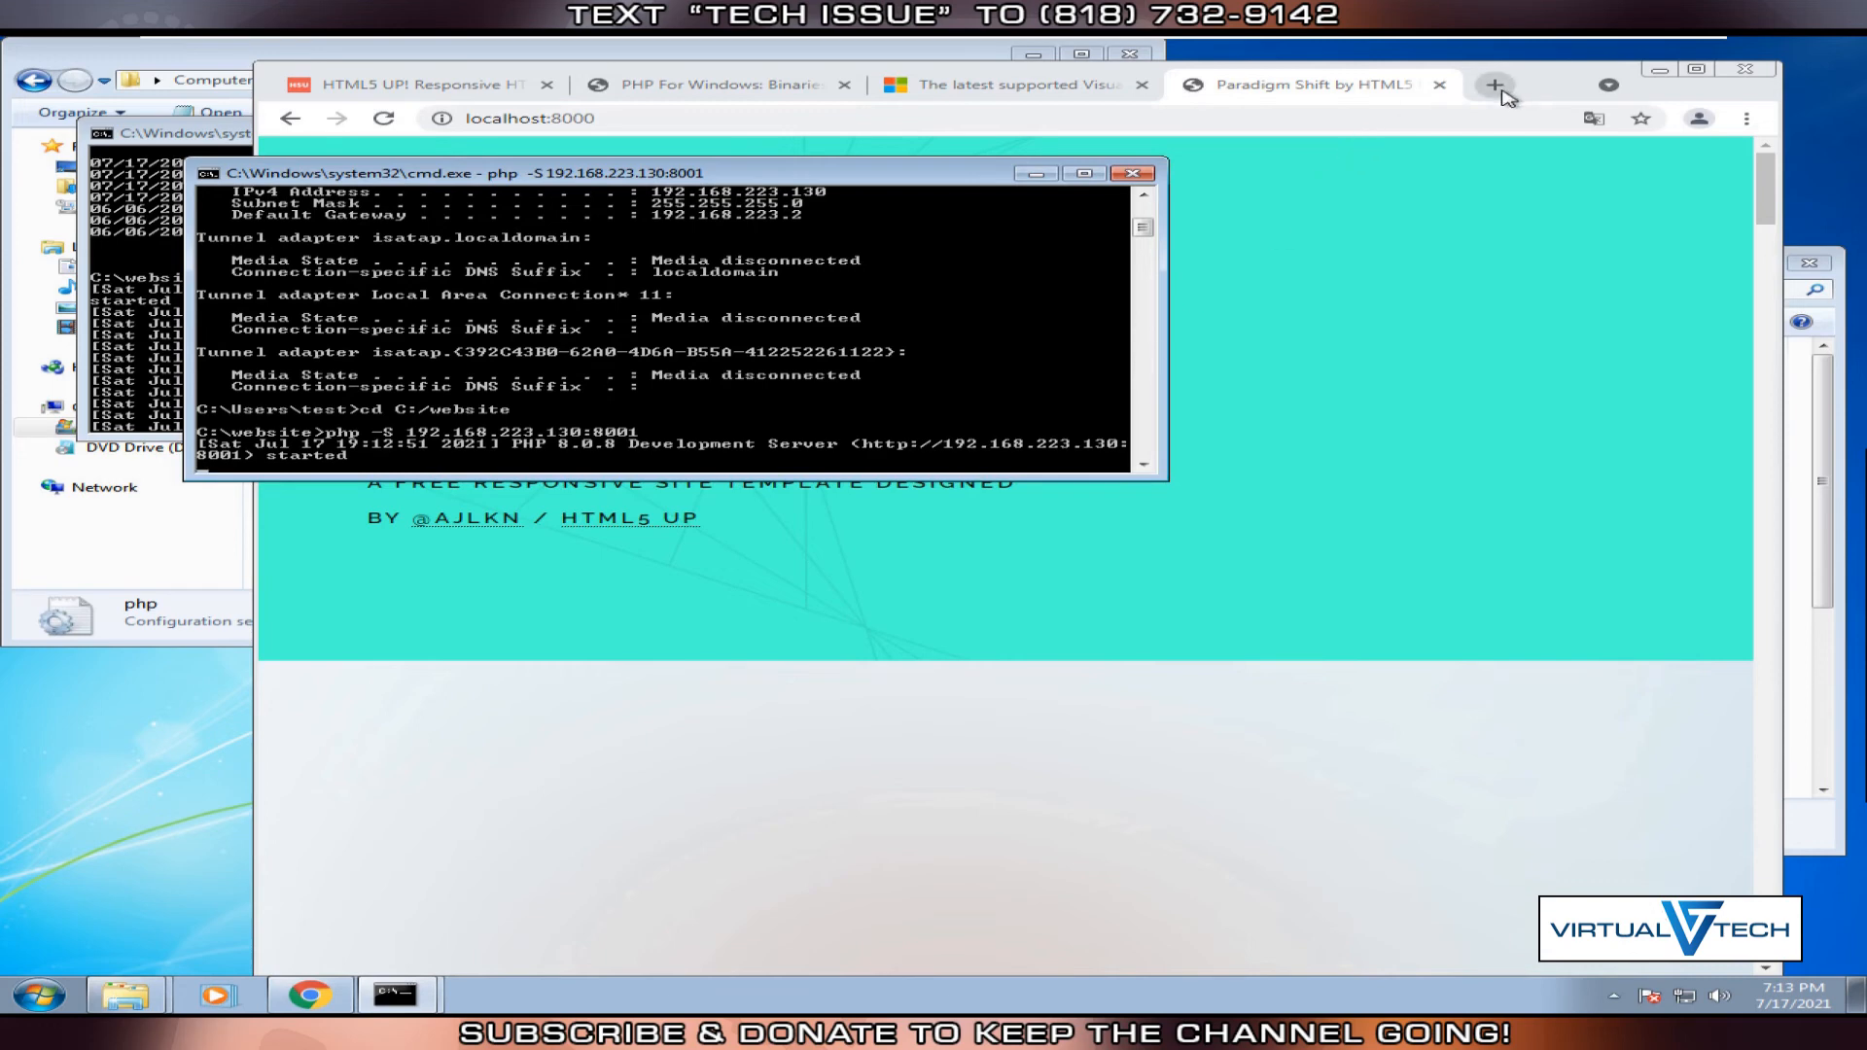
Load 192.168.223.130:8001 in a new Chrome tab and dismiss the Translate popup.
left_click(1496, 85)
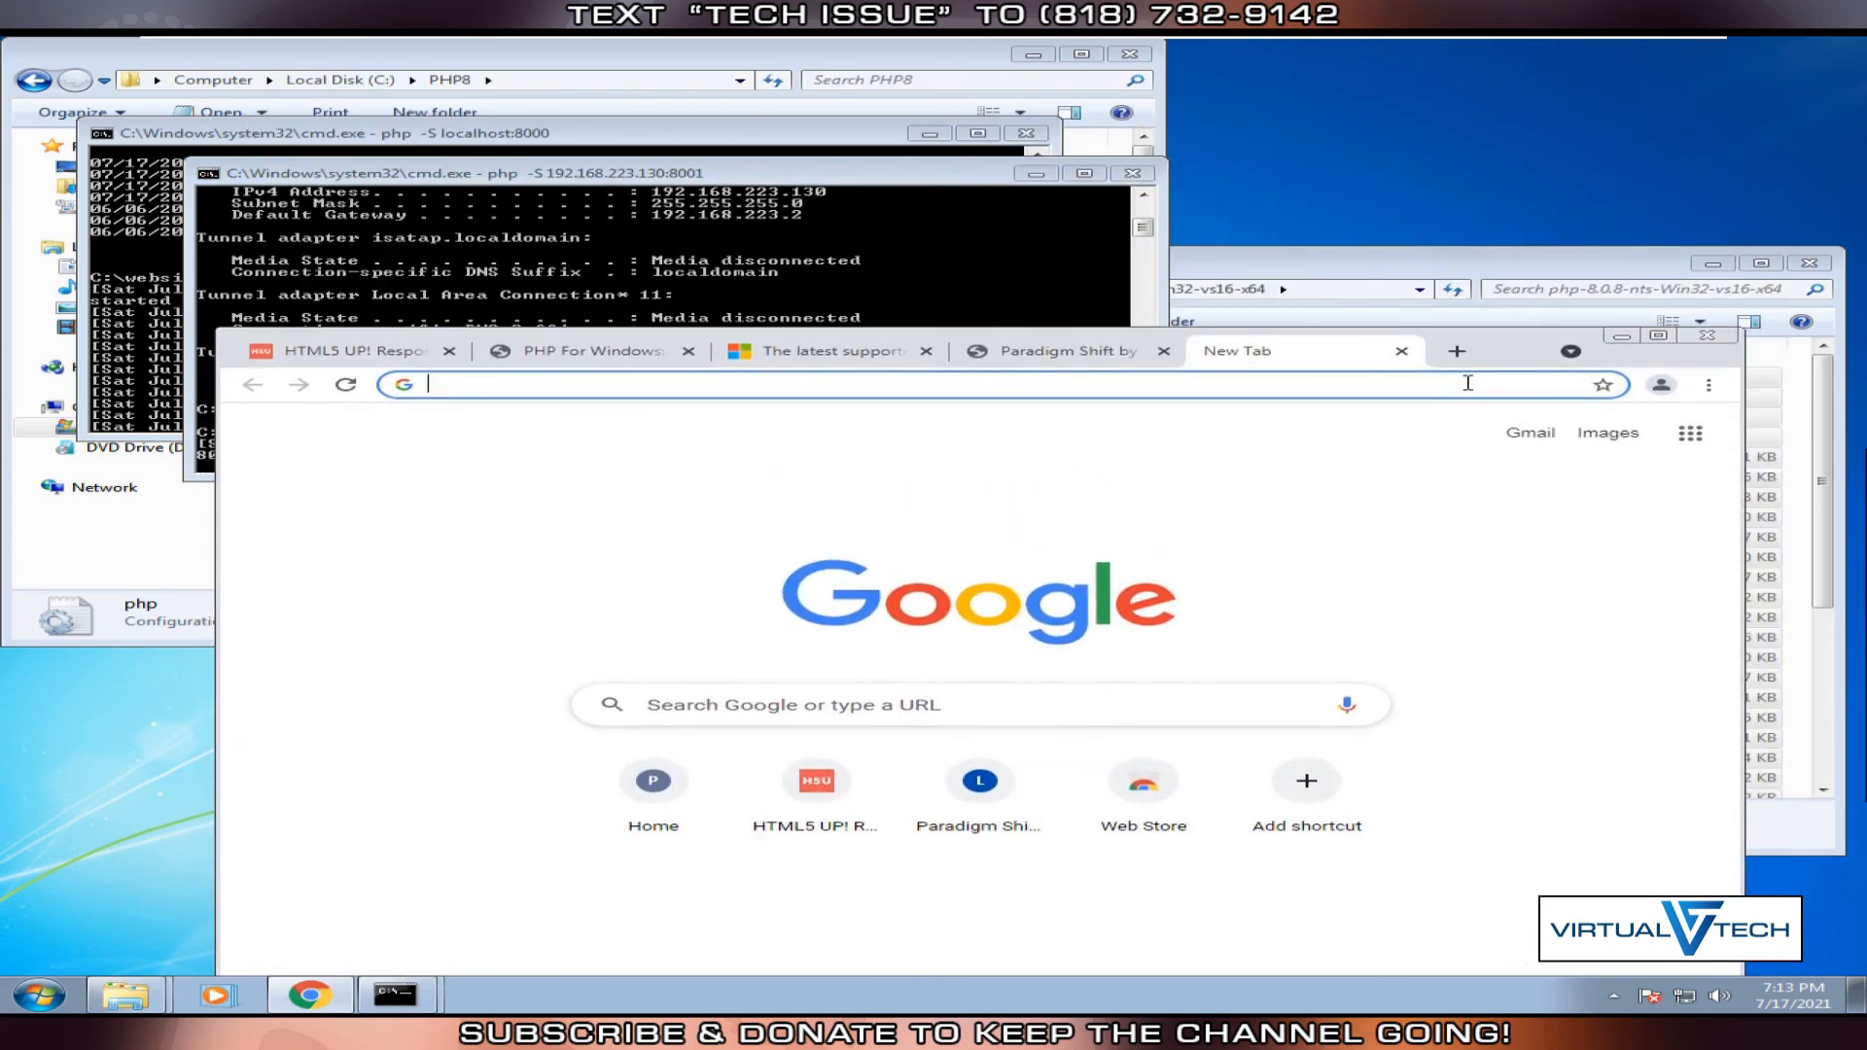
type("192.168.223.130")
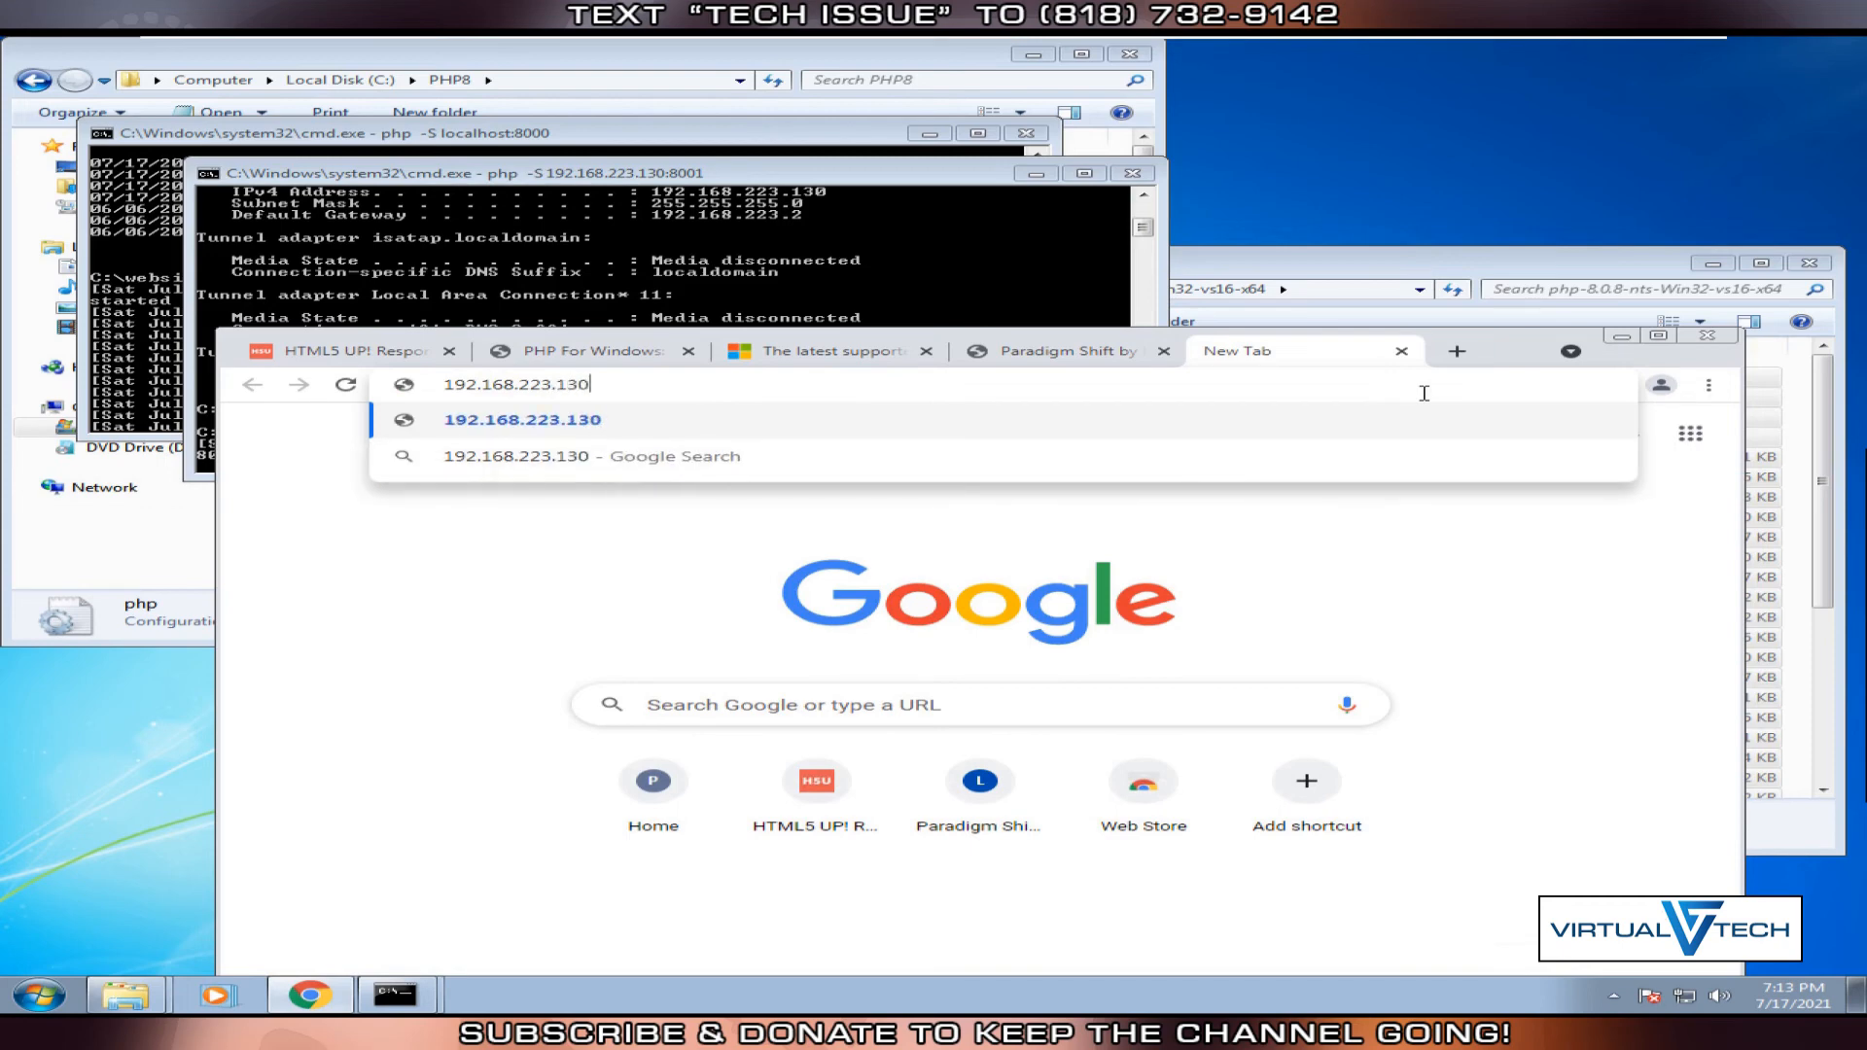
type(":")
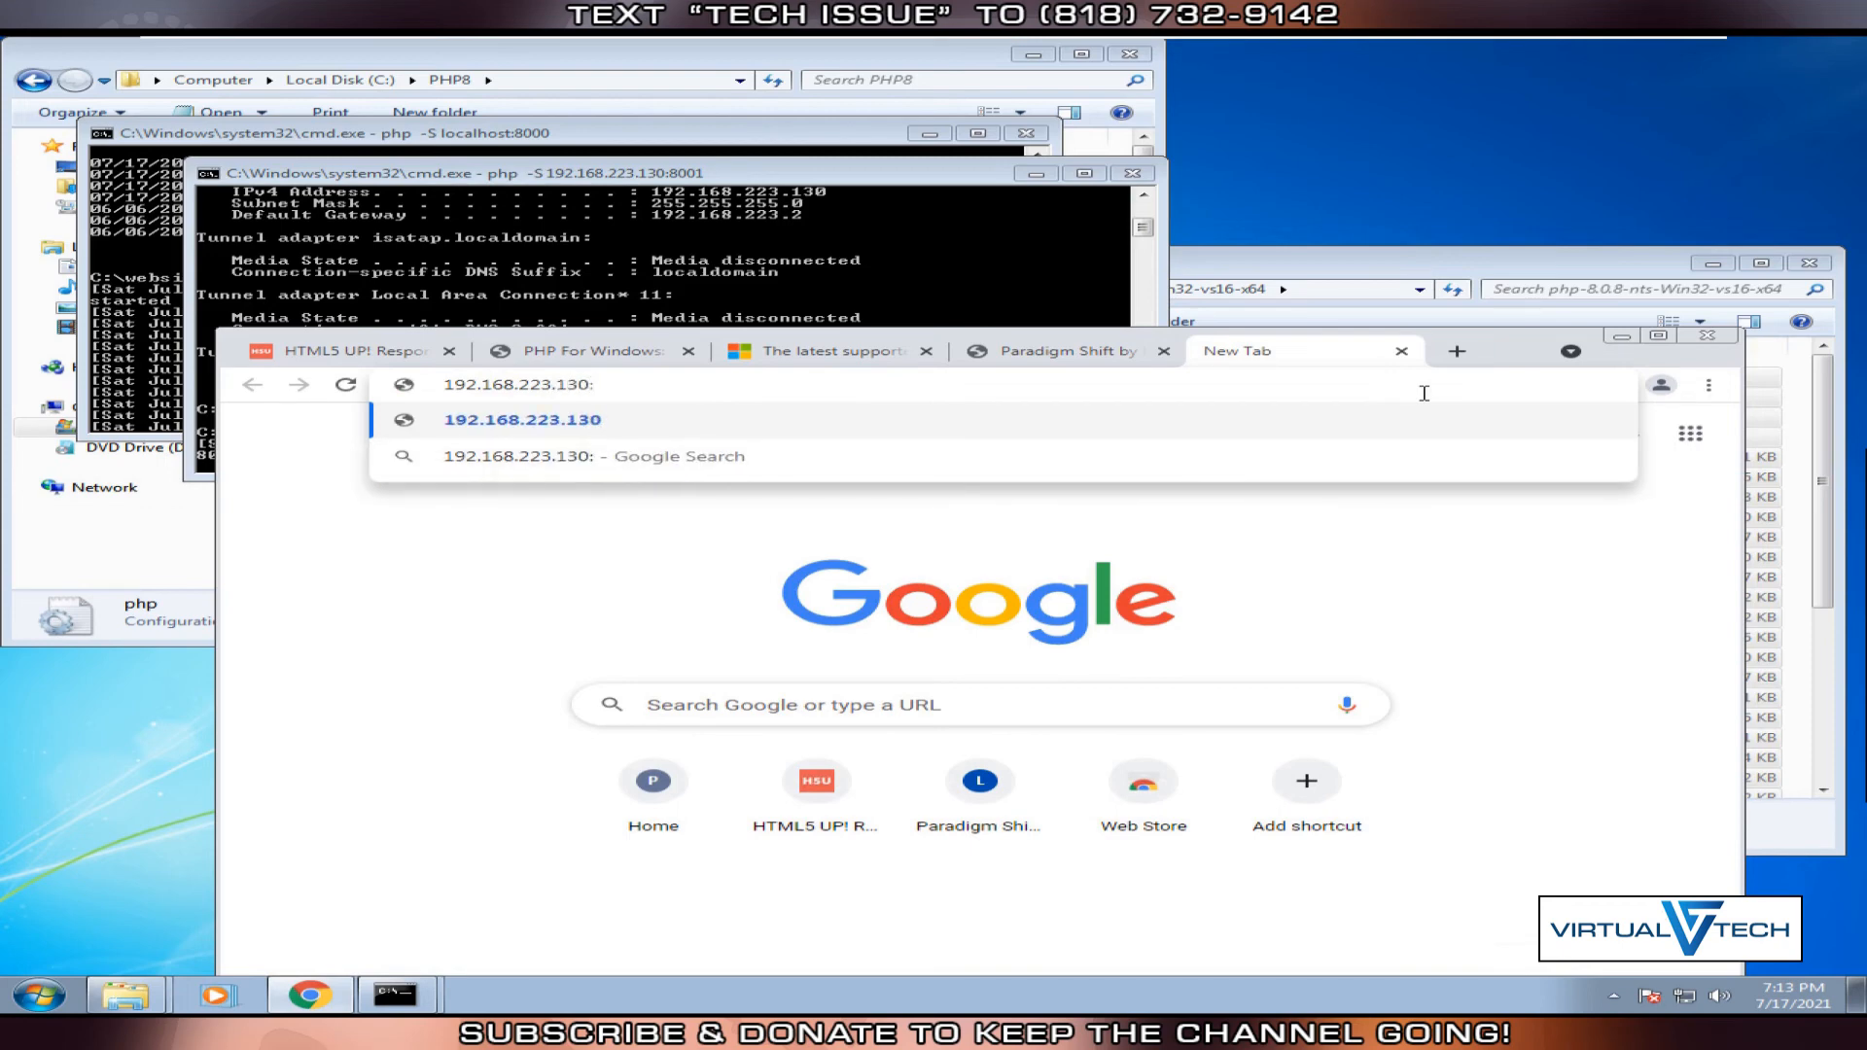
type(":8001")
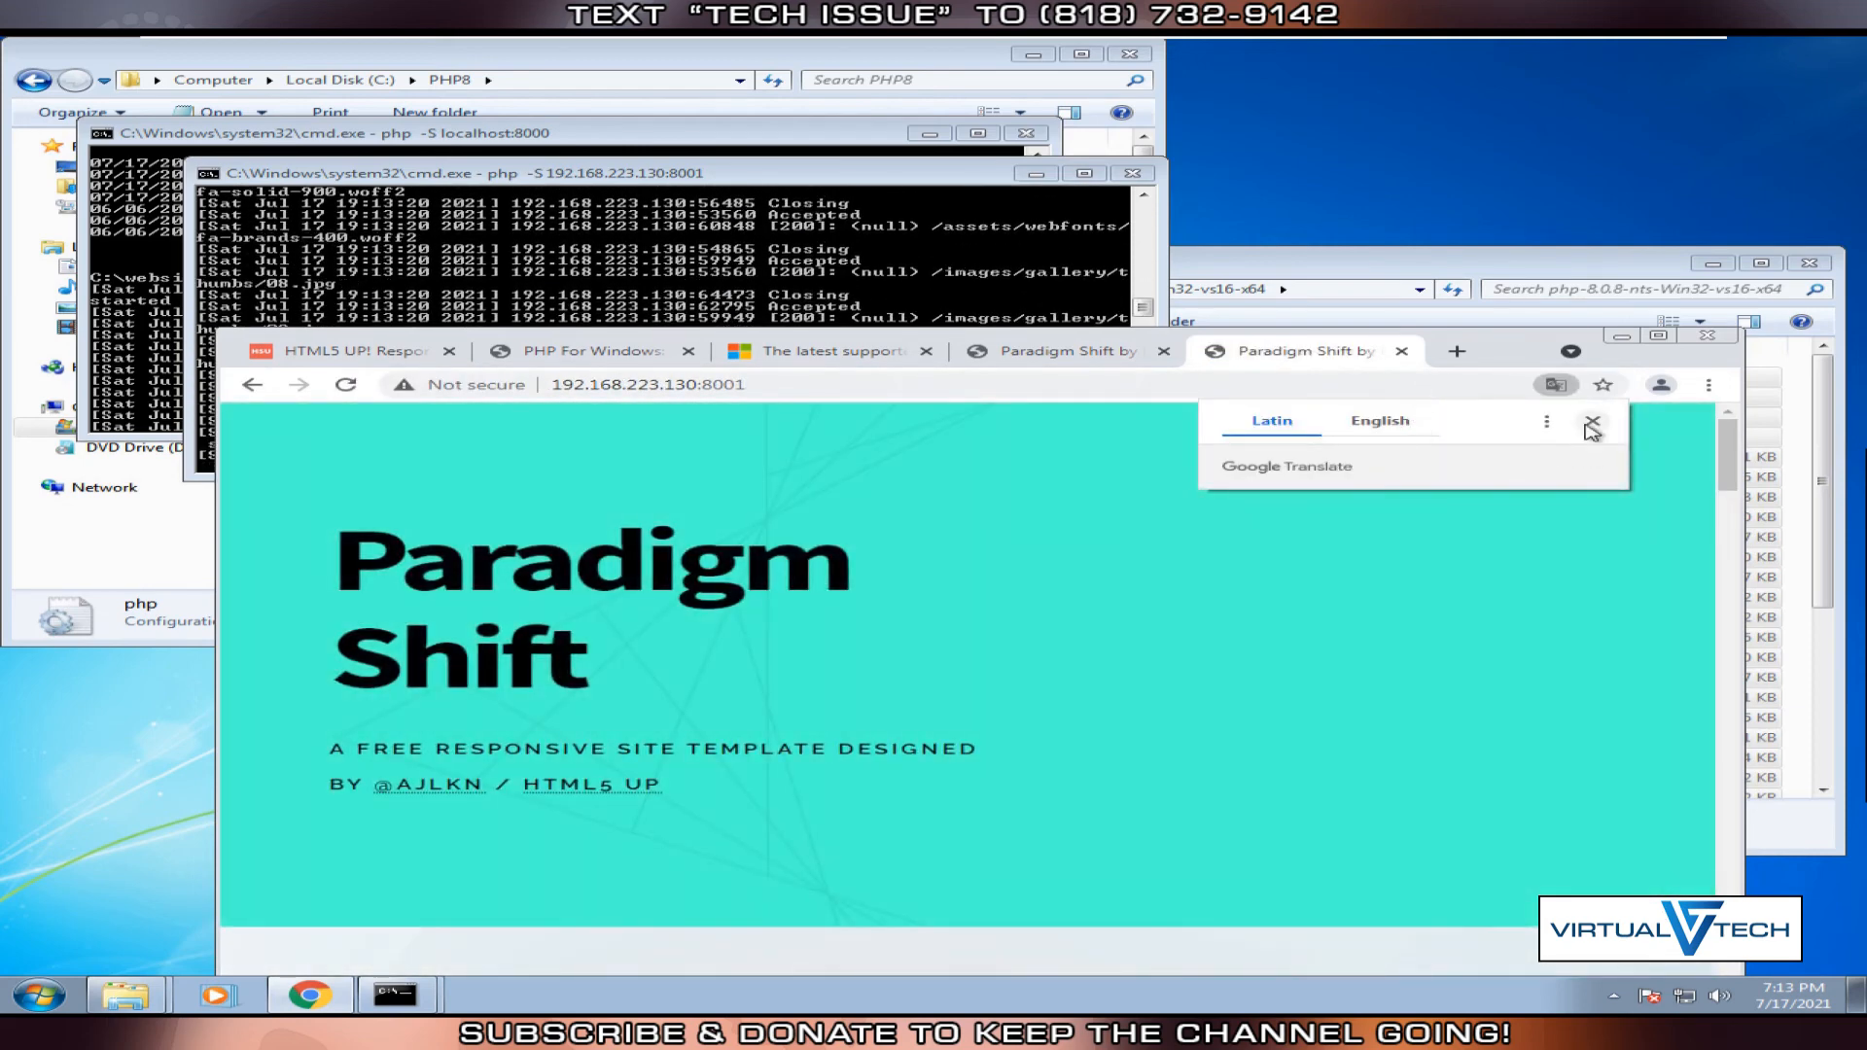
left_click(1593, 424)
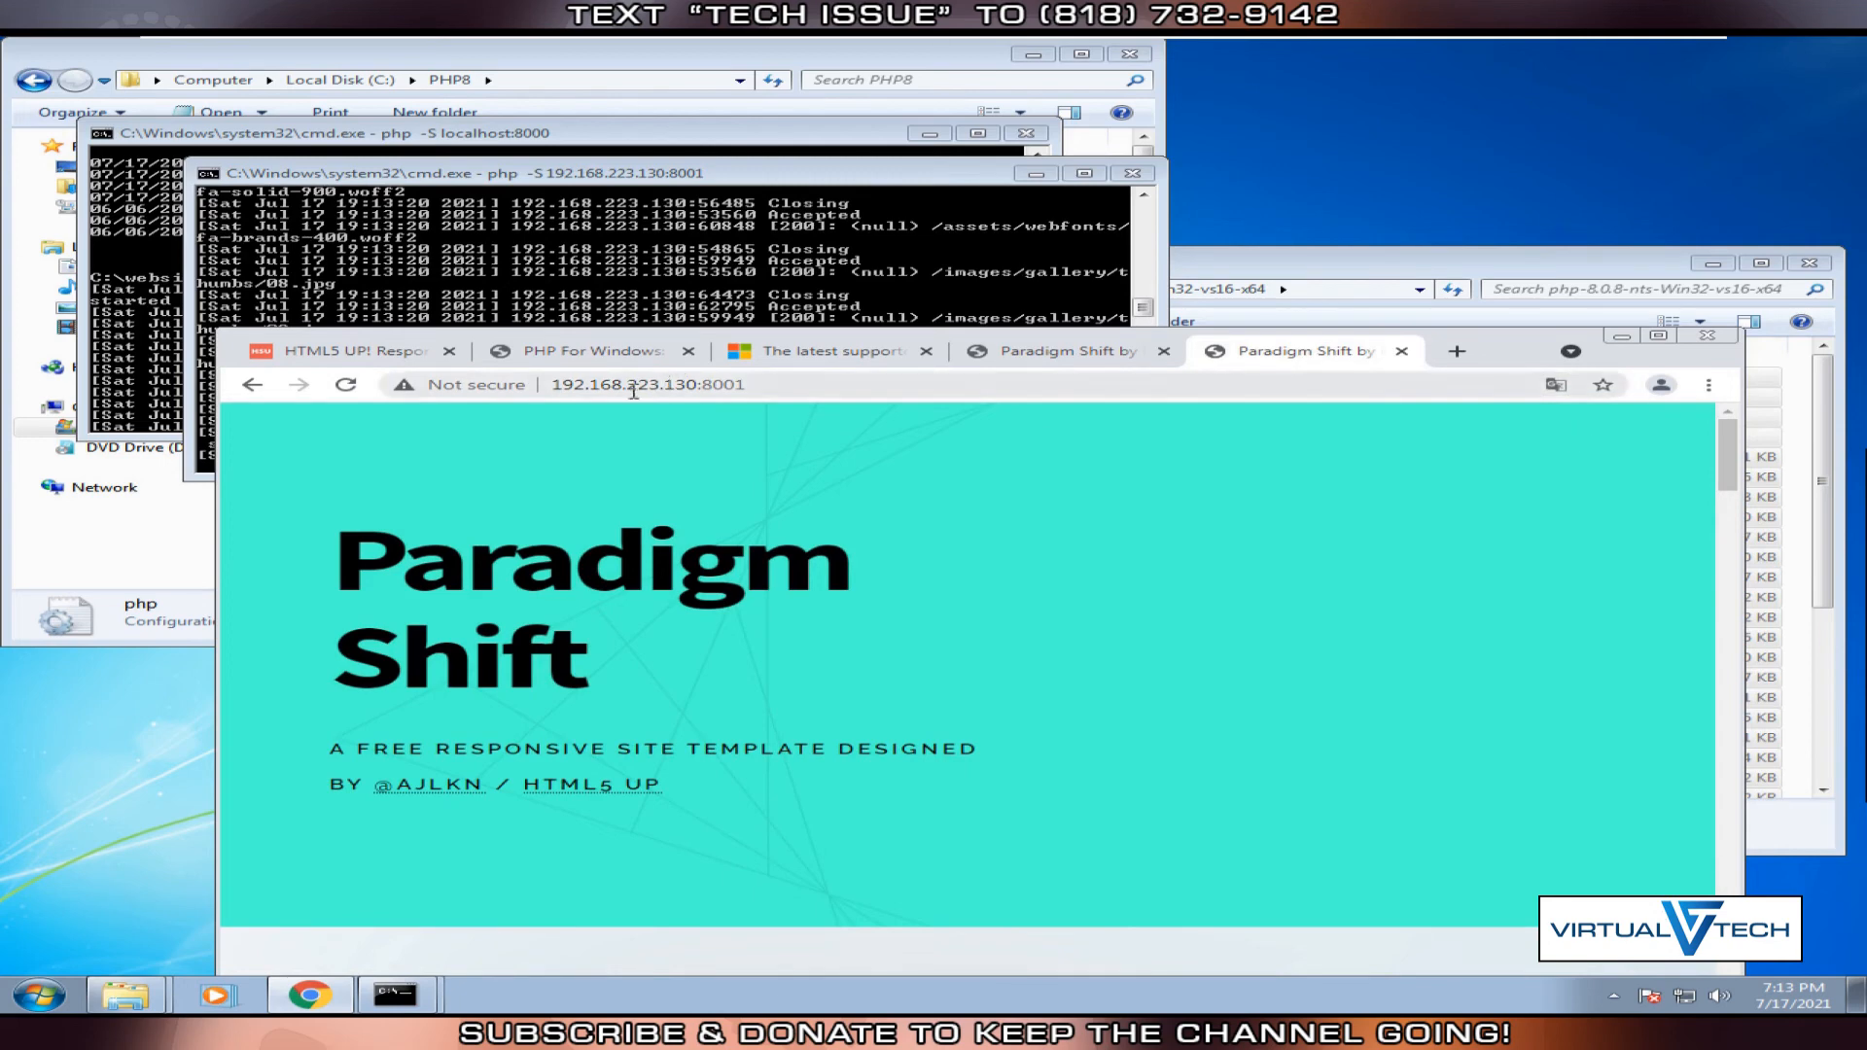
mouse_move(1045, 680)
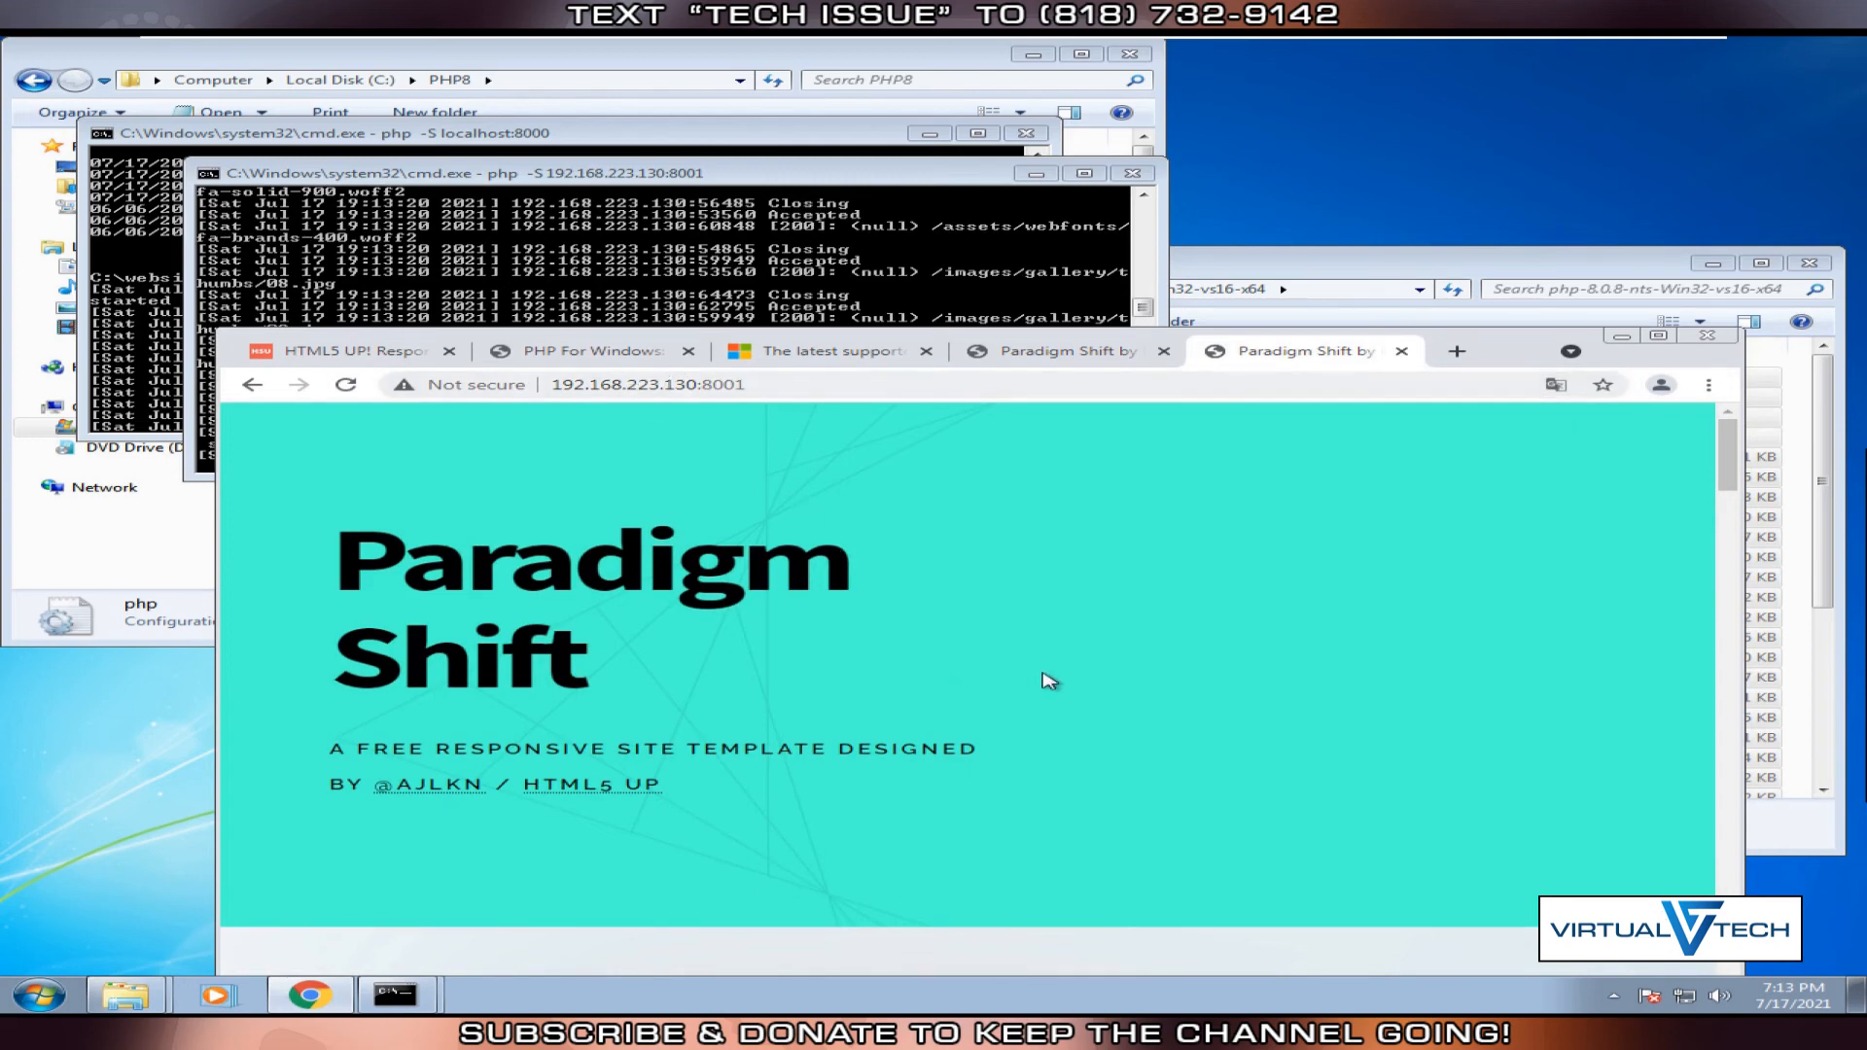